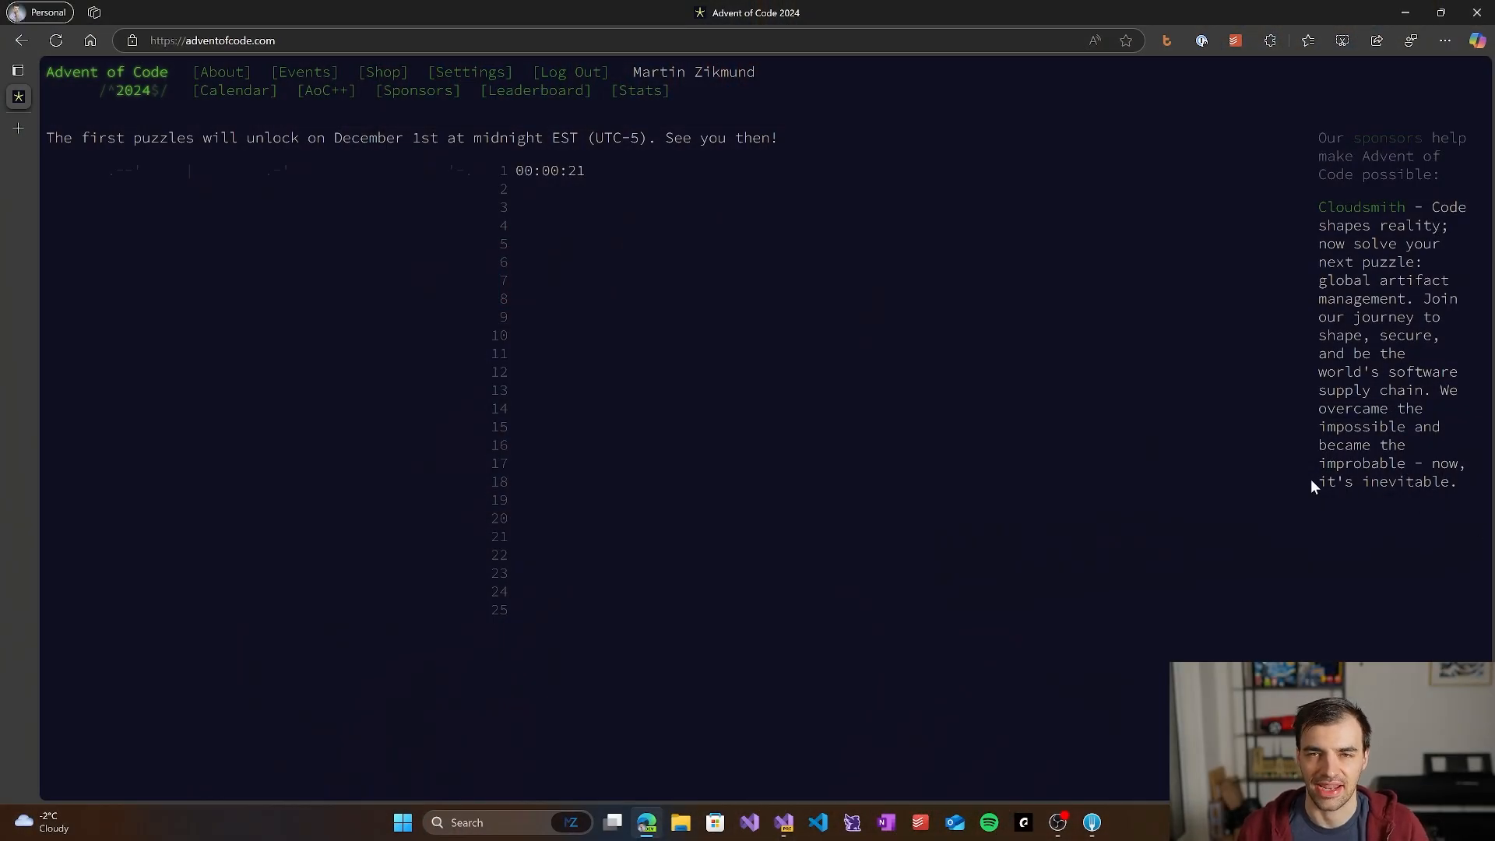
mouse_move(1284, 513)
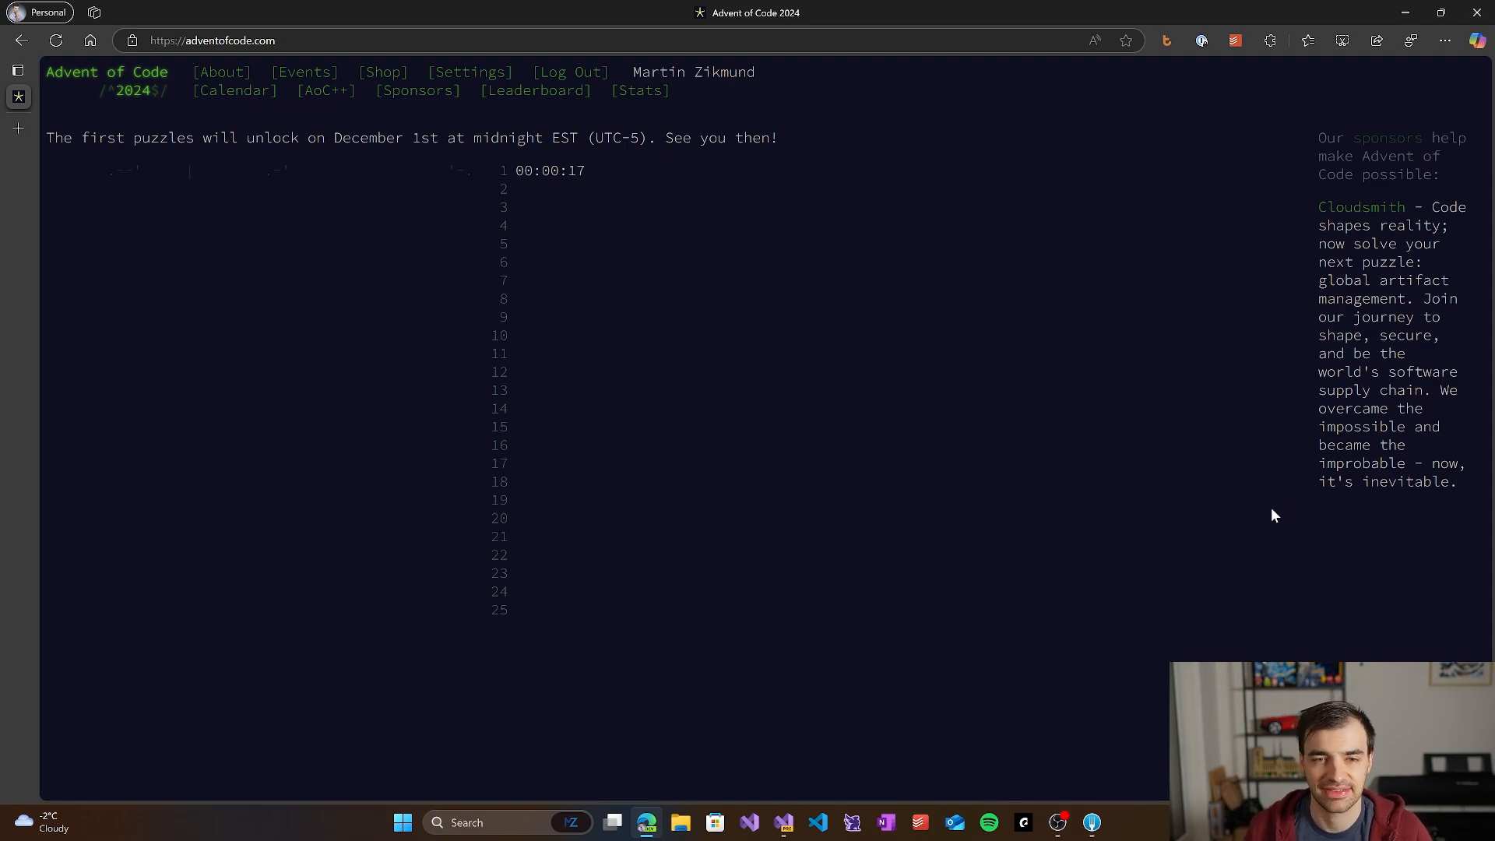
mouse_move(1269, 496)
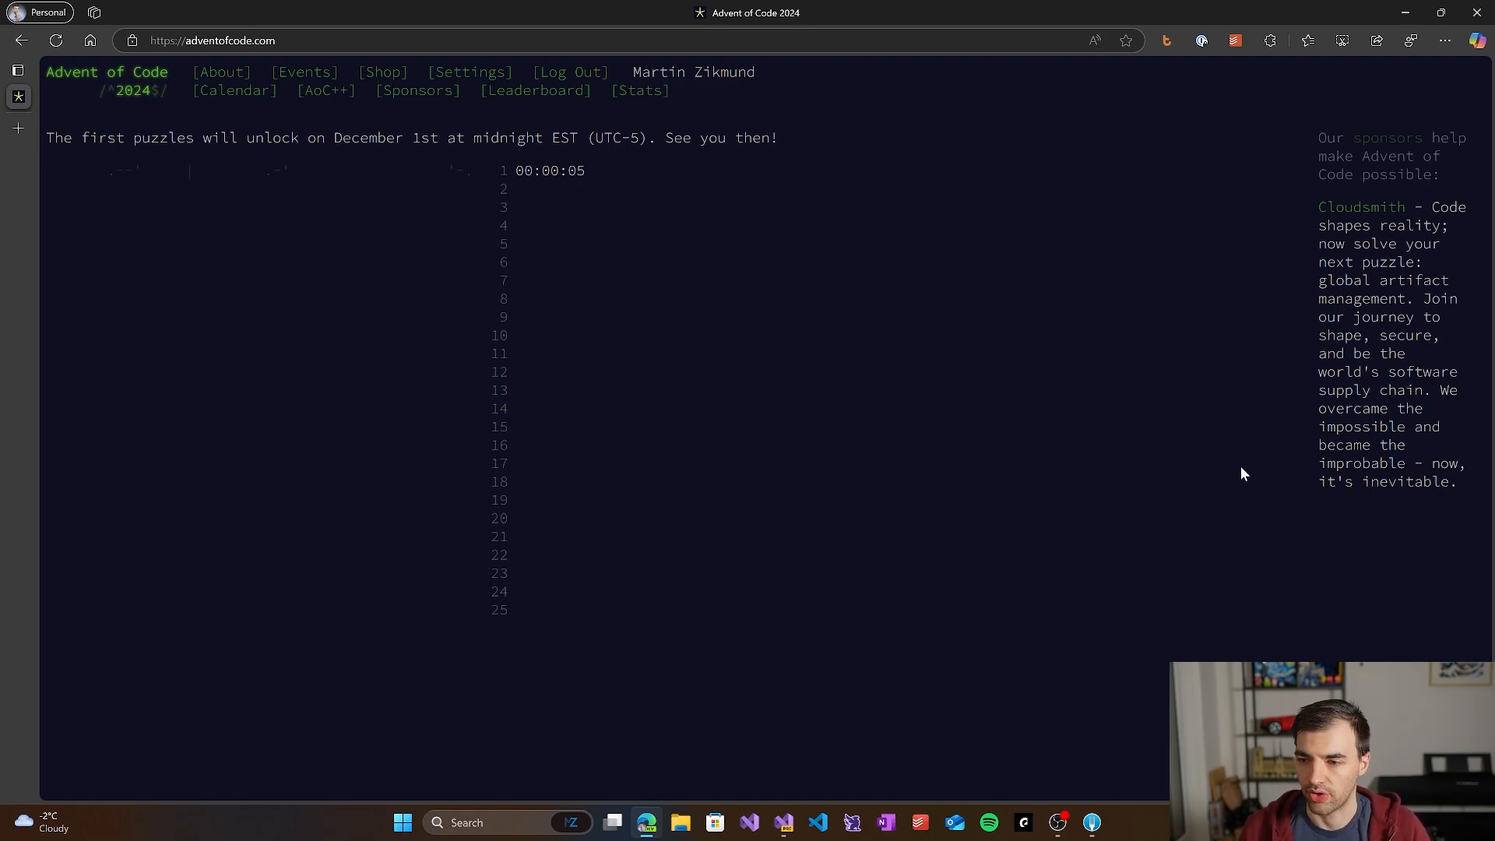
mouse_move(1178, 494)
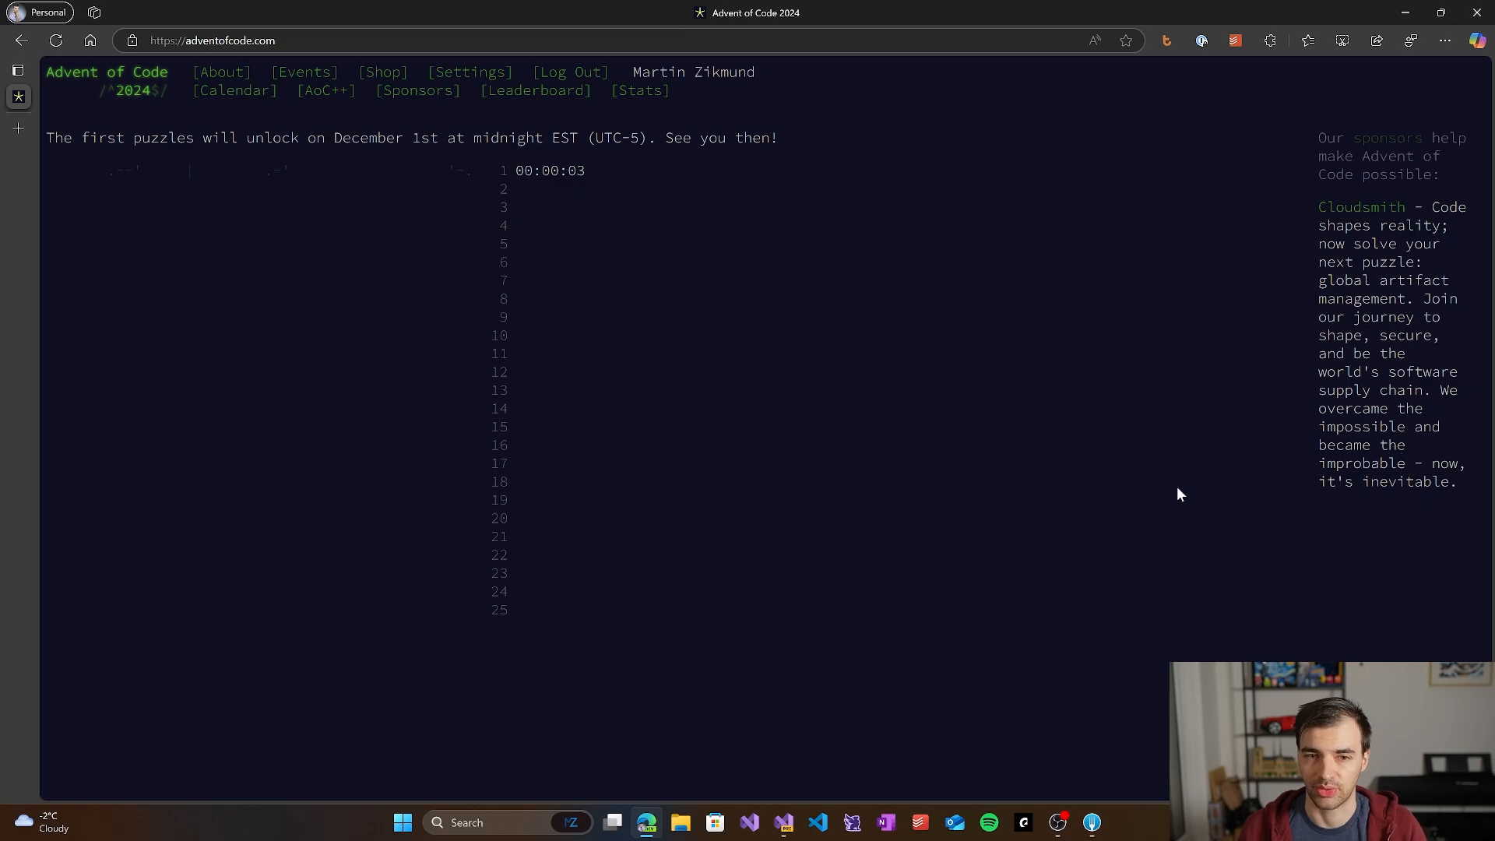
mouse_move(748, 411)
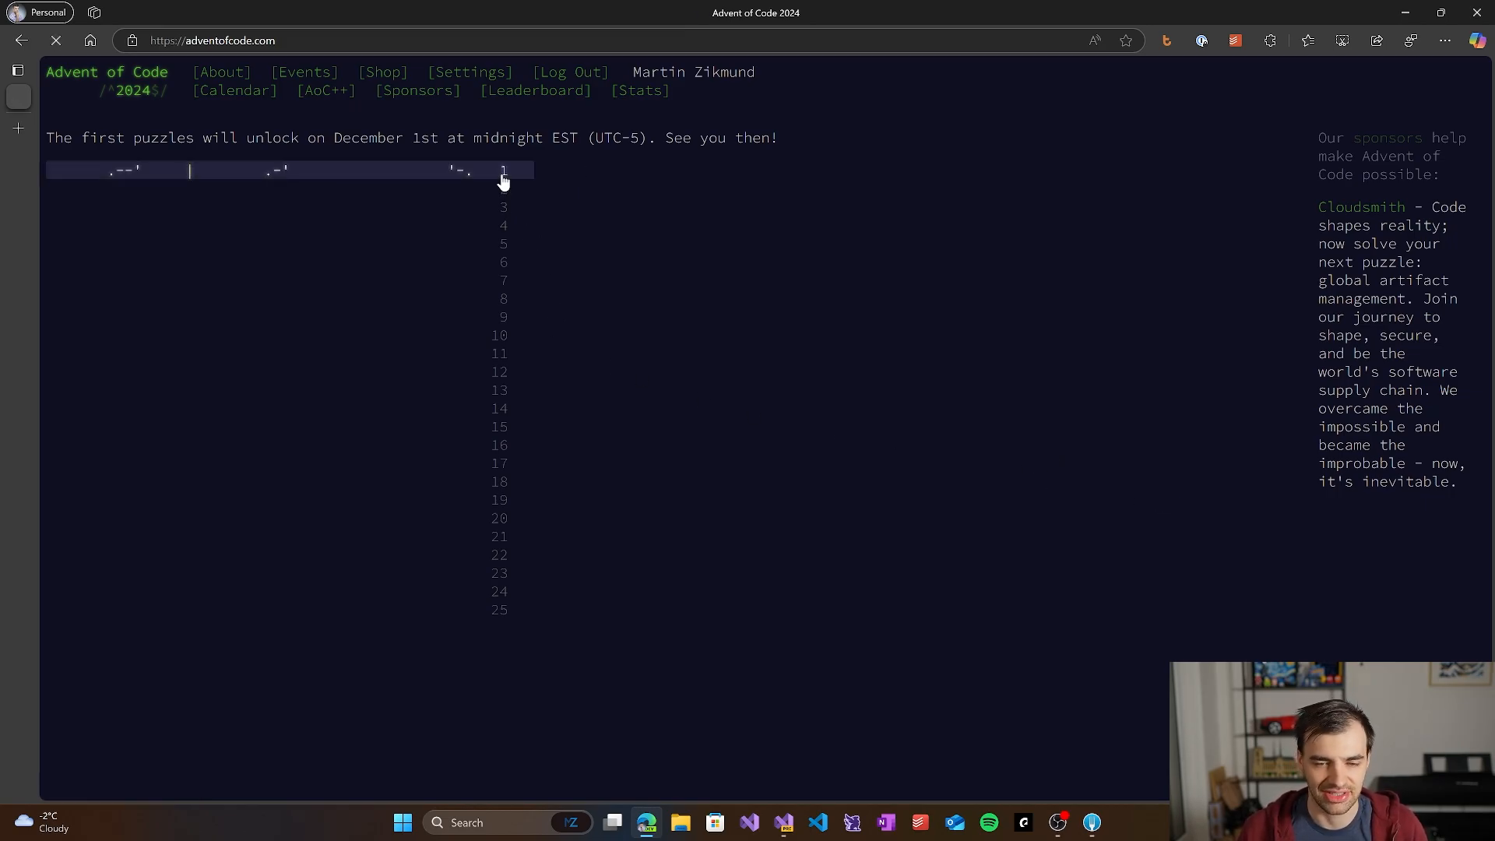
Step: Open the Day 1 puzzle from the calendar and read down to the example lists
click(503, 171)
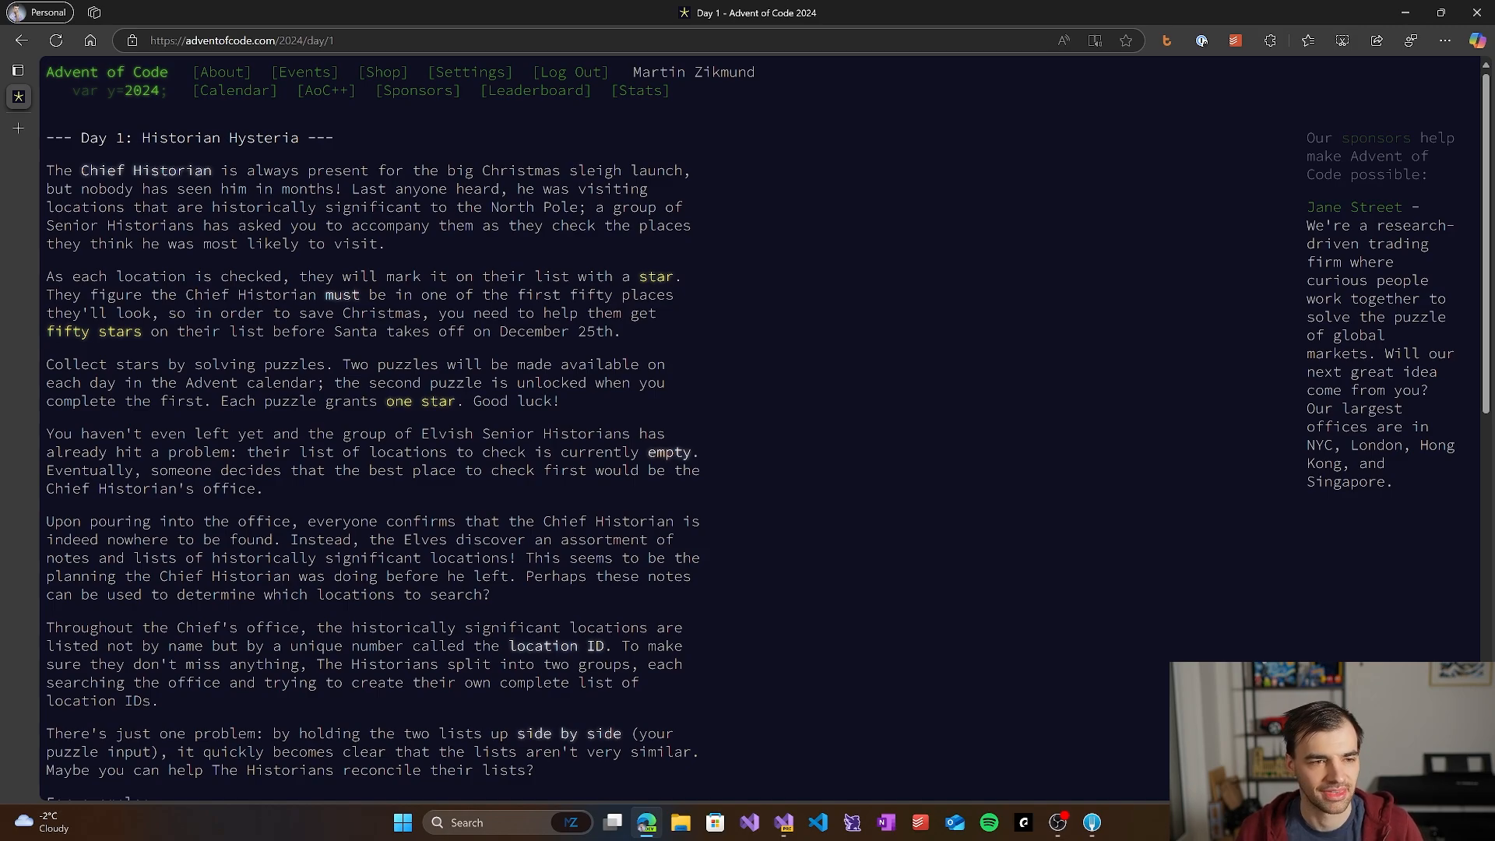
mouse_move(288, 202)
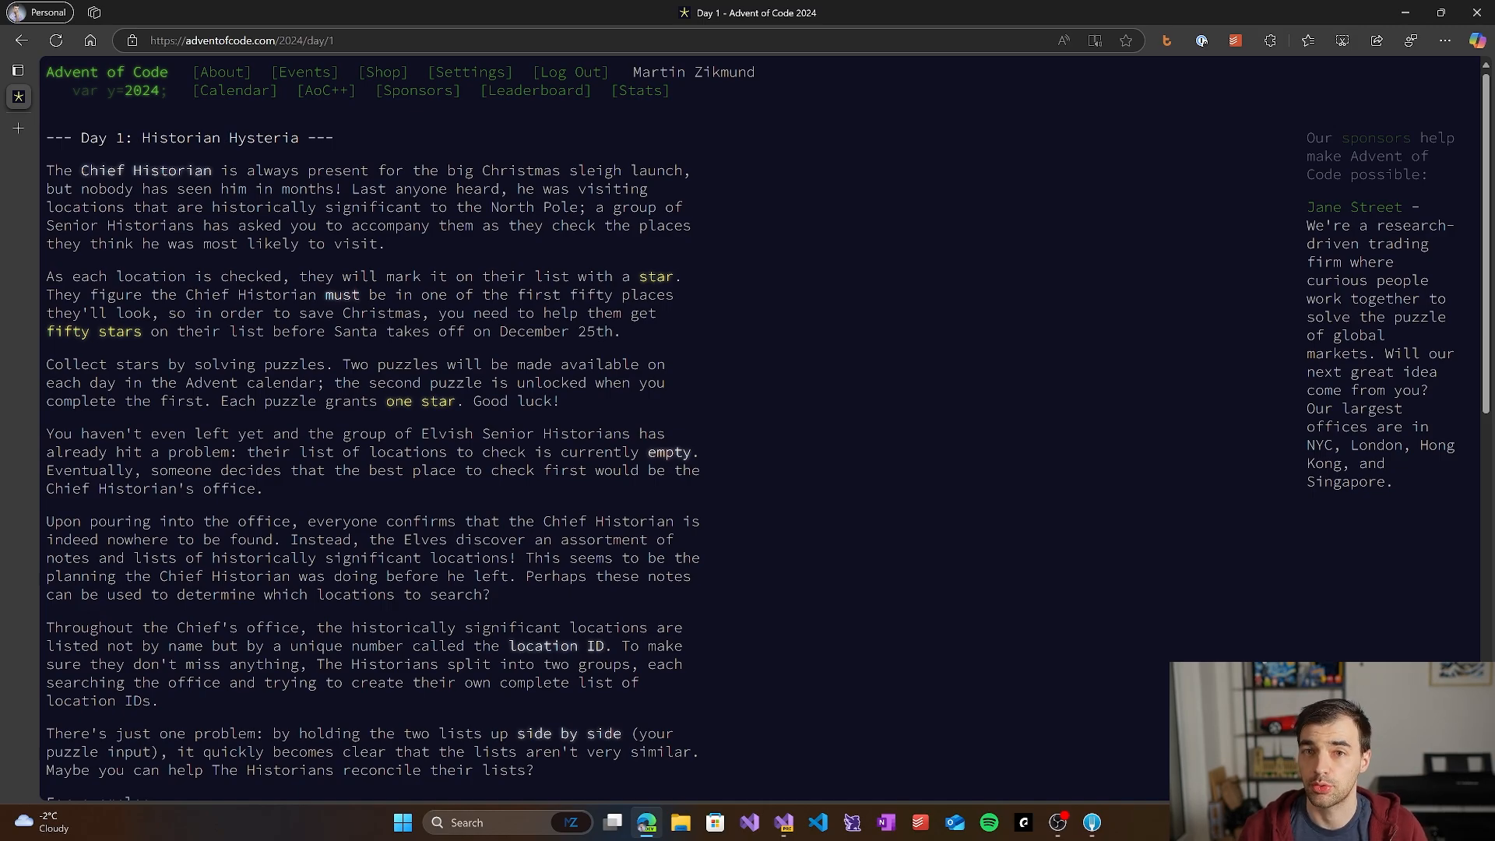
scroll(down, 3)
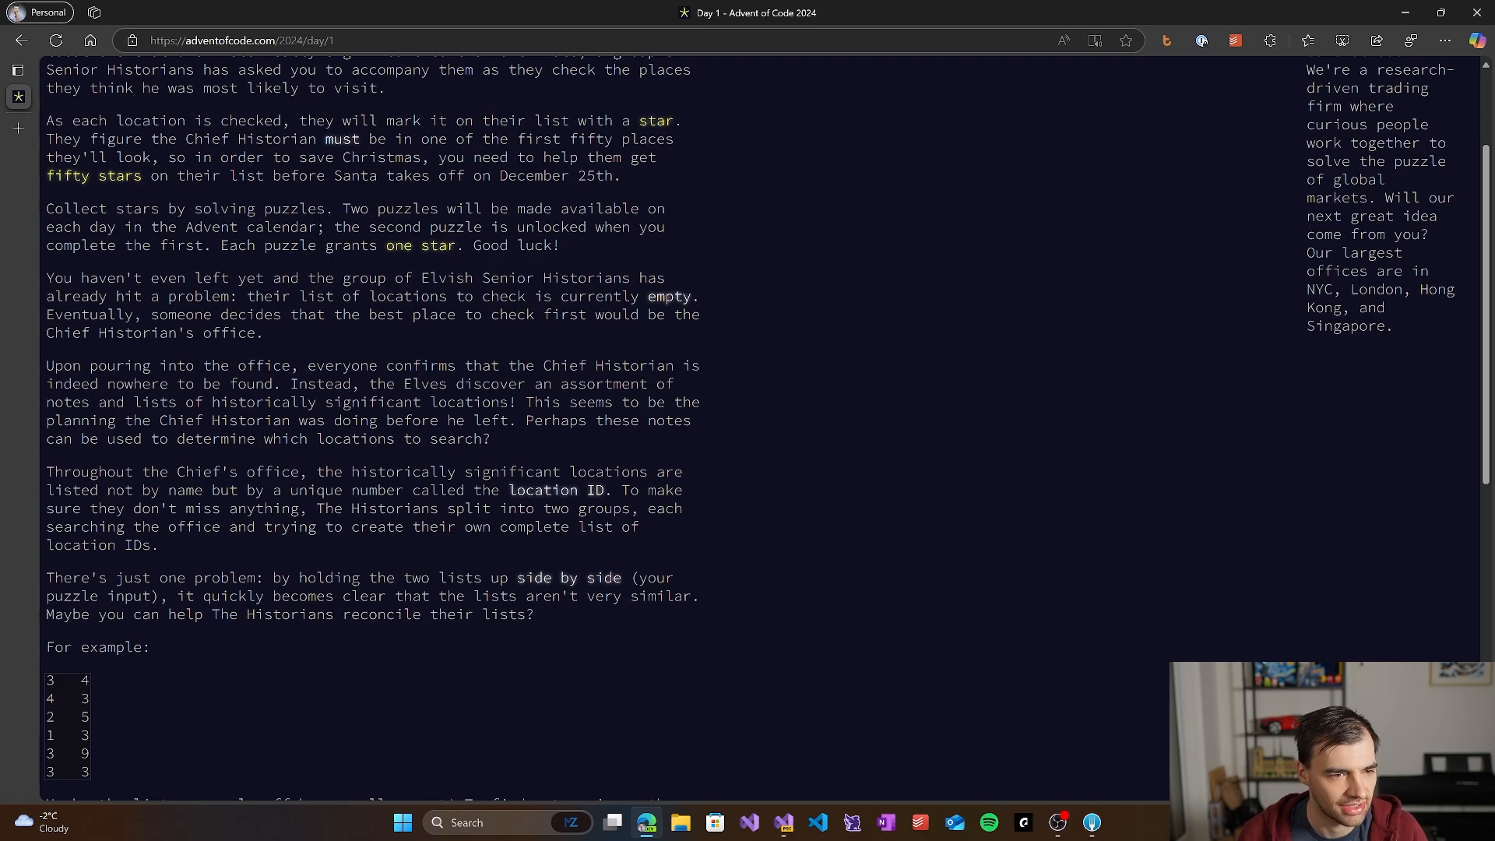
scroll(down, 3)
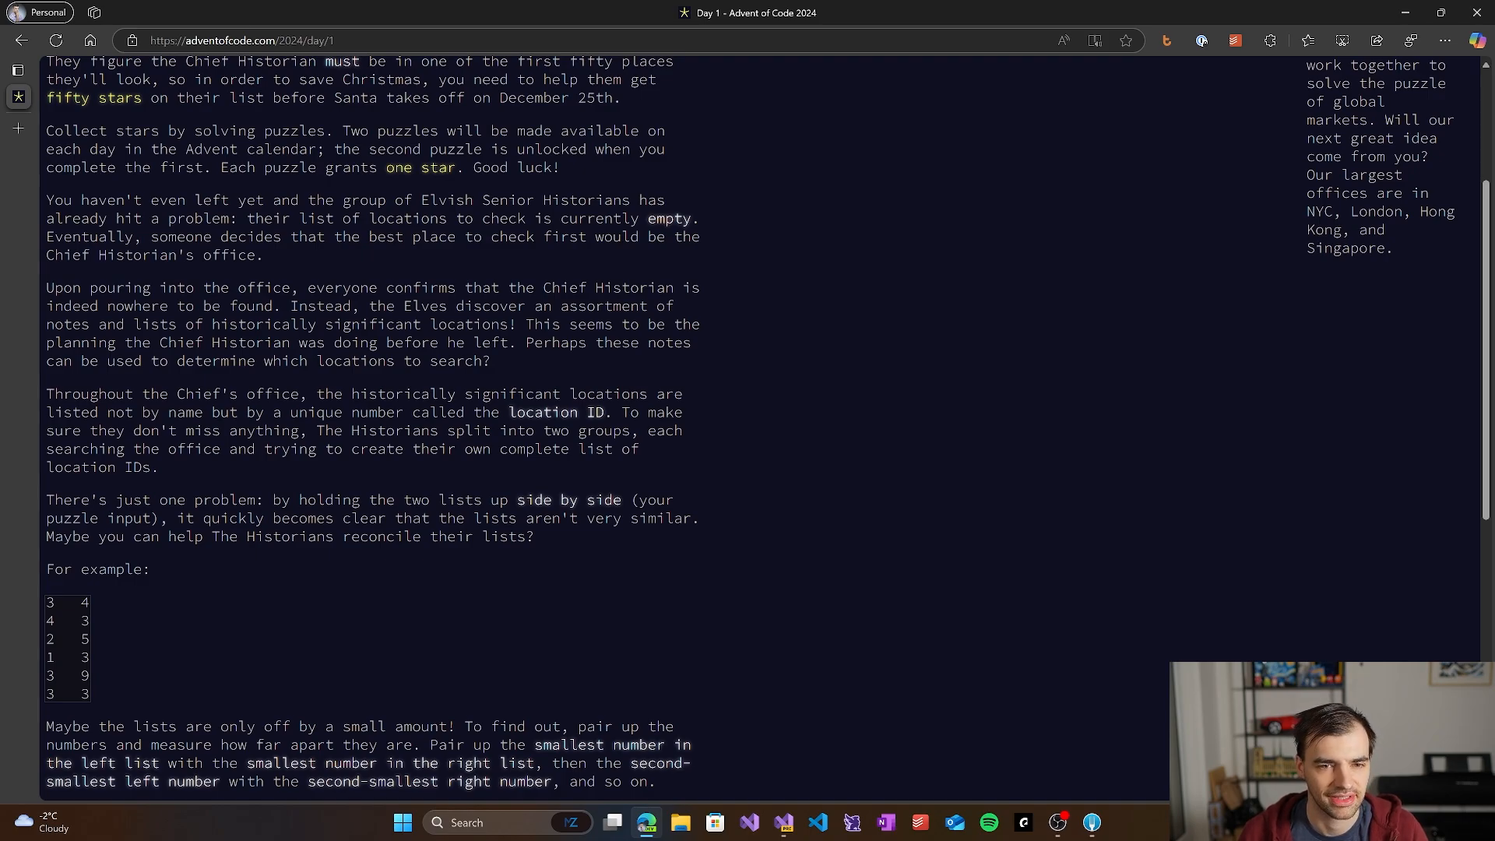
mouse_move(332, 271)
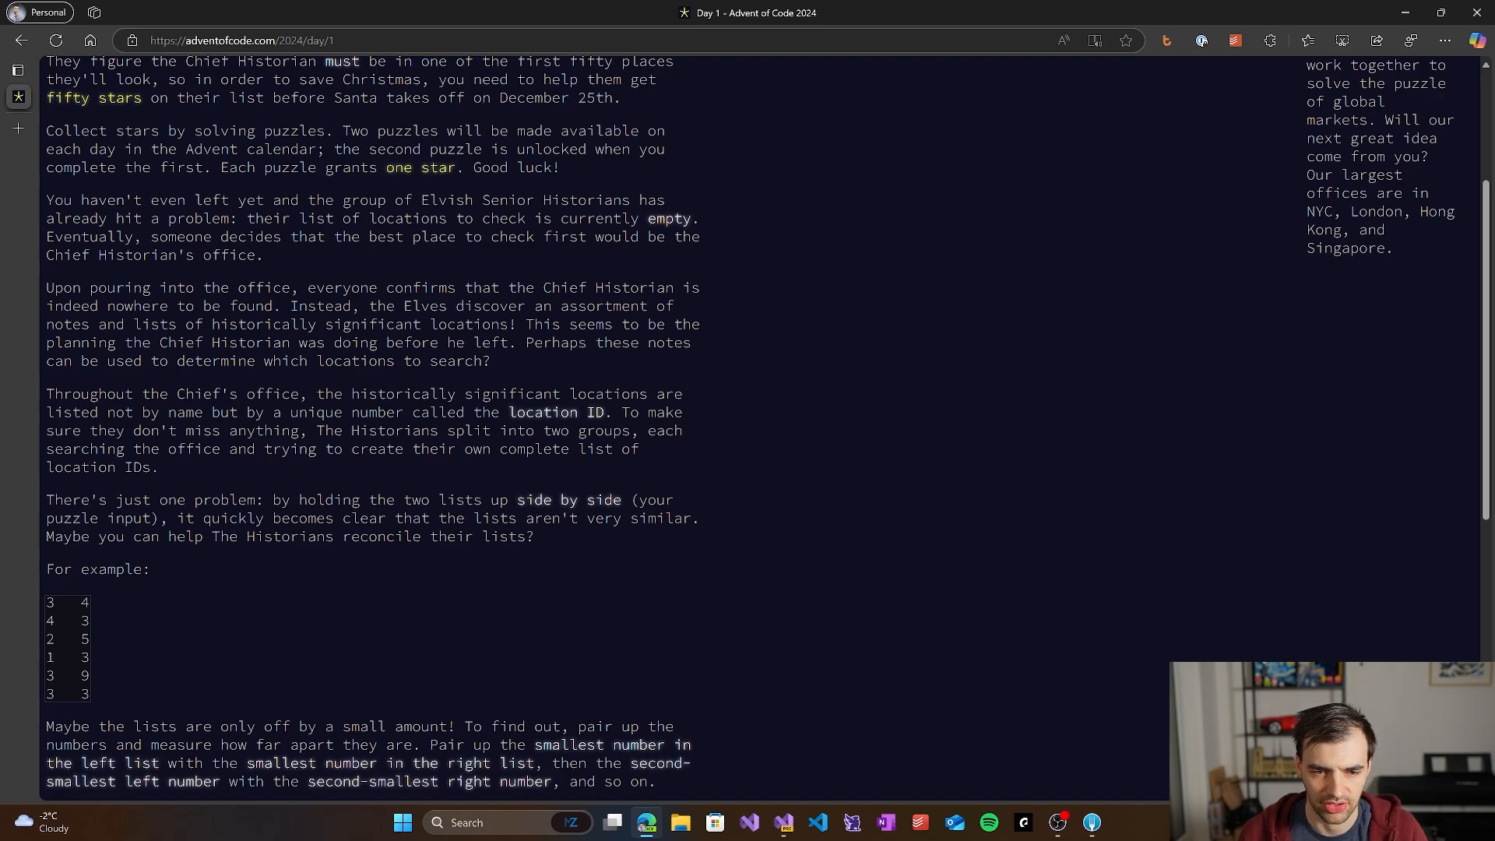
mouse_move(254, 493)
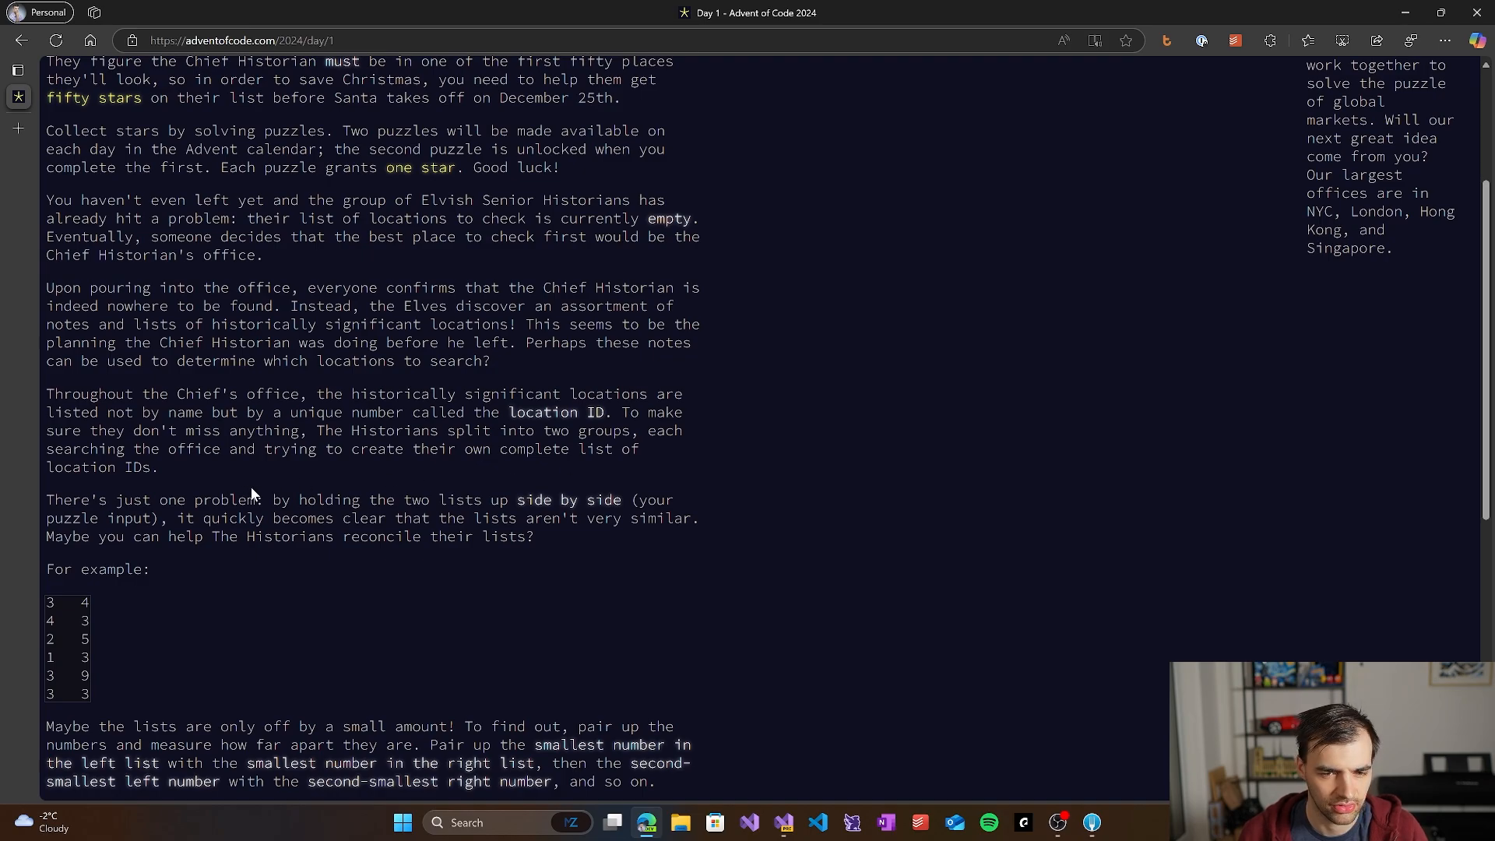
mouse_move(305, 476)
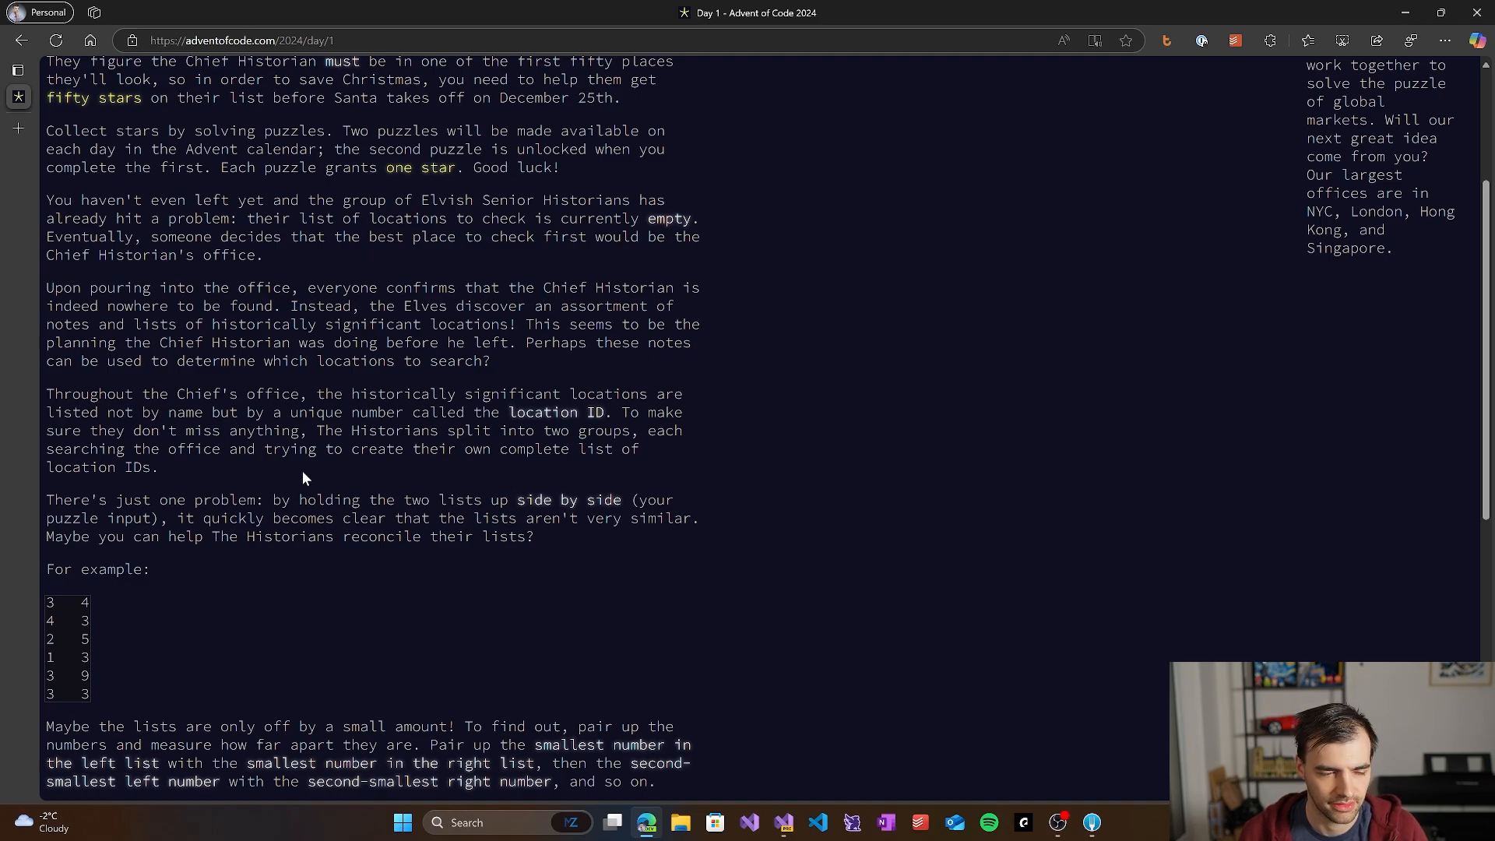
scroll(down, 3)
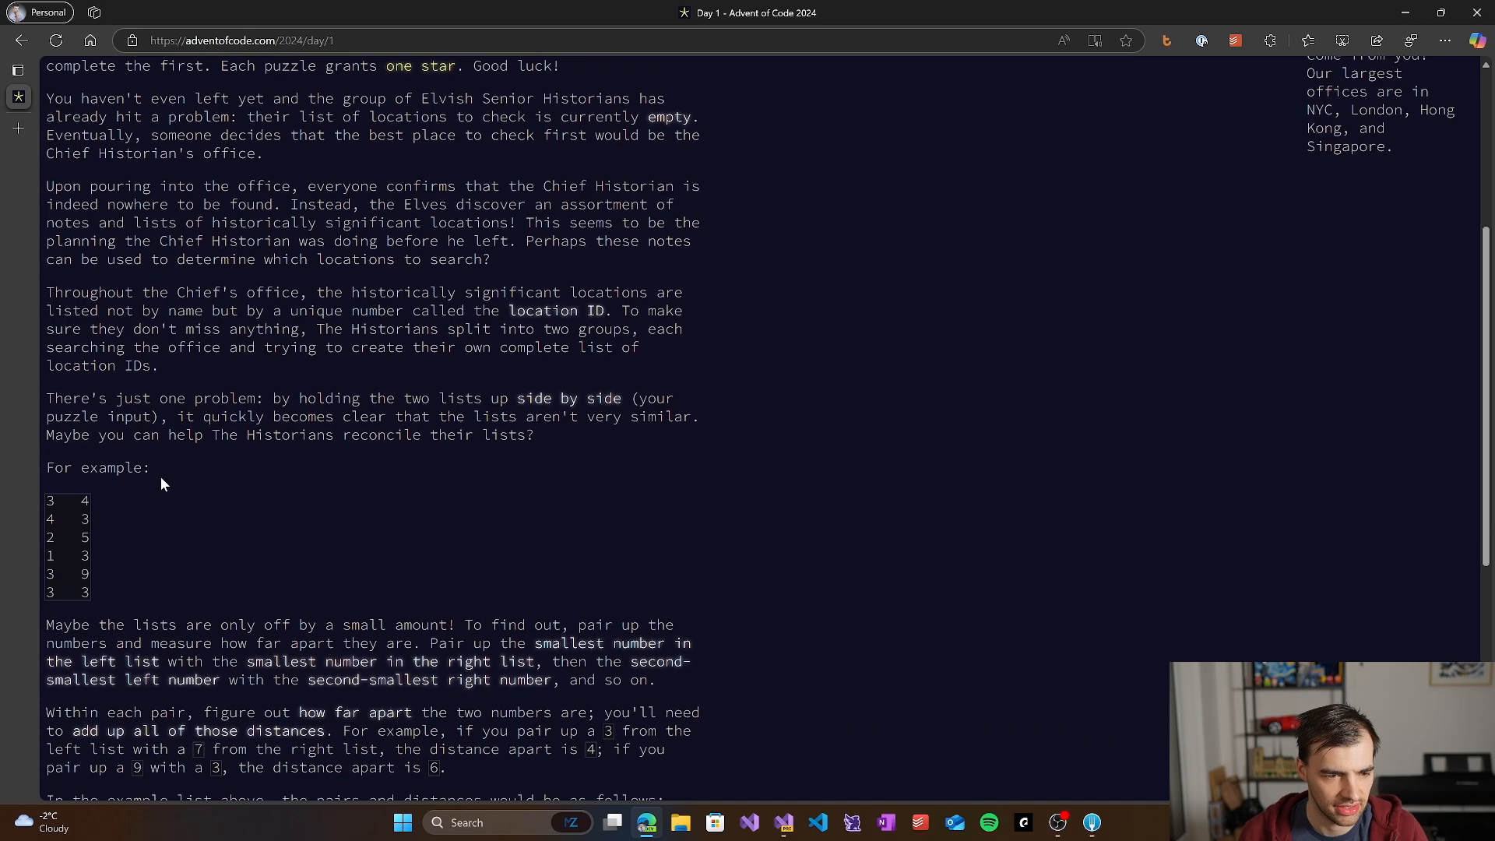
scroll(down, 3)
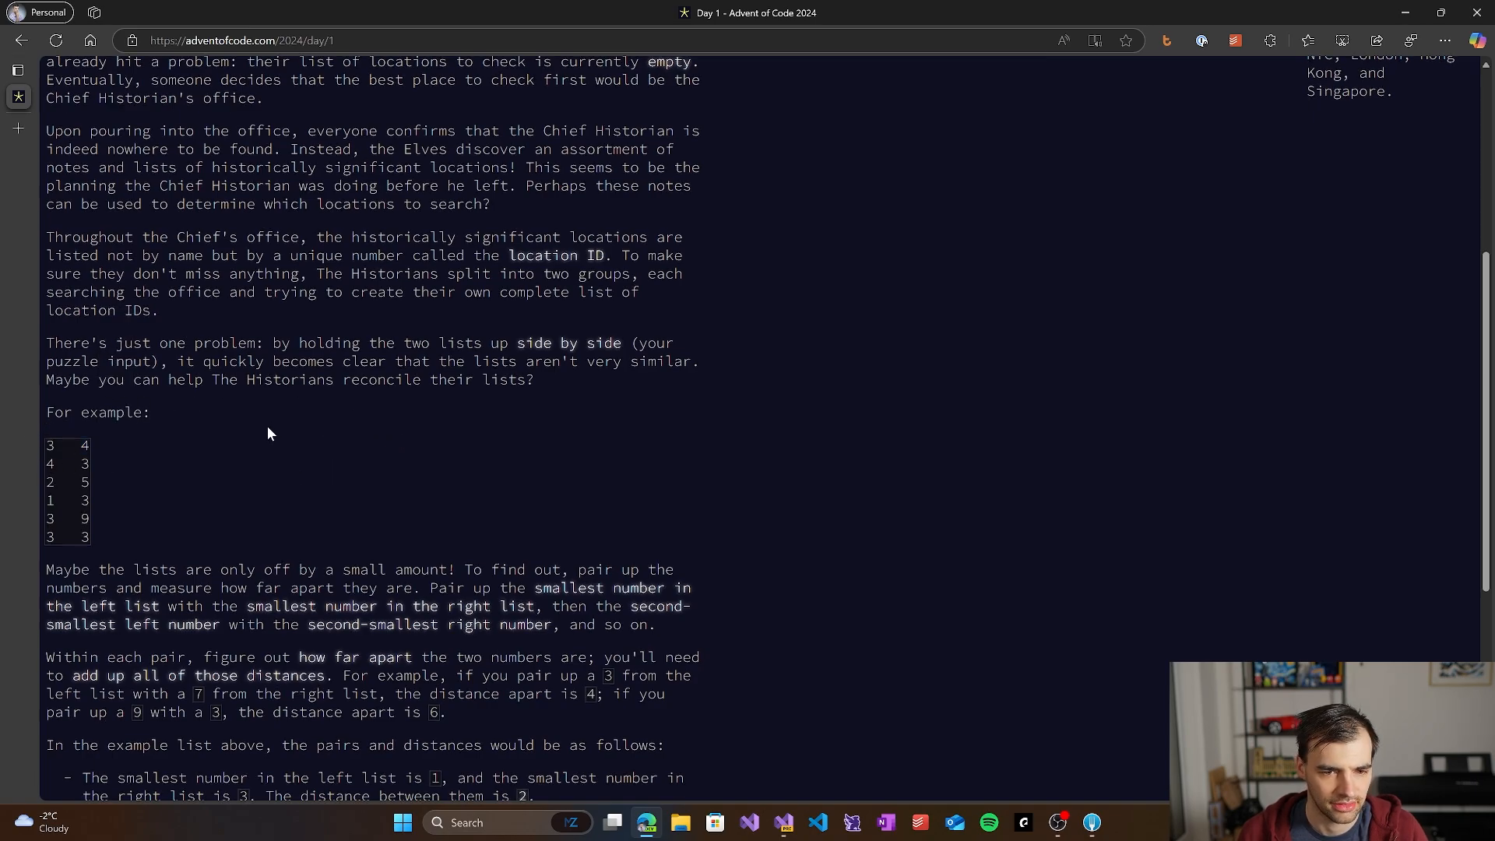
scroll(down, 3)
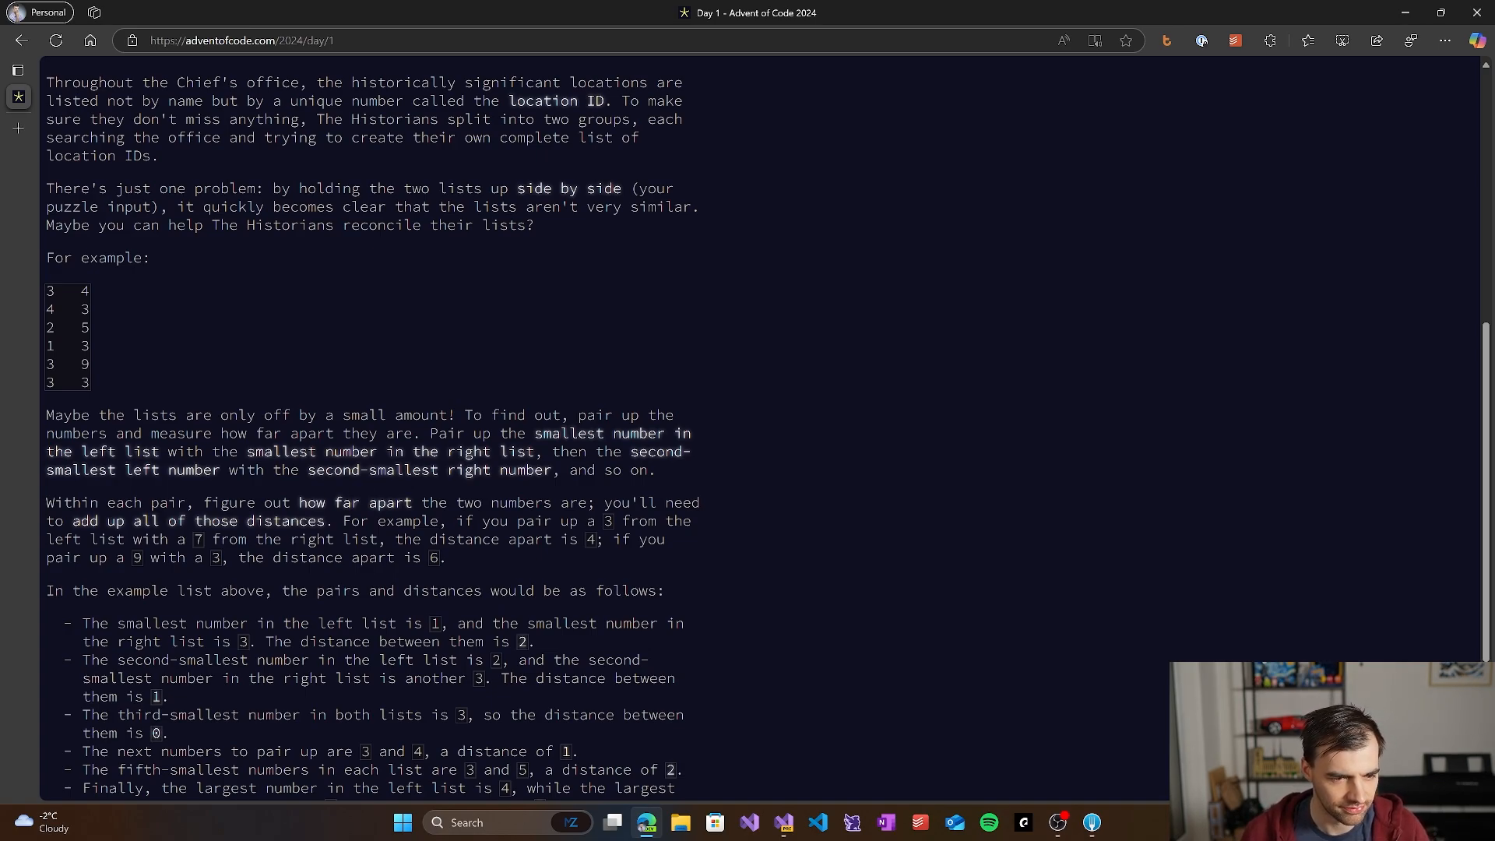
scroll(down, 3)
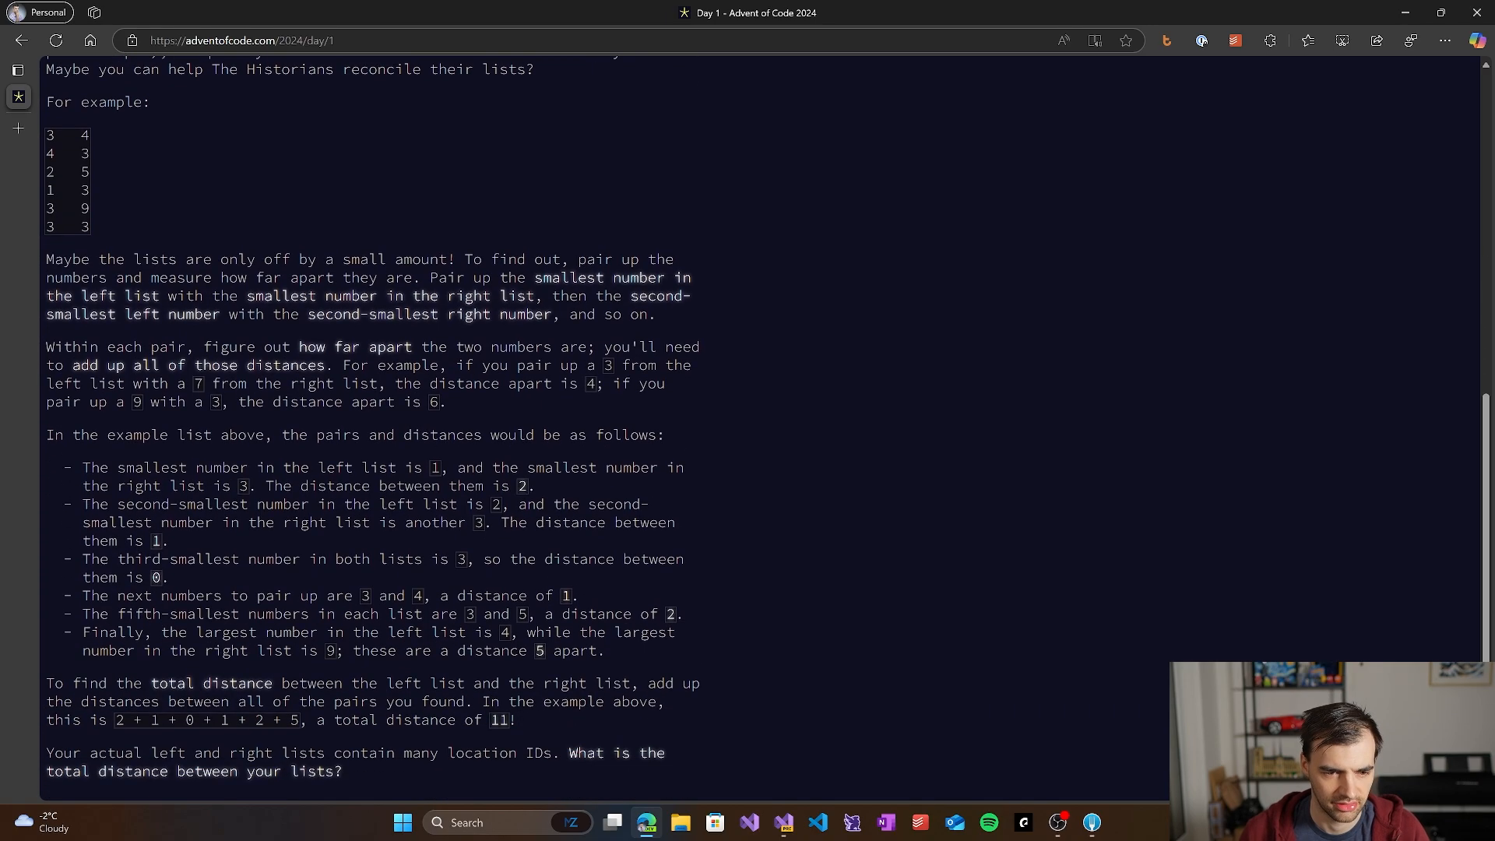
scroll(down, 3)
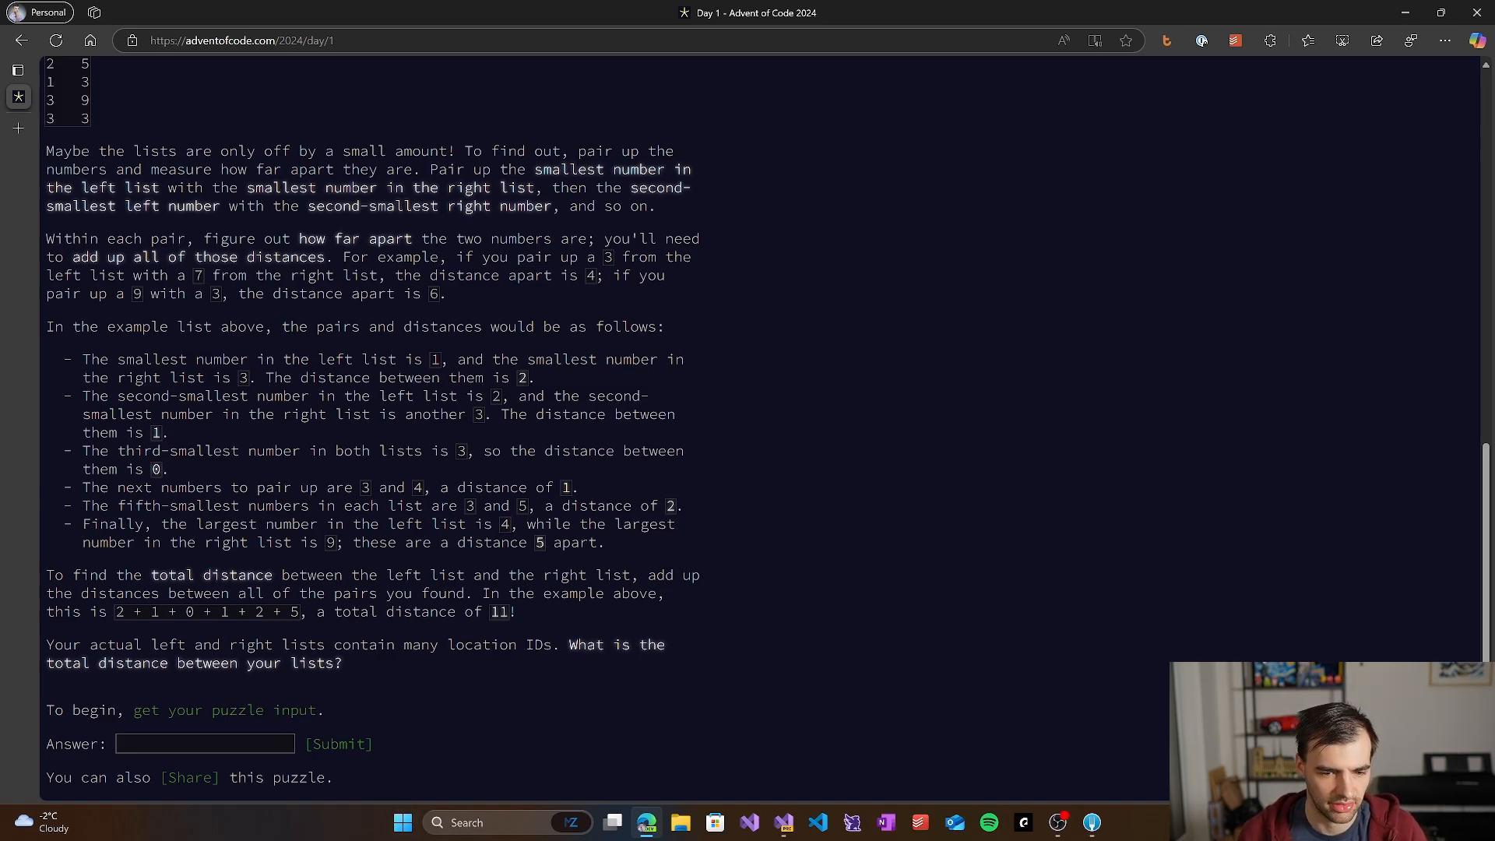
mouse_move(601, 689)
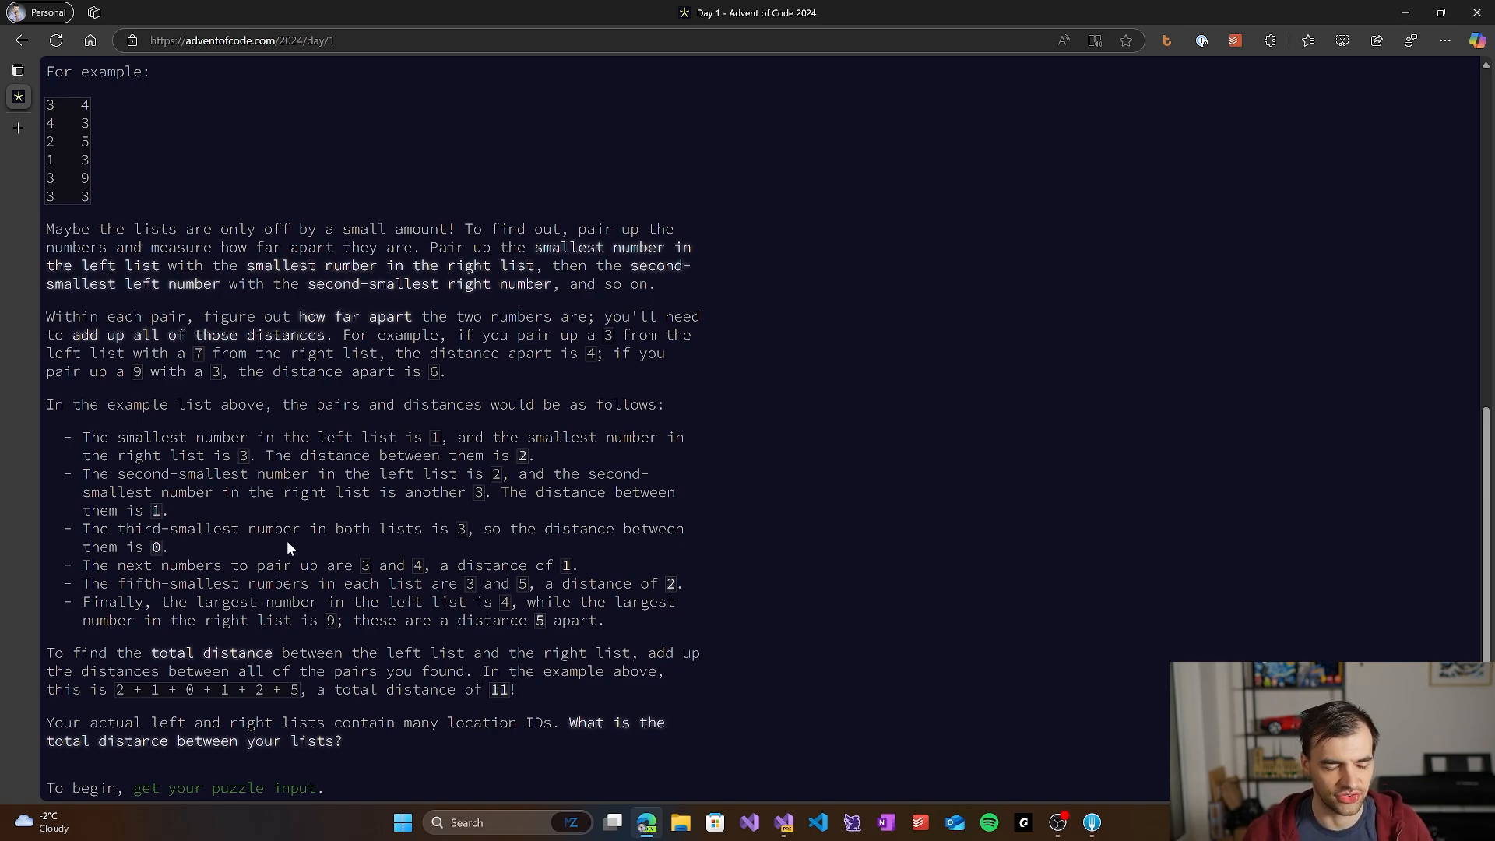
mouse_move(869, 609)
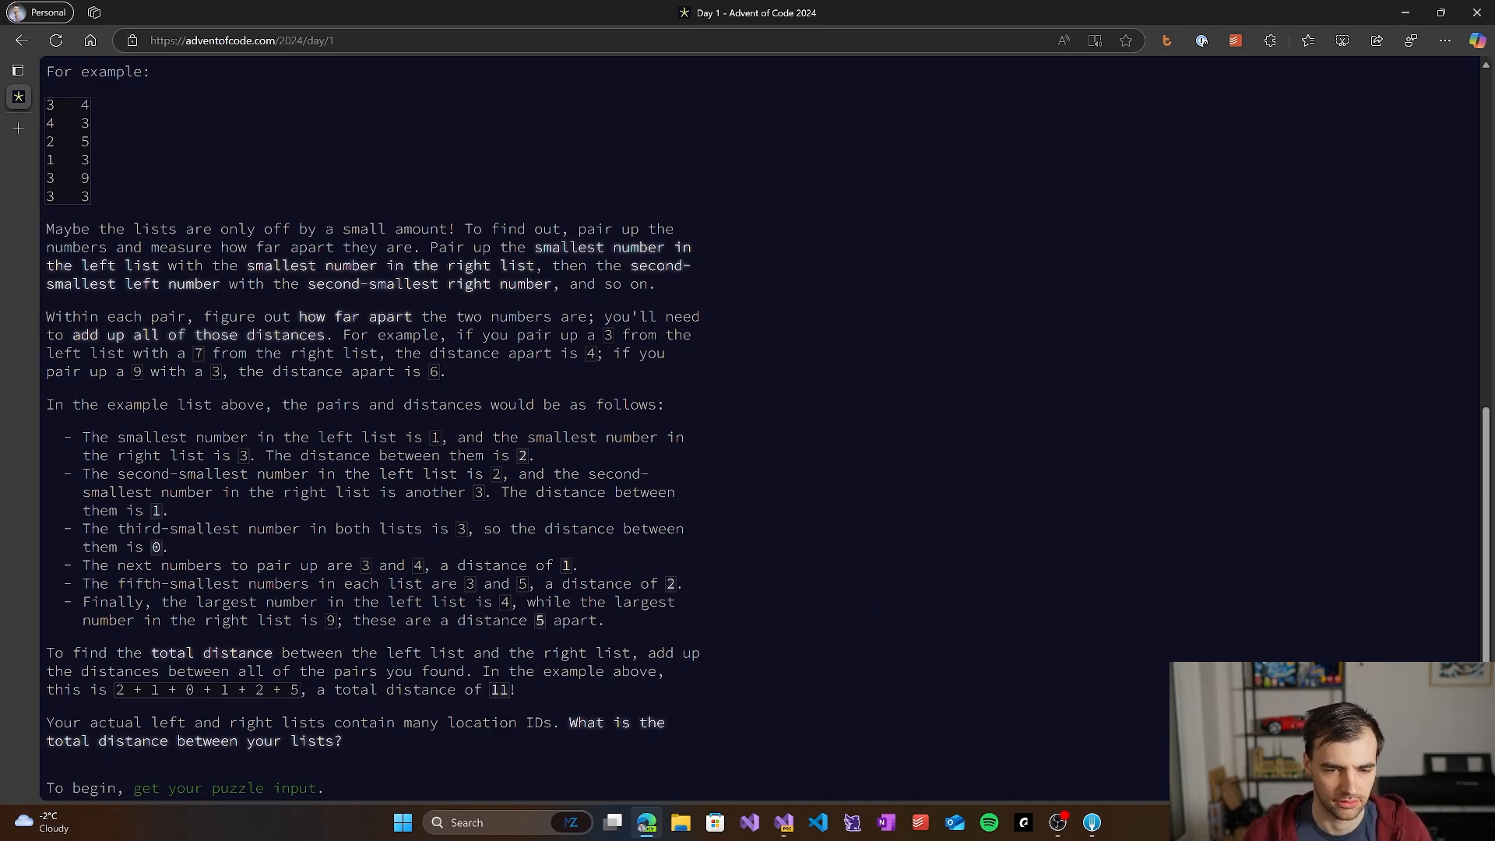
mouse_move(724, 749)
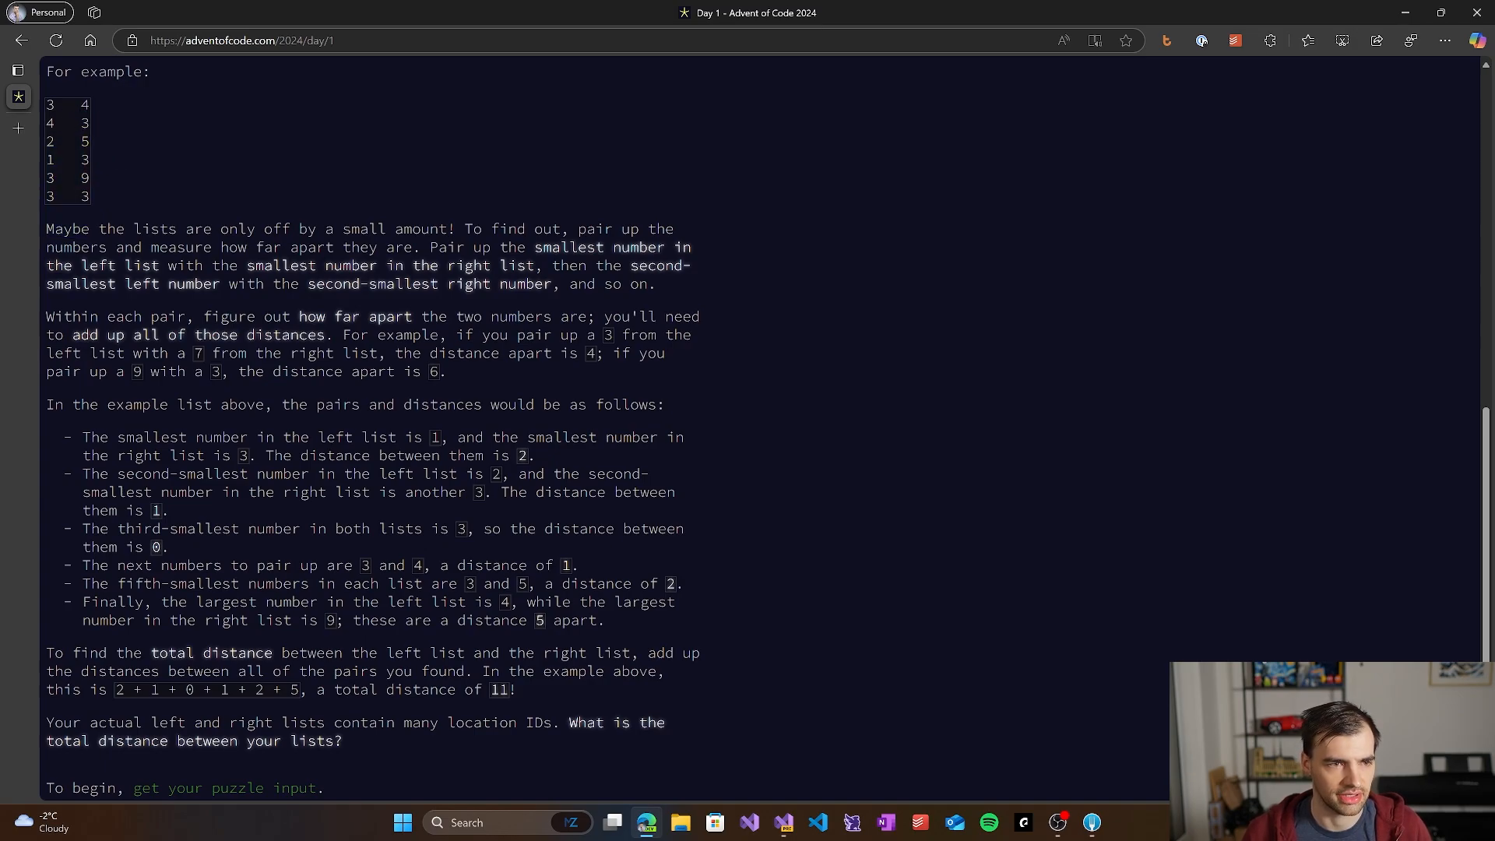
Step: Select the example lists, then view Day01_1's input.txt and Program.cs in Visual Studio
drag(48, 104, 90, 197)
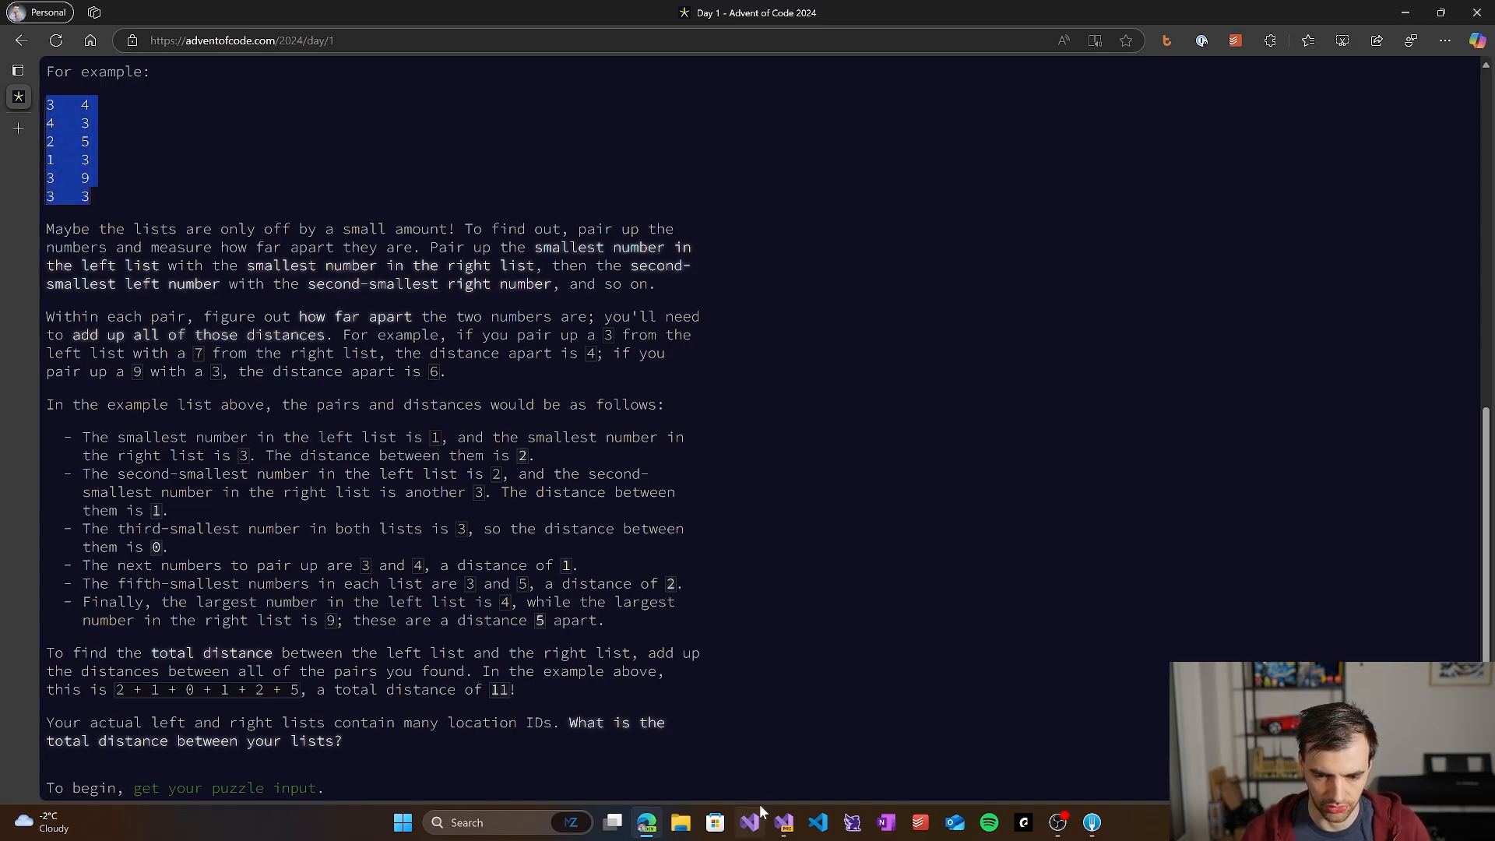
click(783, 822)
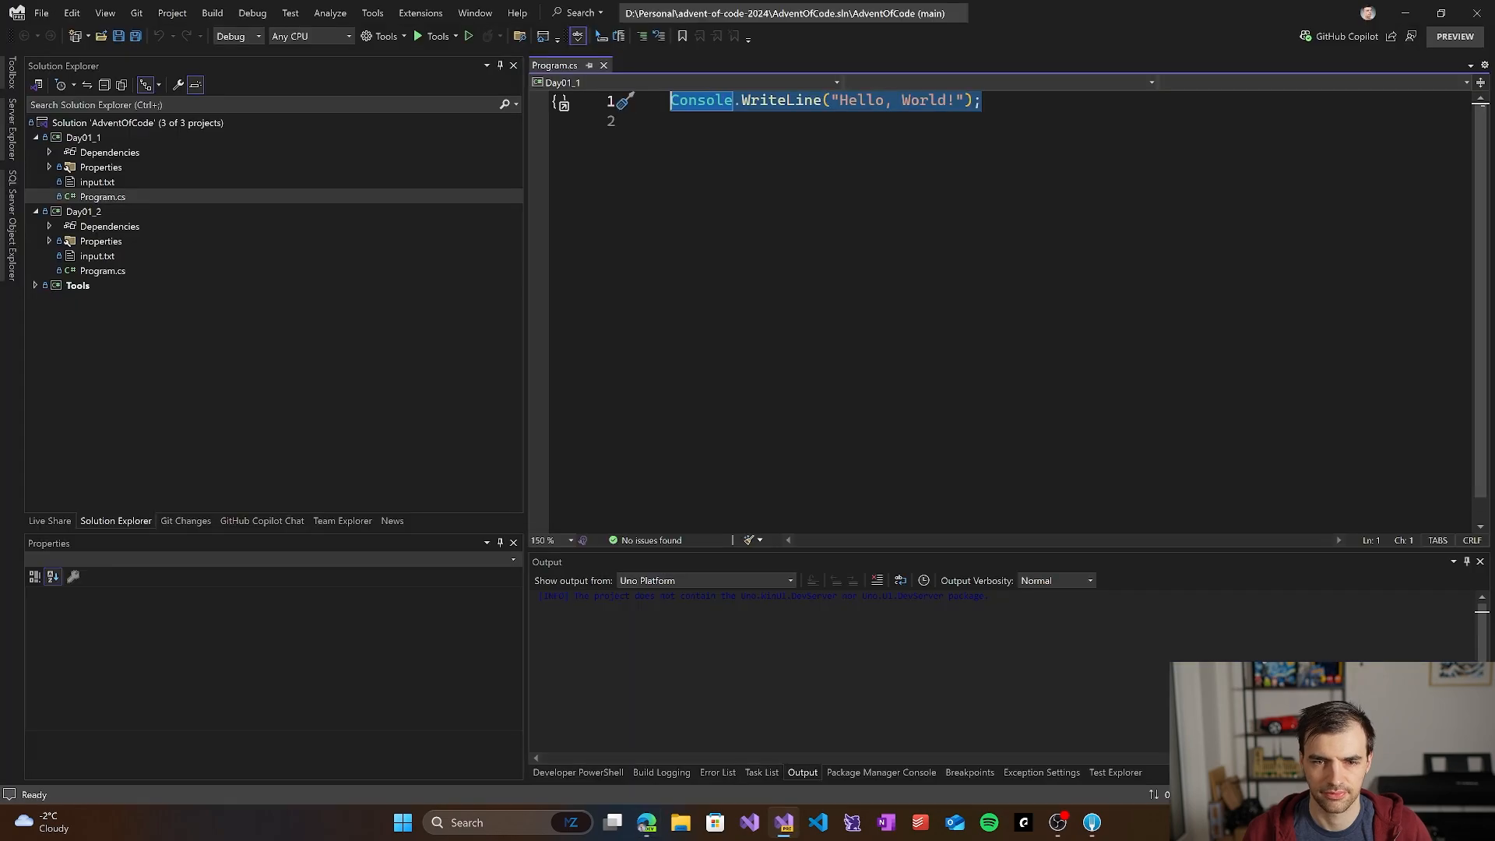
click(96, 182)
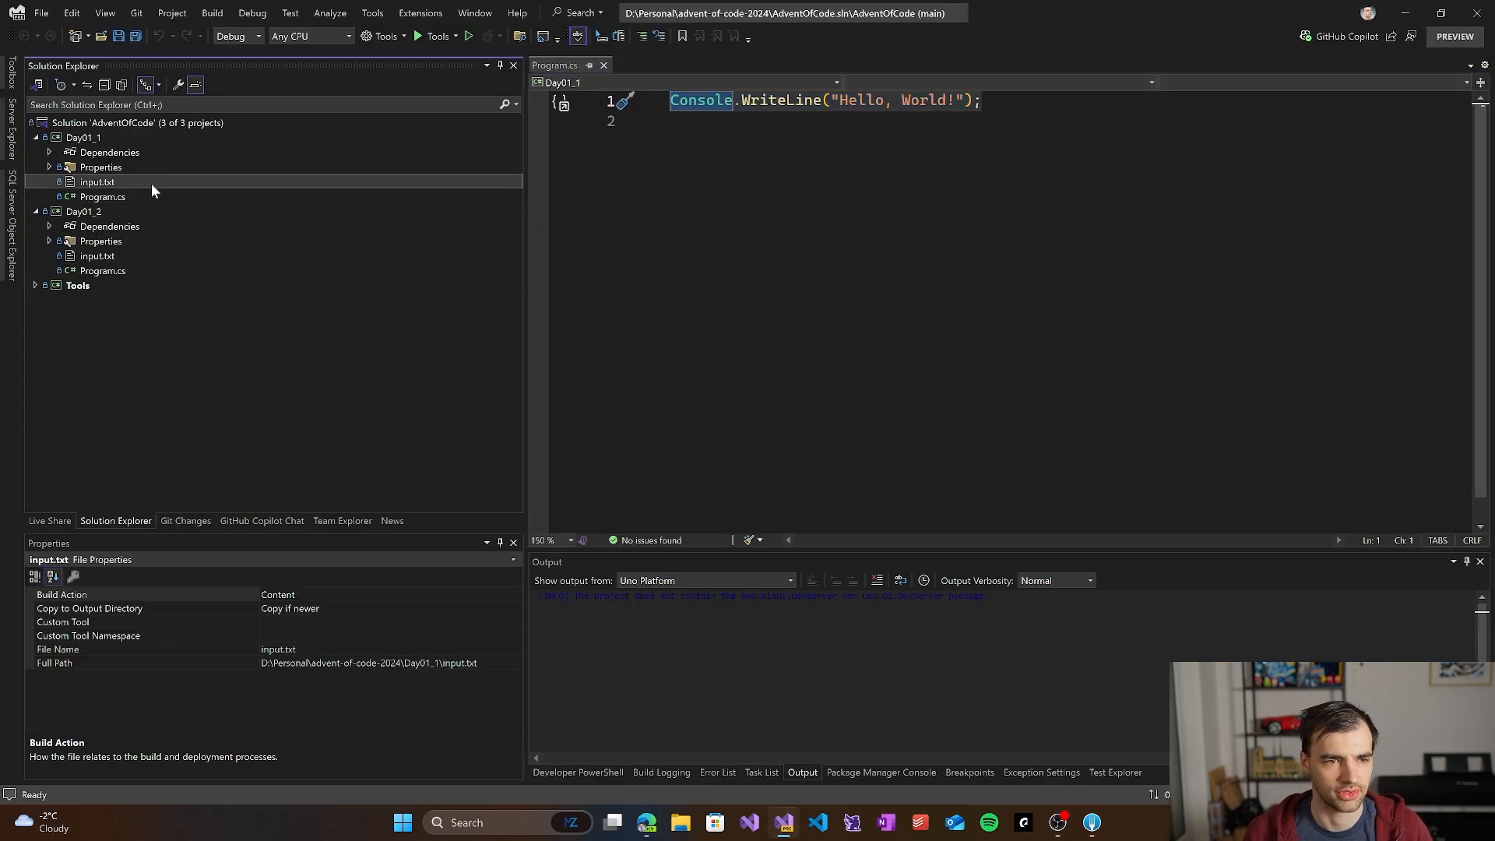
click(102, 196)
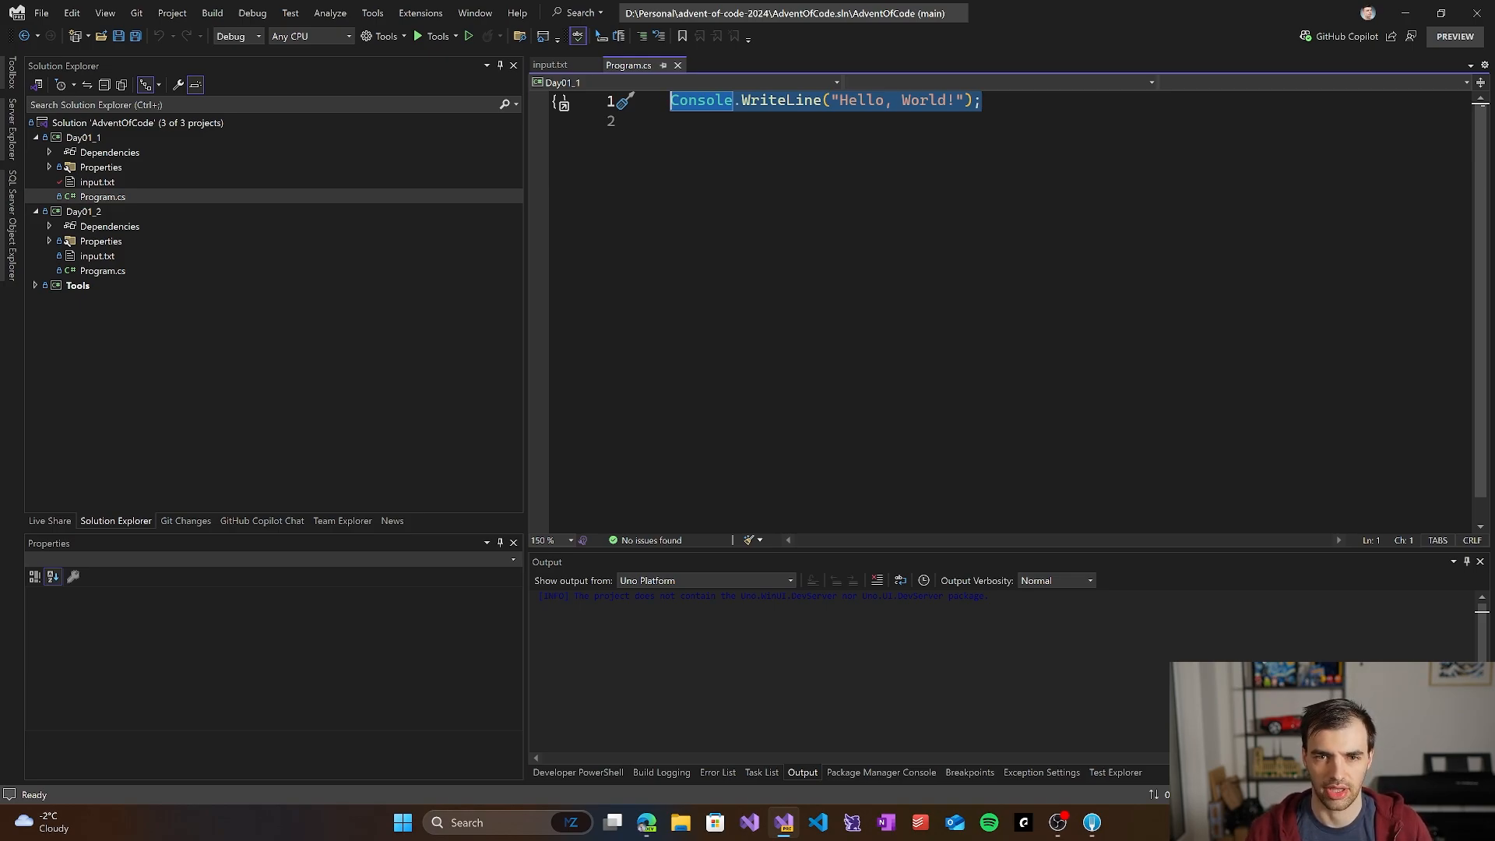
Step: Declare two List<int> variables and a loop reading Console.ReadLine into list1
text(var list)
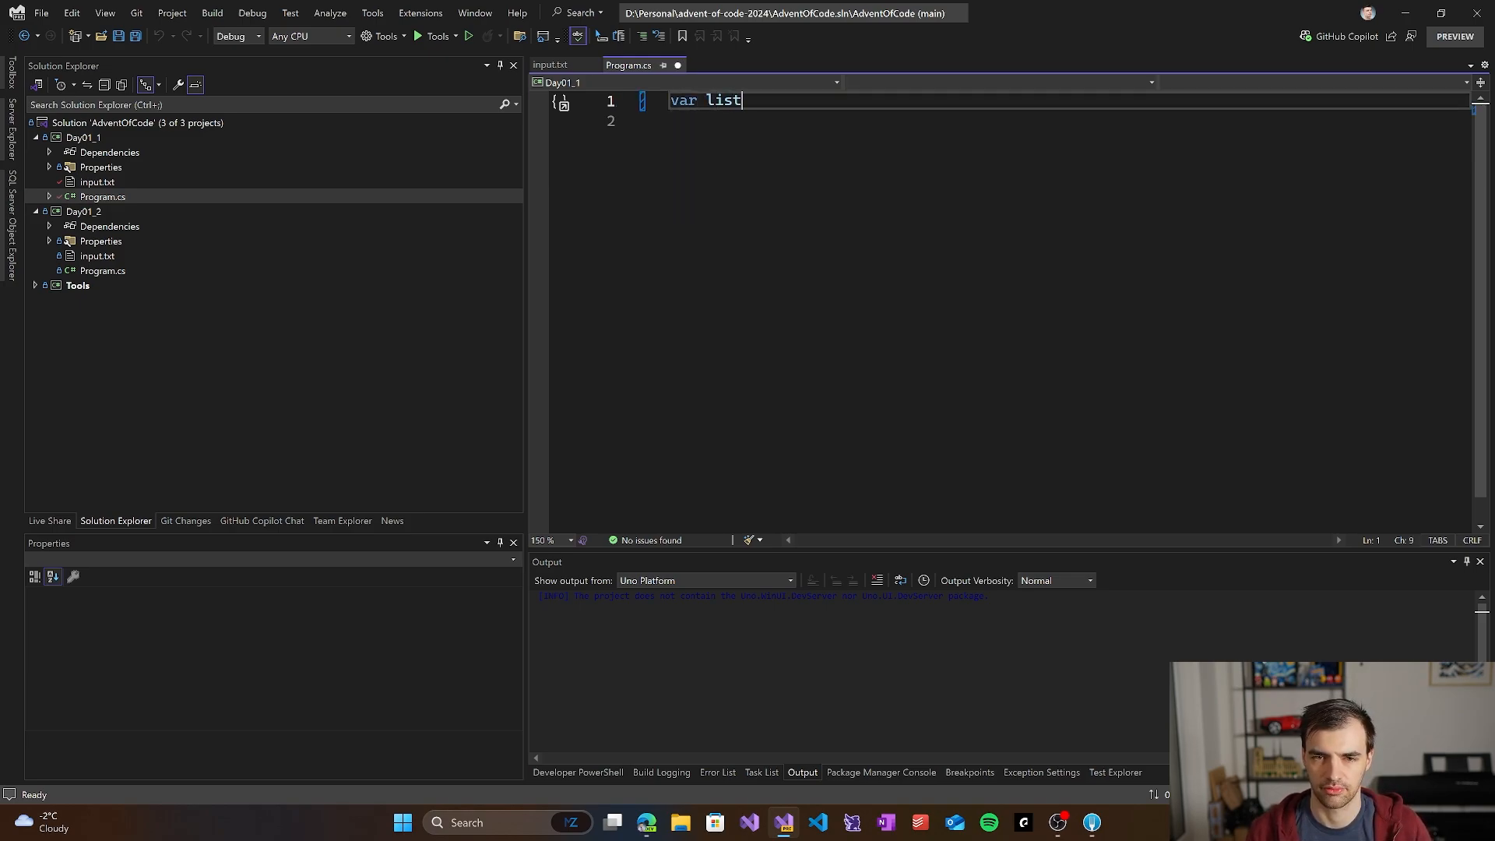
text(1 = new)
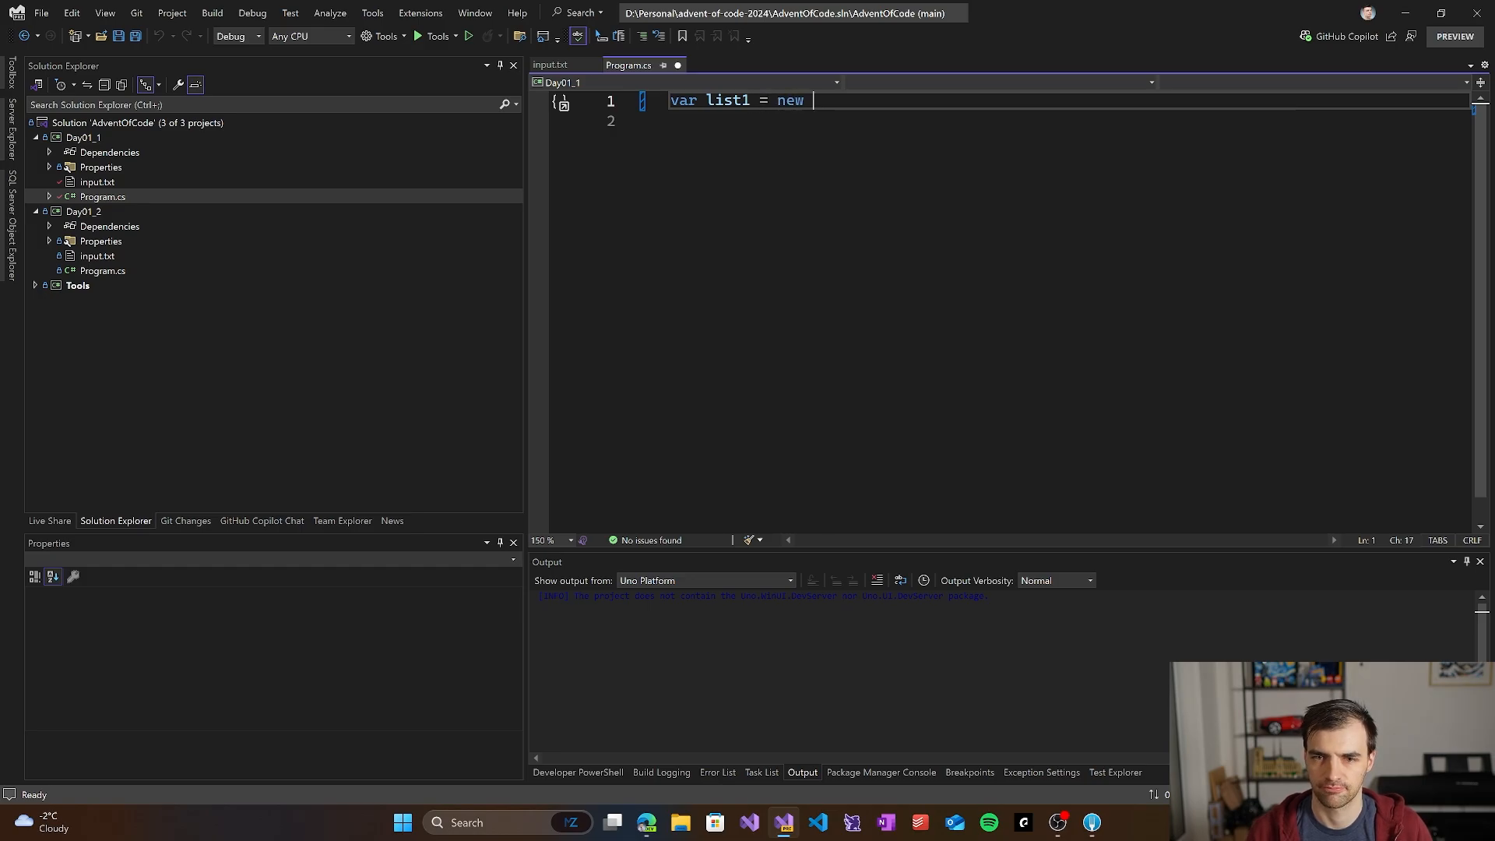
text(List<int>();)
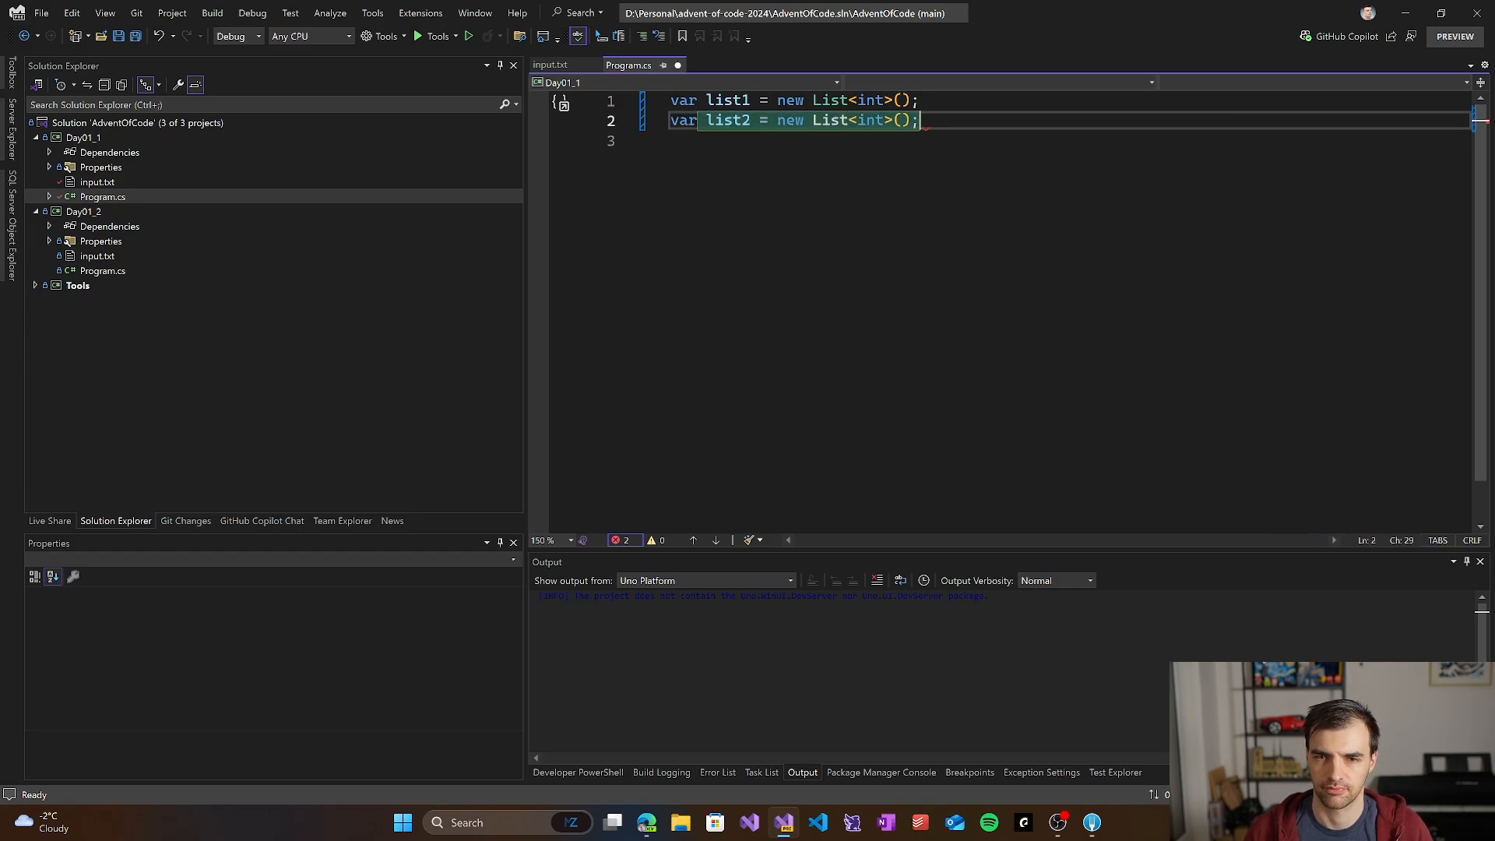
text(var list3 = new List<int>();)
text(while ()
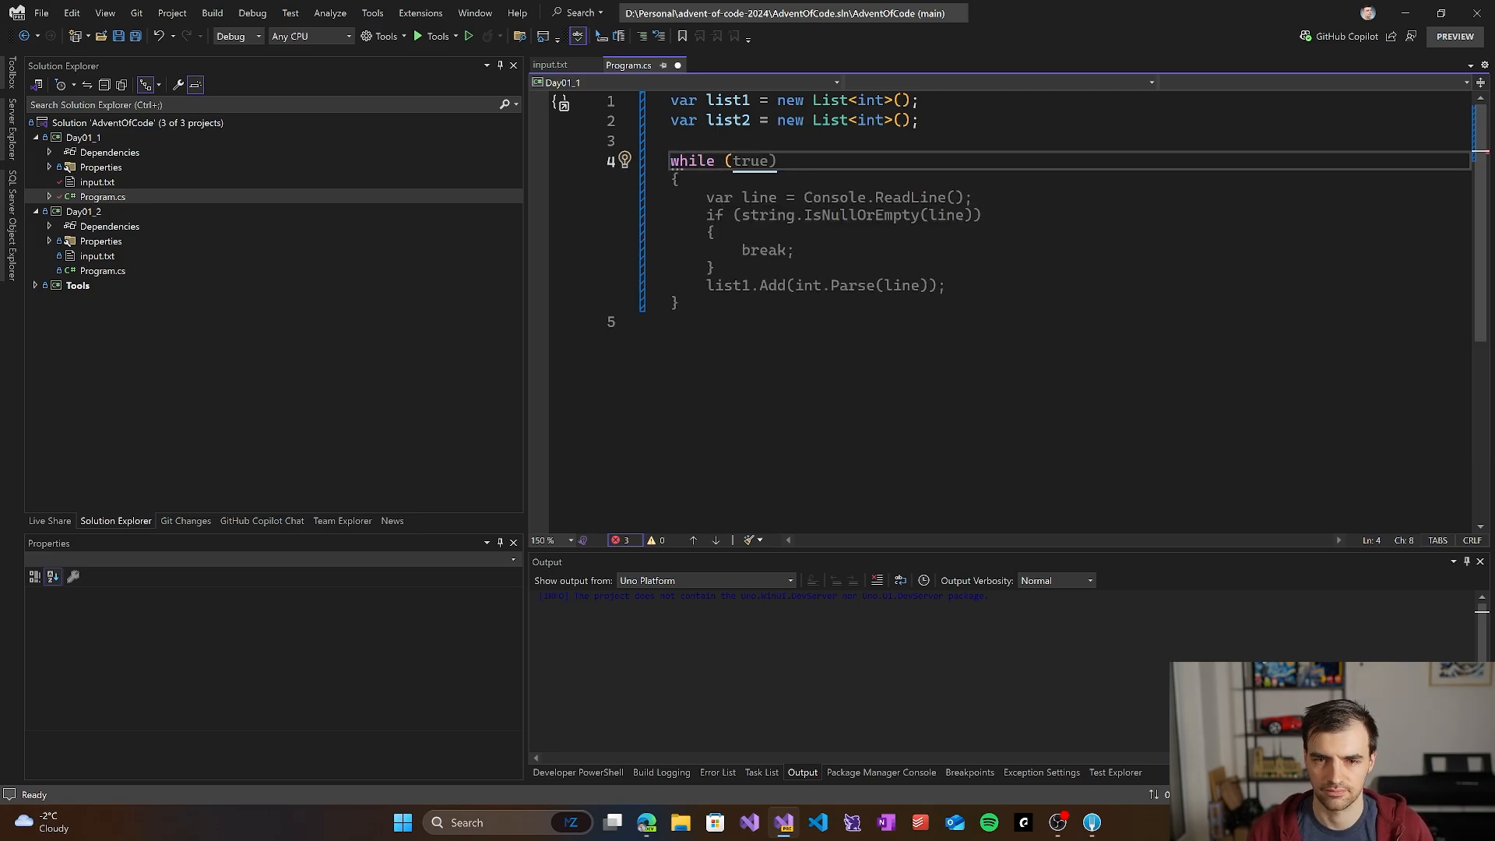
text(strein)
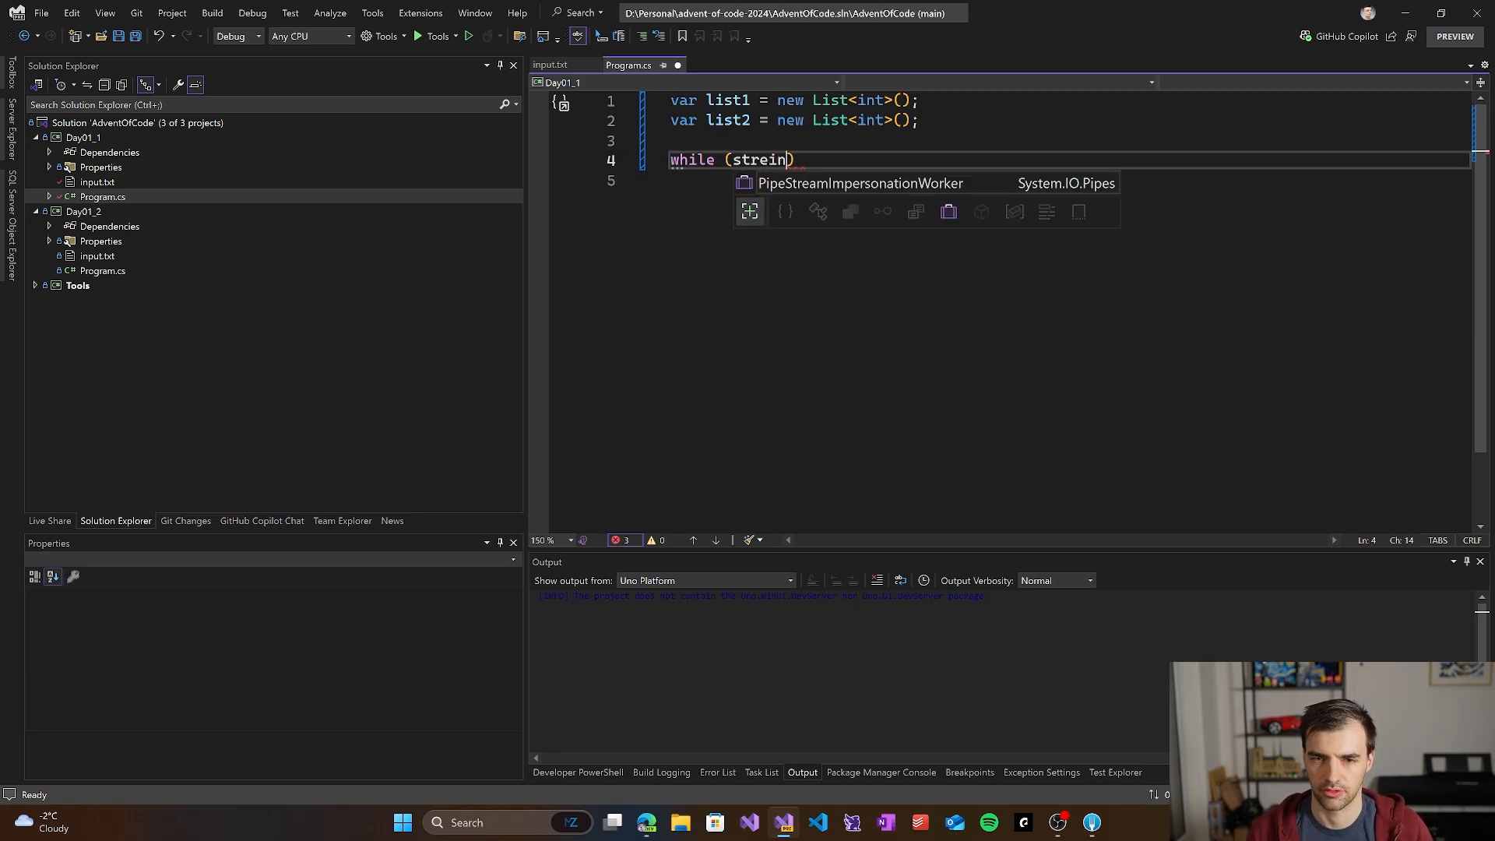
text(C)
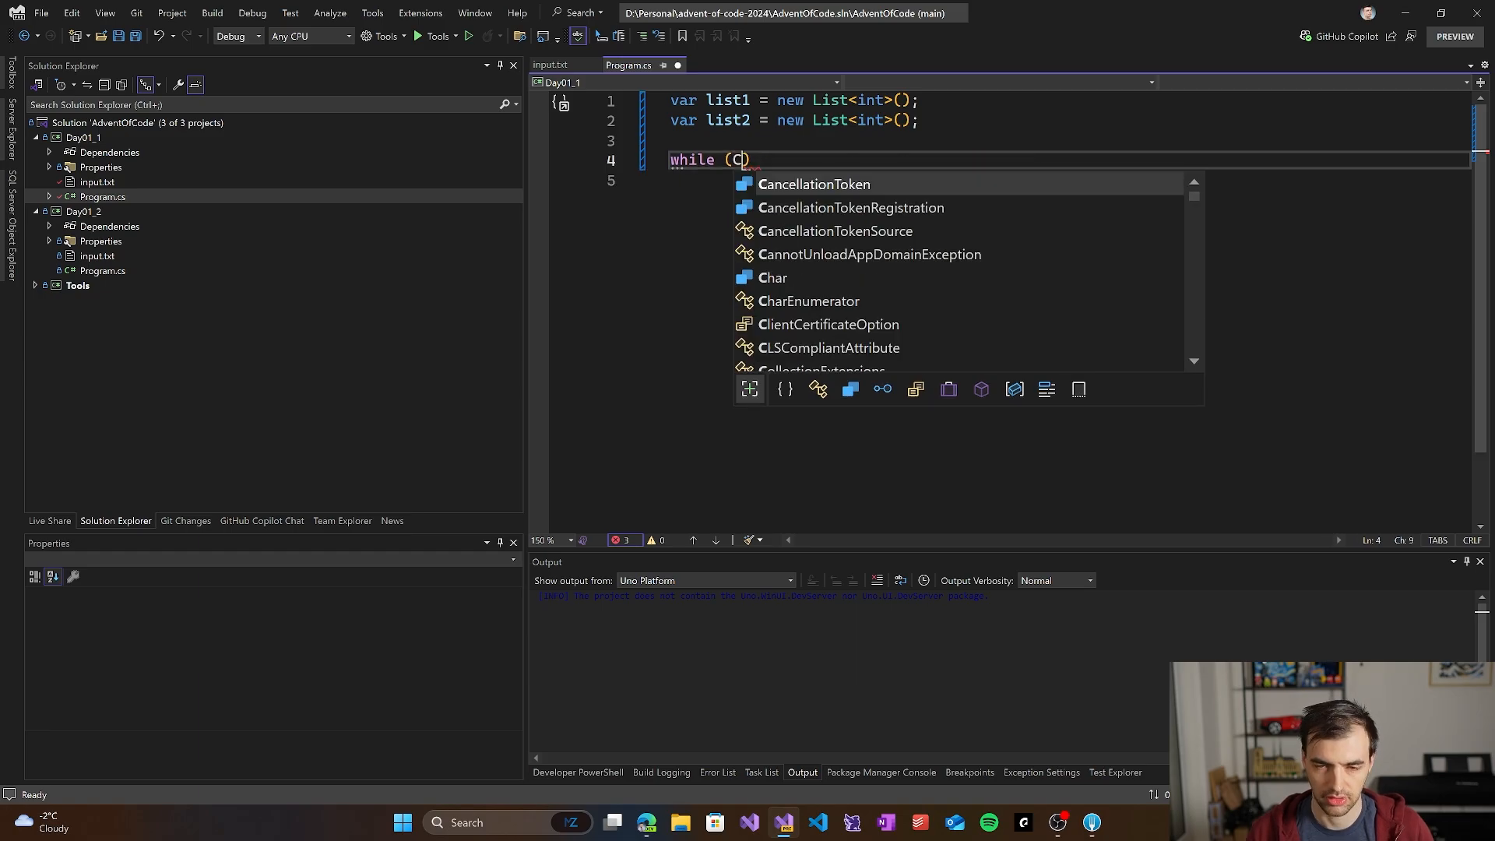
text(onsole.ReadLine()
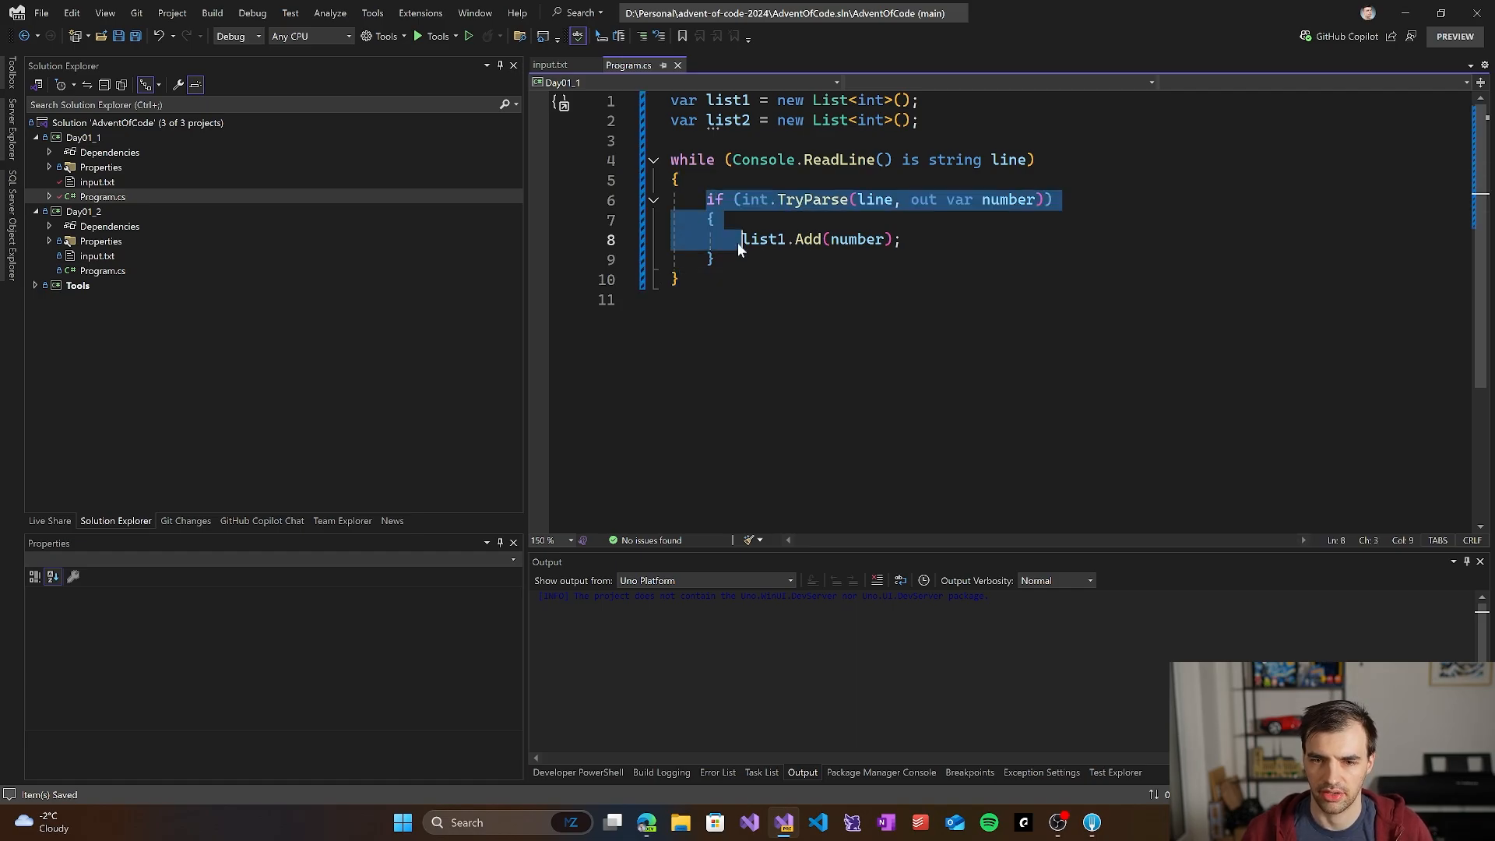
Step: Add var parts = line.Split(' ') and parse parts[0] into list1, parts[1] into list2
key(Enter)
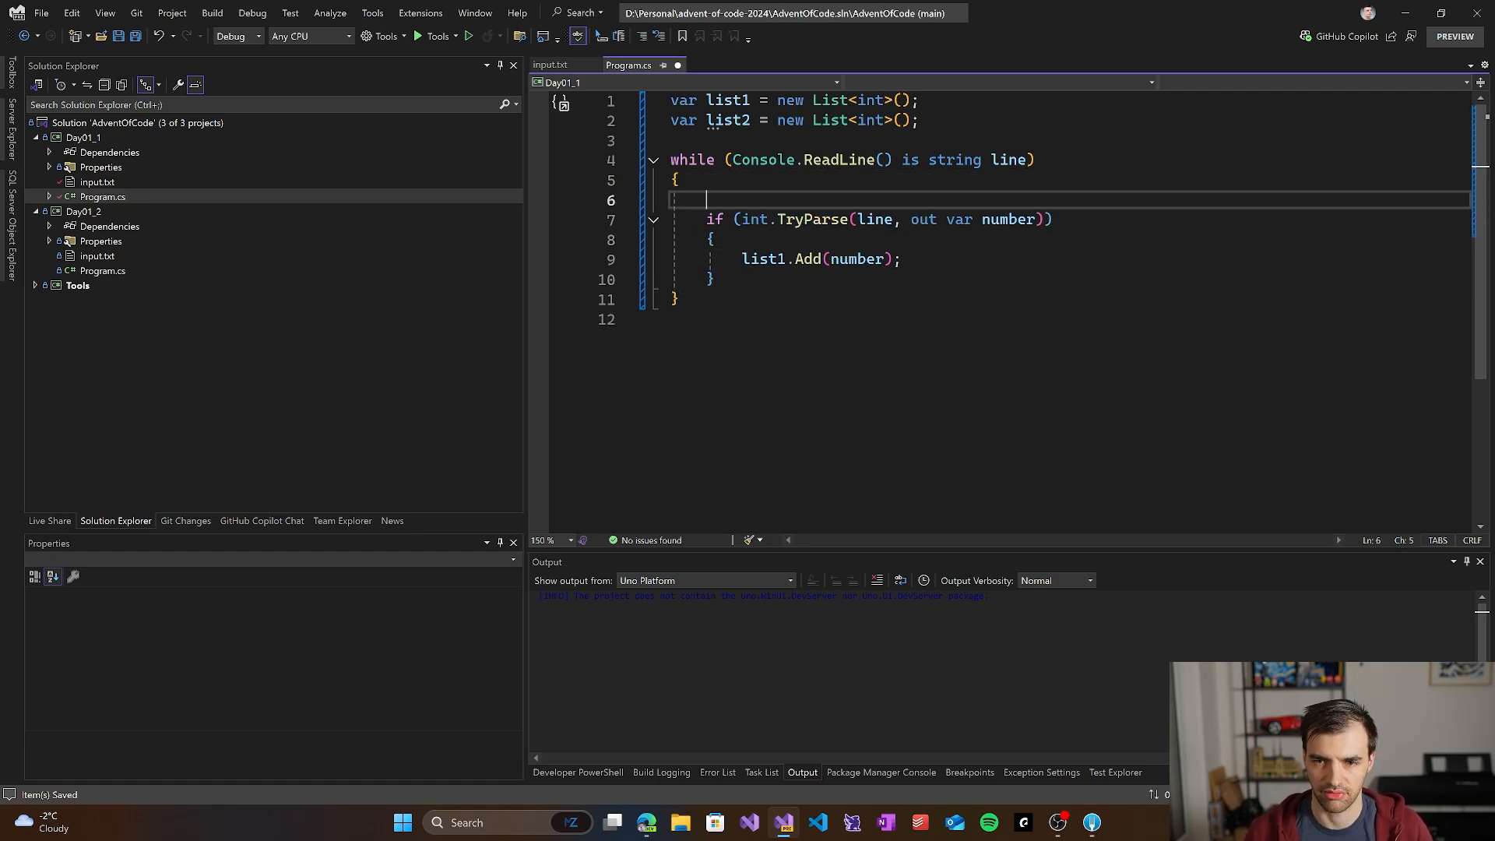
text(var p)
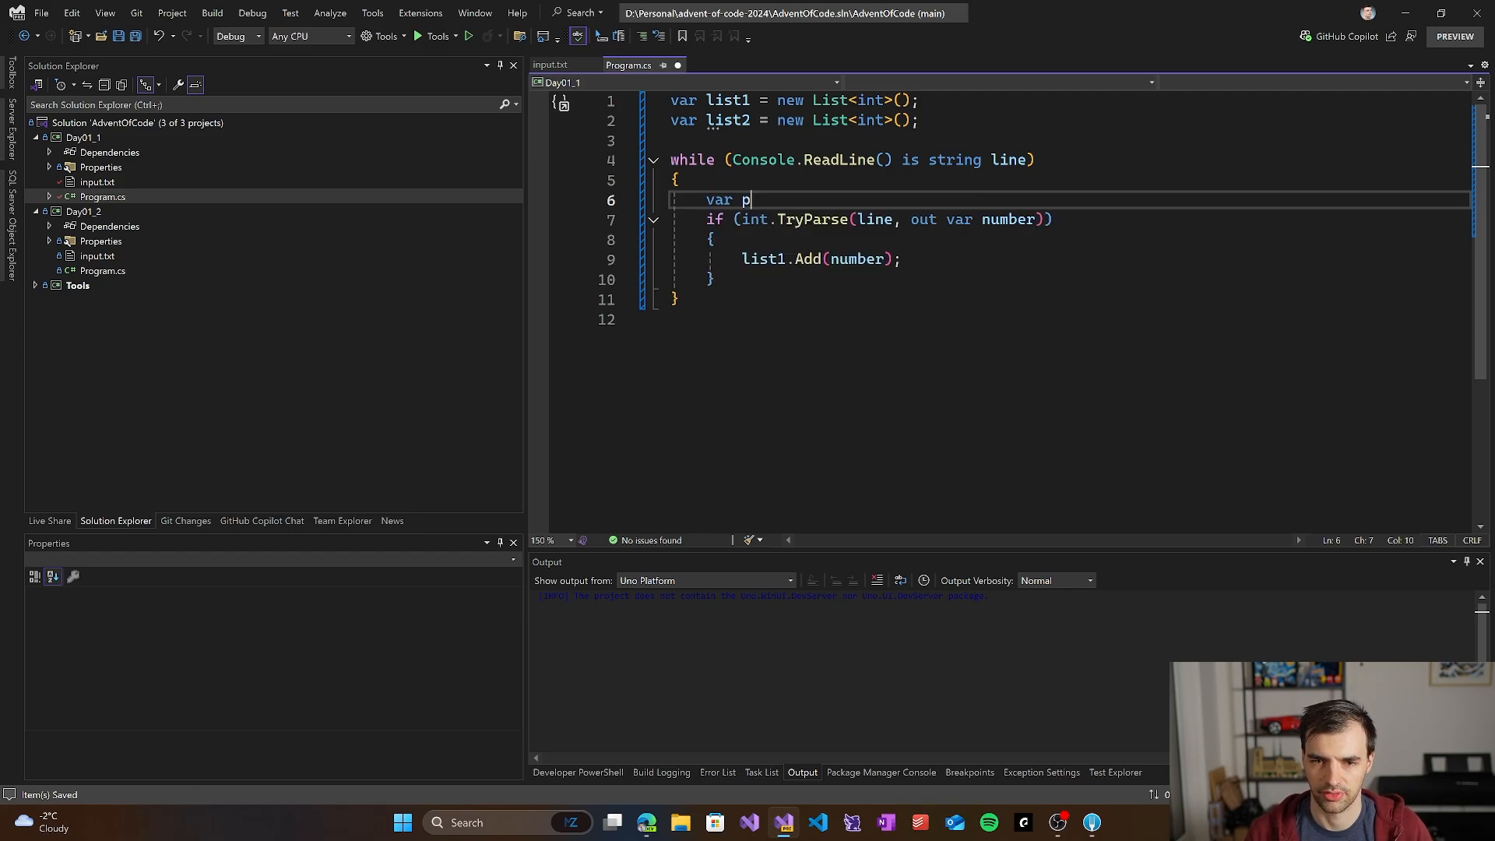
text(arts = line.Split(' ');)
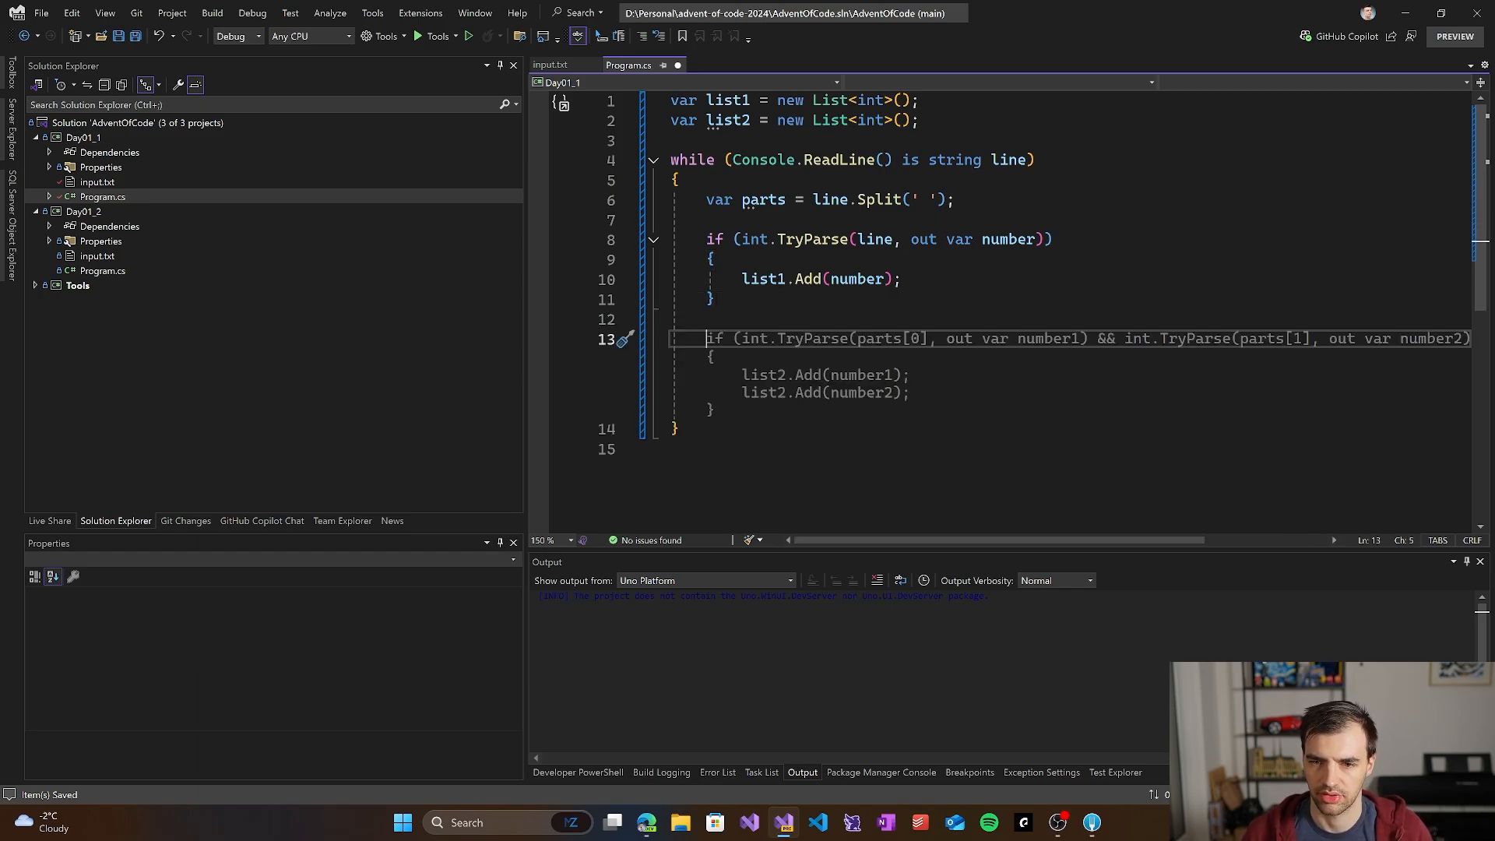
text(parts[0)
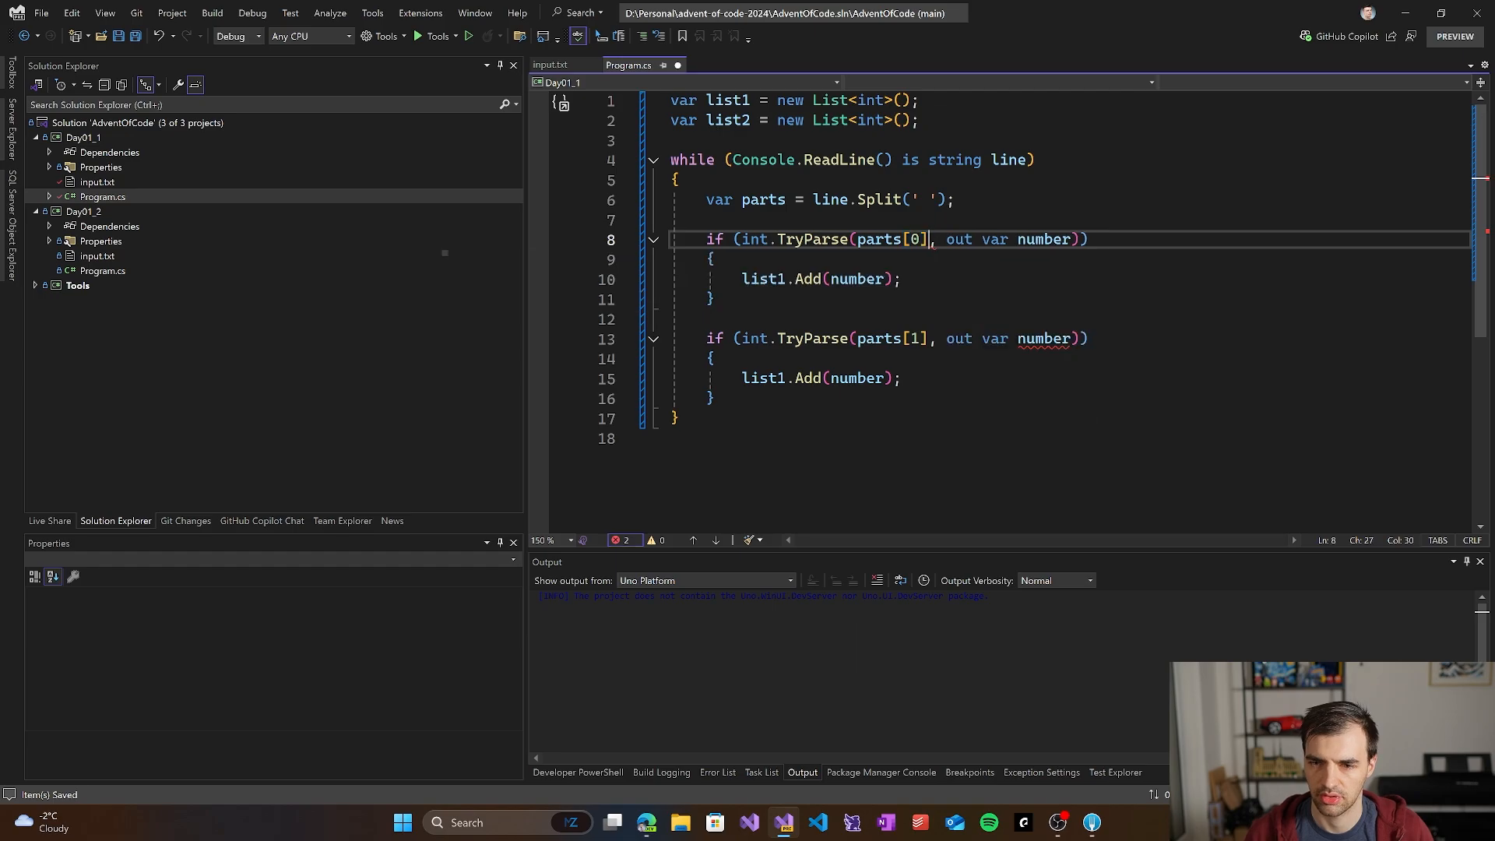
click(785, 377)
text(2)
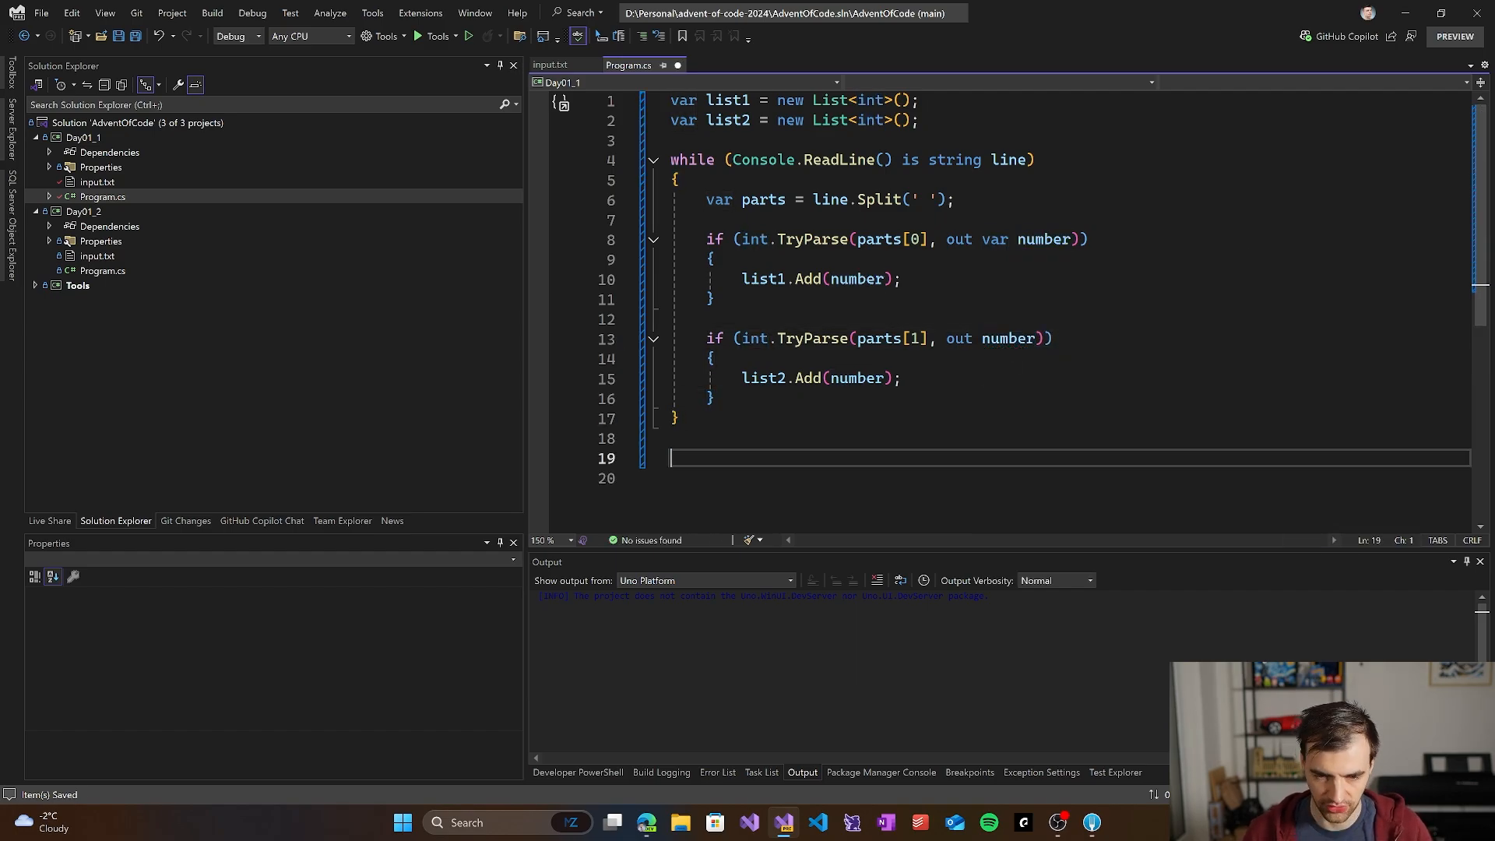
Step: Sort list1 and list2 after the reading loop
text(var result = list1.Zip(list2, (a, b) => a + b).ToList();)
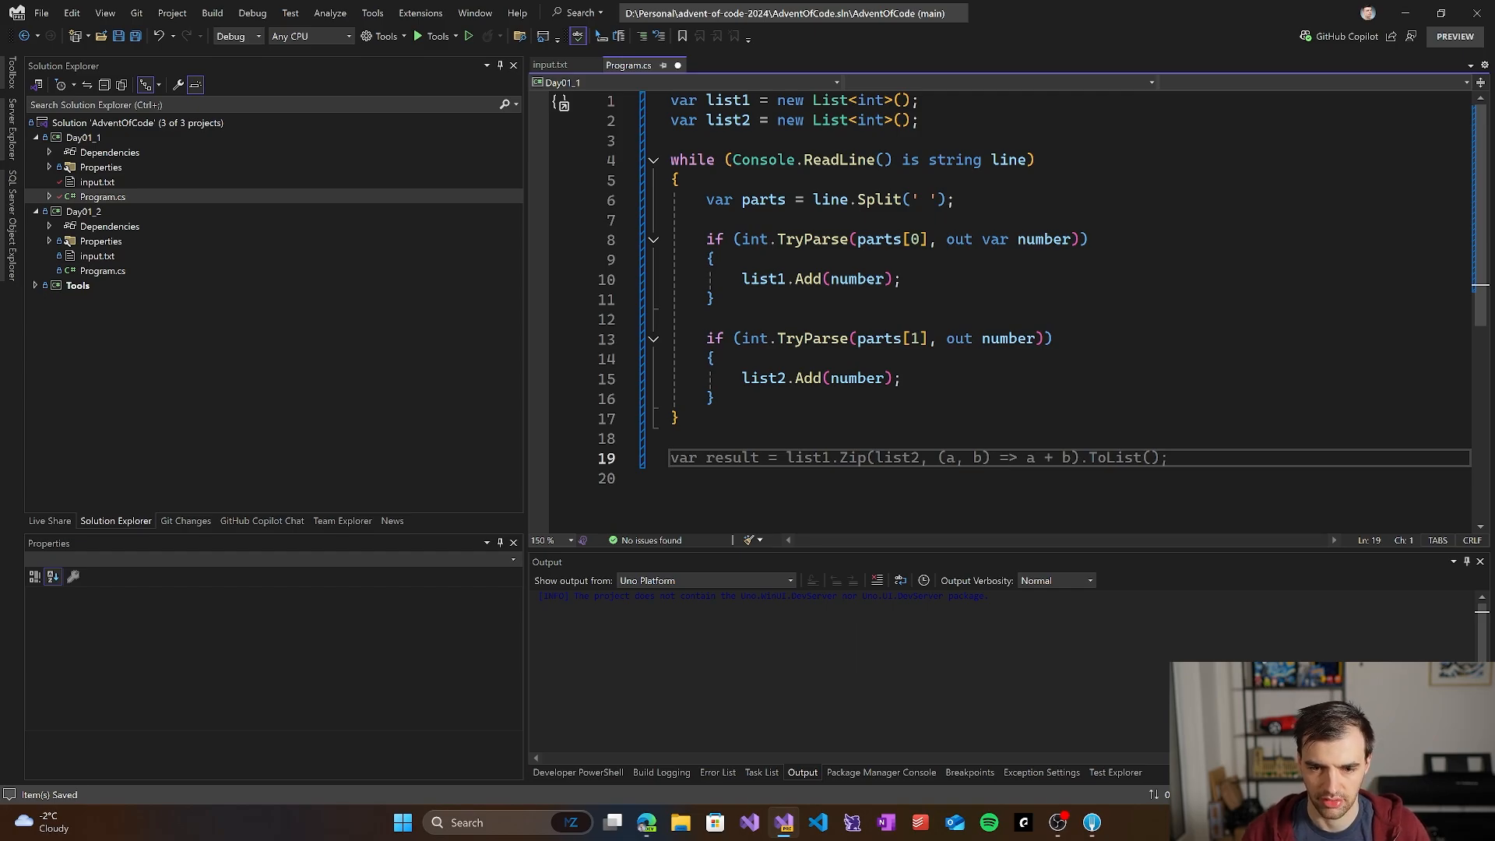
text(list1.Sort();)
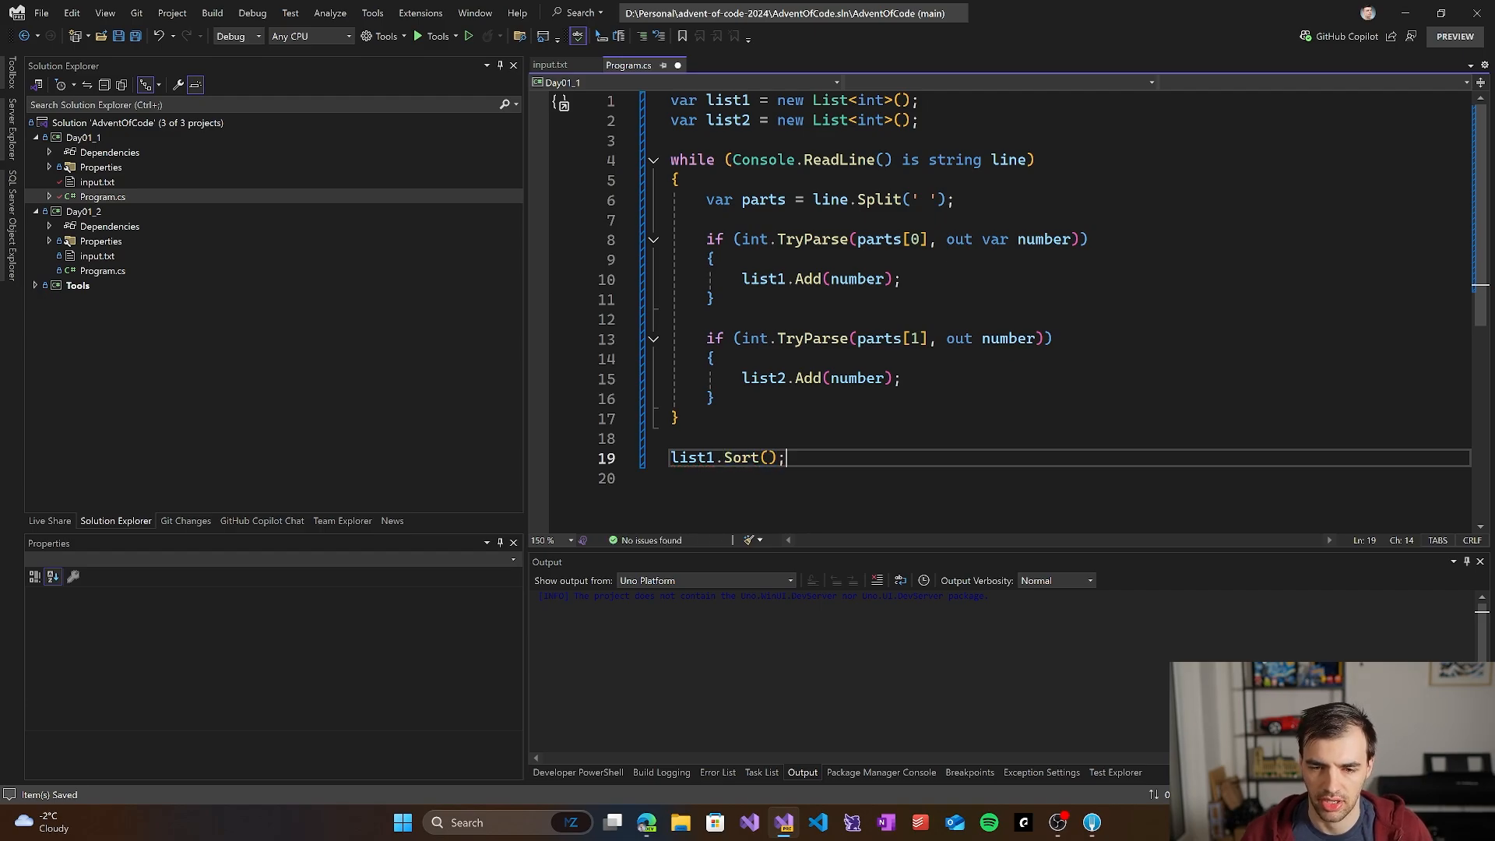
text(List2.Sort();)
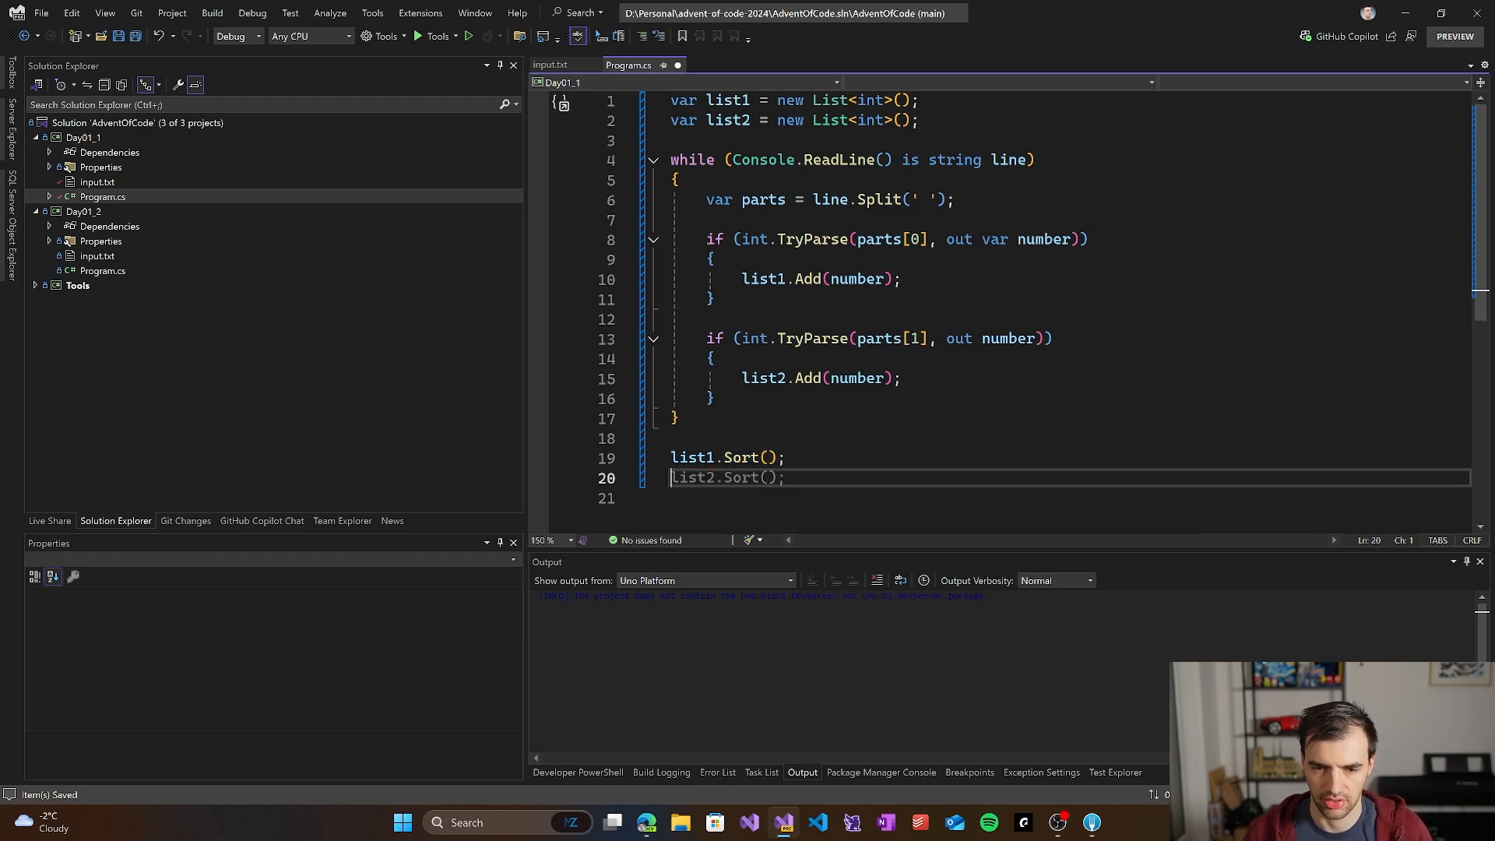
text(var result = list1.Zip(list2, (a, b) => a * b).Sum();)
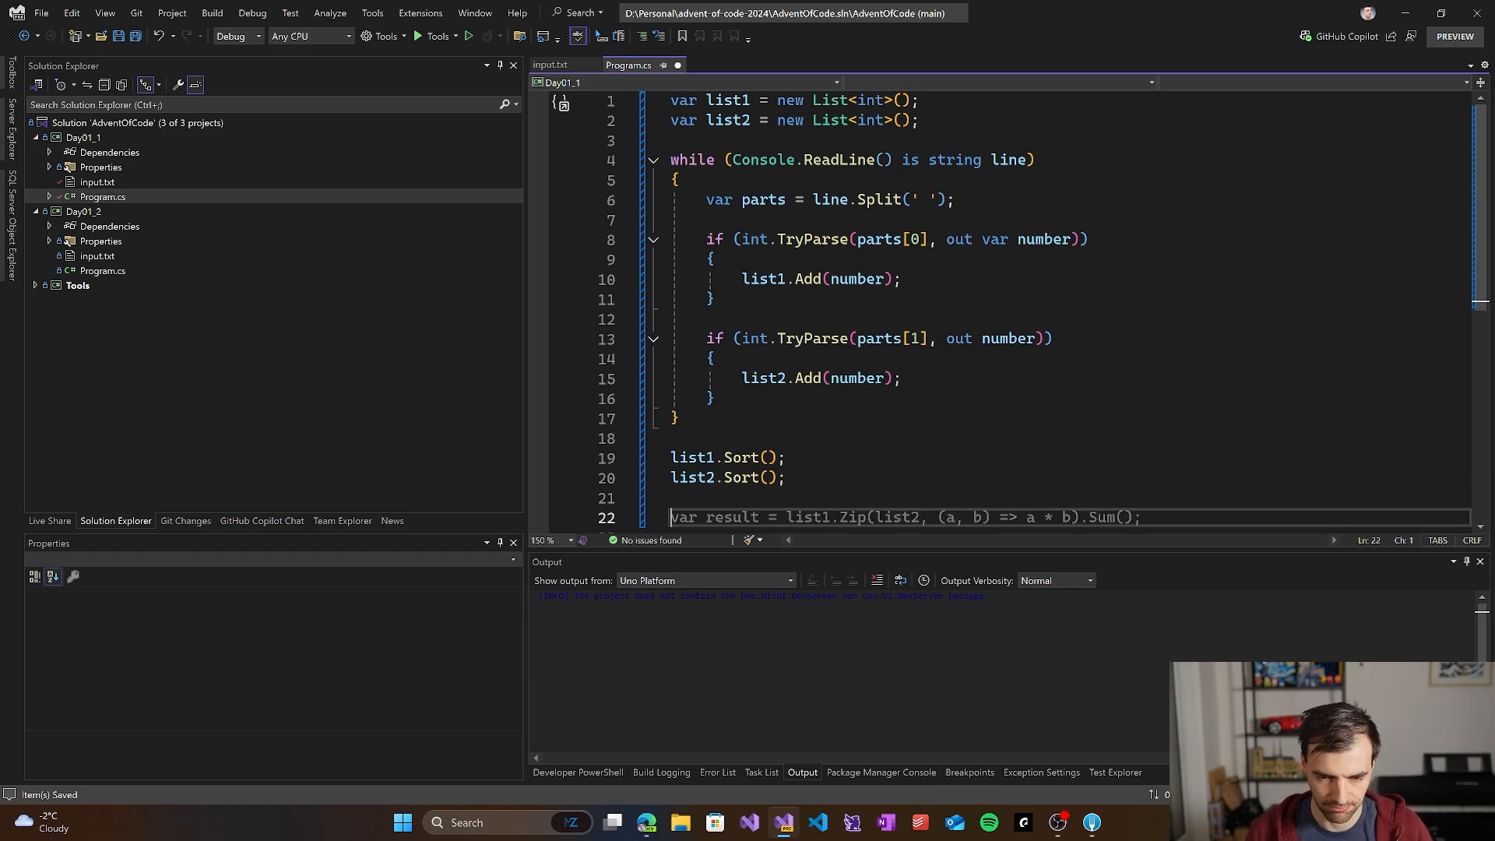
Step: Loop over list1.Count summing Math.Abs(list1[i] - list2[i]) into totalDiff and print it
text(for (int i = 0; i < length; i++))
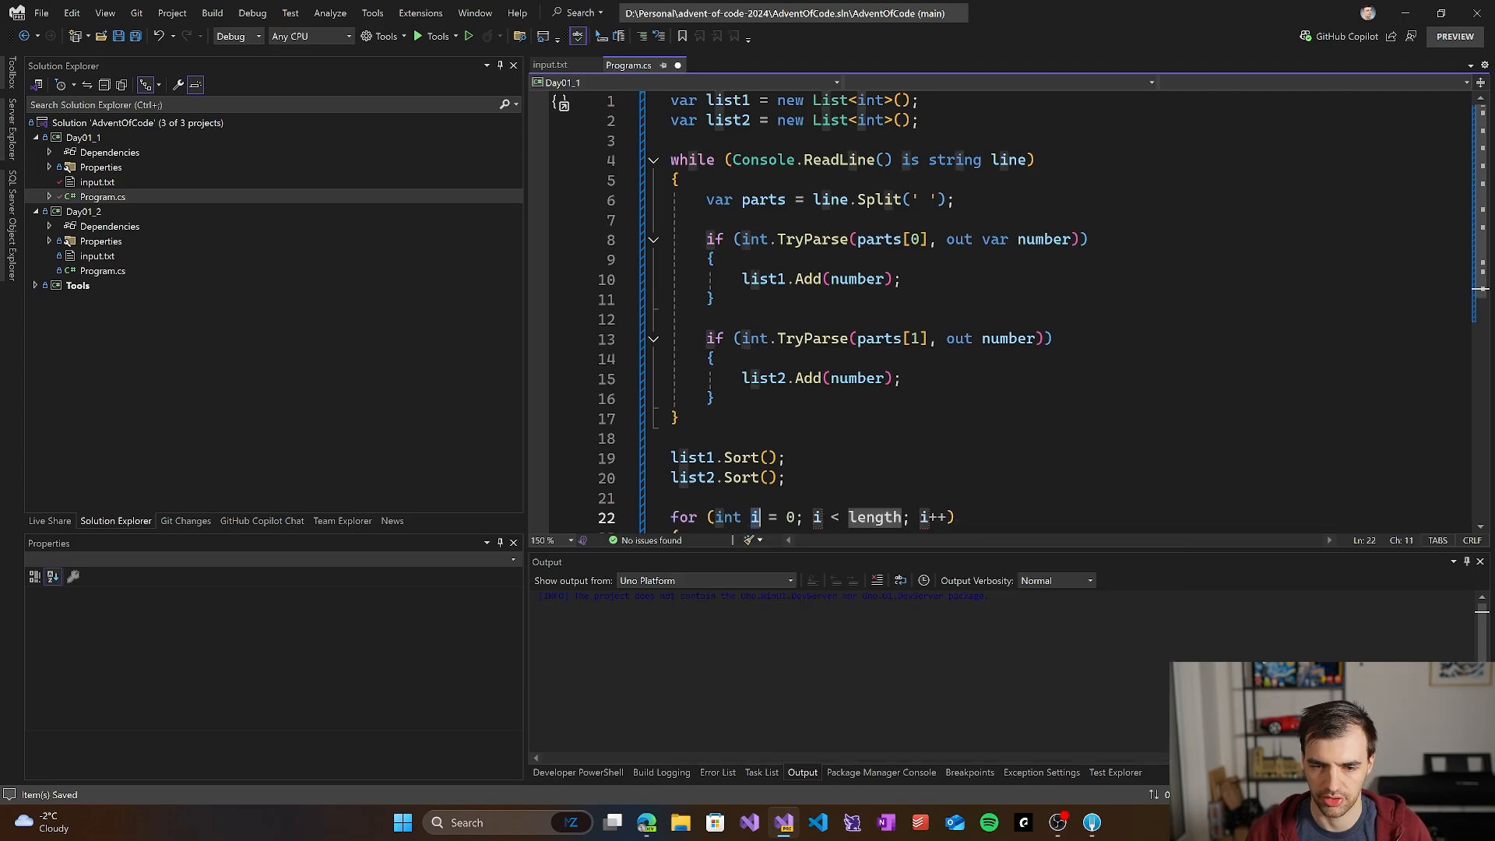
text(var totalDiff = 0;)
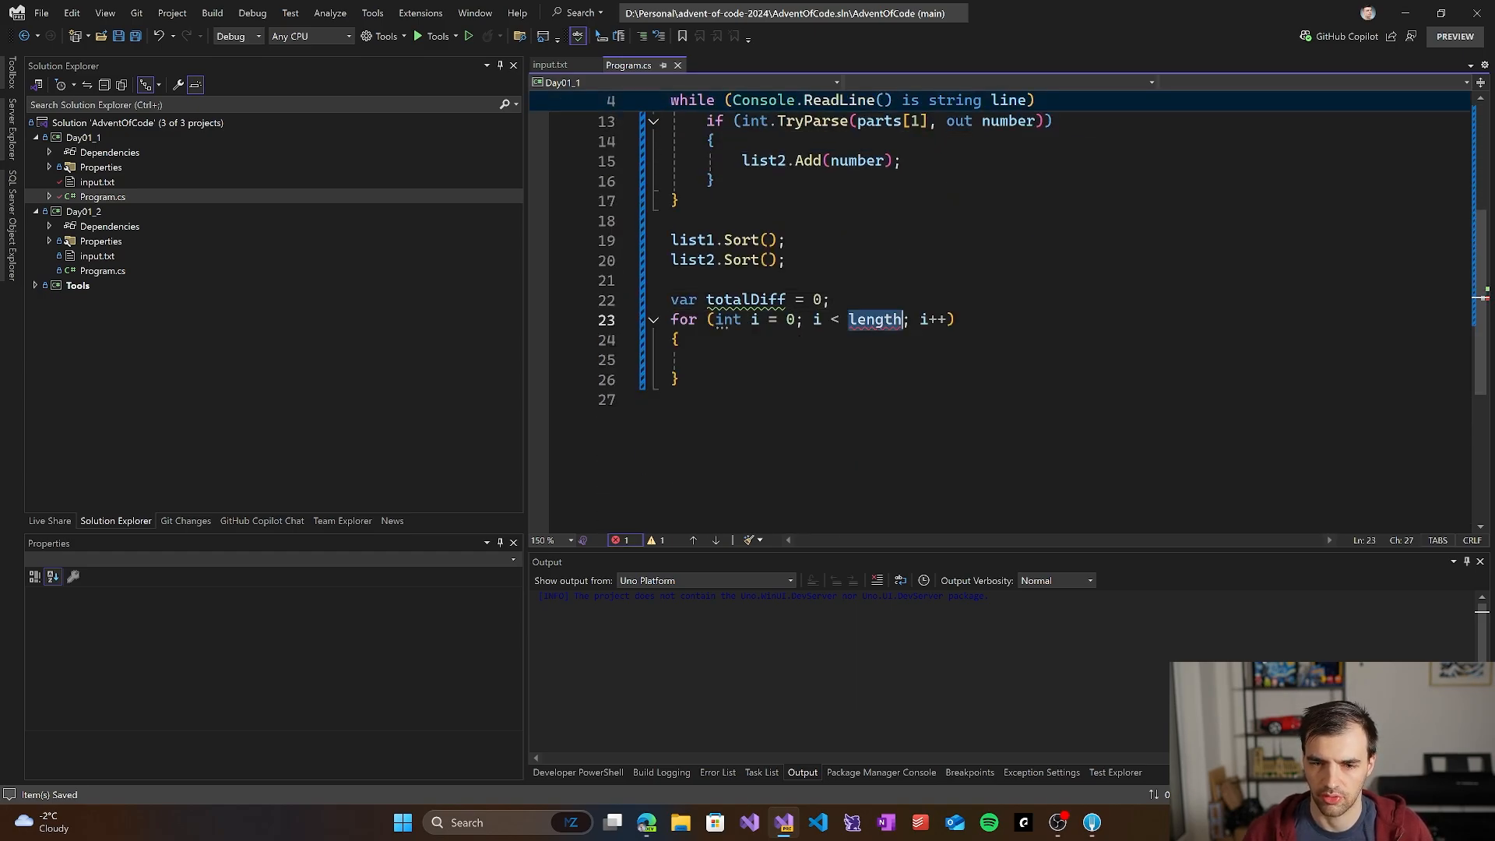
text(list)
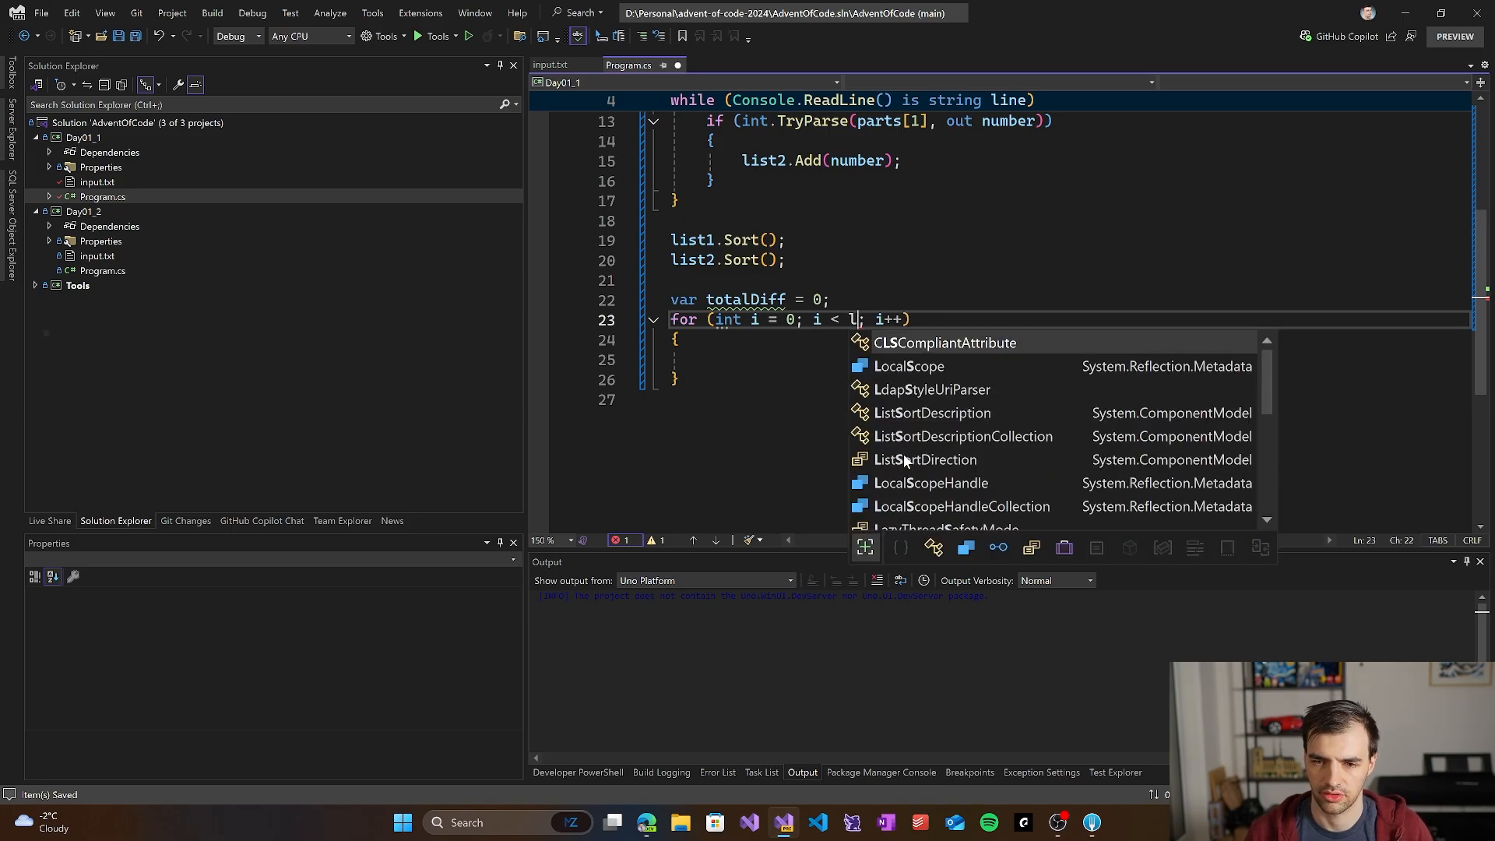
text(ist1.Count)
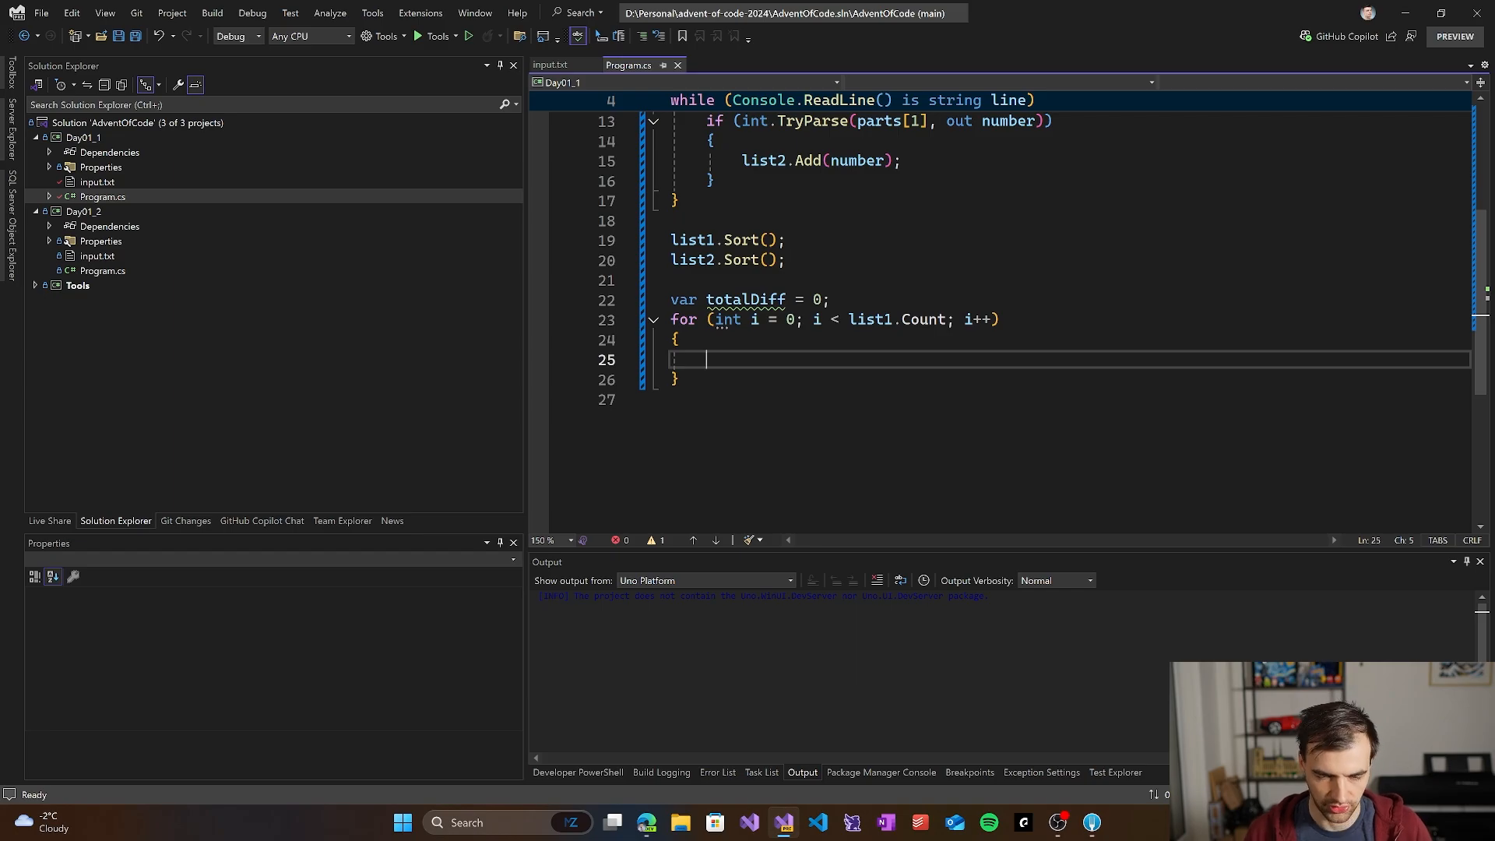
text(totalDiff += Math.Abs(list1[i] - list2[i]);)
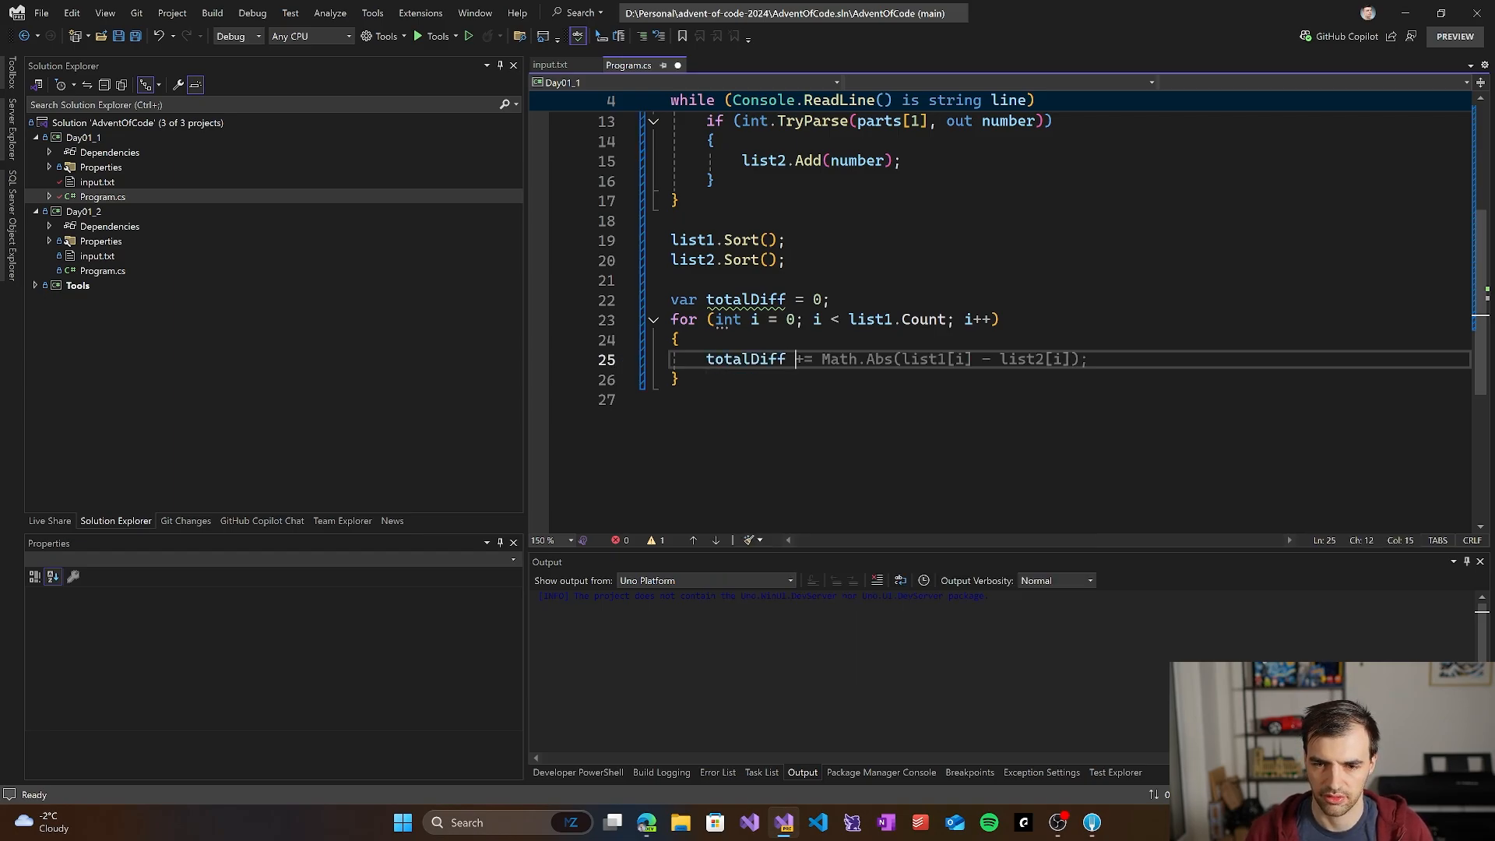
text(" ")
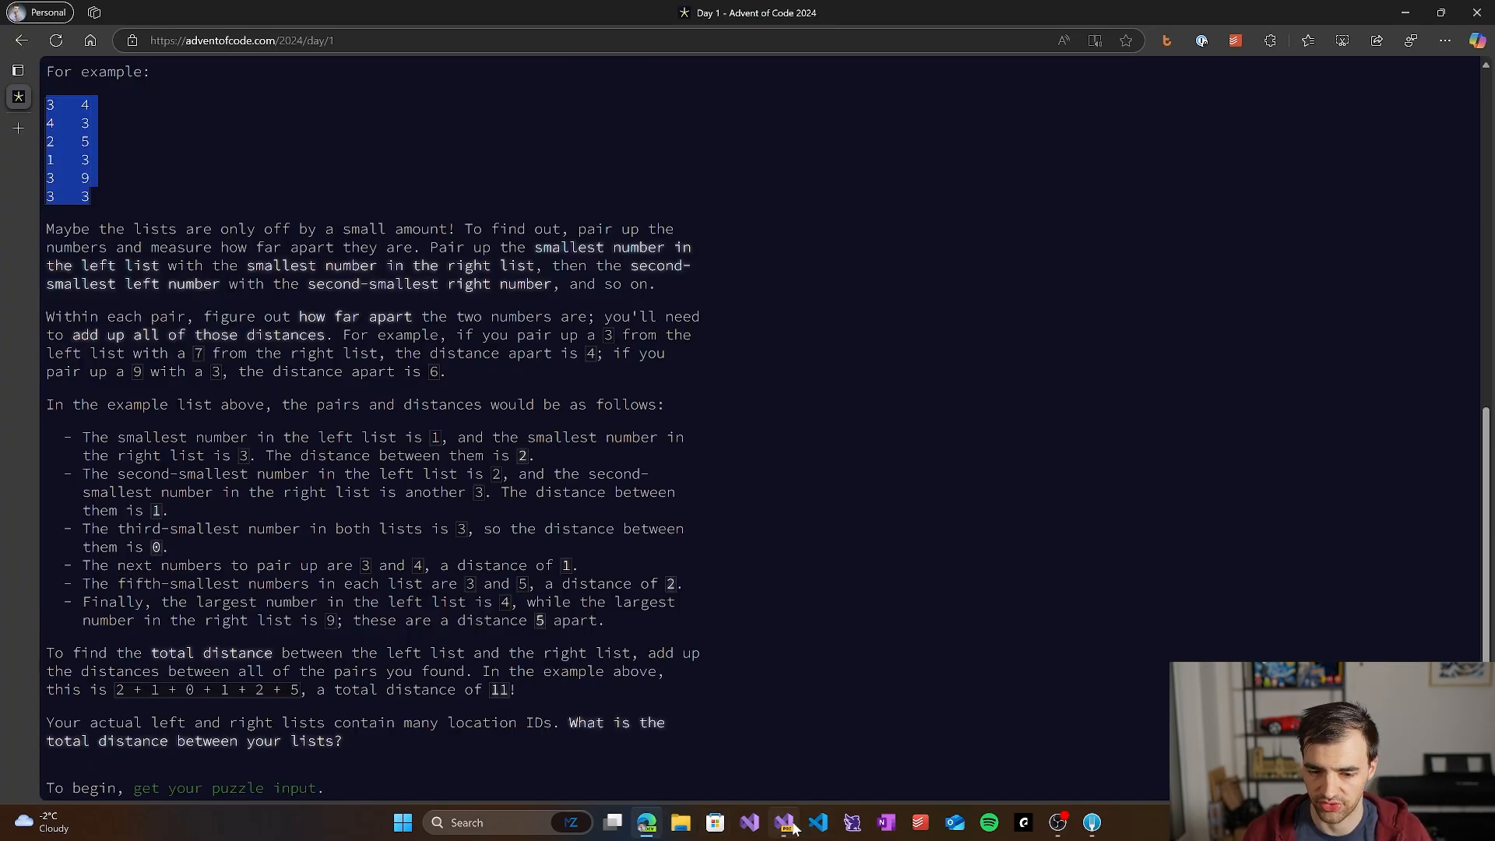
click(783, 822)
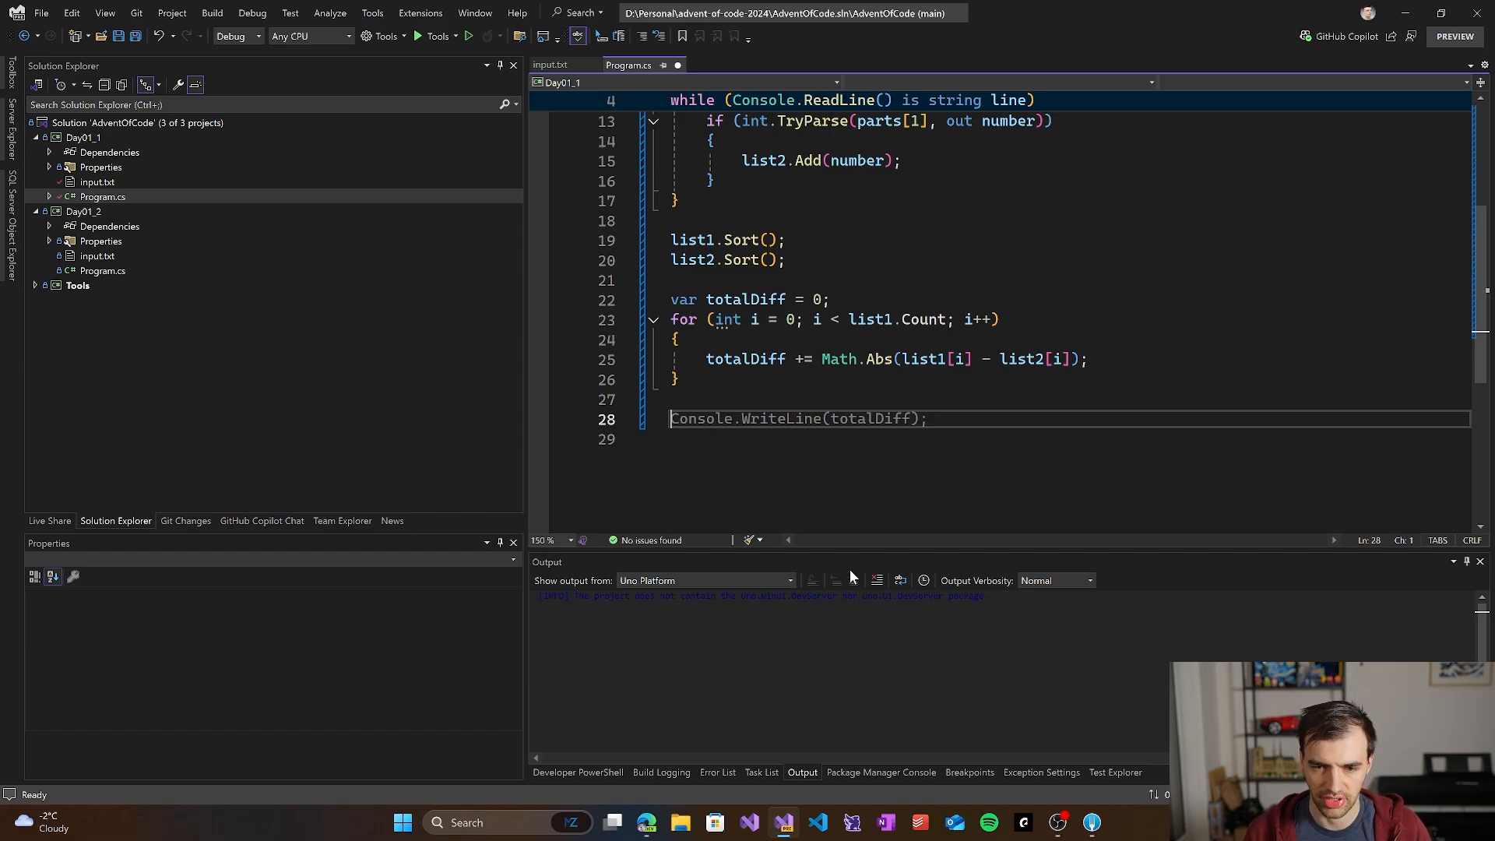
Step: Run Day01_1, which throws an index-out-of-range exception, and check input.txt
key(ctrl+s)
text(Console.WriteLine(totalDiff);)
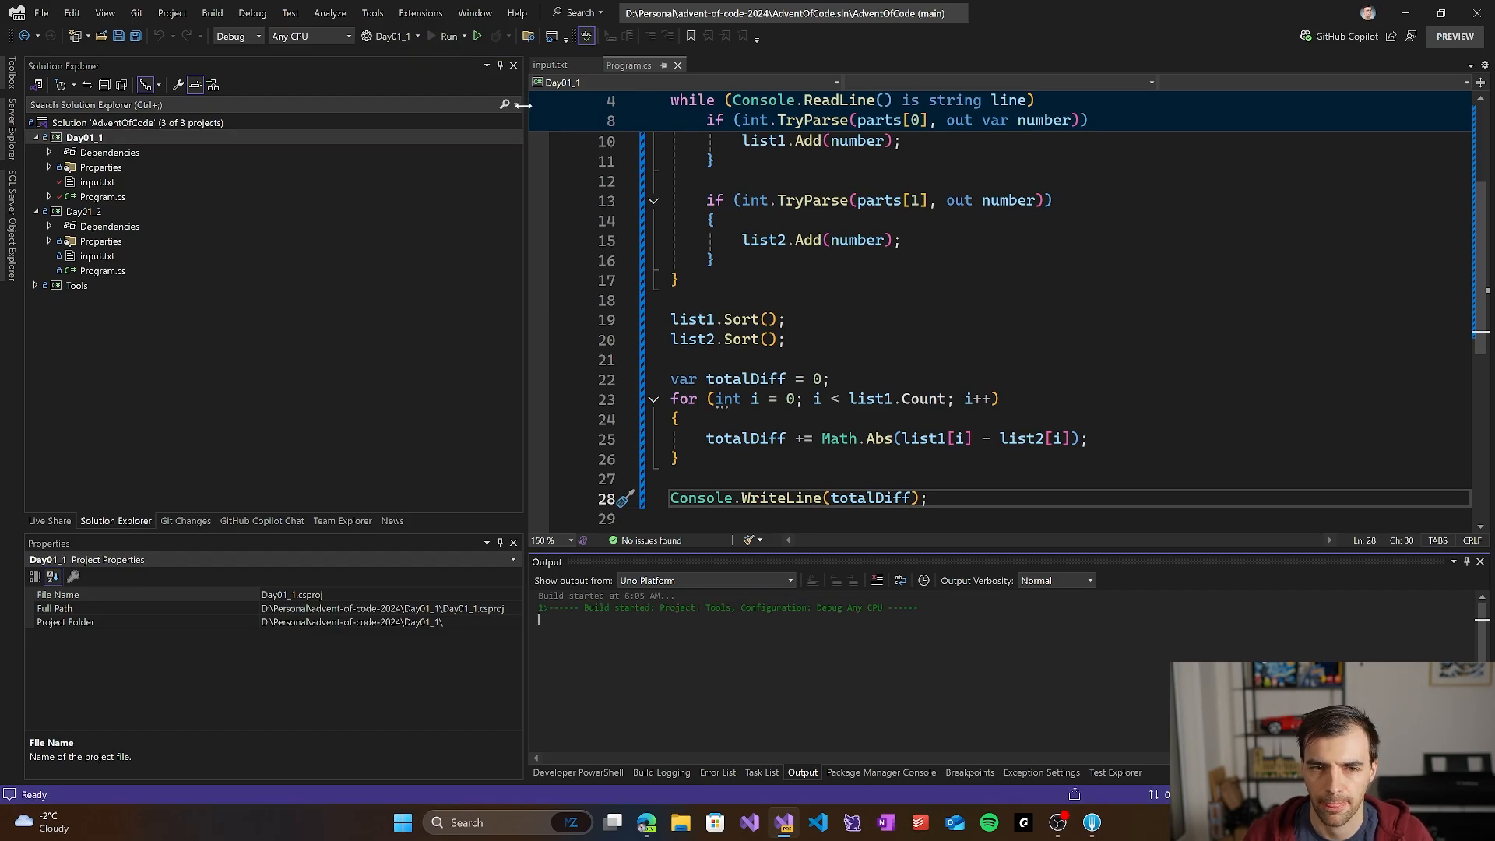
click(448, 36)
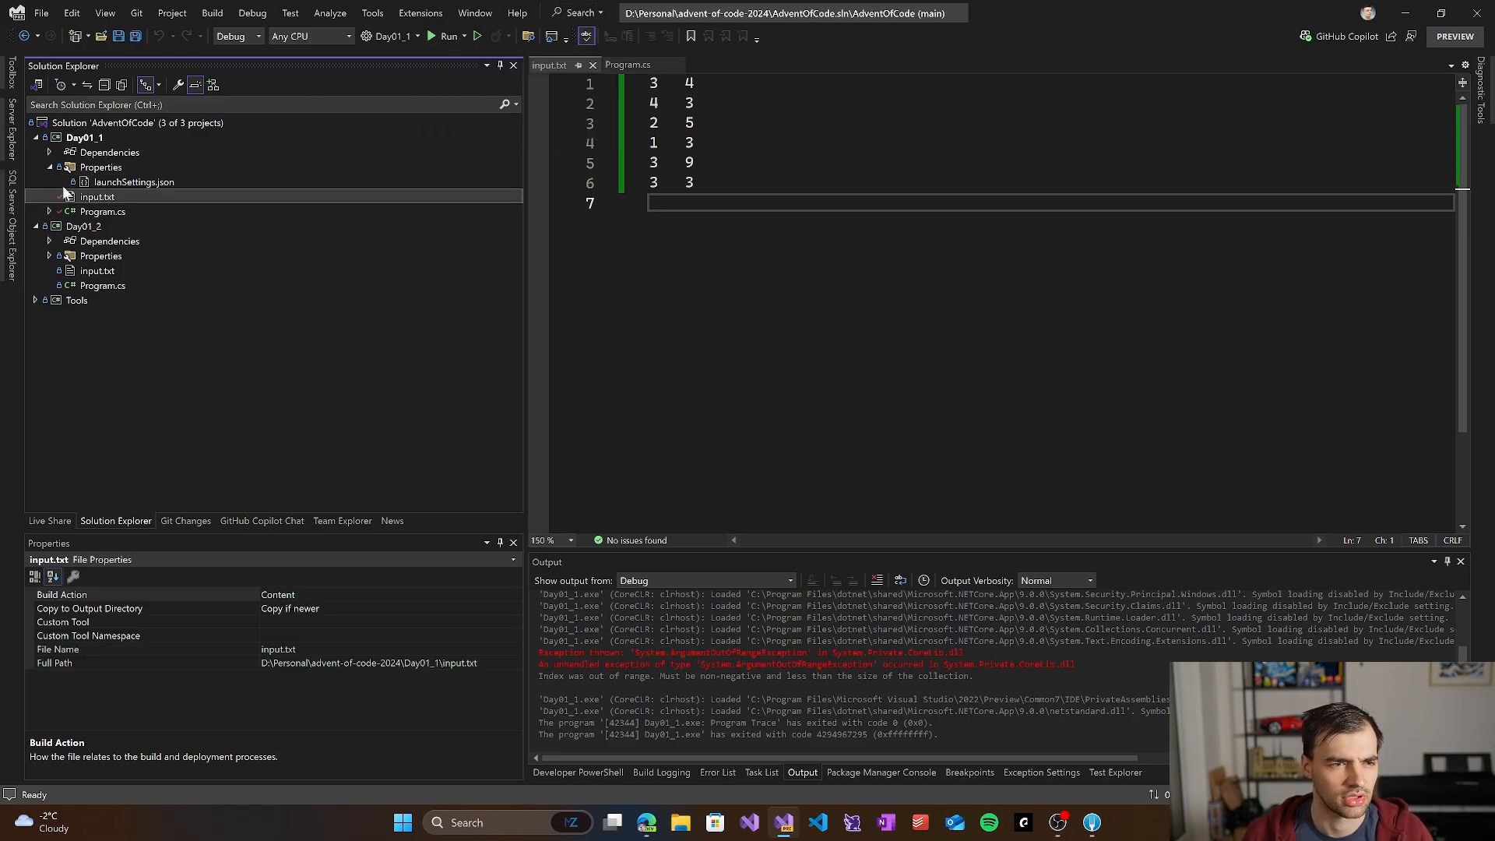
Step: Check launchSettings.json and input.txt's copy-to-output property, then return to Program.cs top
double_click(134, 182)
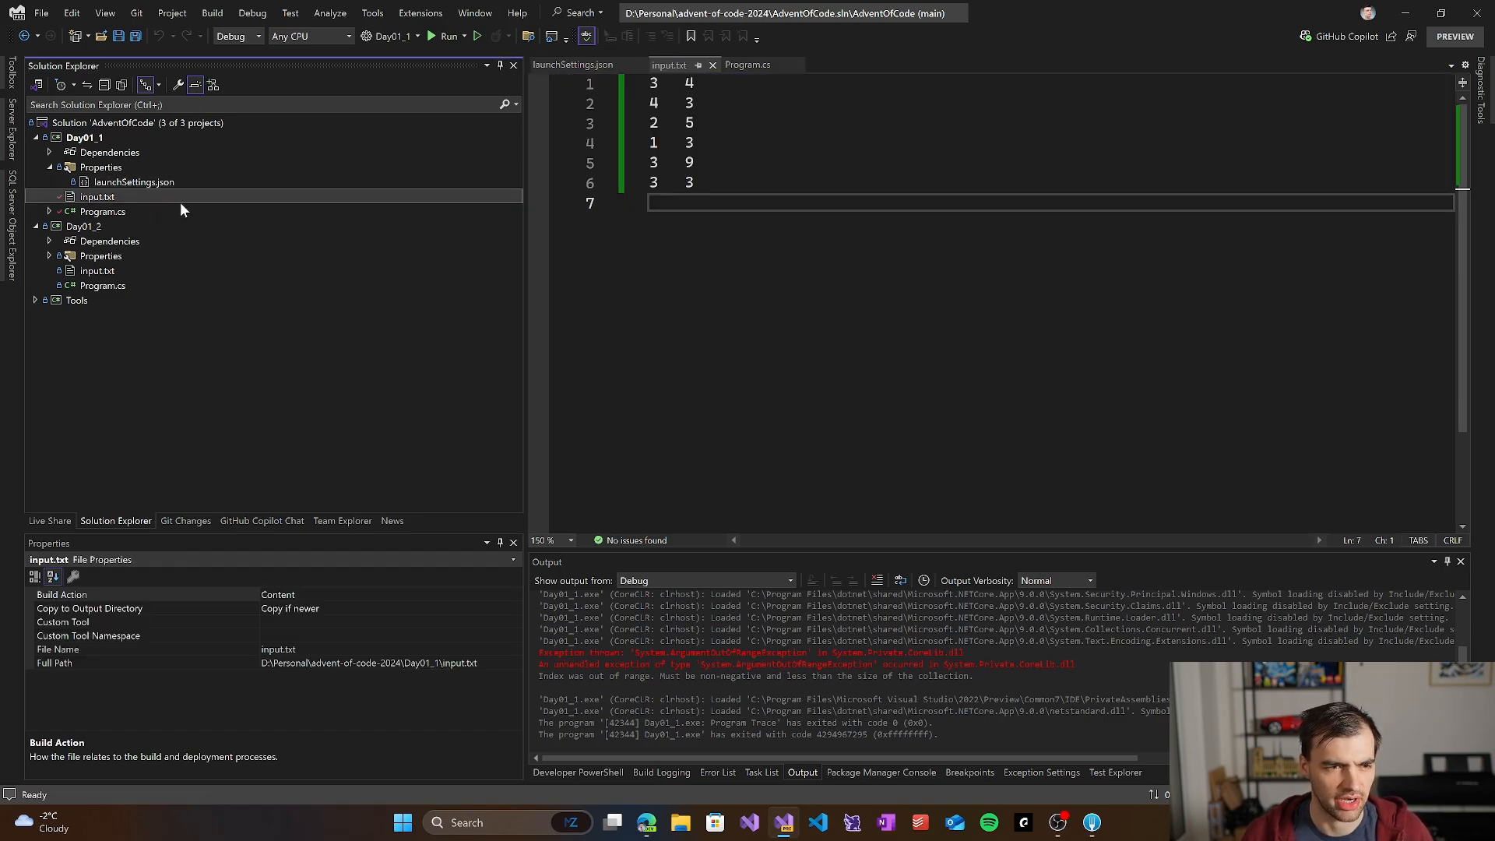
click(102, 210)
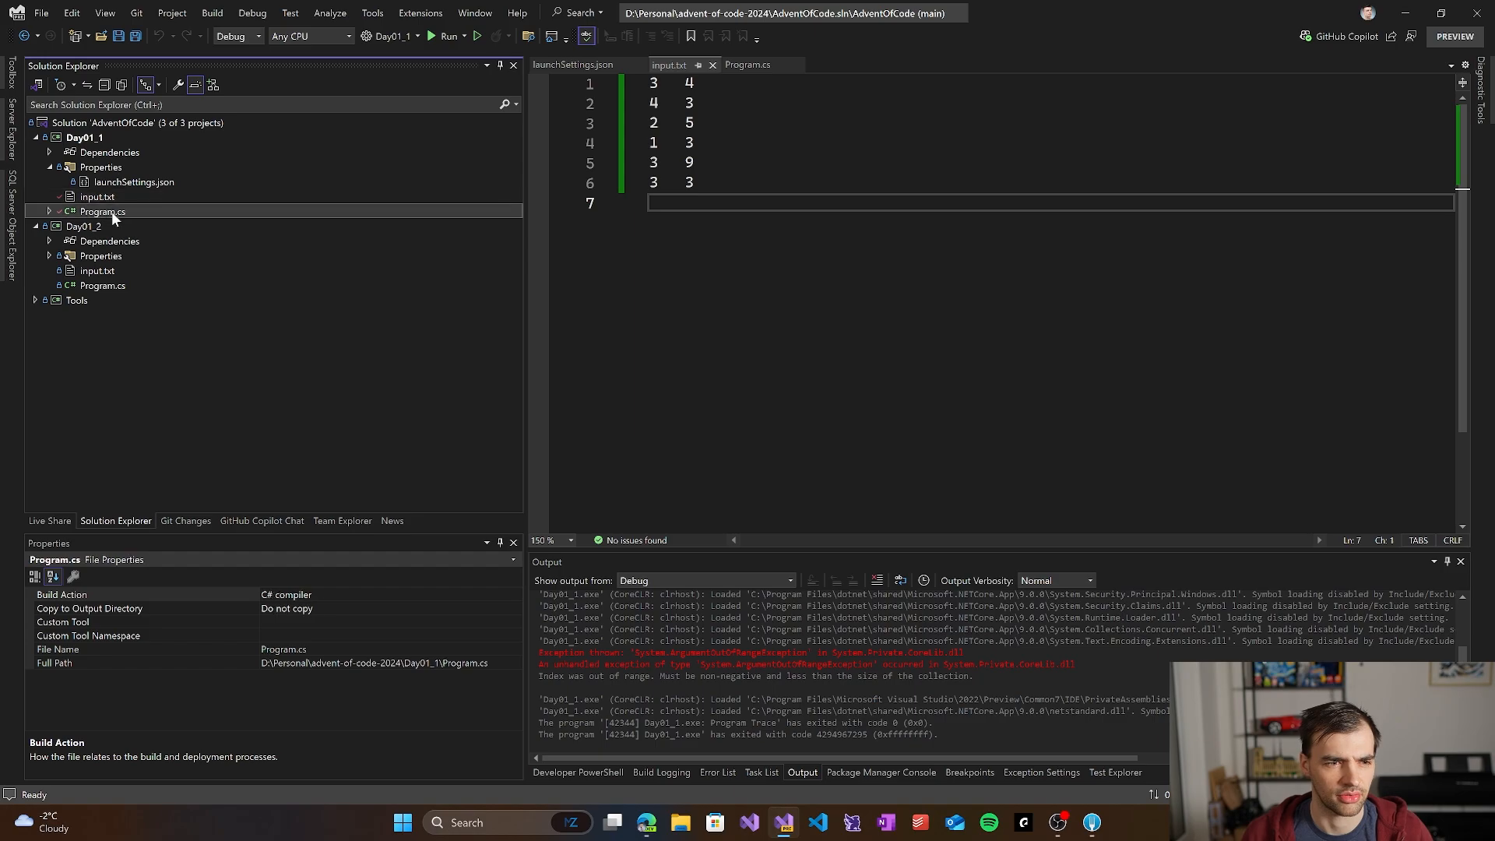
click(747, 66)
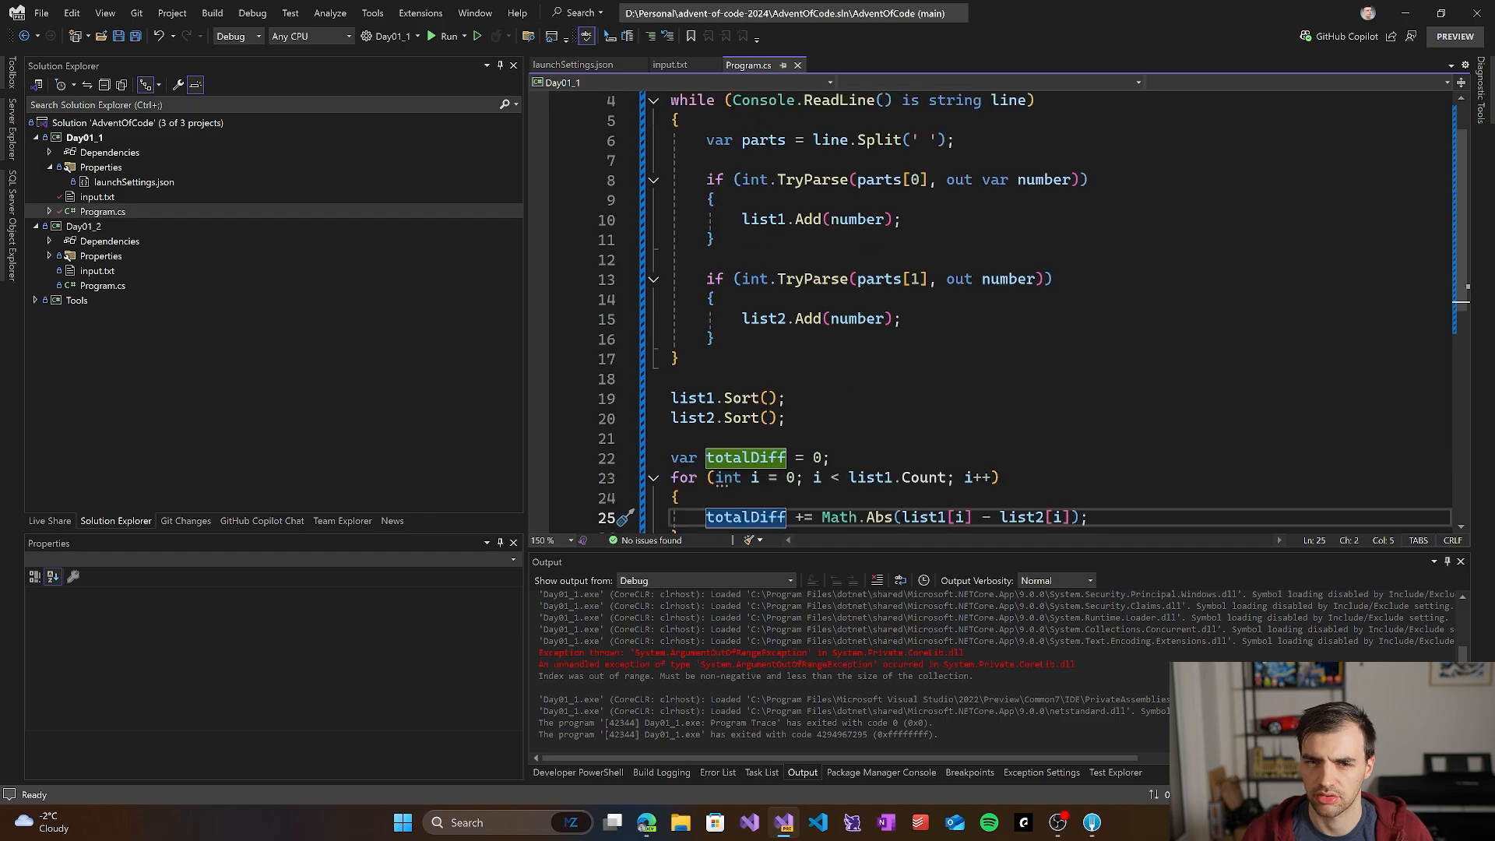
scroll(up, 3)
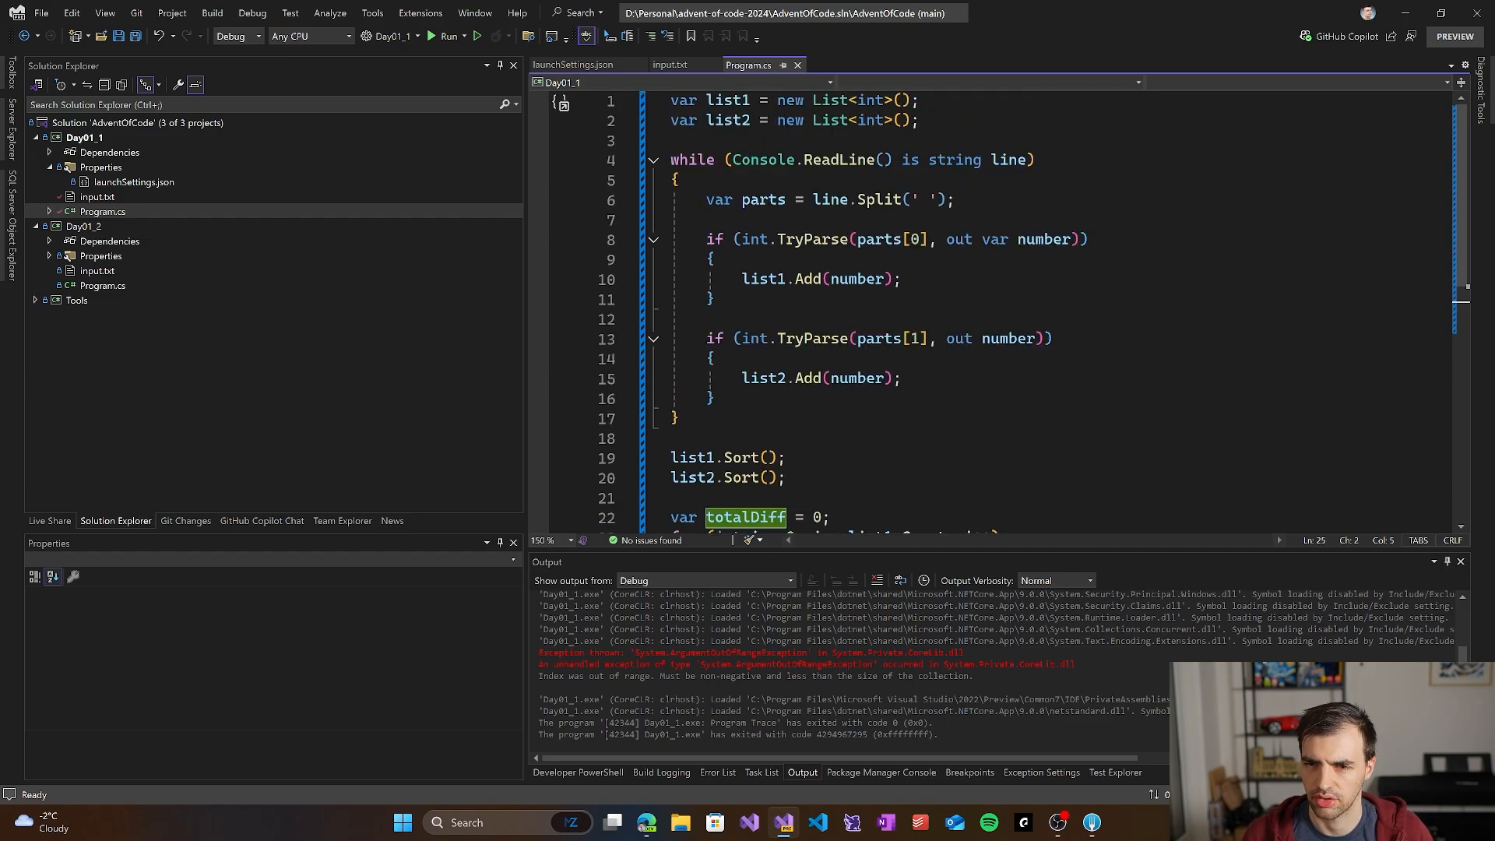
mouse_move(588, 257)
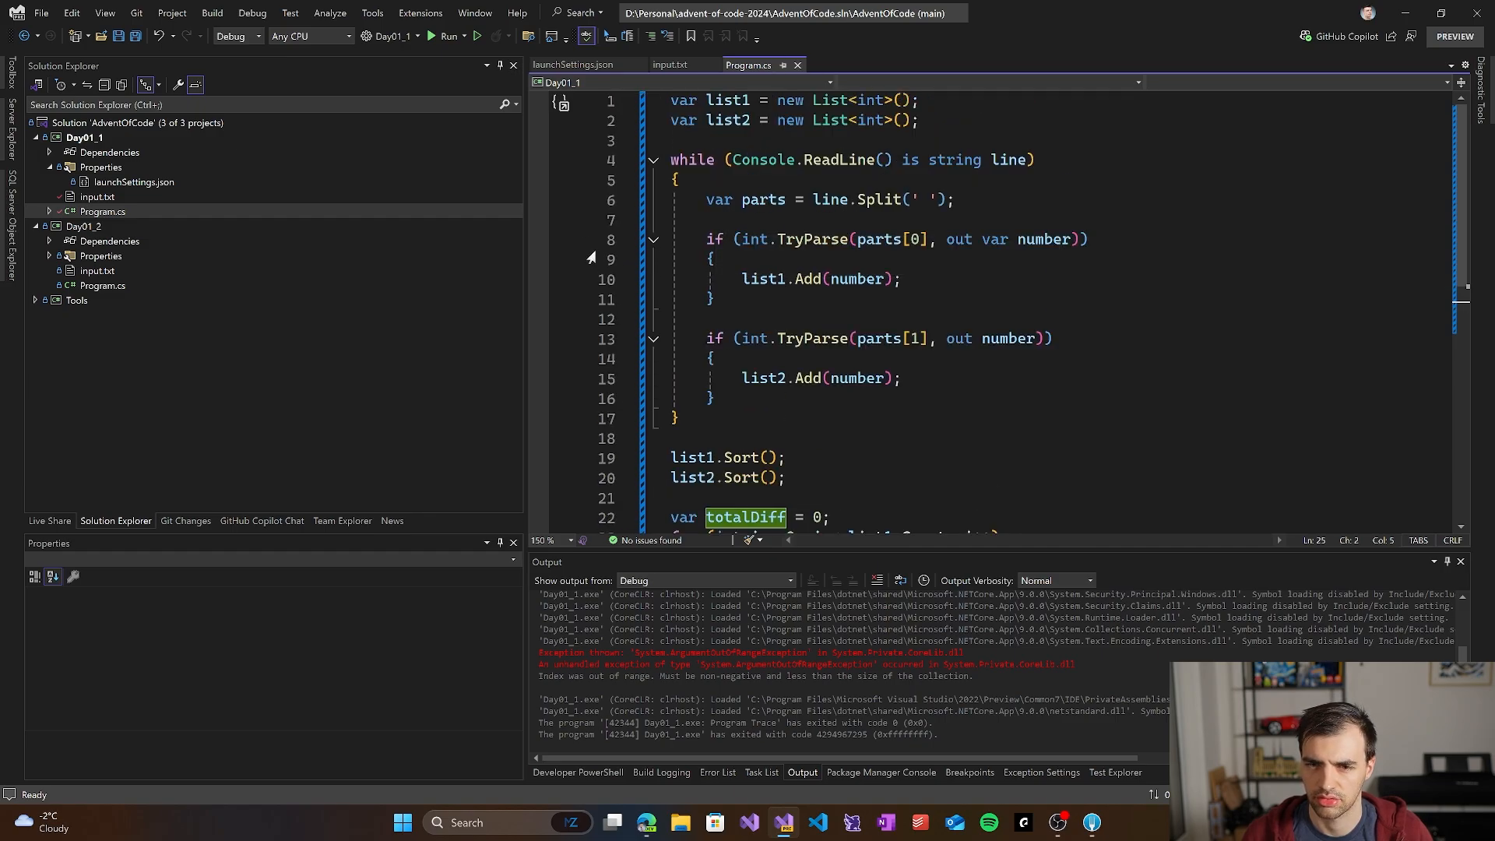
Step: Break at the line-splitting and parse statements under the debugger, then clear the breakpoints
click(447, 36)
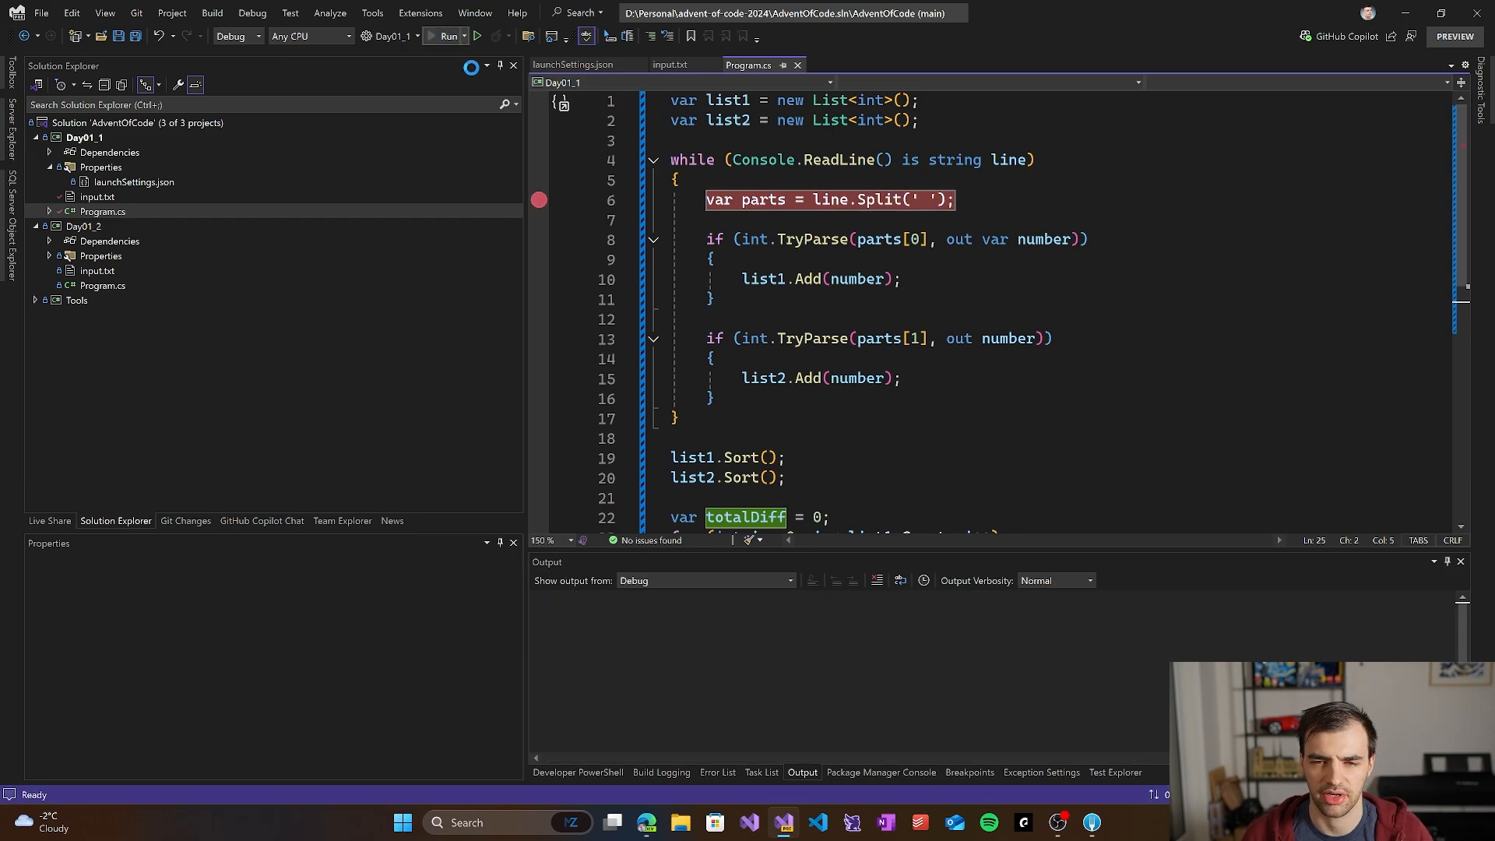
click(448, 36)
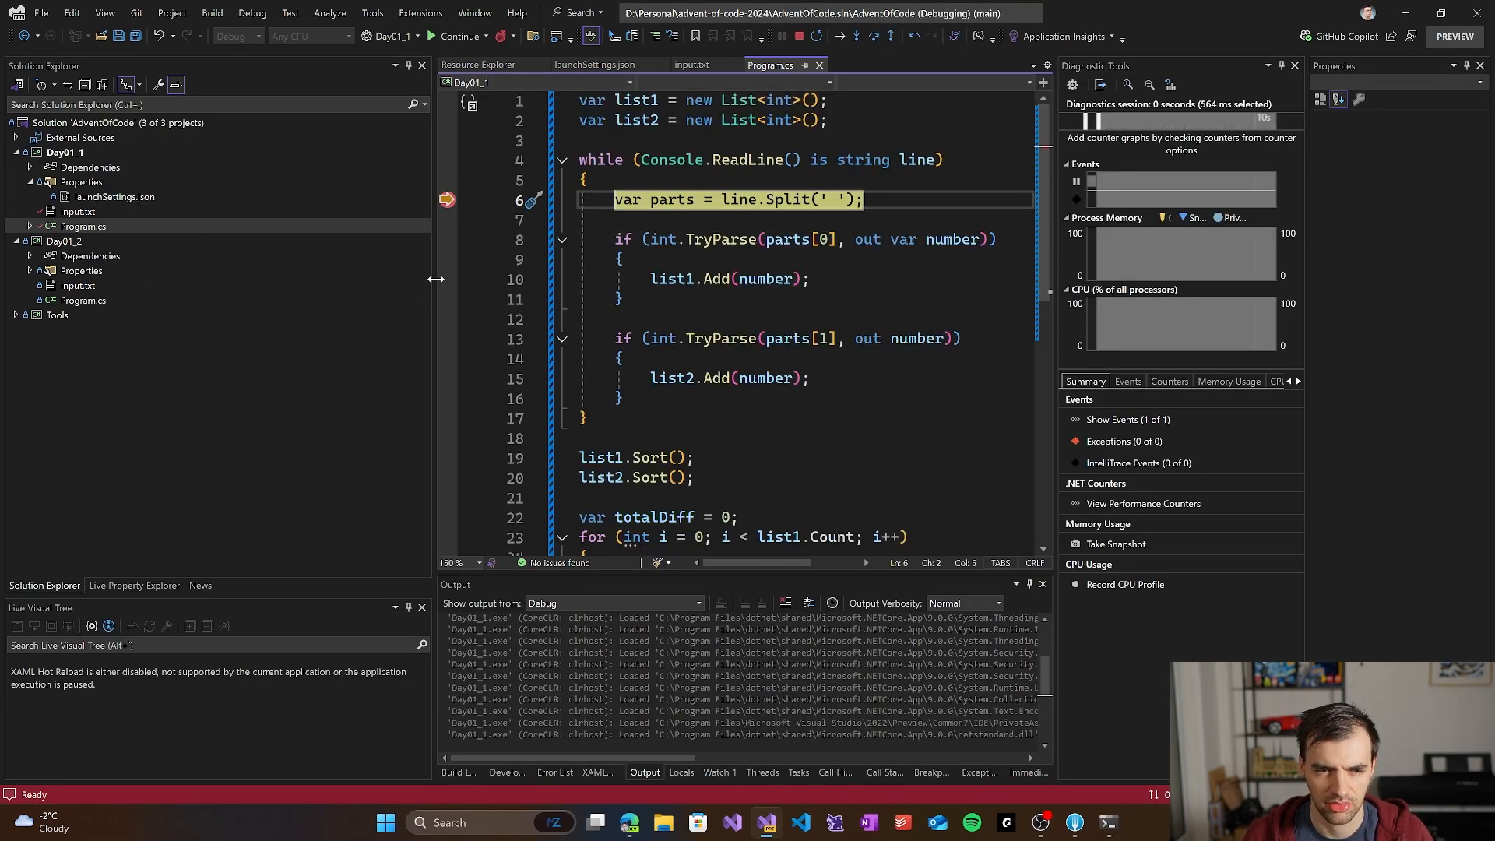
click(447, 240)
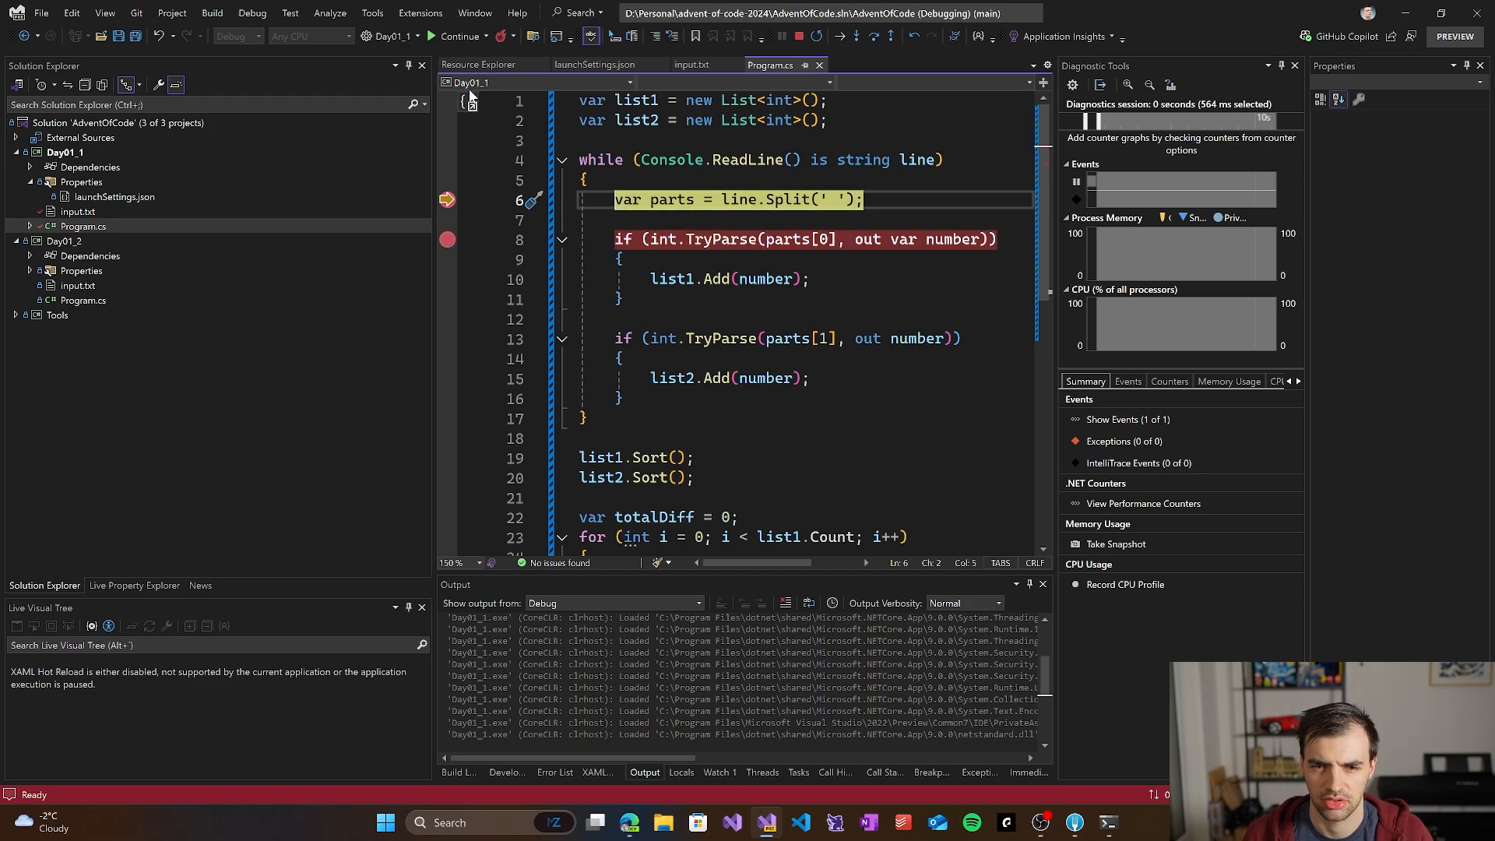
key(F10)
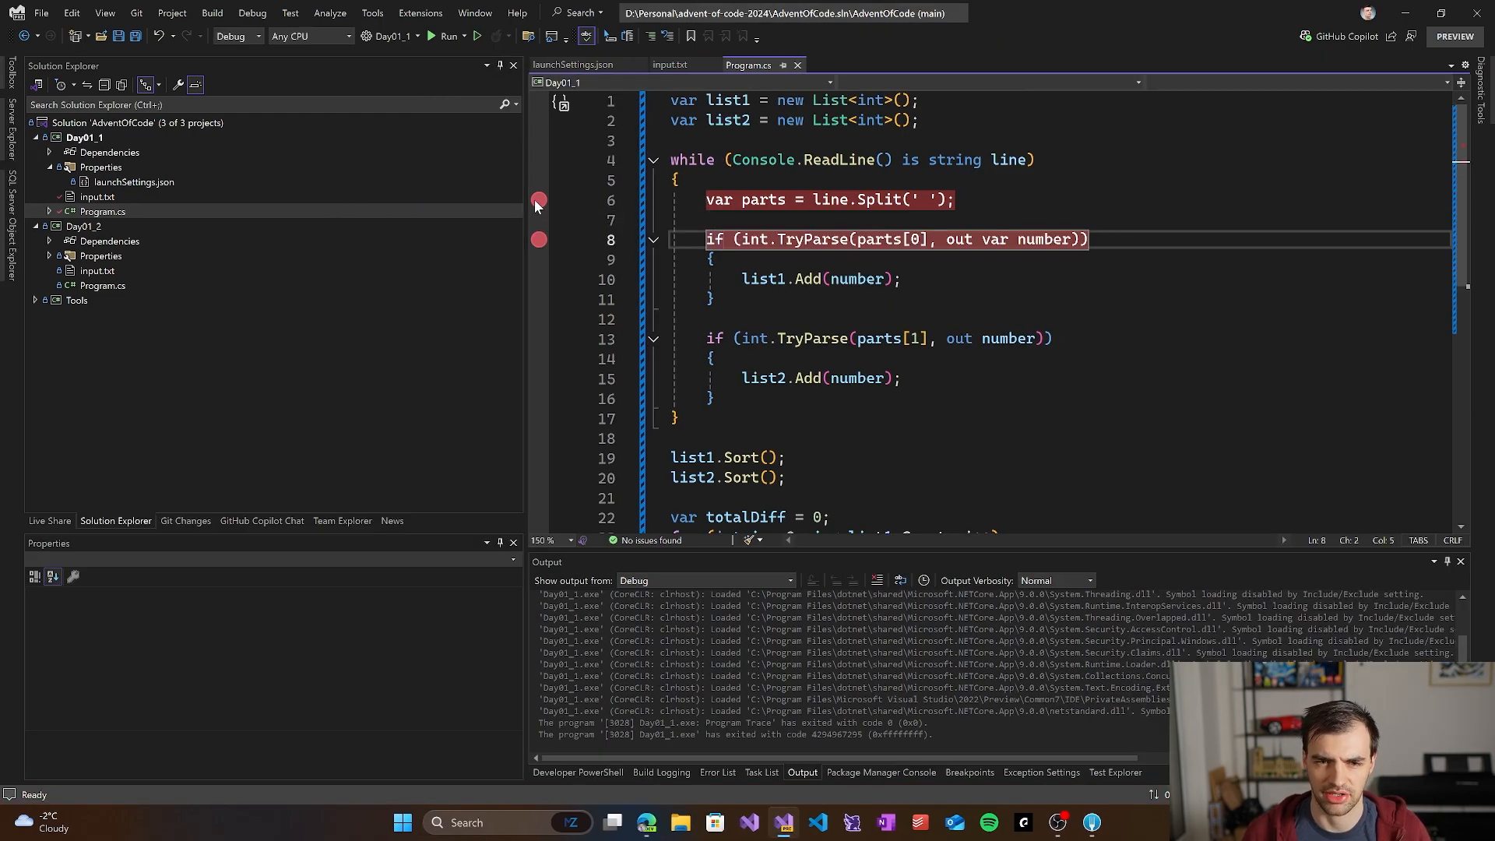
click(537, 201)
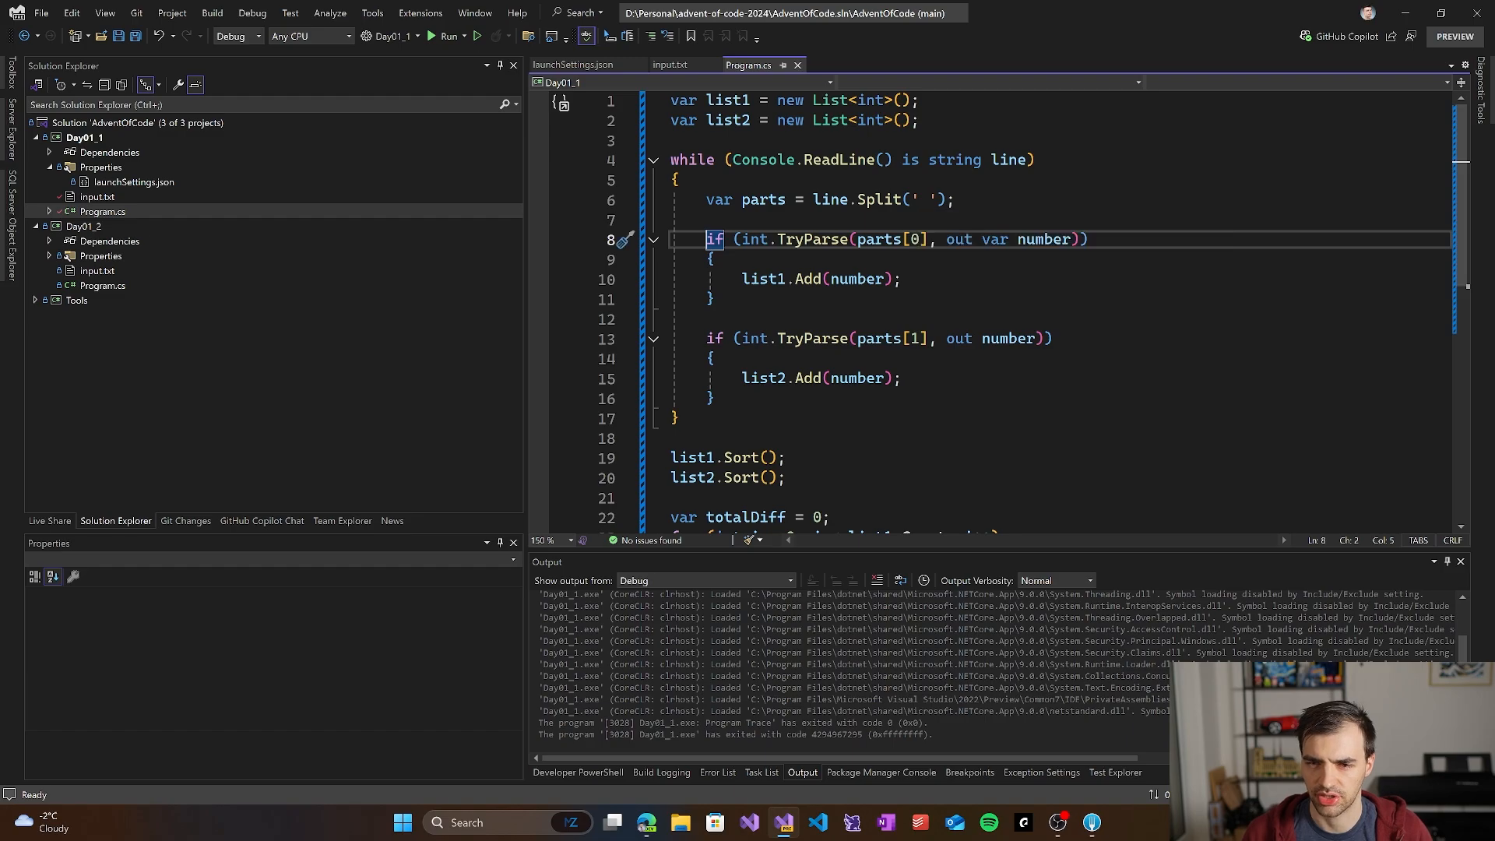
Step: Split with StringSplitOptions.RemoveEmptyEntries, add Console.ReadKey() after WriteLine, and rerun
click(944, 199)
text(, StringSplitOptions.RemoveEmptyEntries)
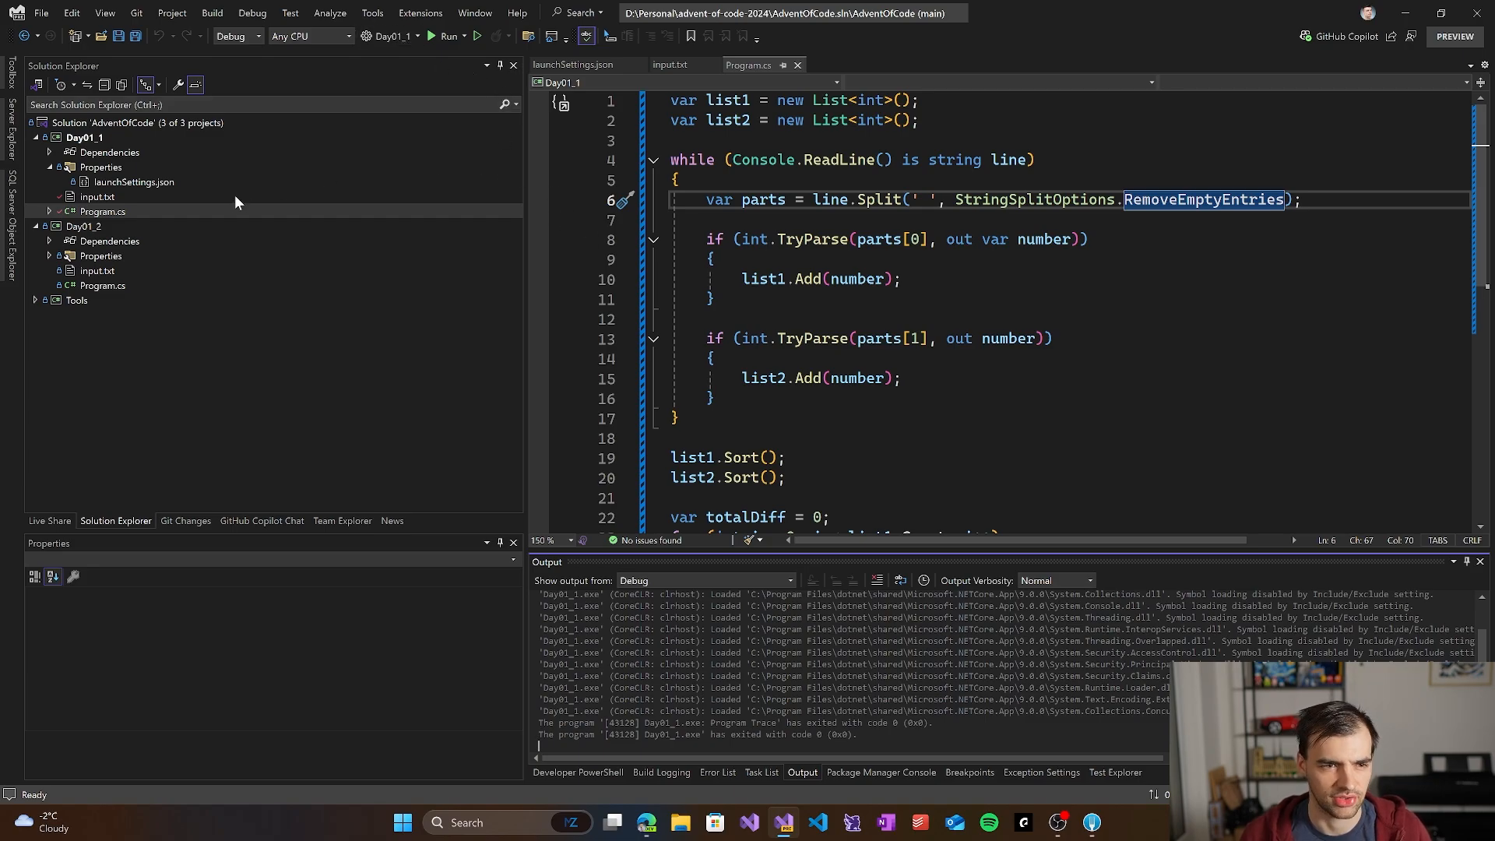
scroll(down, 3)
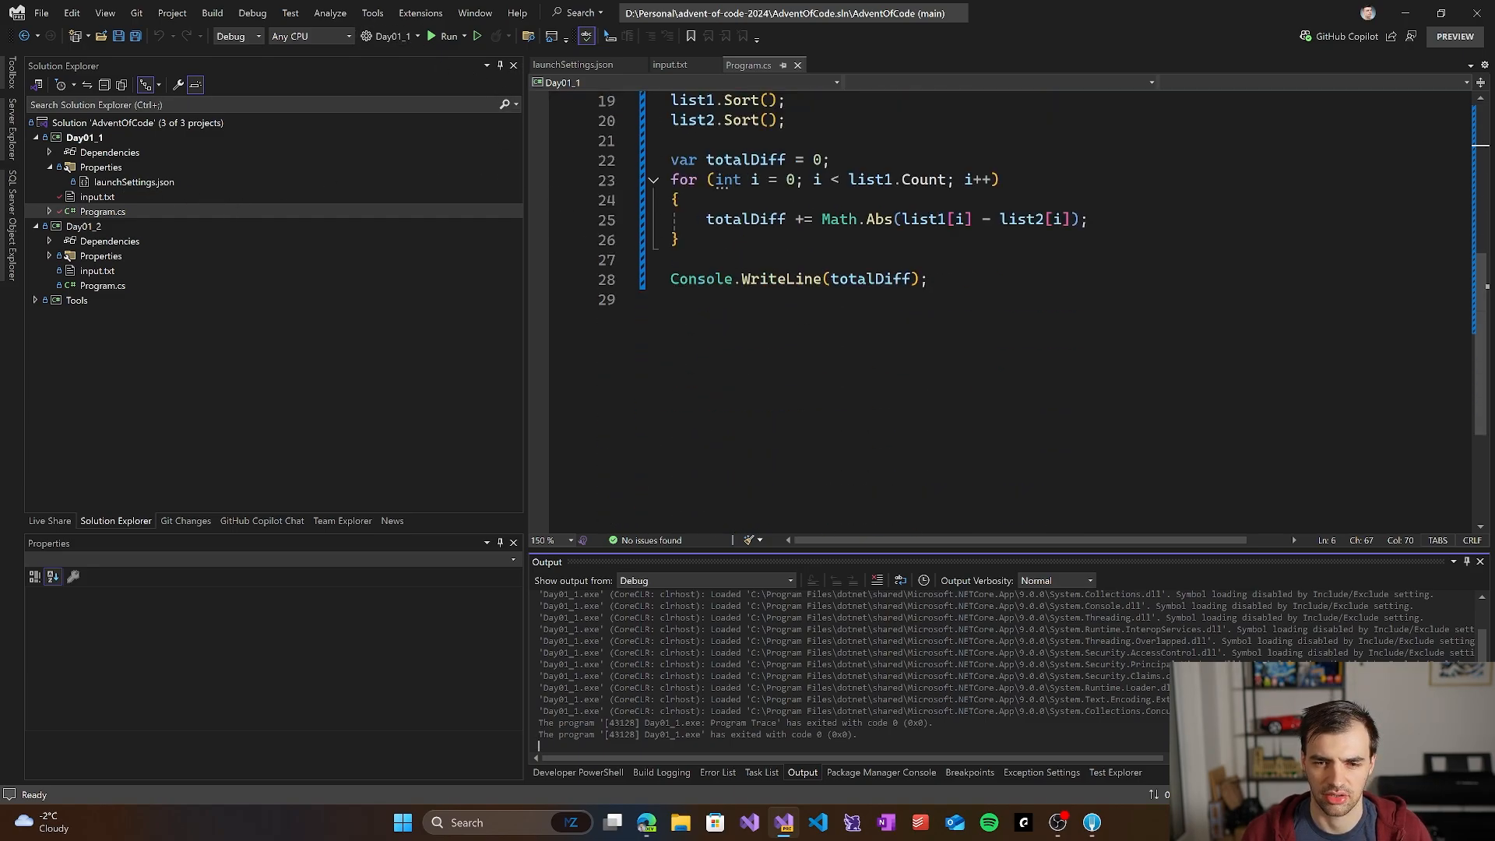
text(Conso)
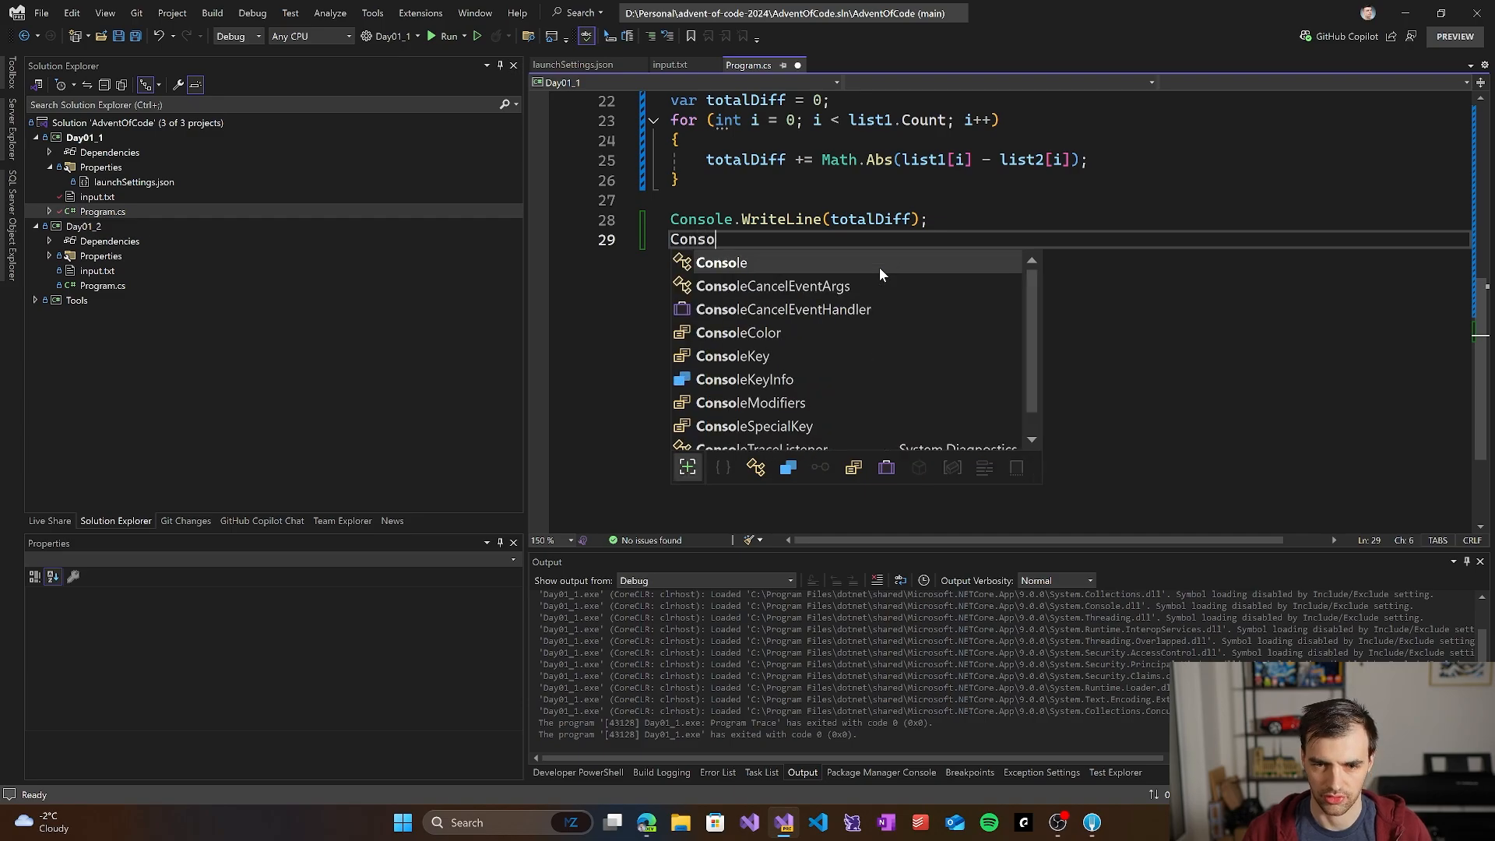
text(le.ReaKey();)
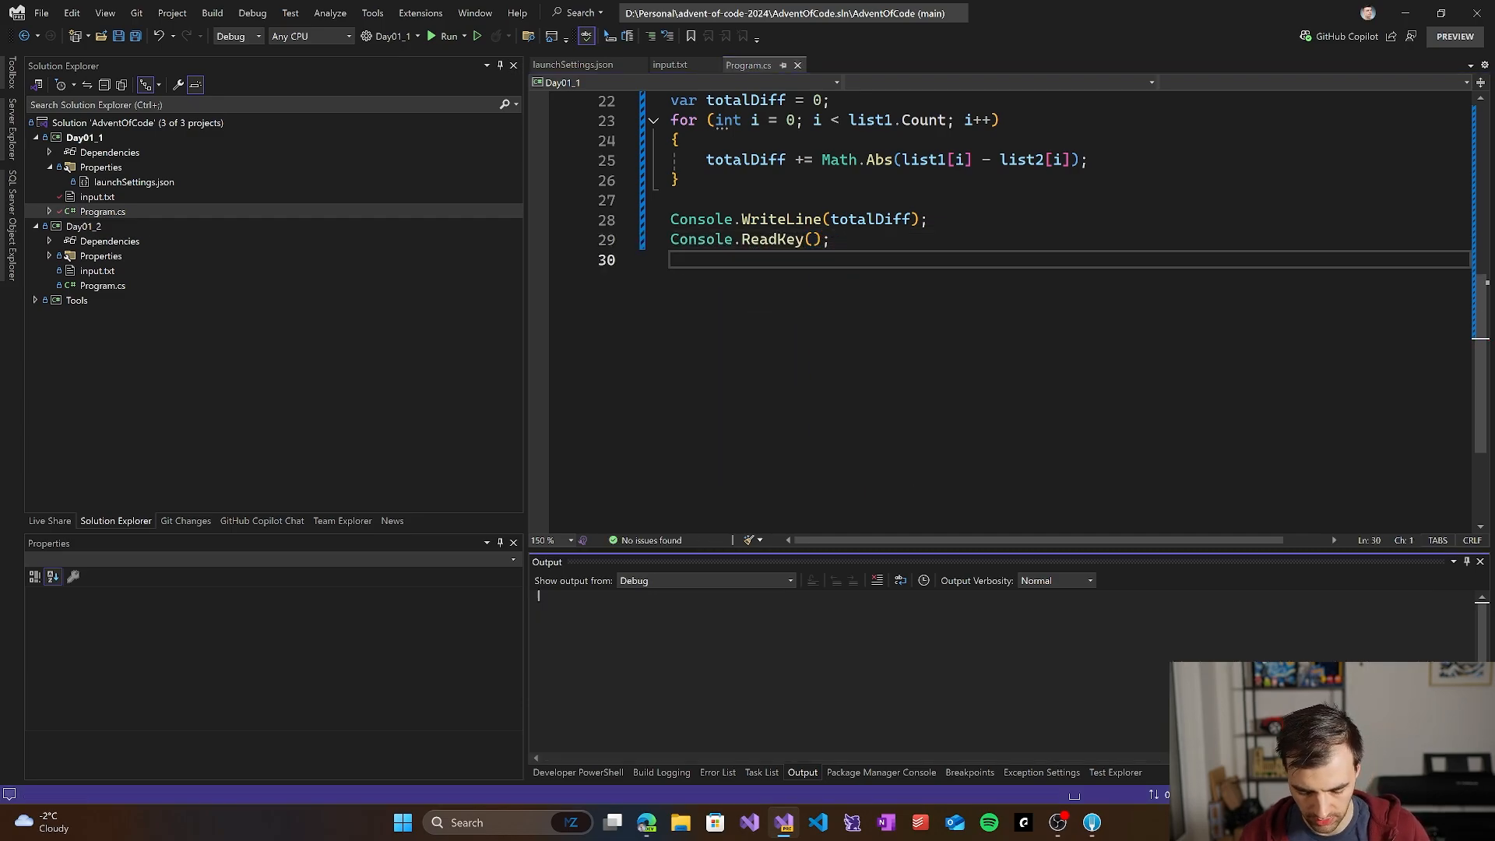
click(447, 36)
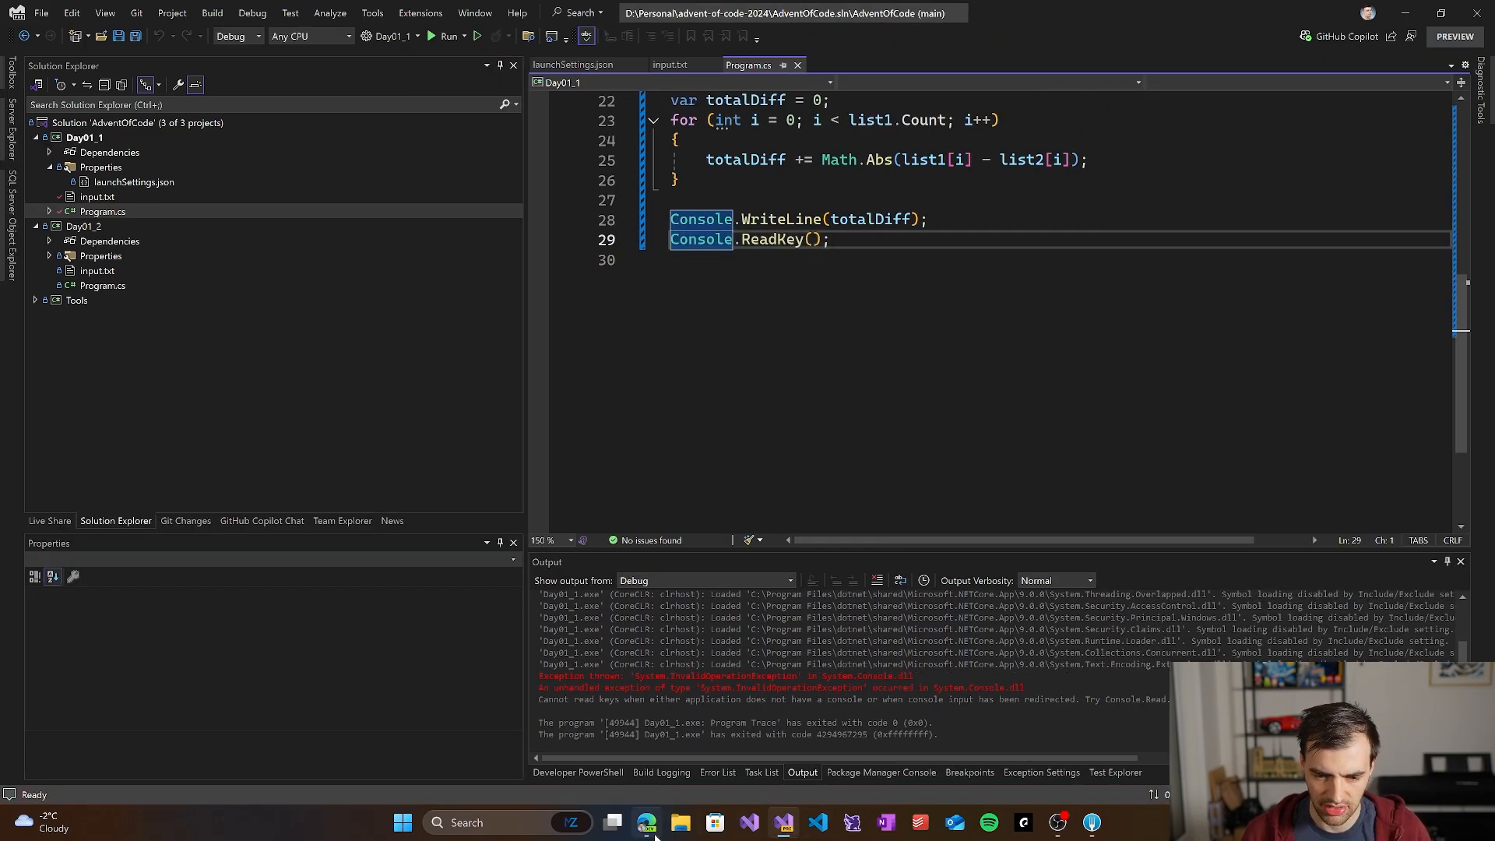
Step: Copy the full 1000-line puzzle input into Day01_1's input.txt and save it
click(646, 822)
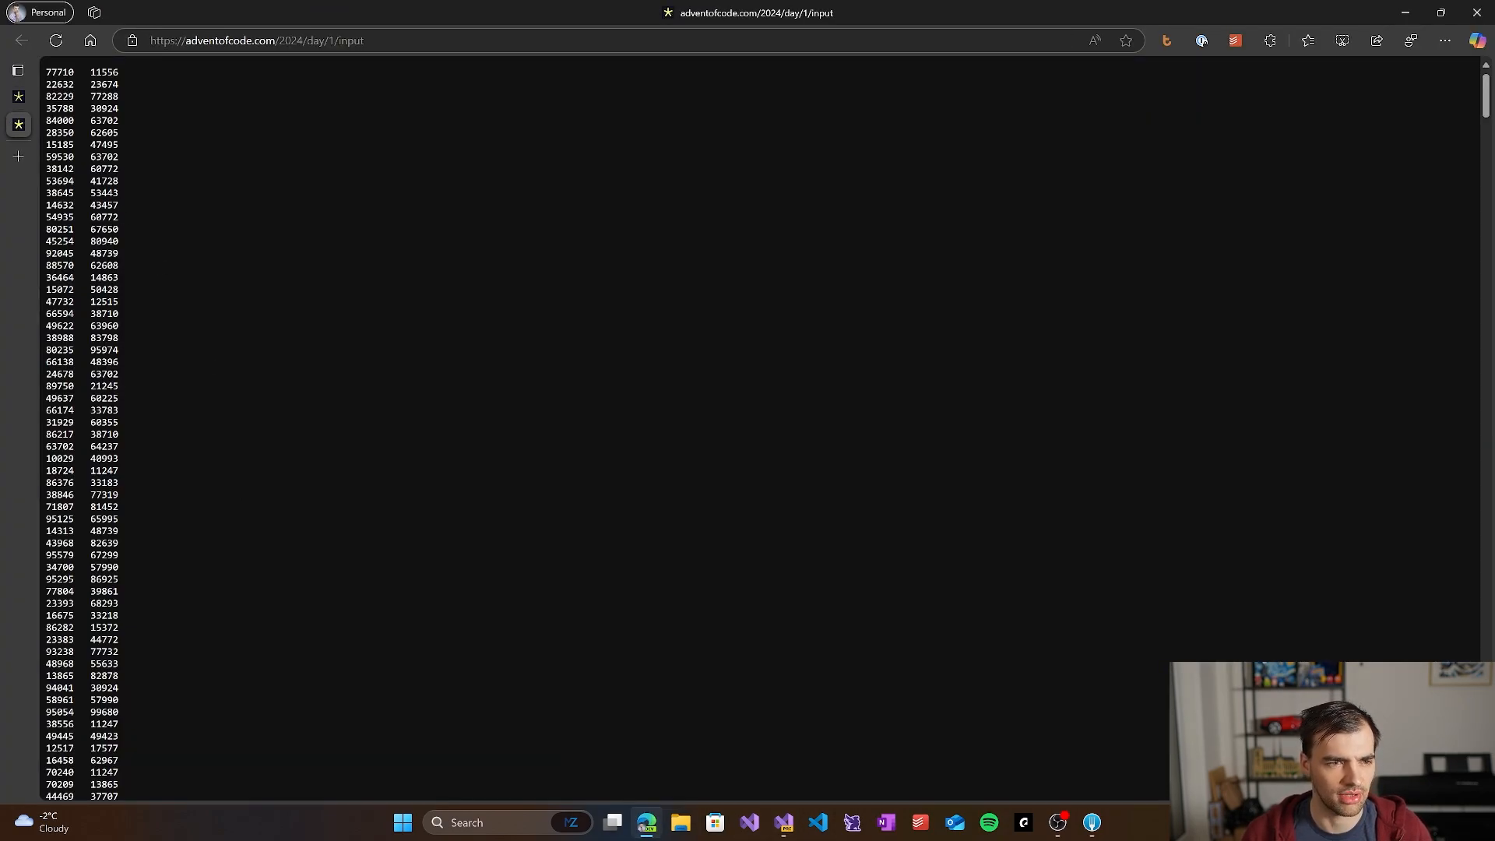
key(ctrl+a)
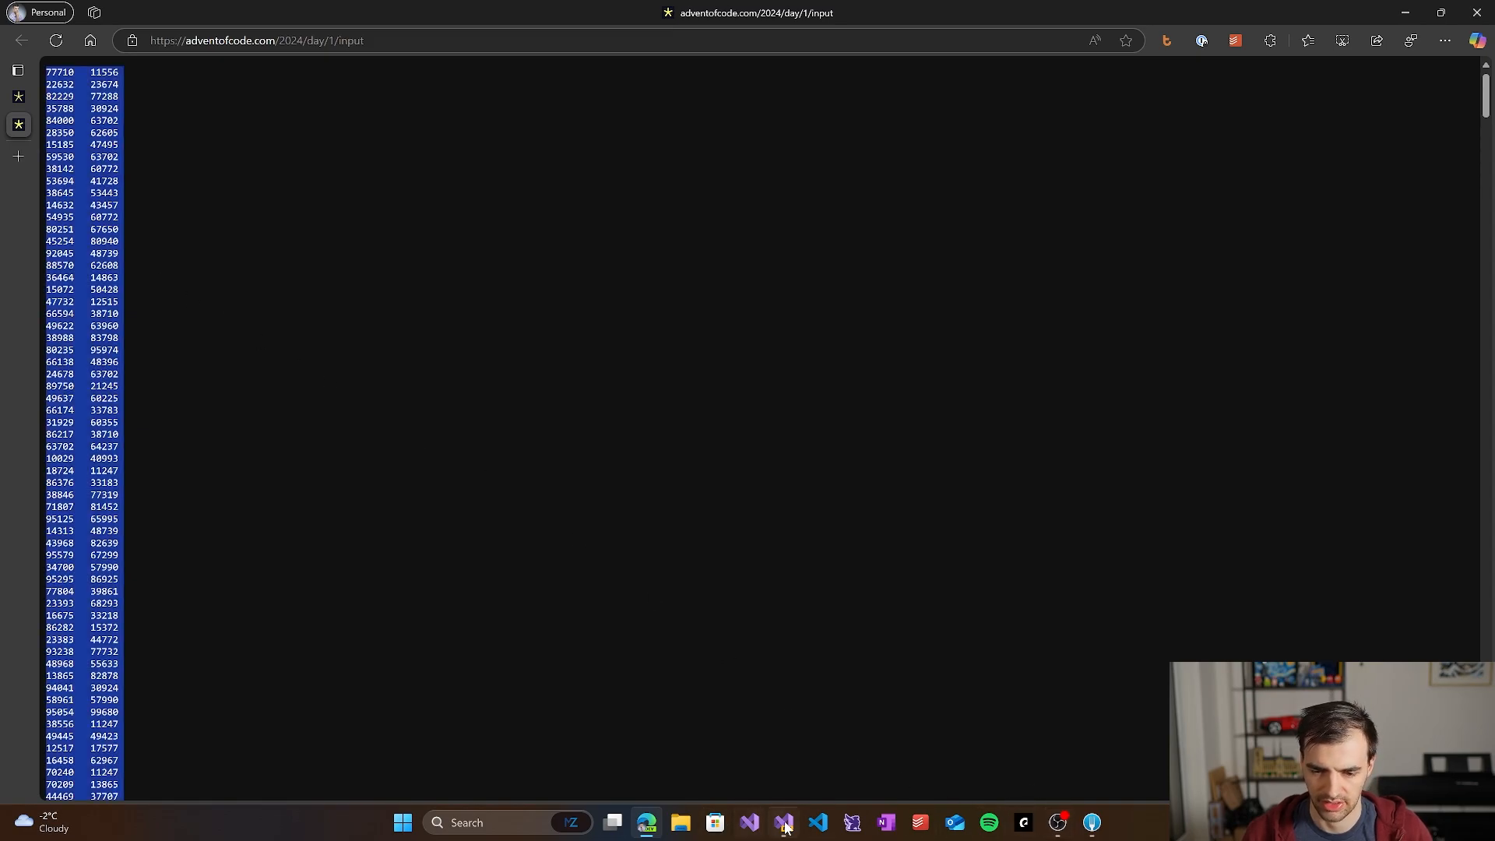
click(781, 822)
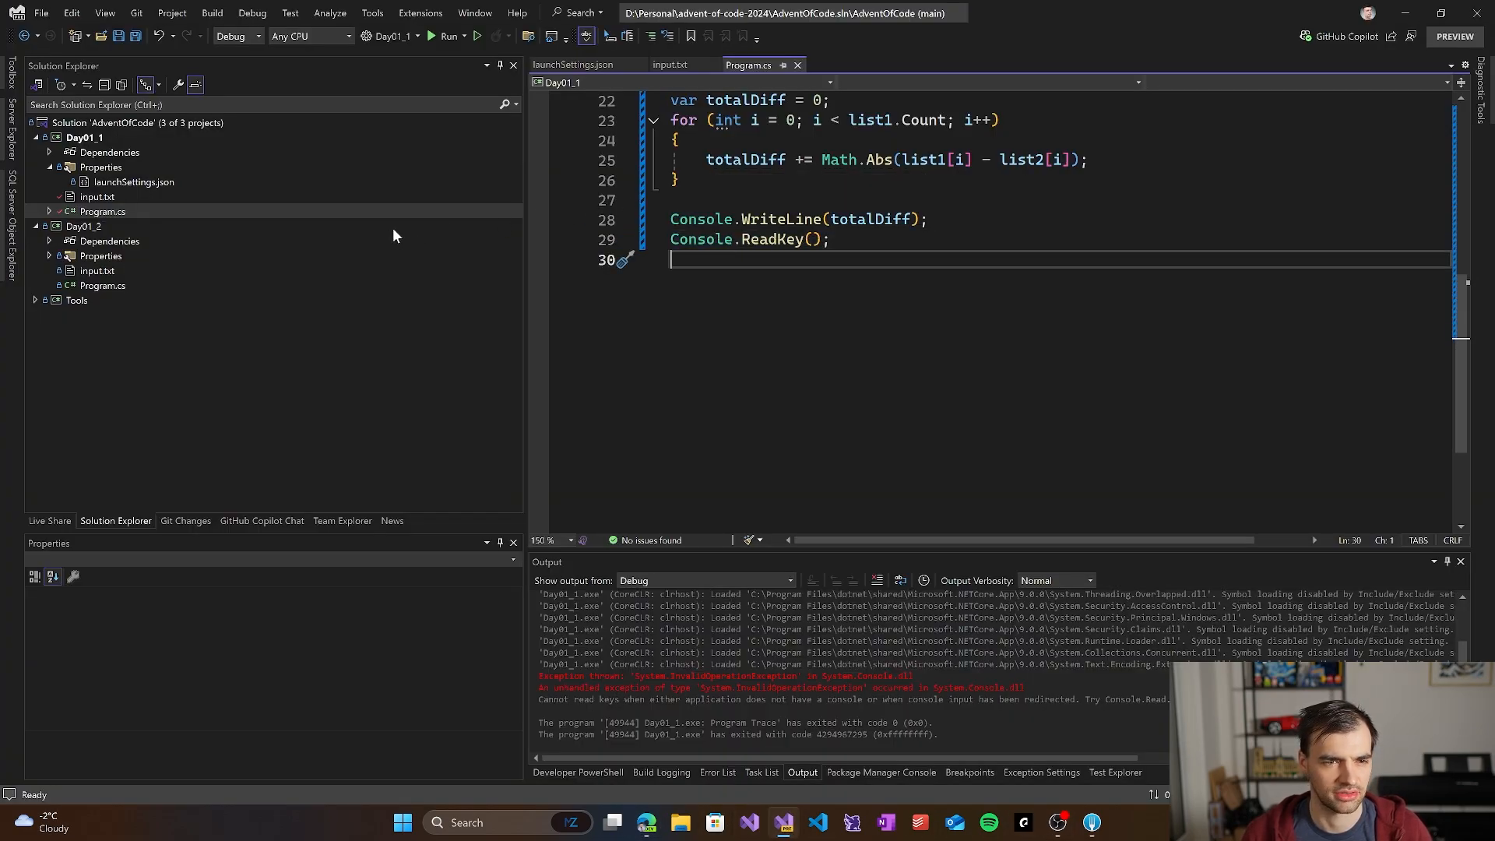
click(670, 66)
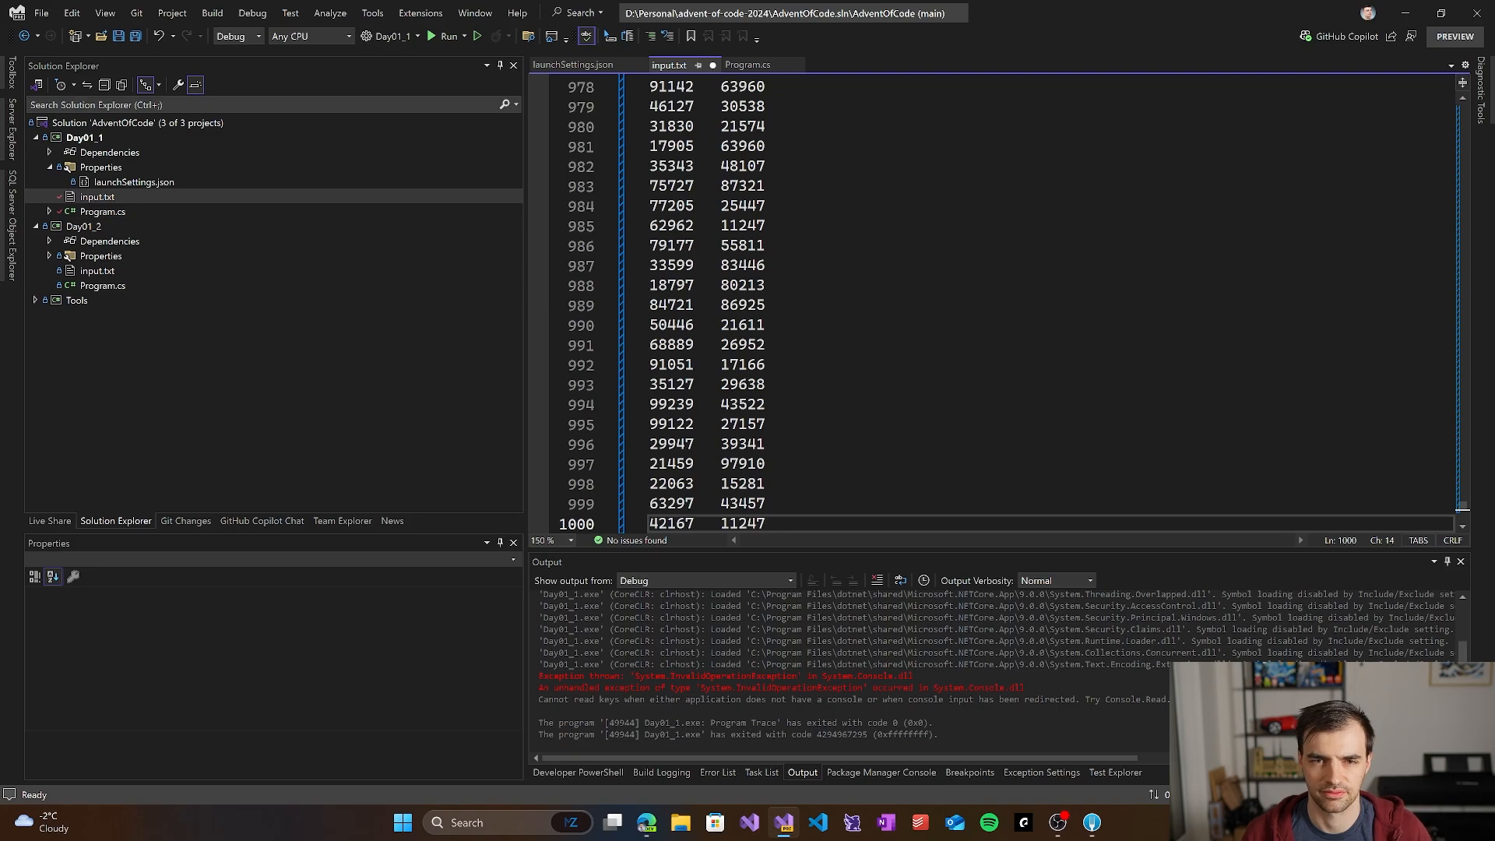
key(ctrl+s)
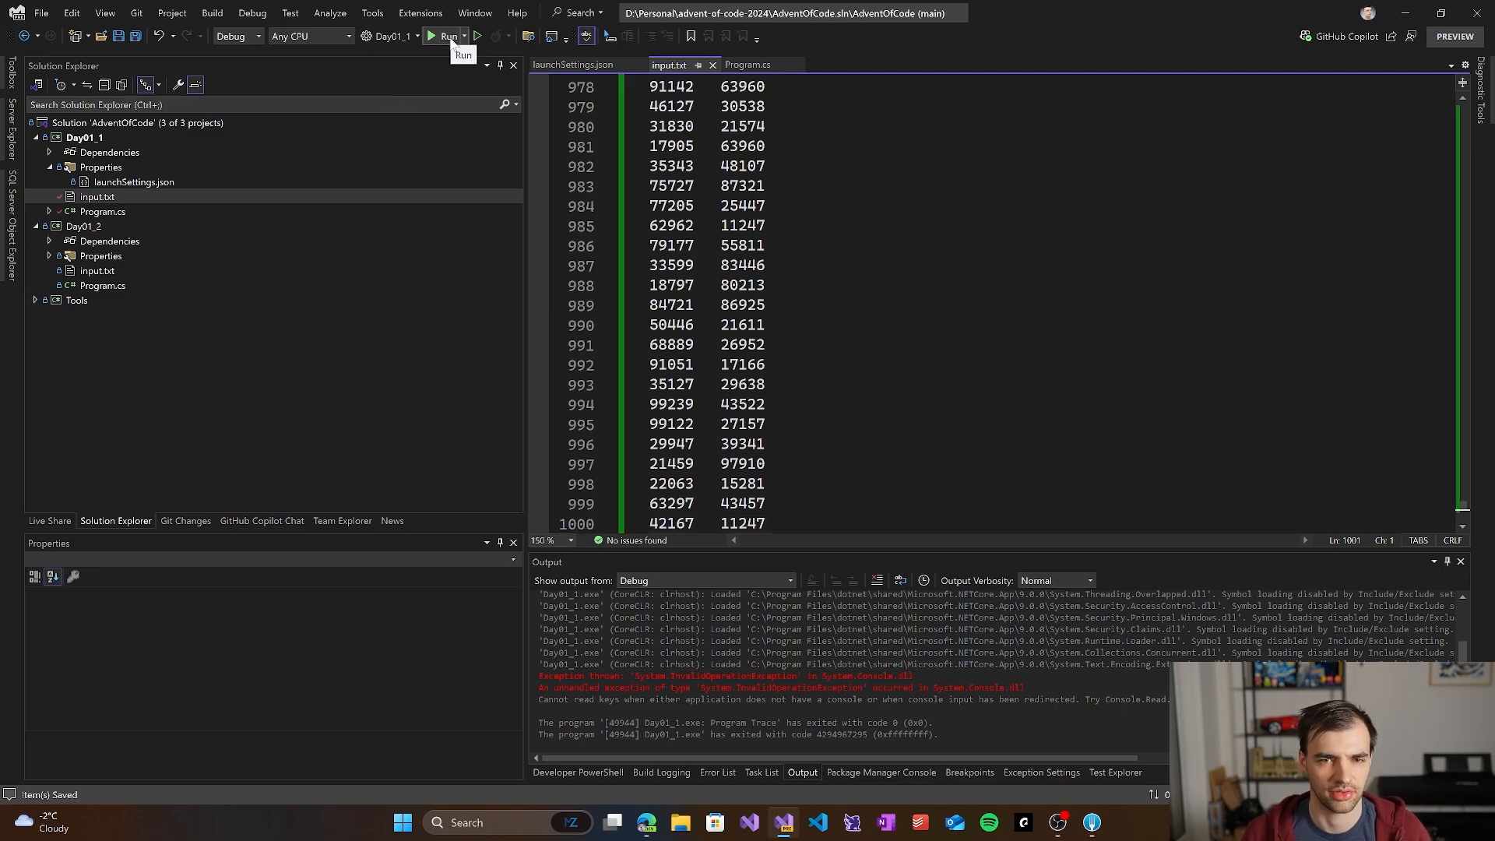
Step: Run Day01_1 on the full input, read the total distance 1197984, and stop debugging
click(444, 35)
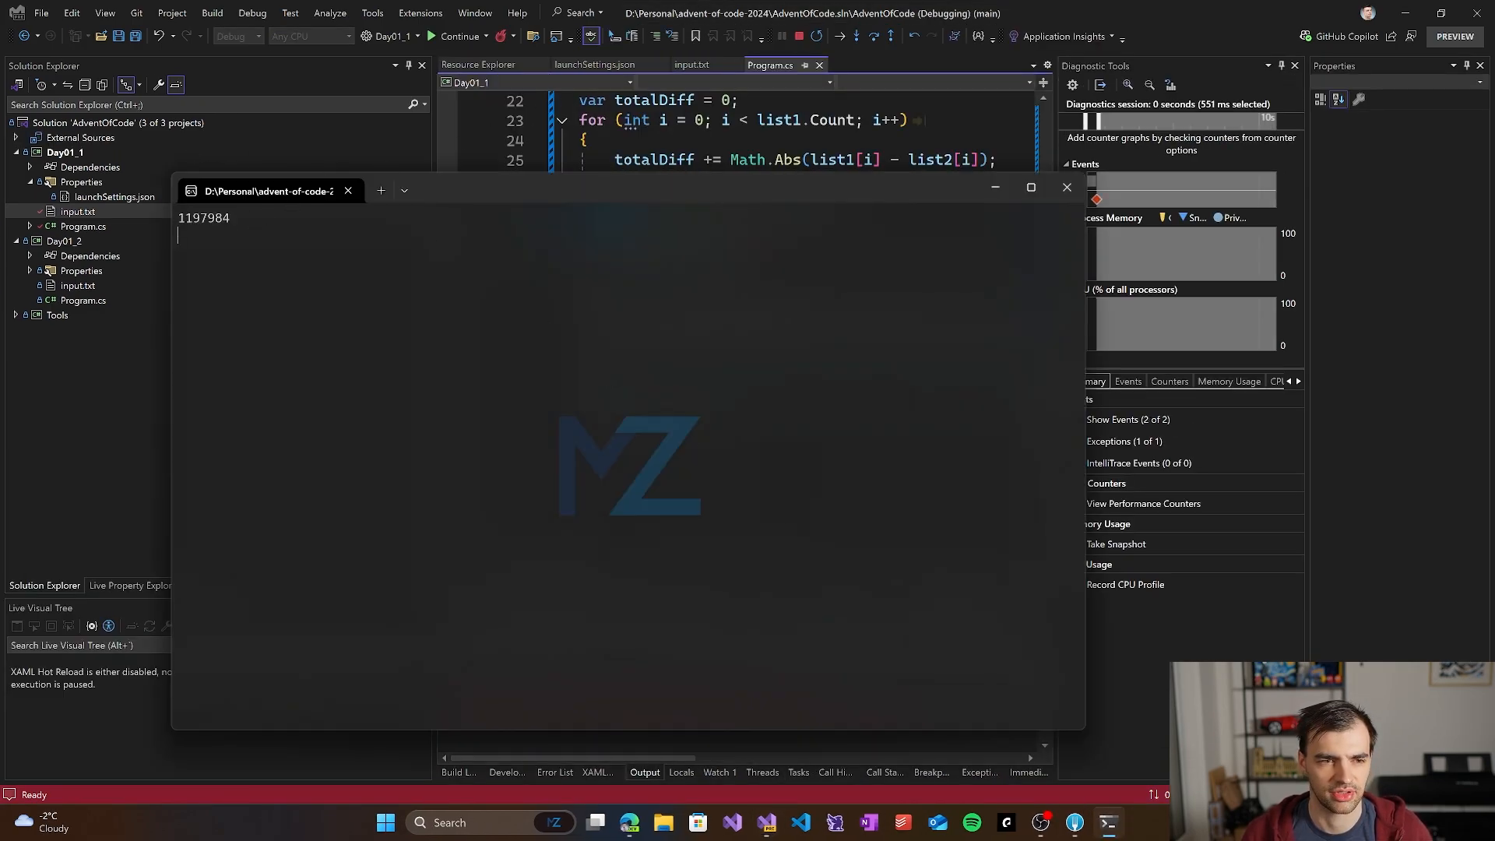
click(797, 35)
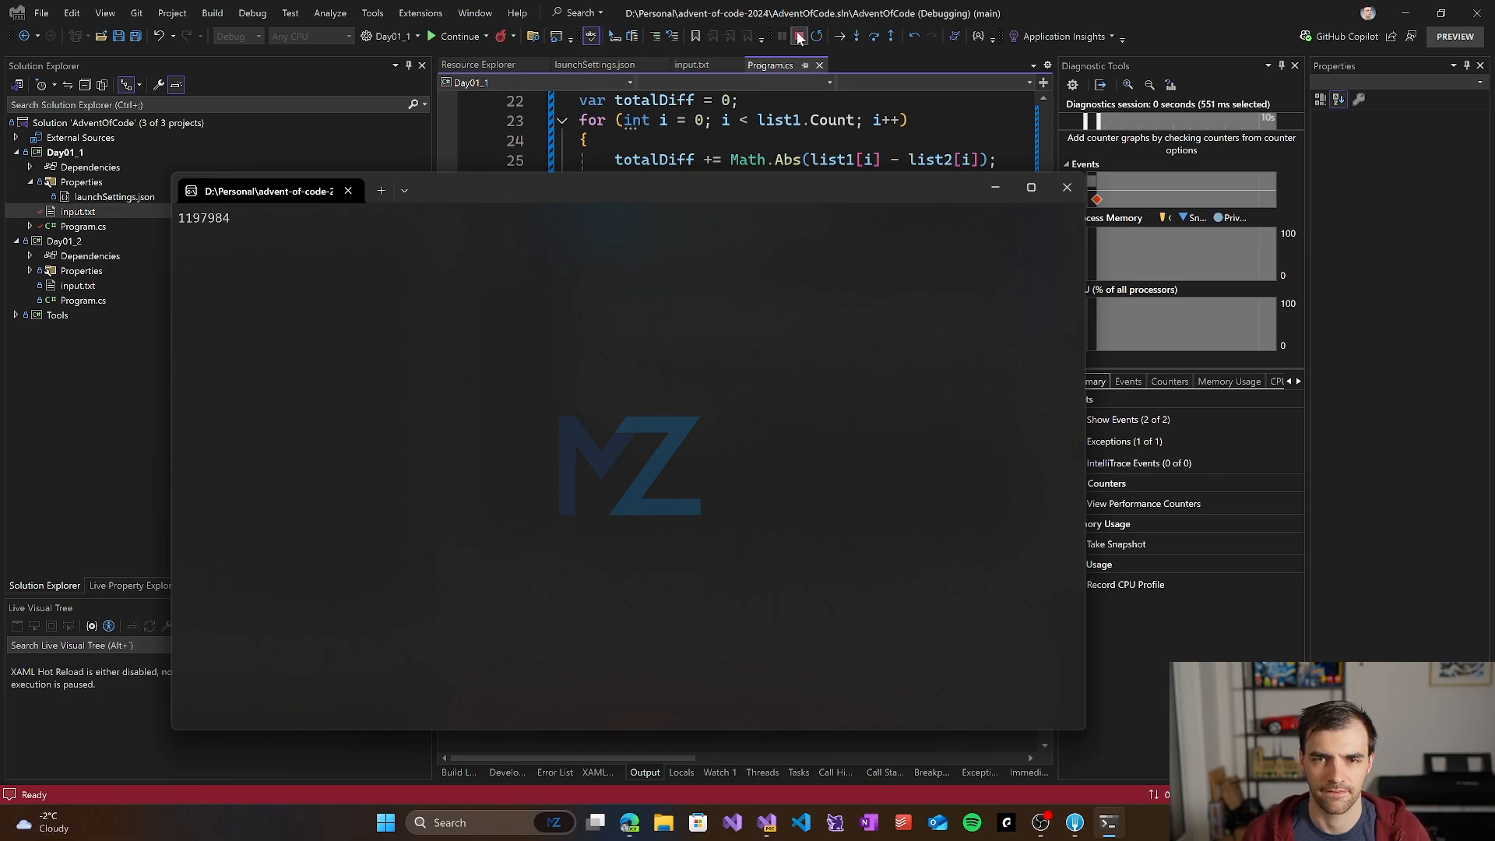
mouse_move(797, 36)
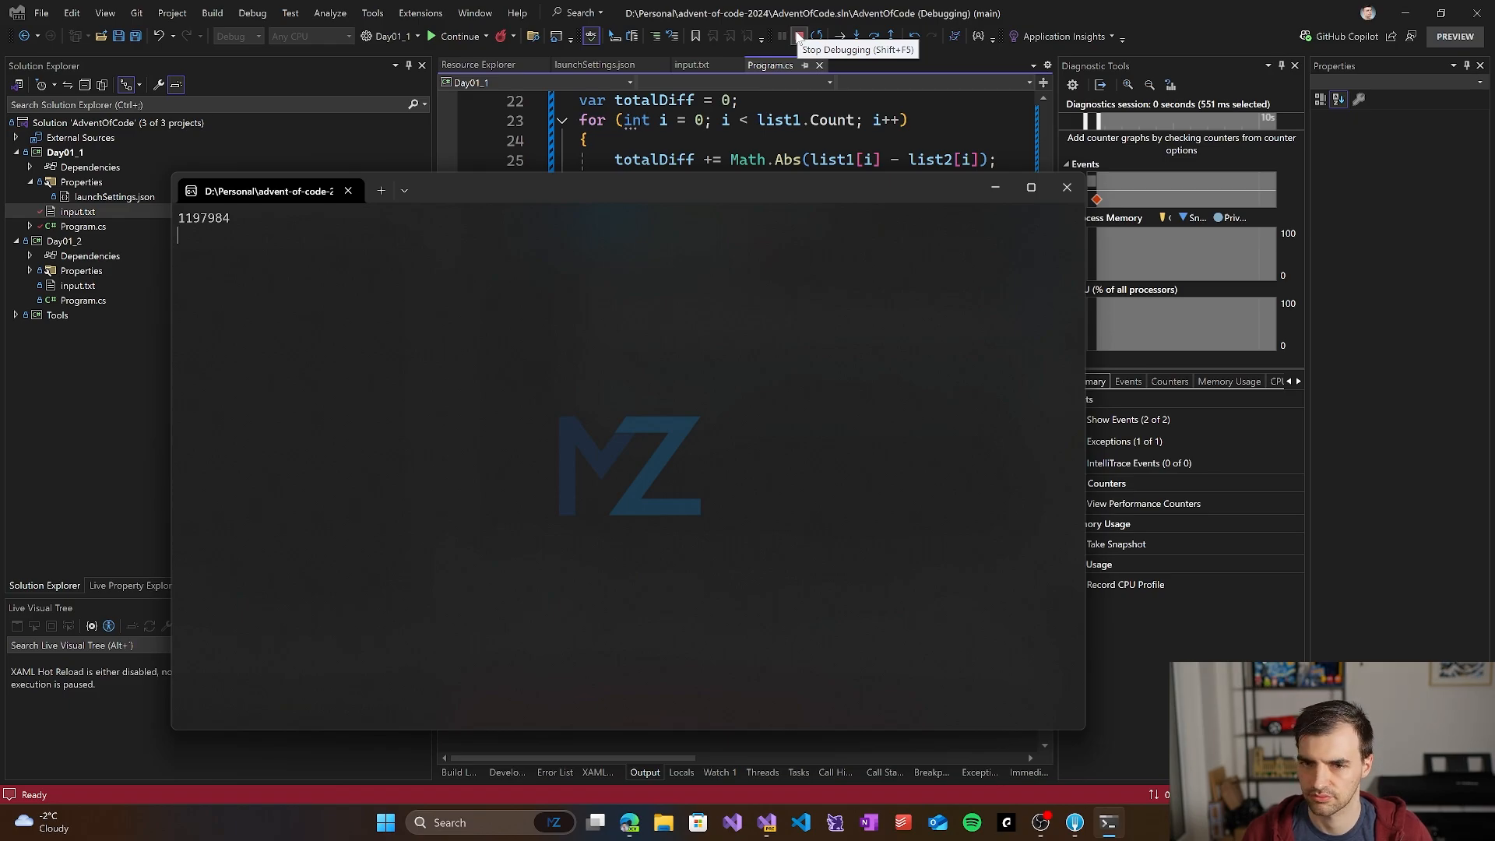
click(796, 35)
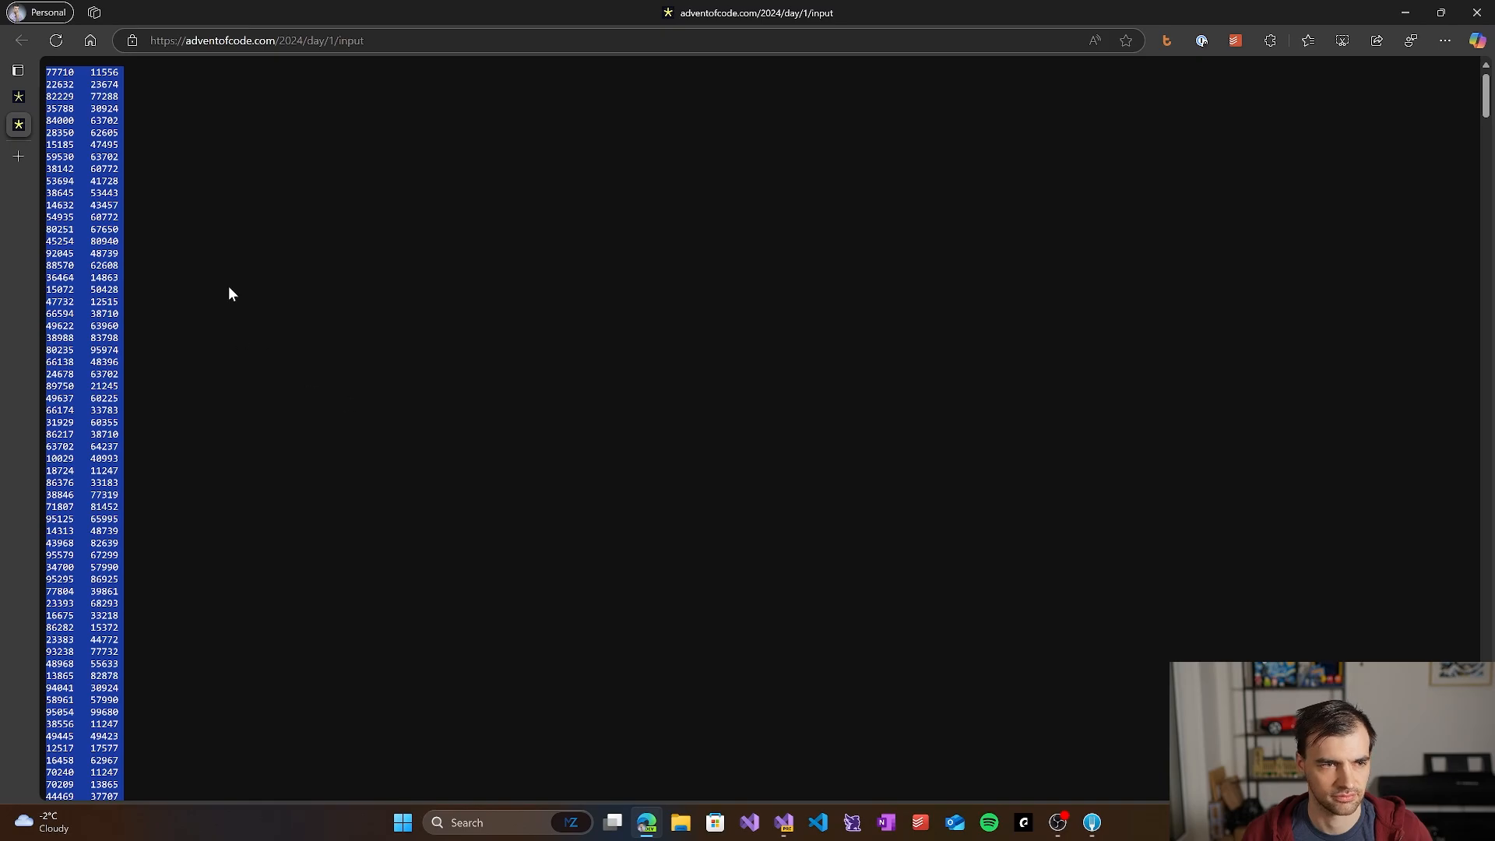
Step: Submit 1197984 as the Day 1 Part One answer and continue to Part Two
click(22, 41)
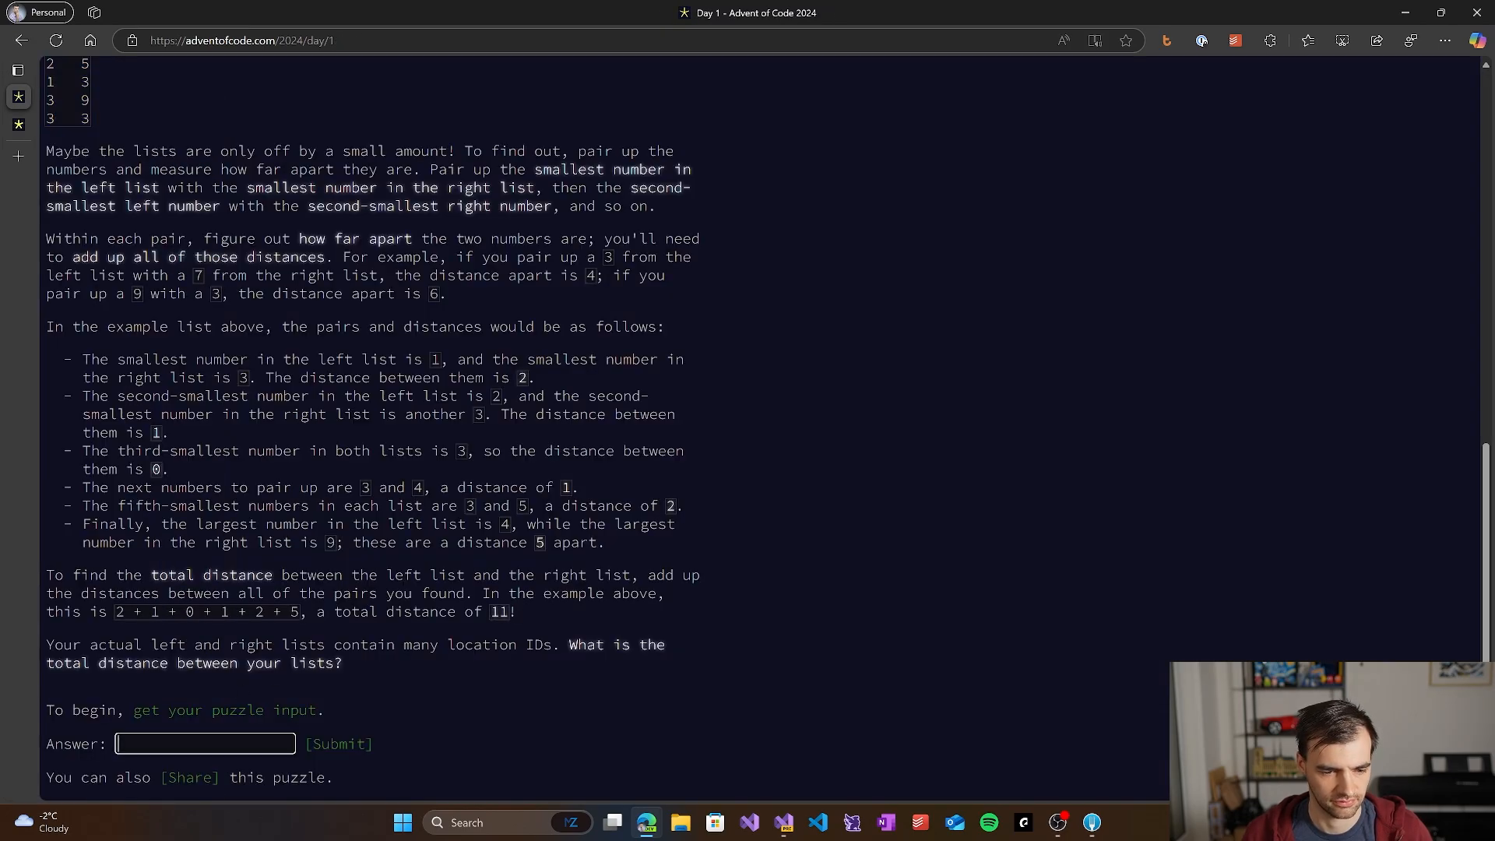
text(1197984)
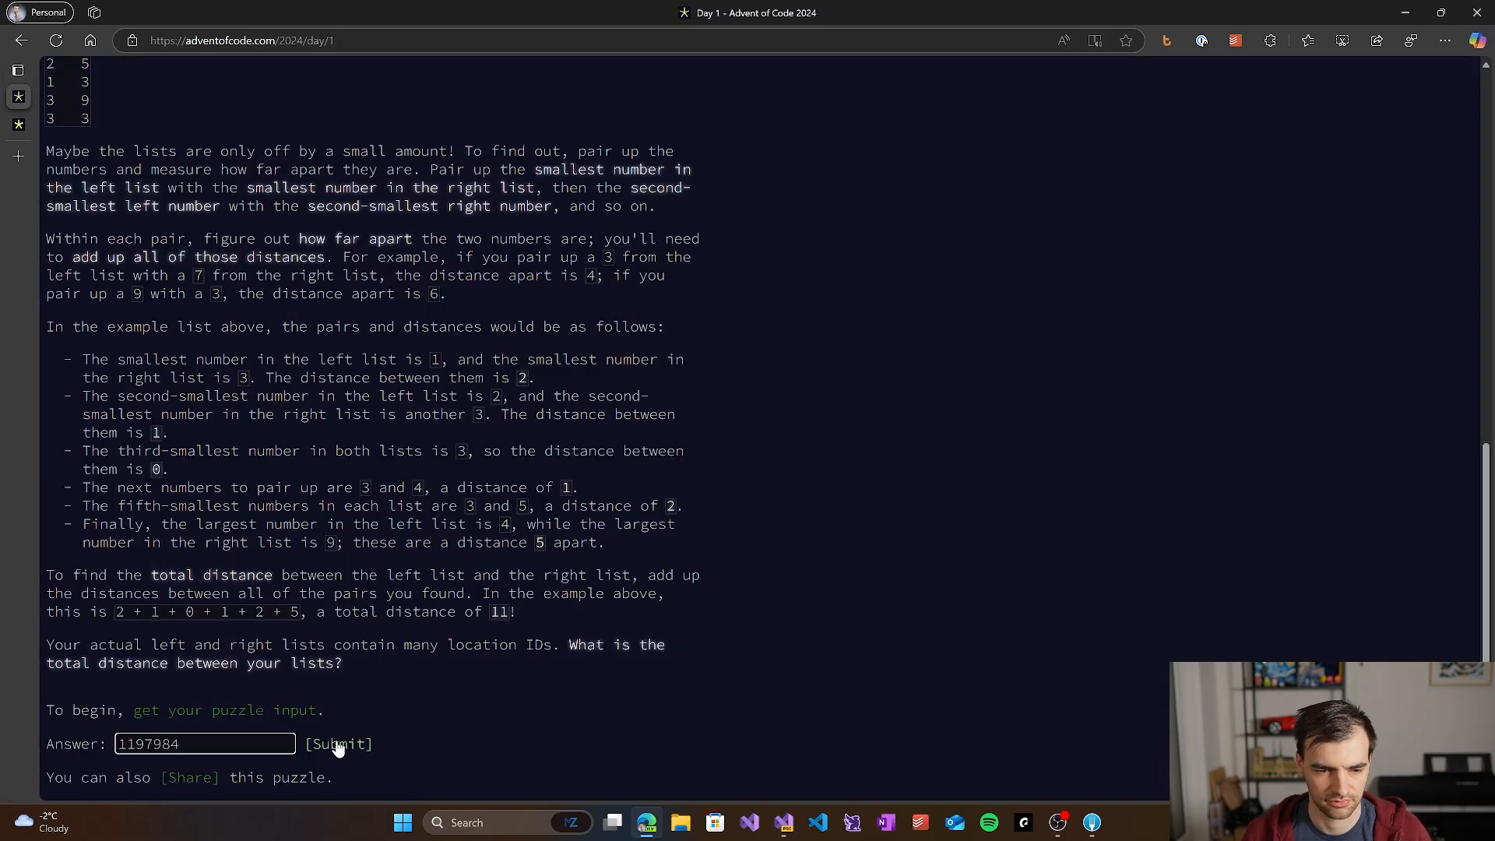
click(338, 744)
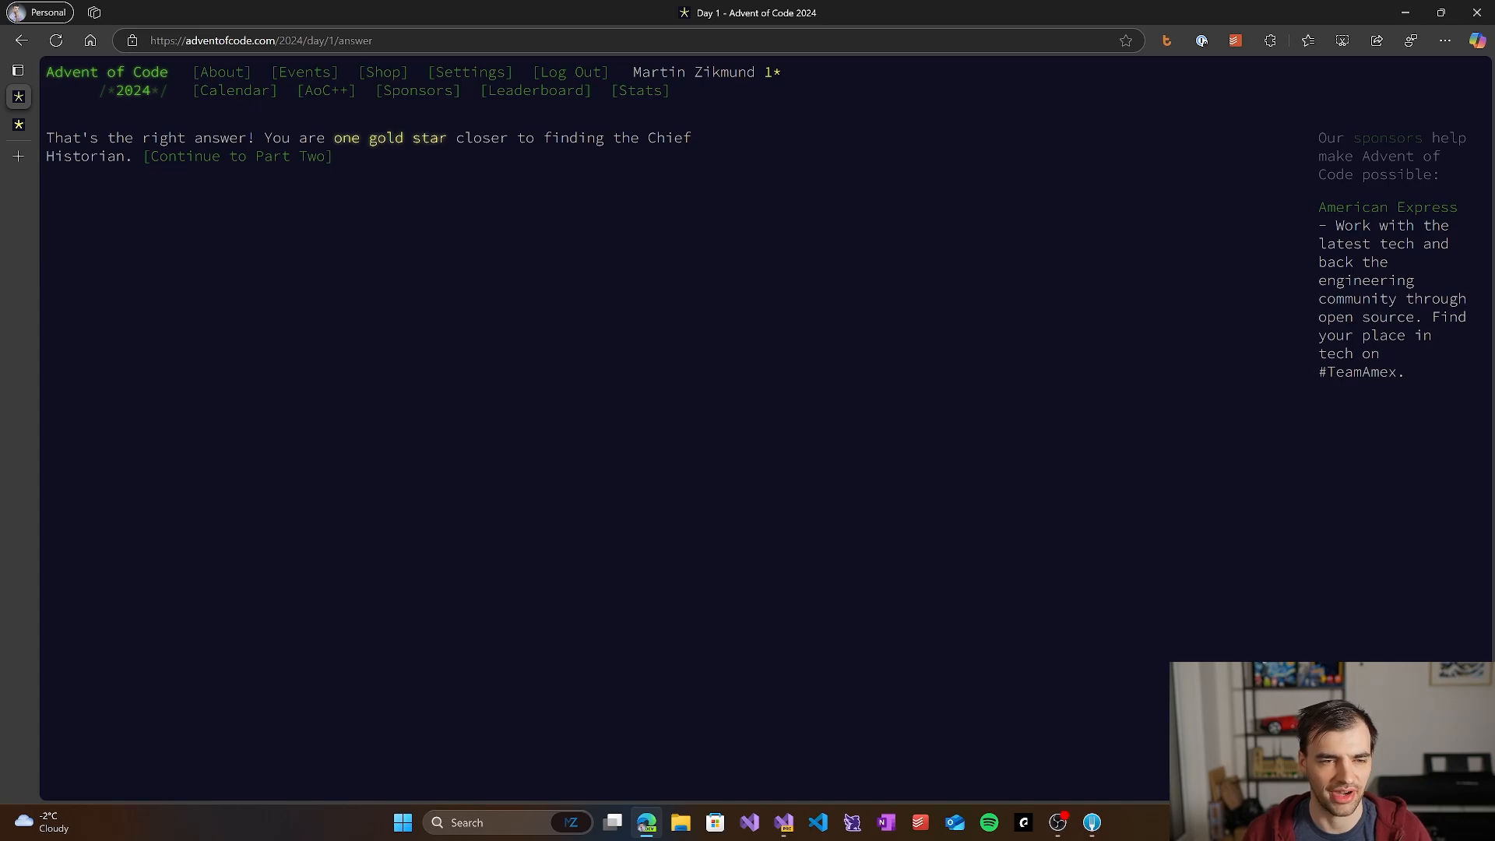
mouse_move(238, 156)
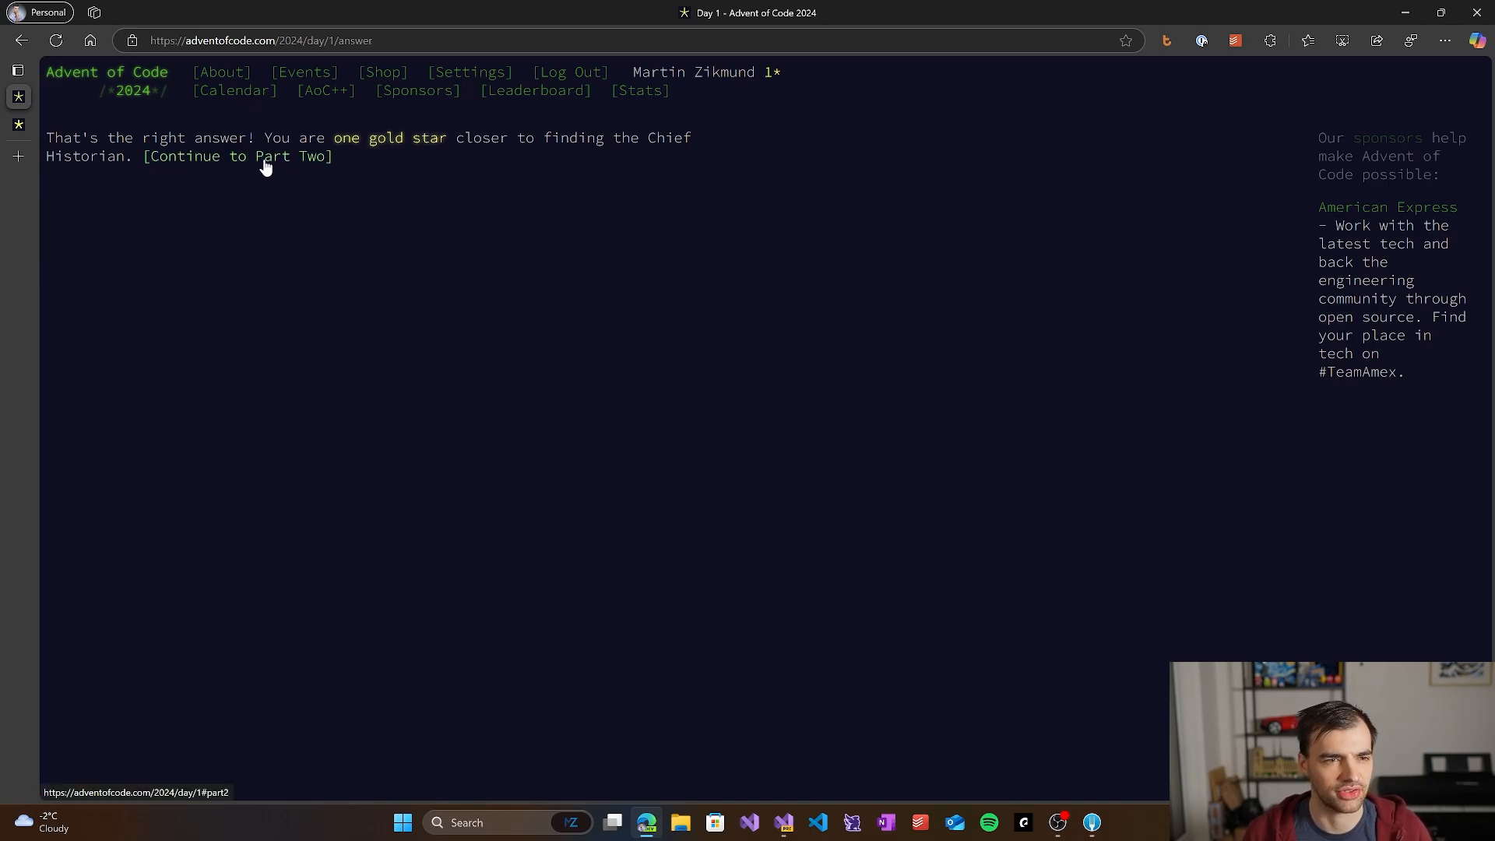
click(239, 156)
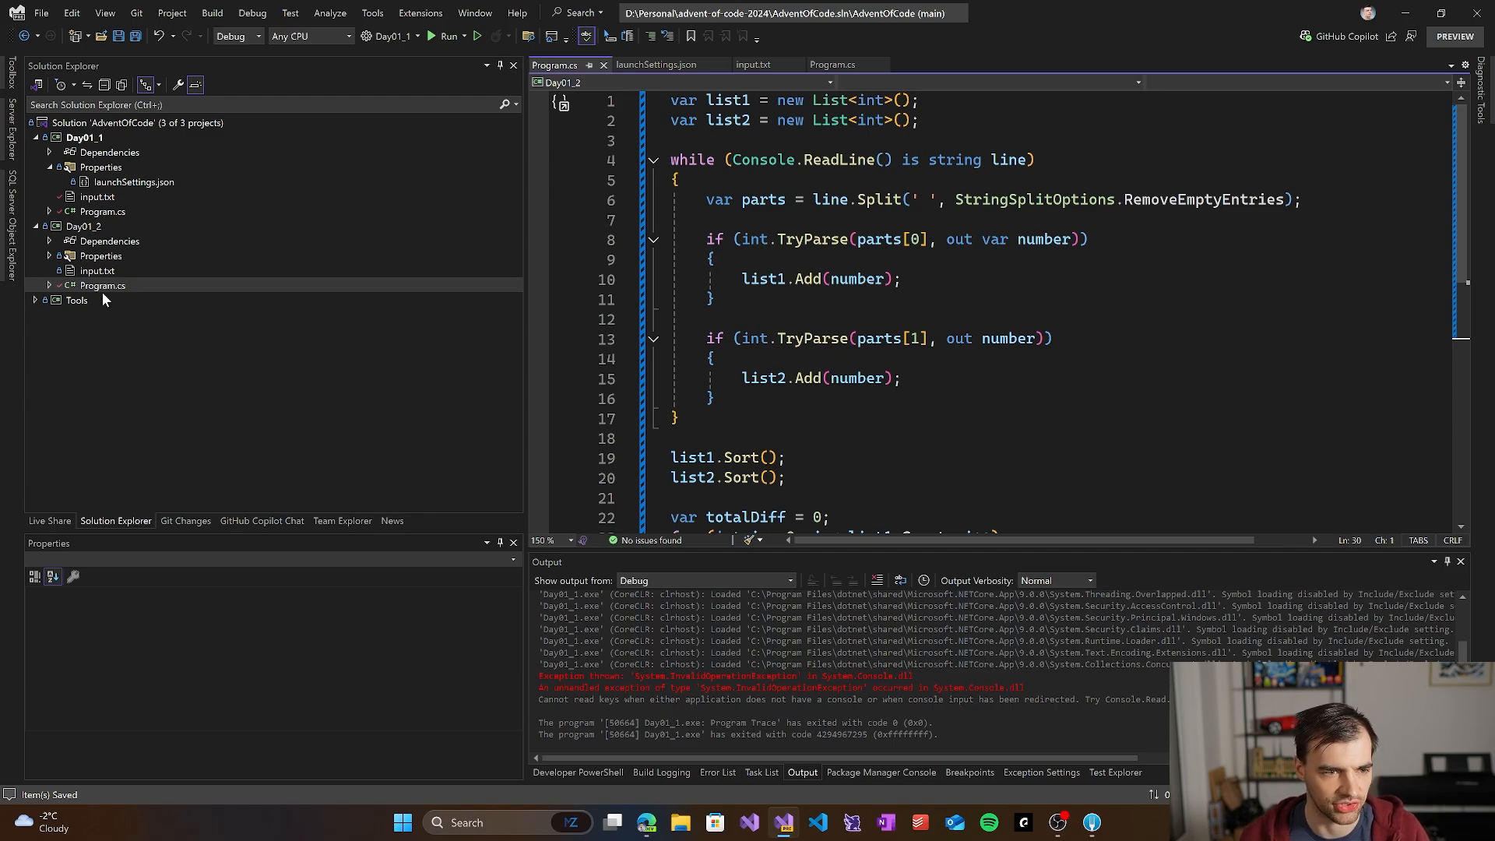
Step: Read the Part Two similarity-score puzzle and copy its six example number pairs for Day01_2's input
click(96, 197)
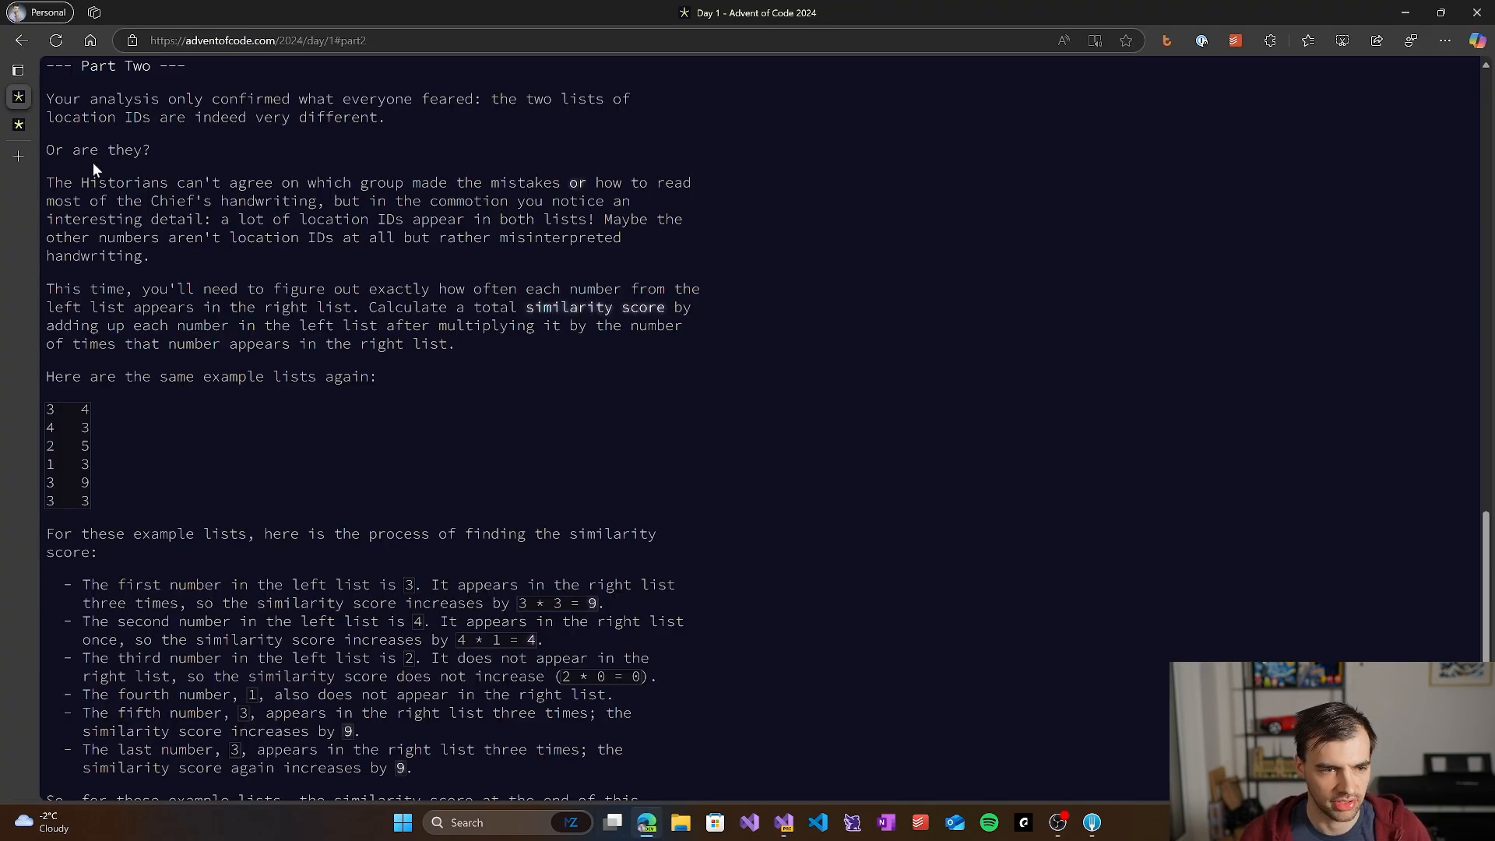
drag(45, 408, 90, 504)
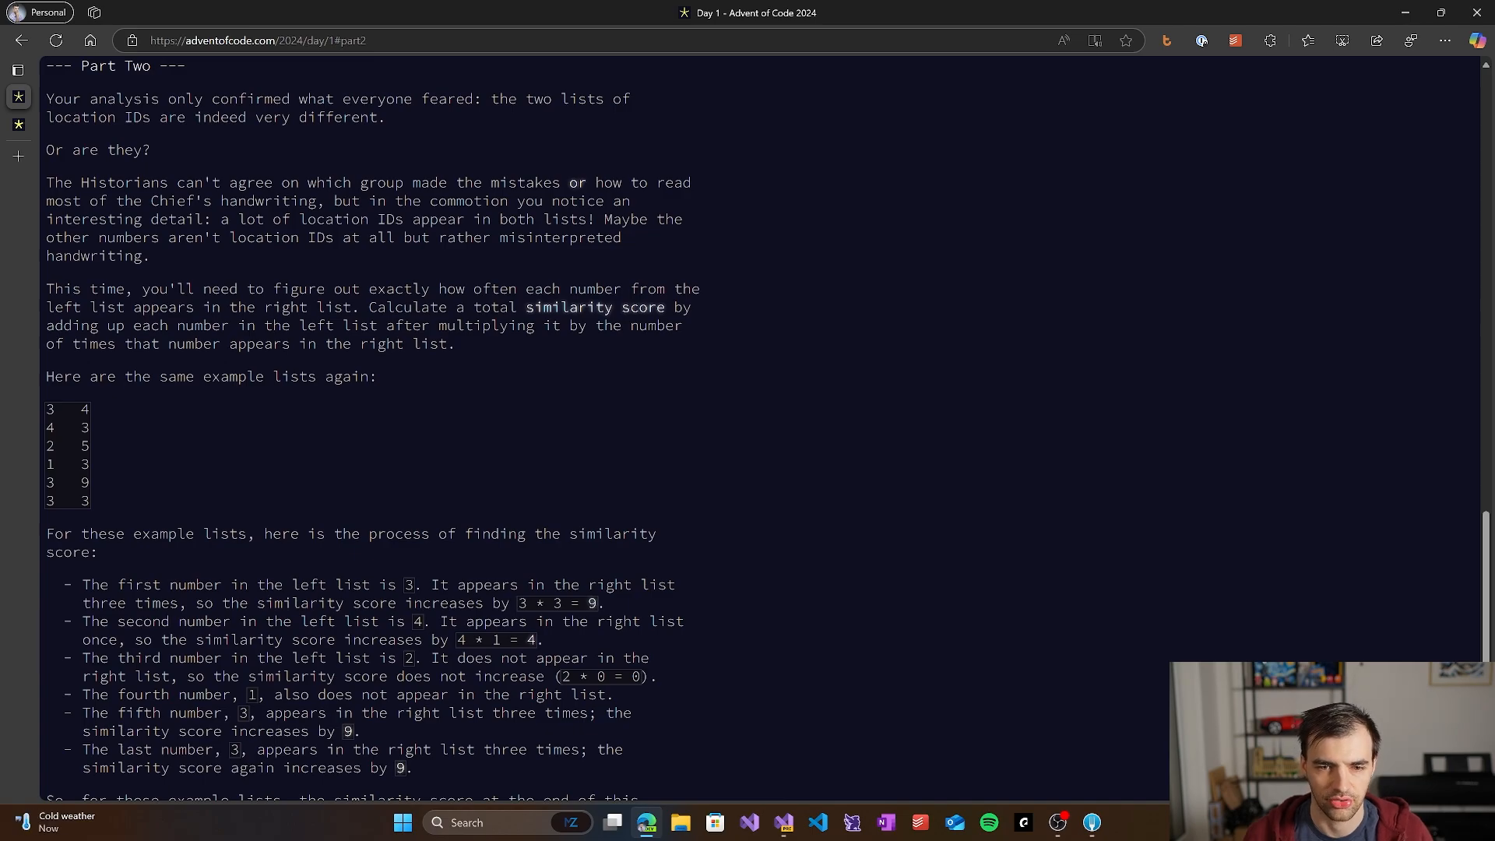
scroll(down, 3)
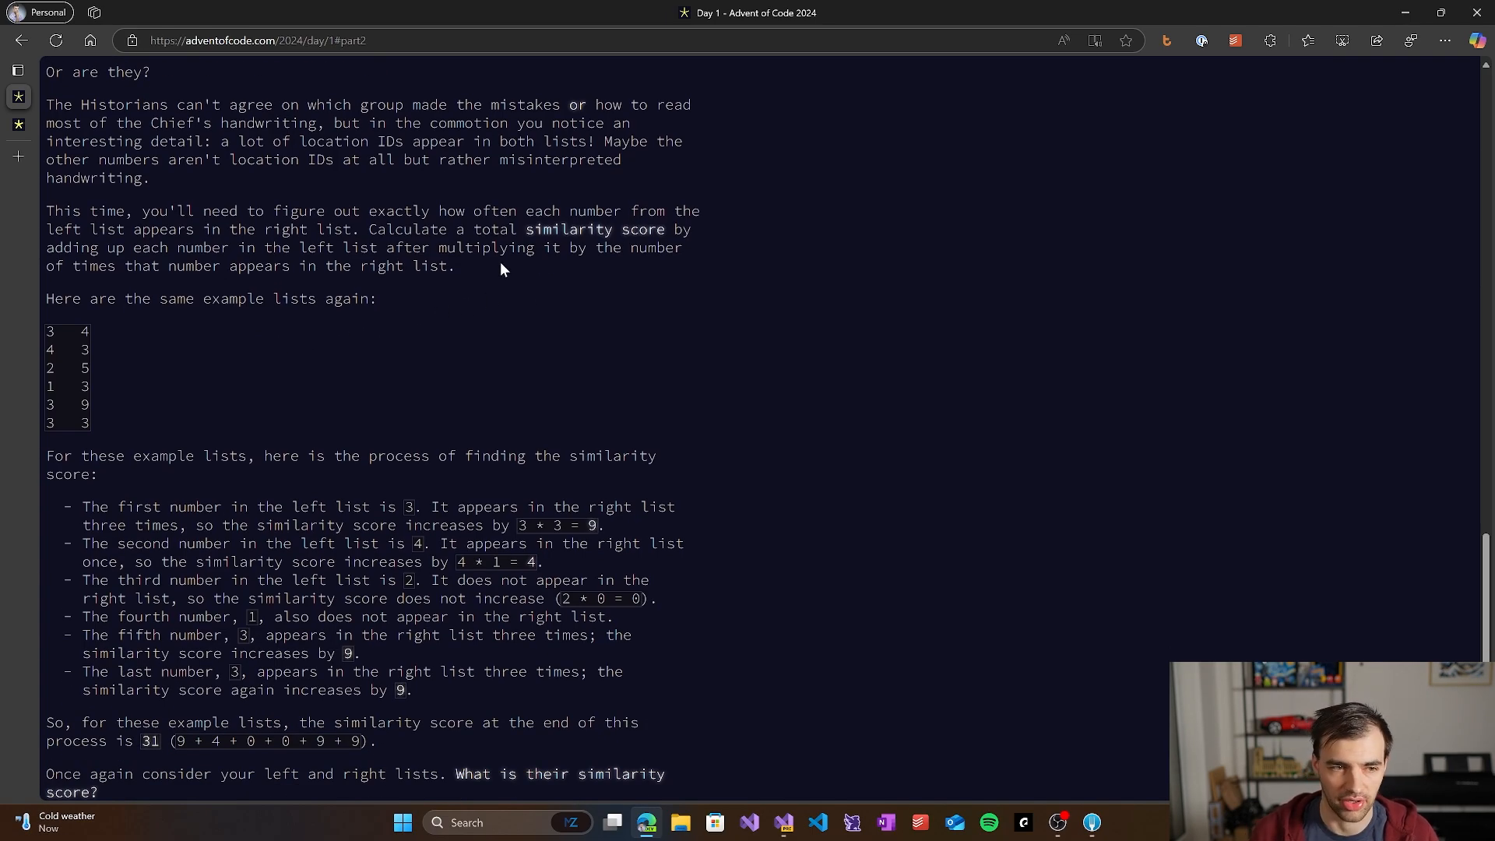
mouse_move(464, 303)
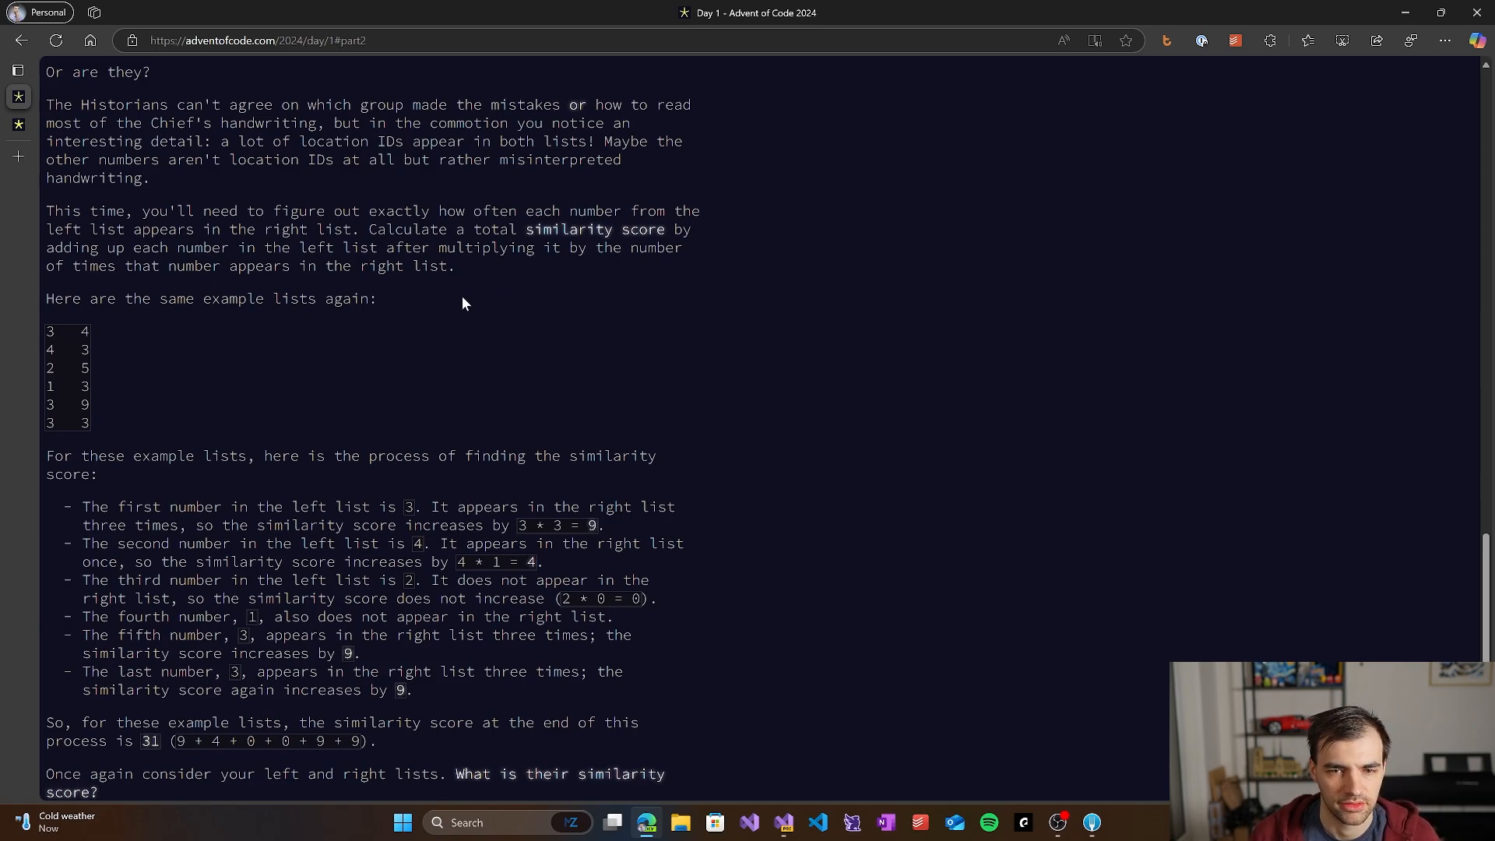
mouse_move(494, 294)
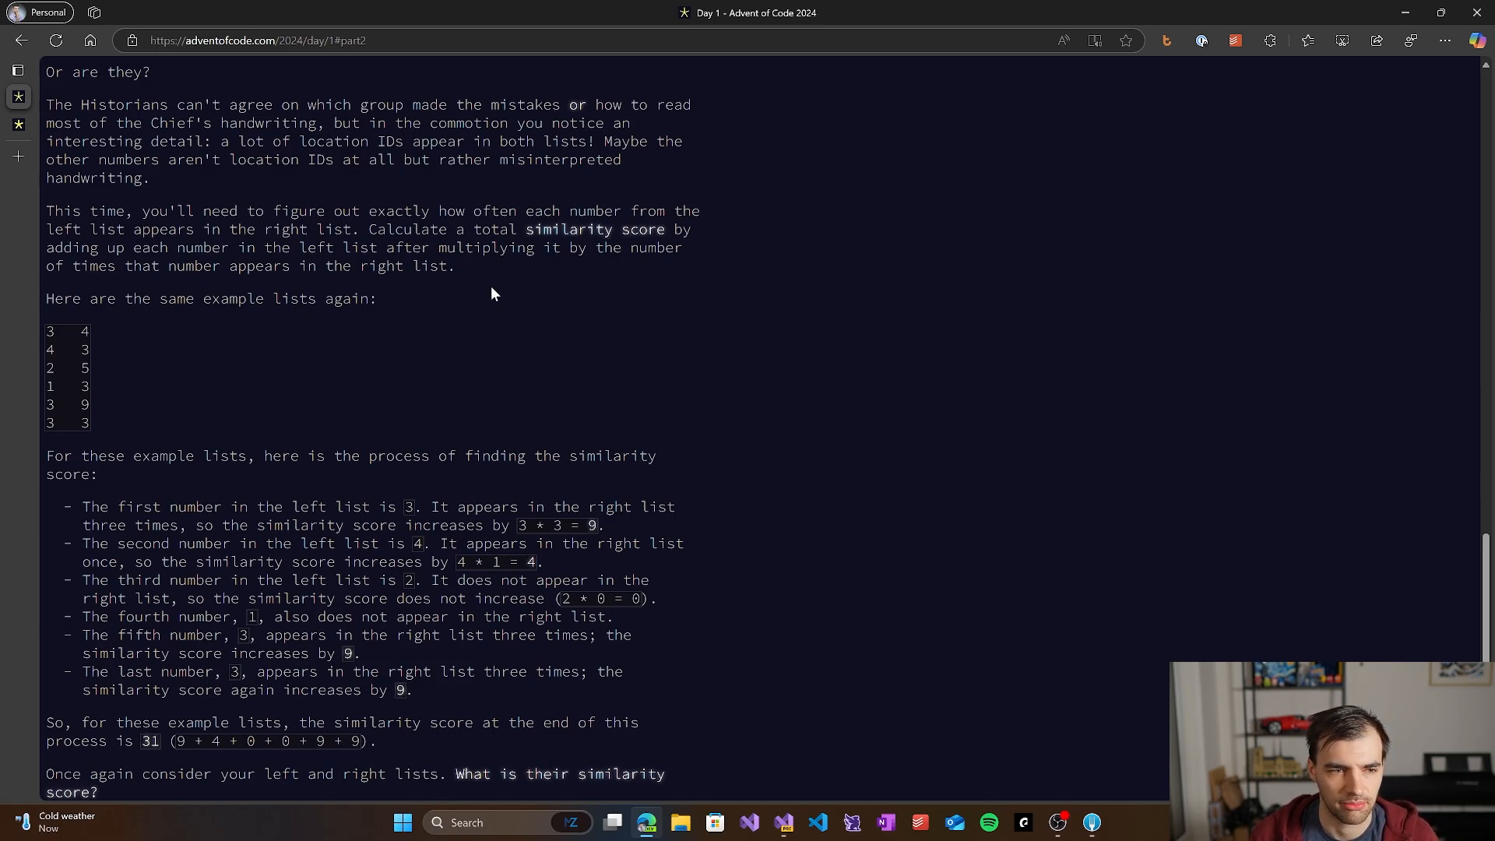
mouse_move(370, 286)
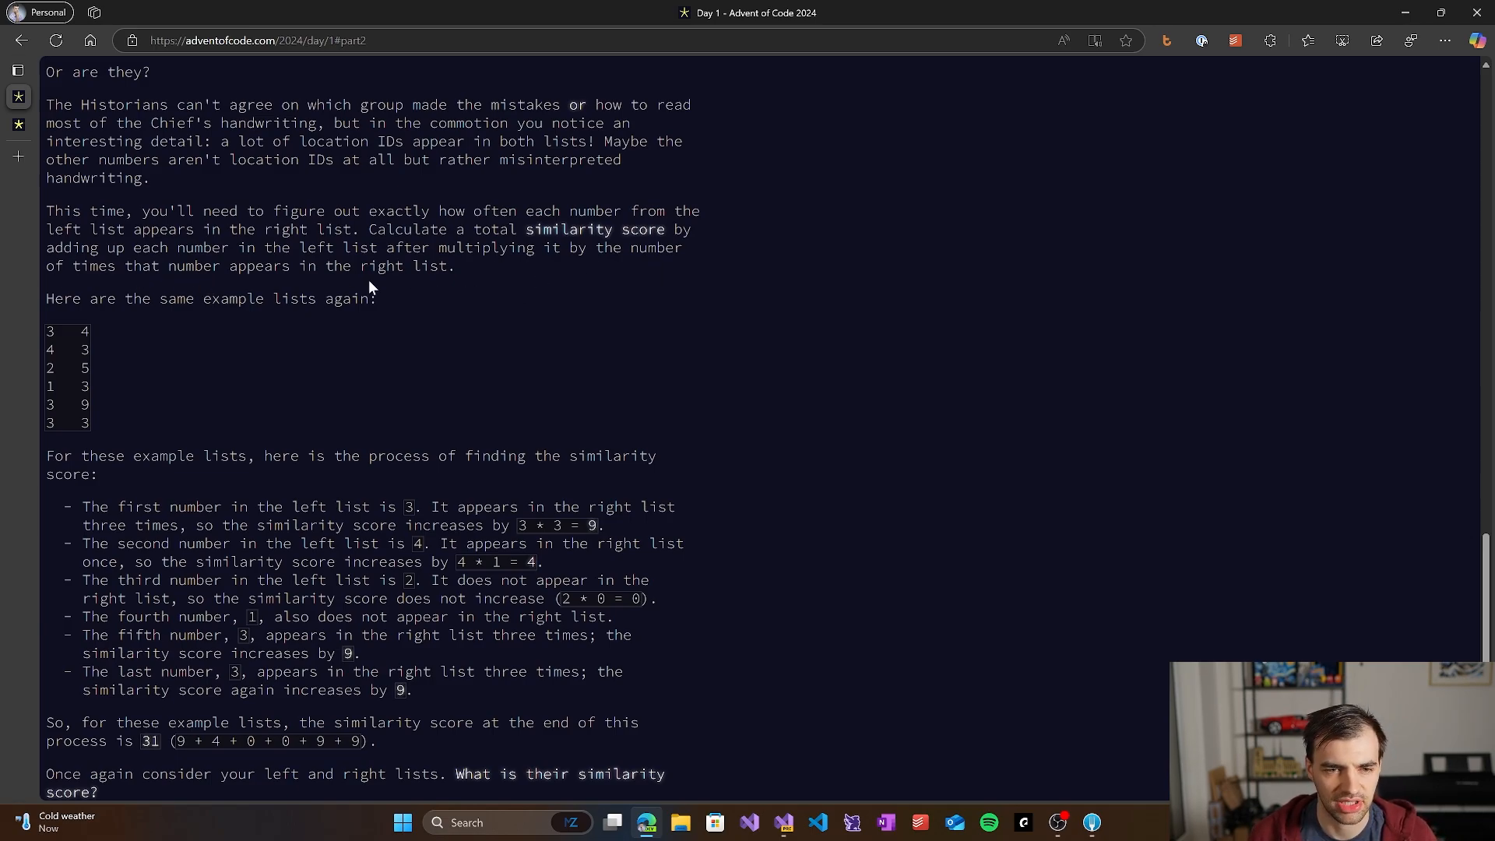
mouse_move(496, 269)
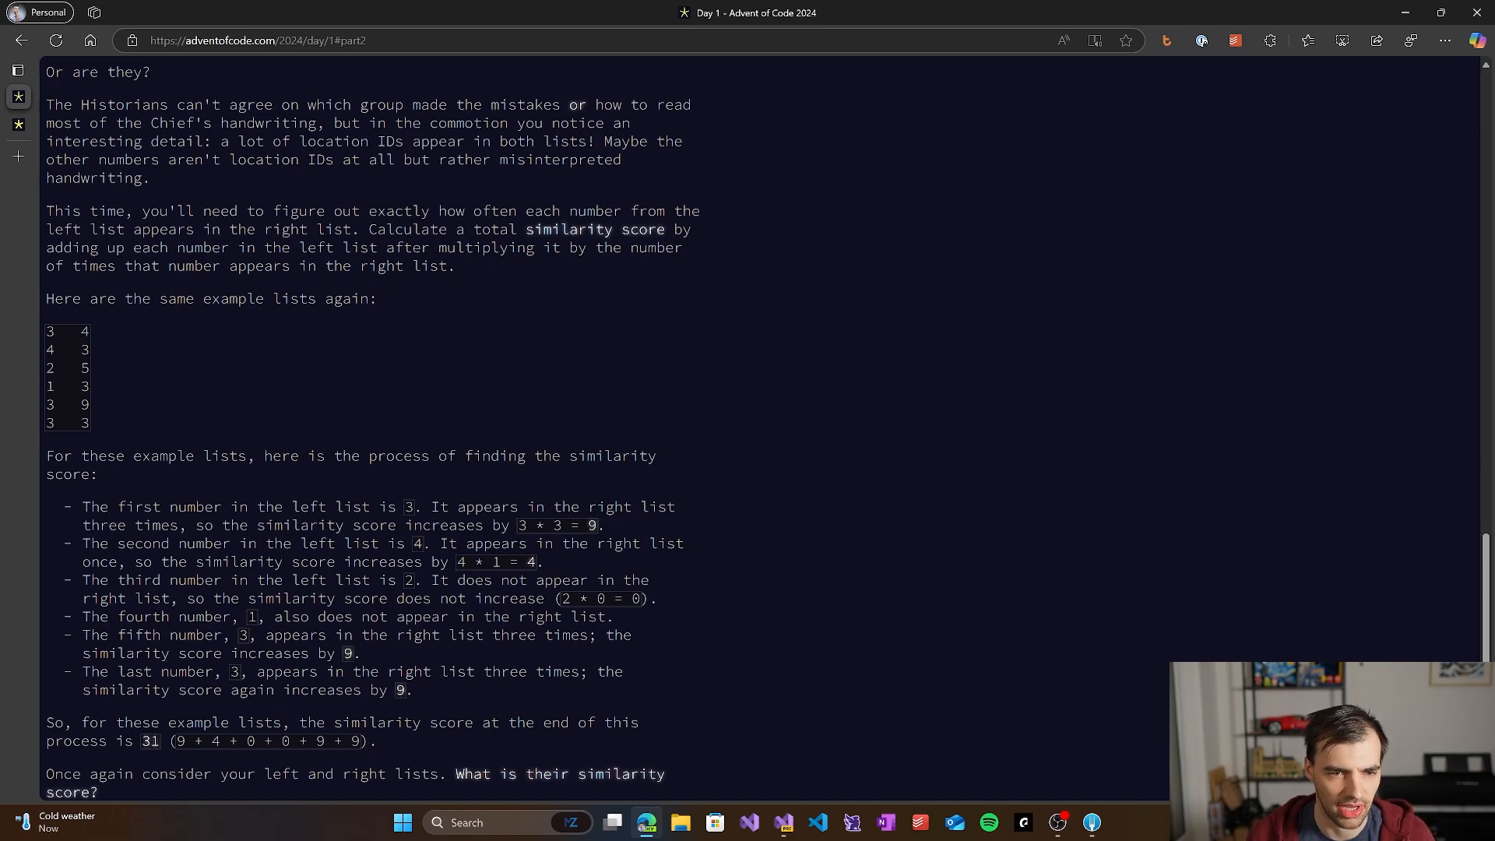
mouse_move(164, 332)
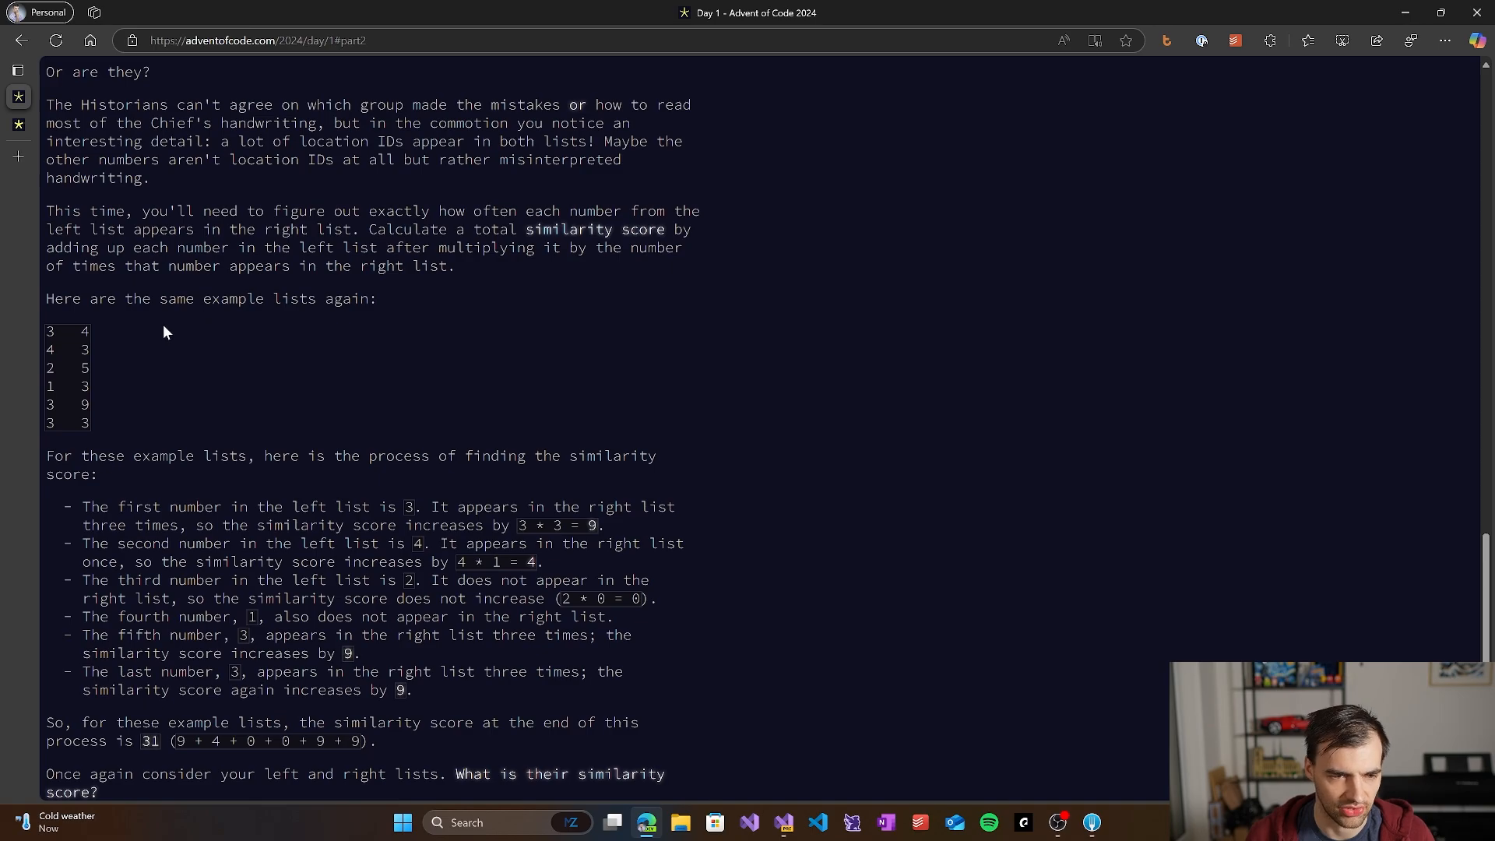
scroll(down, 3)
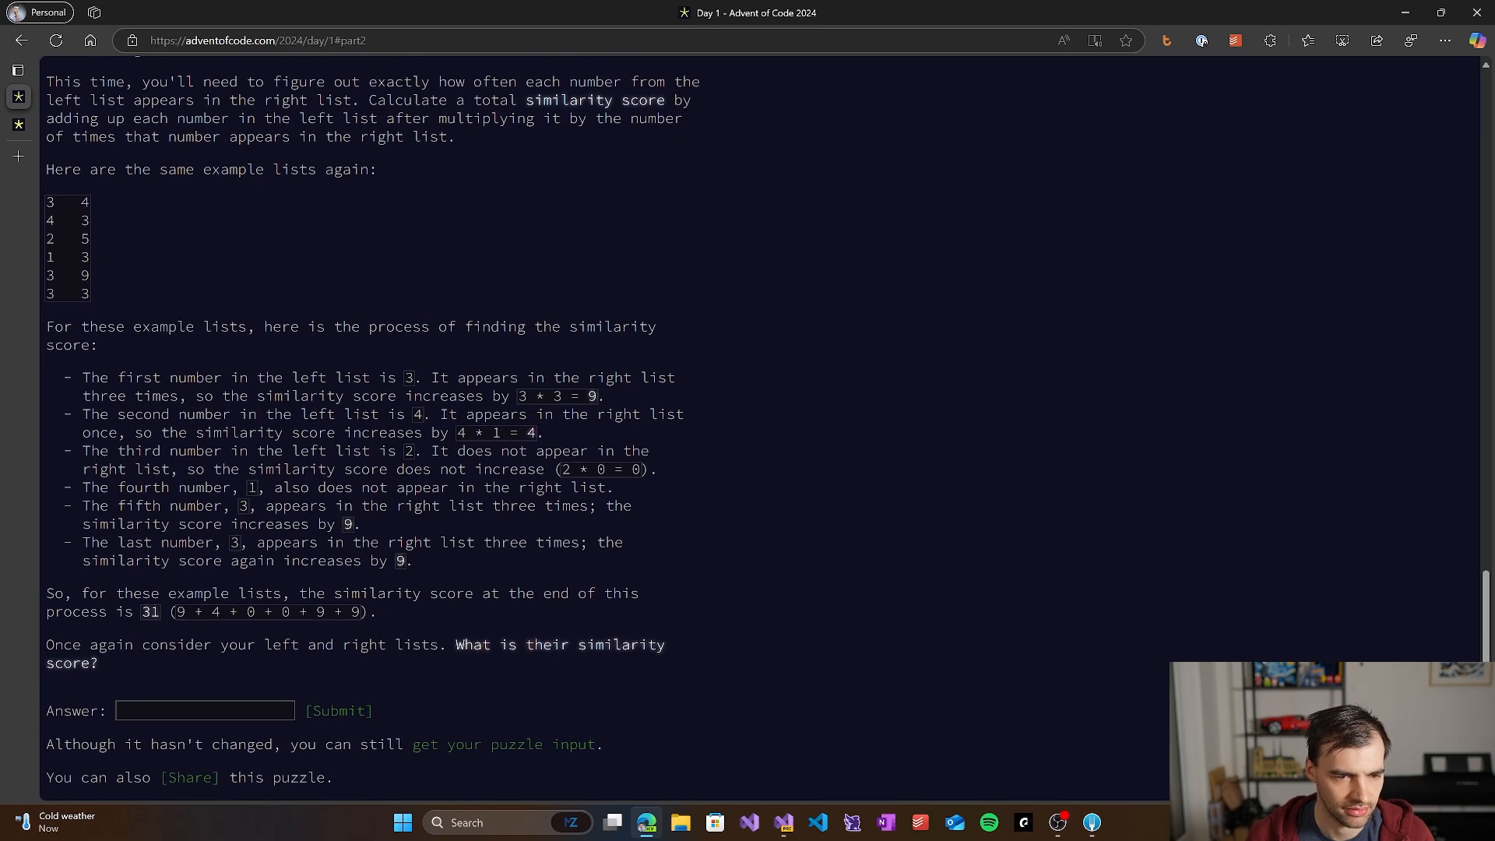
mouse_move(4, 395)
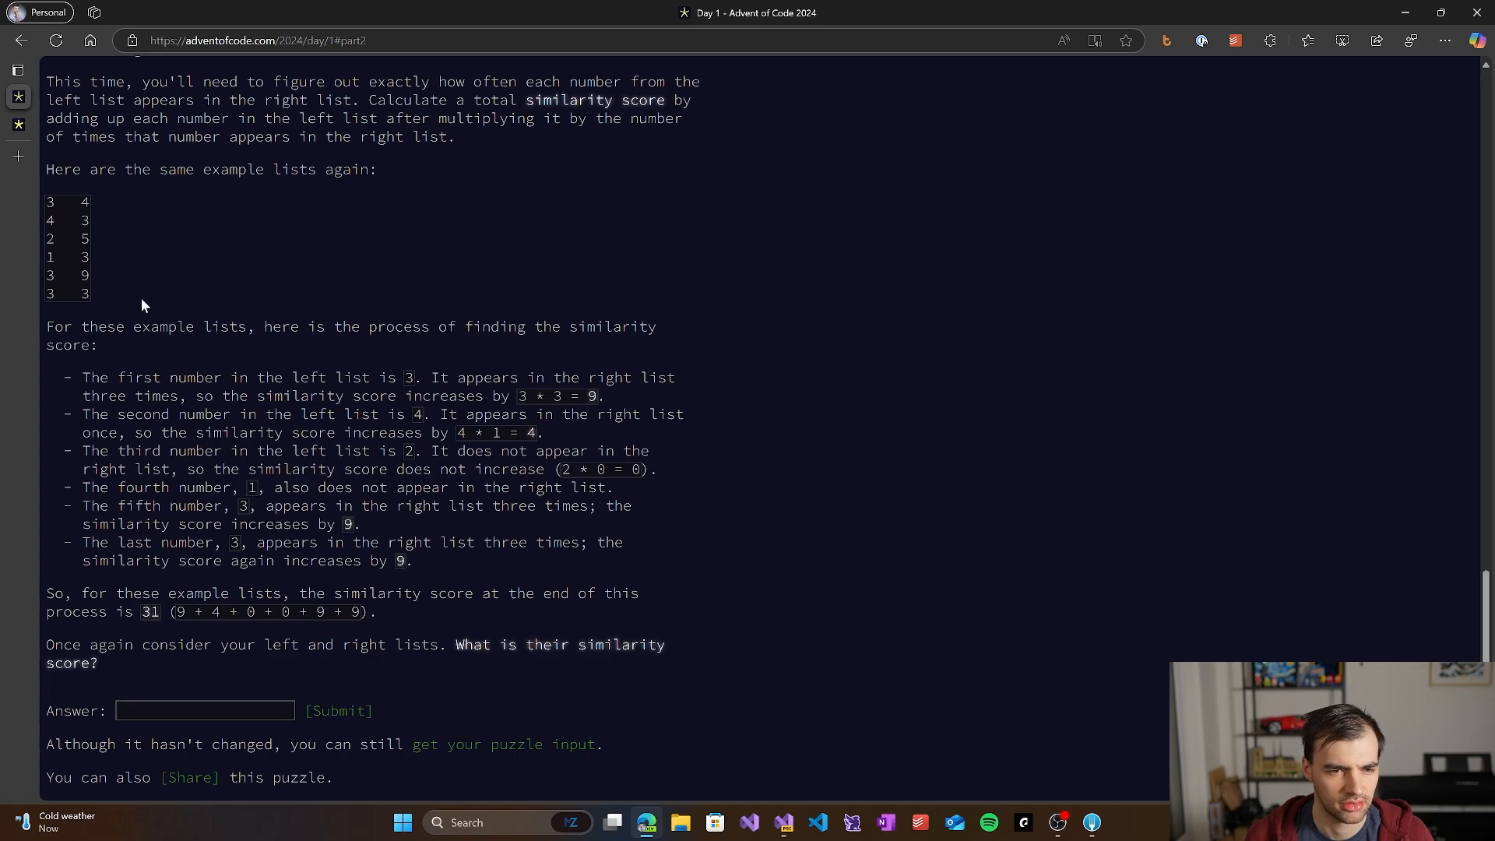
scroll(up, 3)
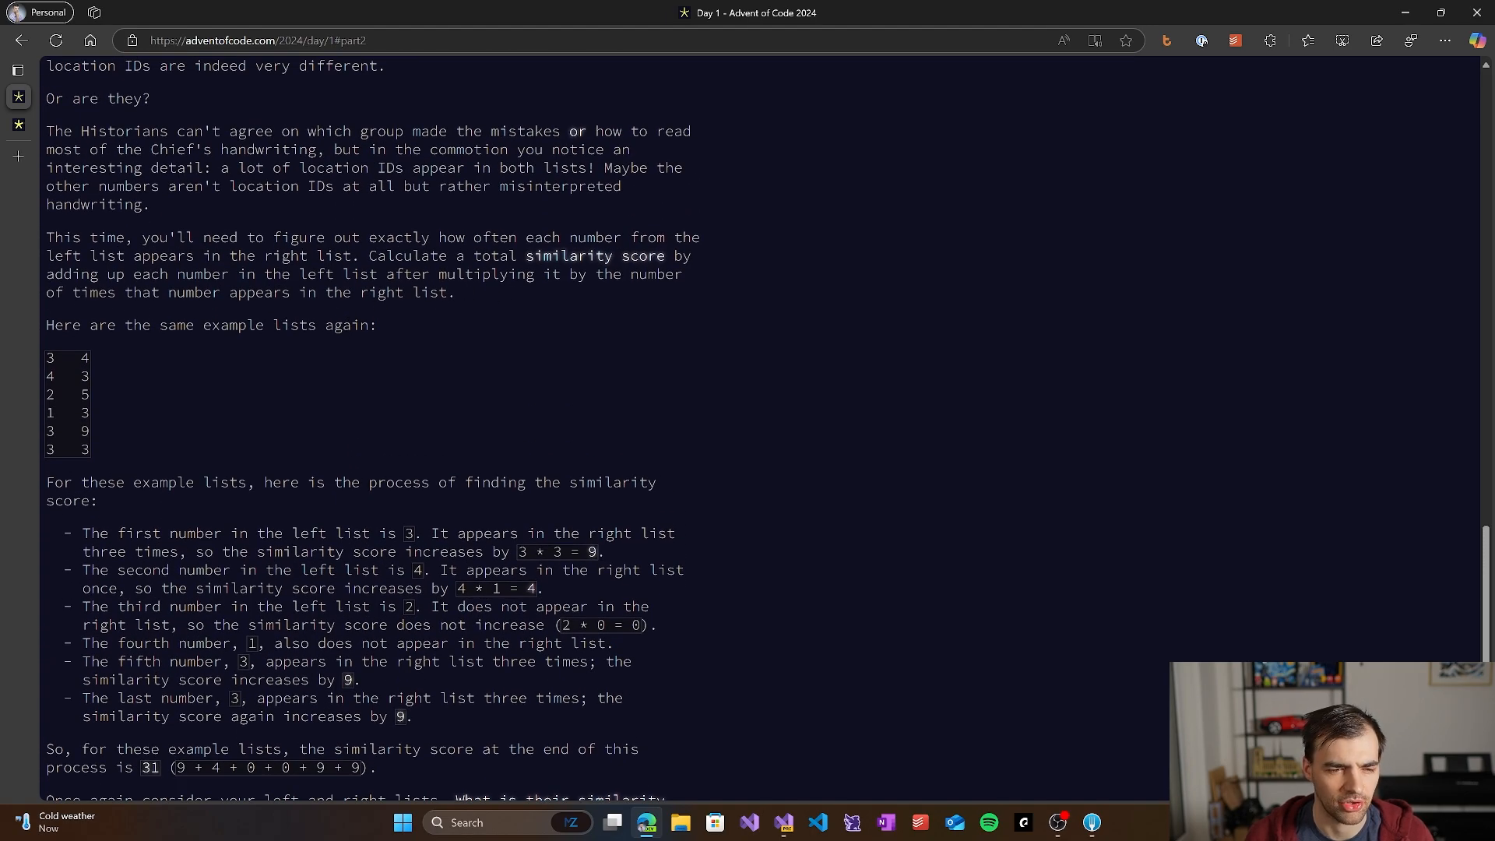
mouse_move(196, 371)
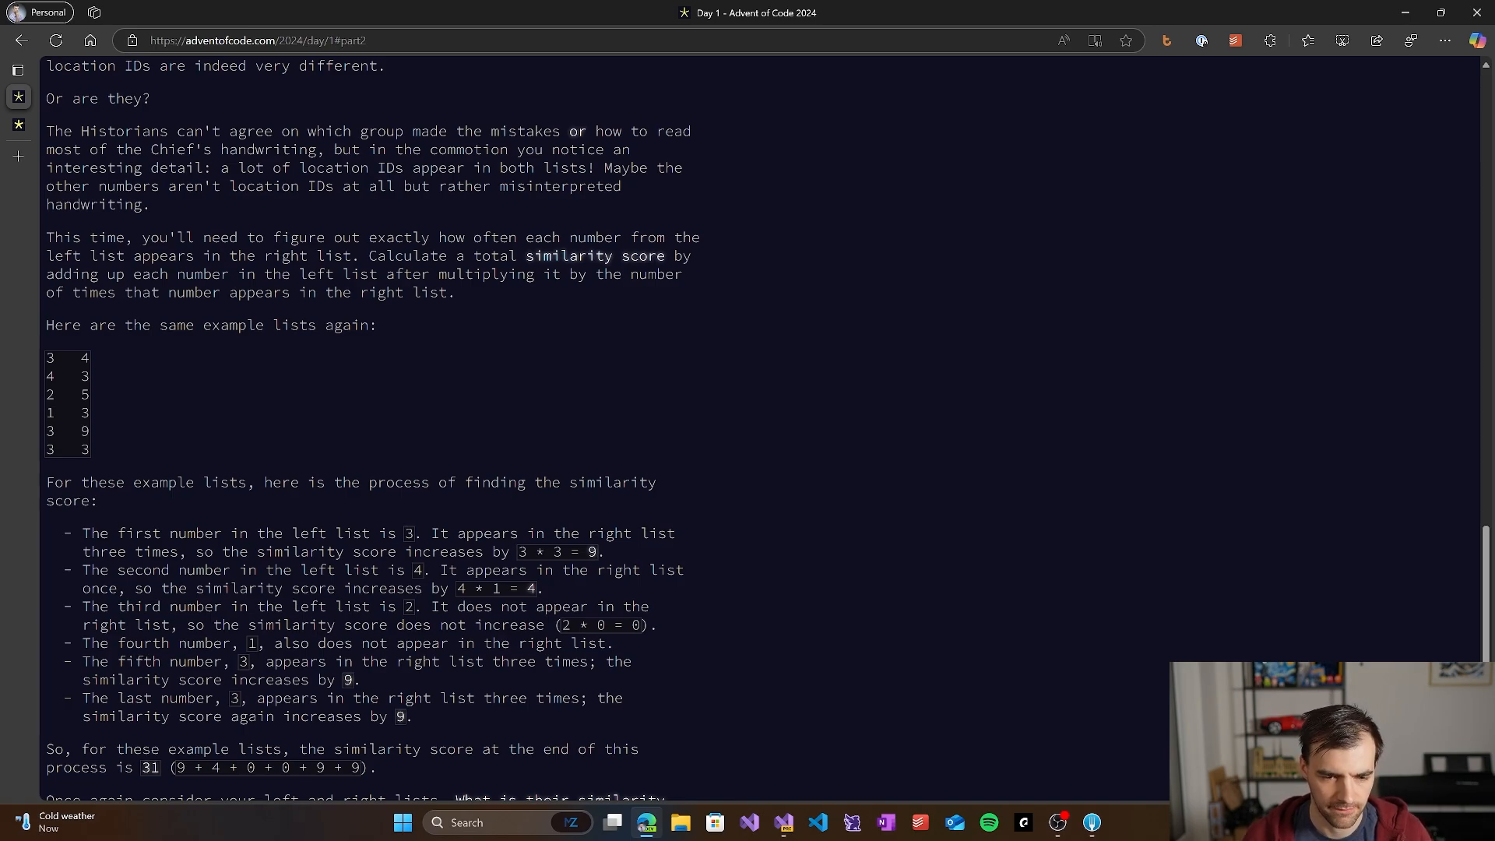
mouse_move(104, 414)
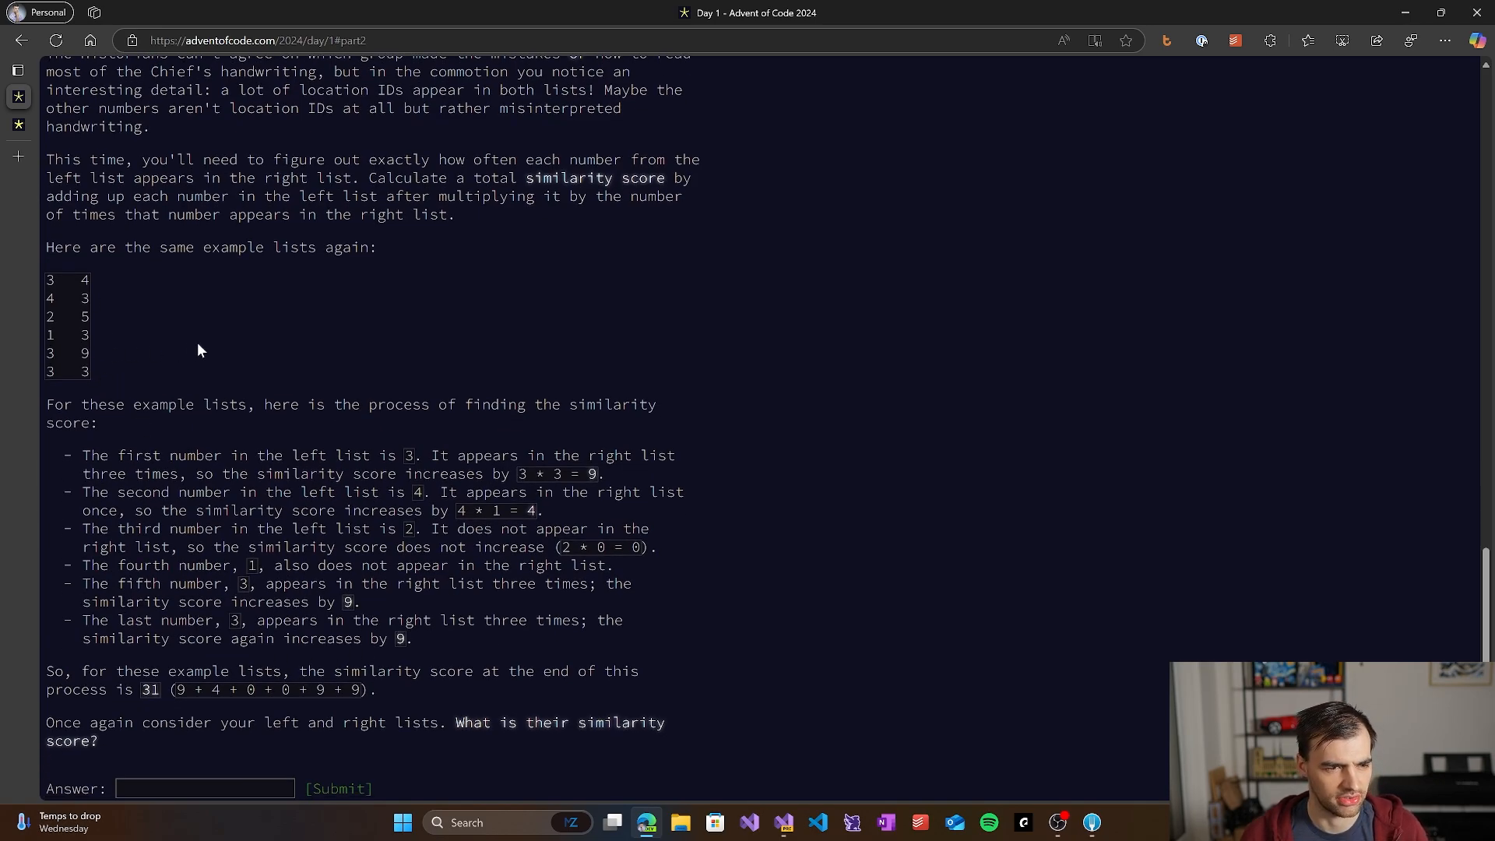
mouse_move(131, 394)
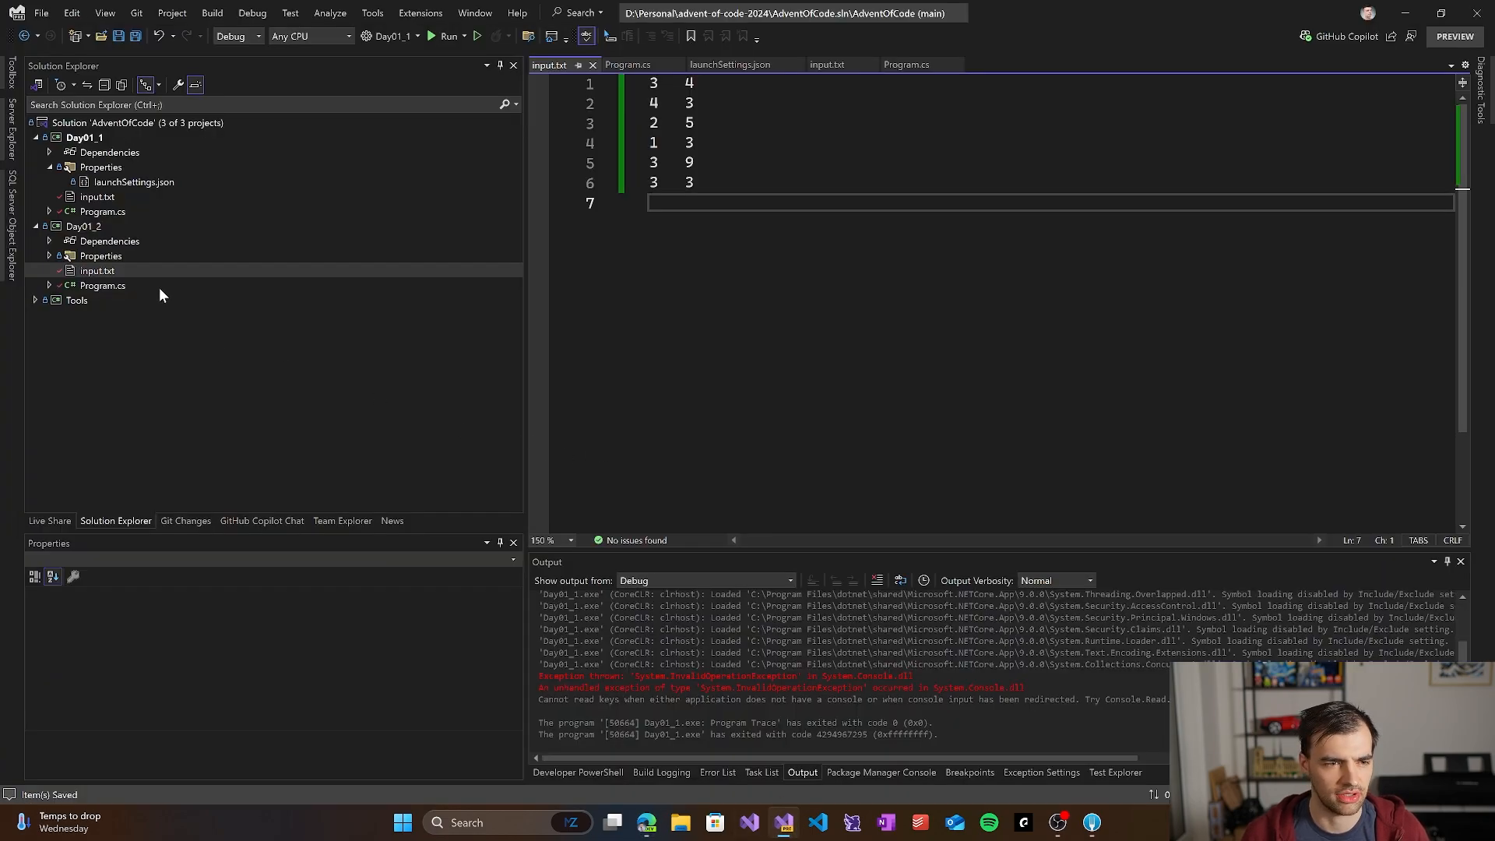
Step: Remove the list sorting in Day01_2 and tally each number's occurrences into counts1 and counts2 dictionaries
double_click(103, 285)
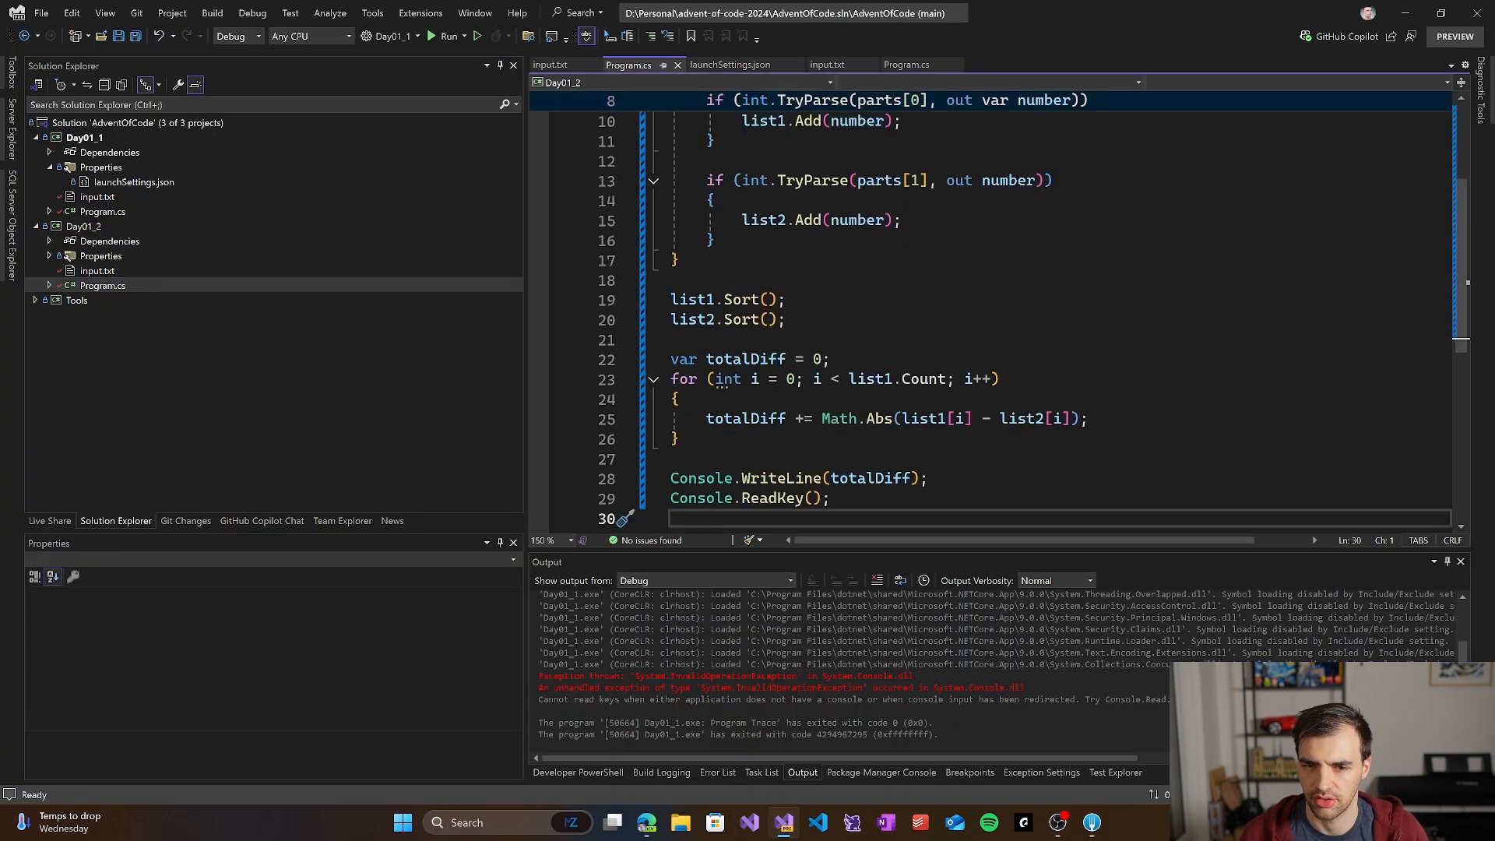
drag(670, 299, 783, 320)
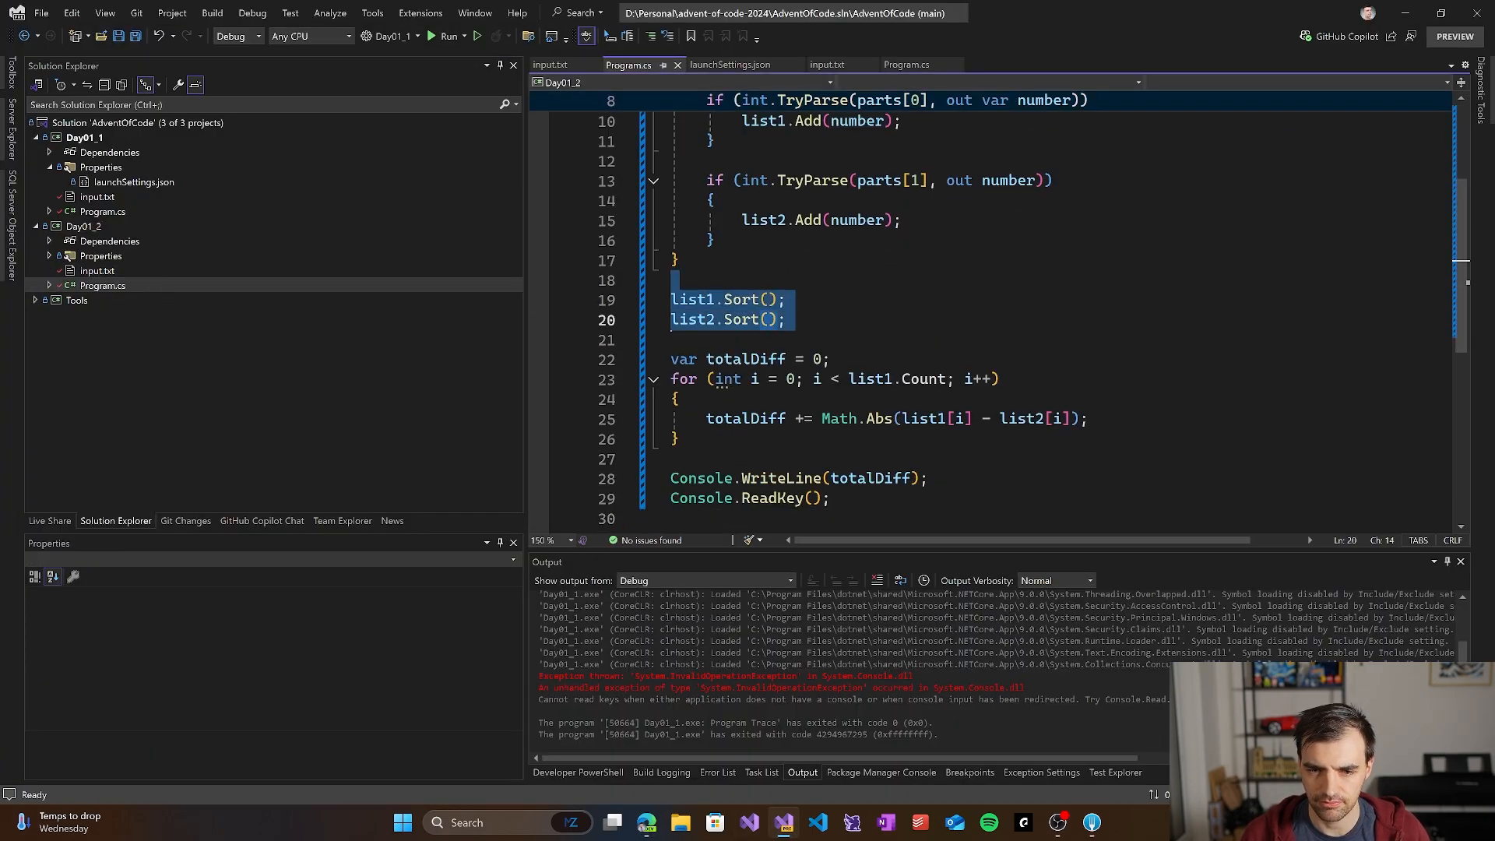
key(Delete)
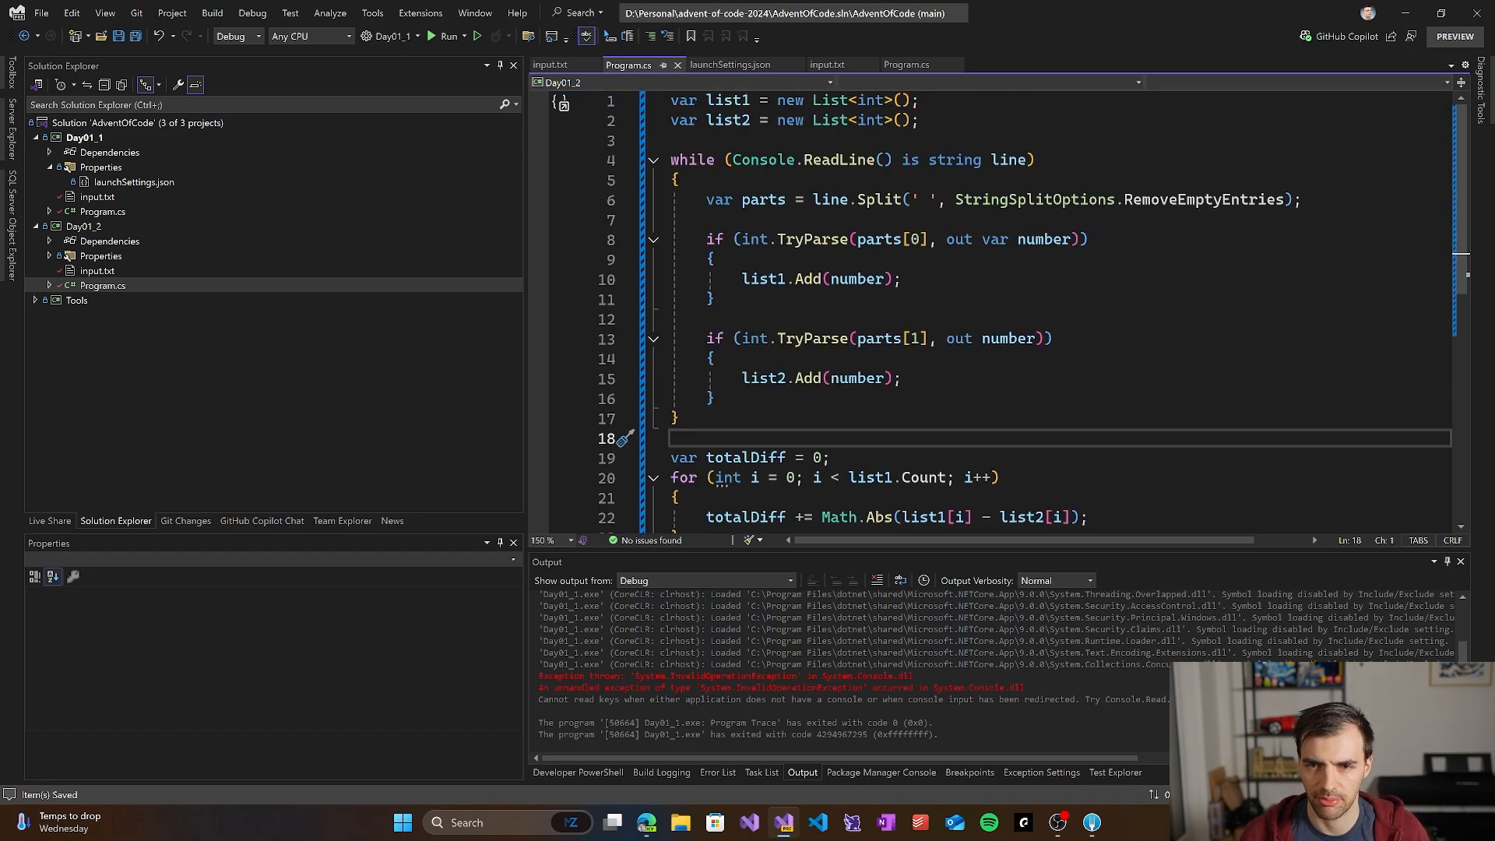
text(list1.Add(1);)
text(var)
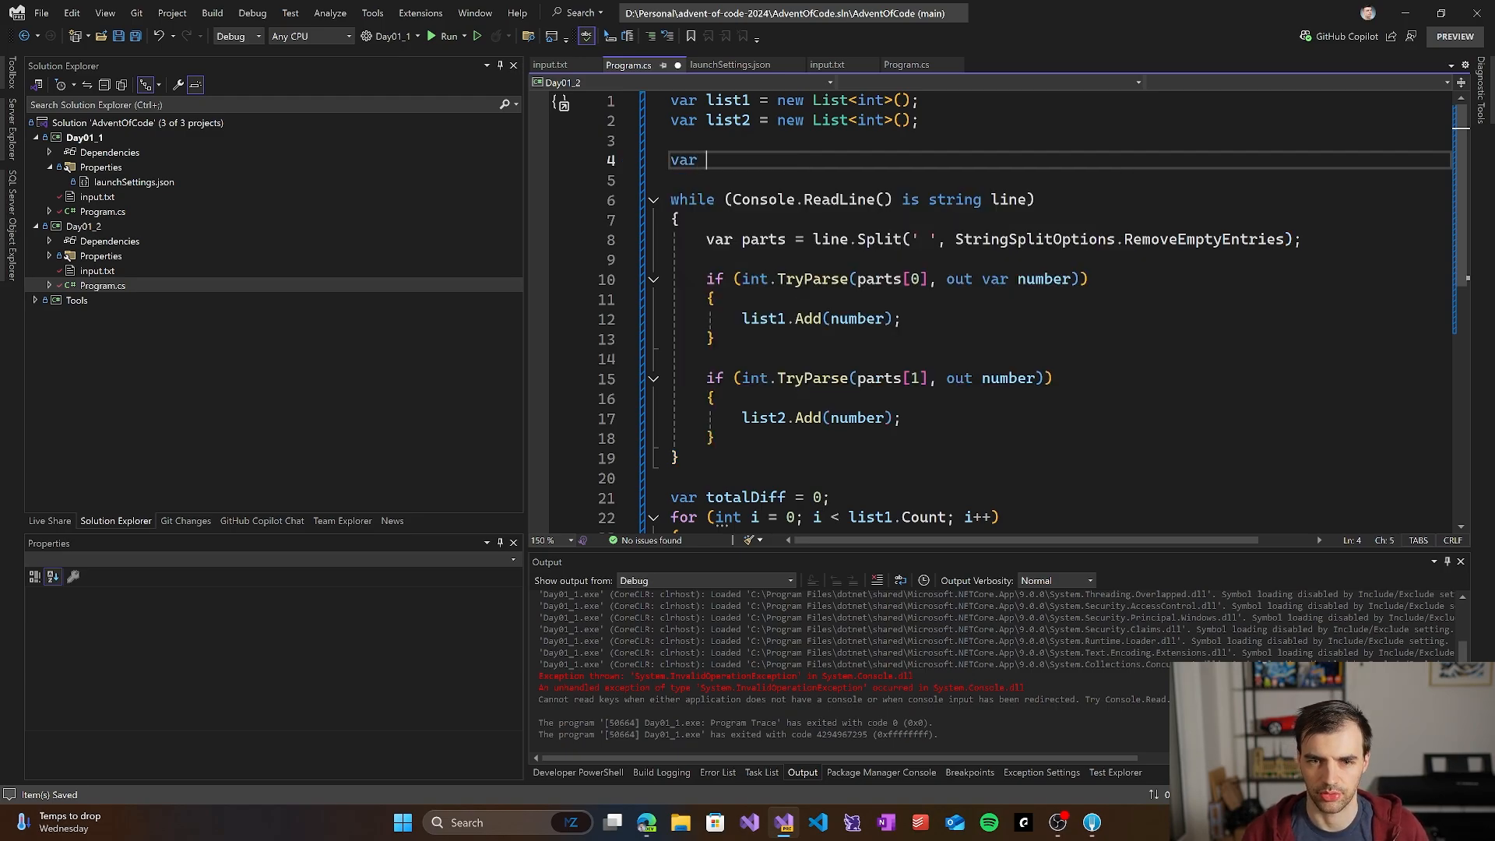
text(count = int.Parse(Console.ReadLine());)
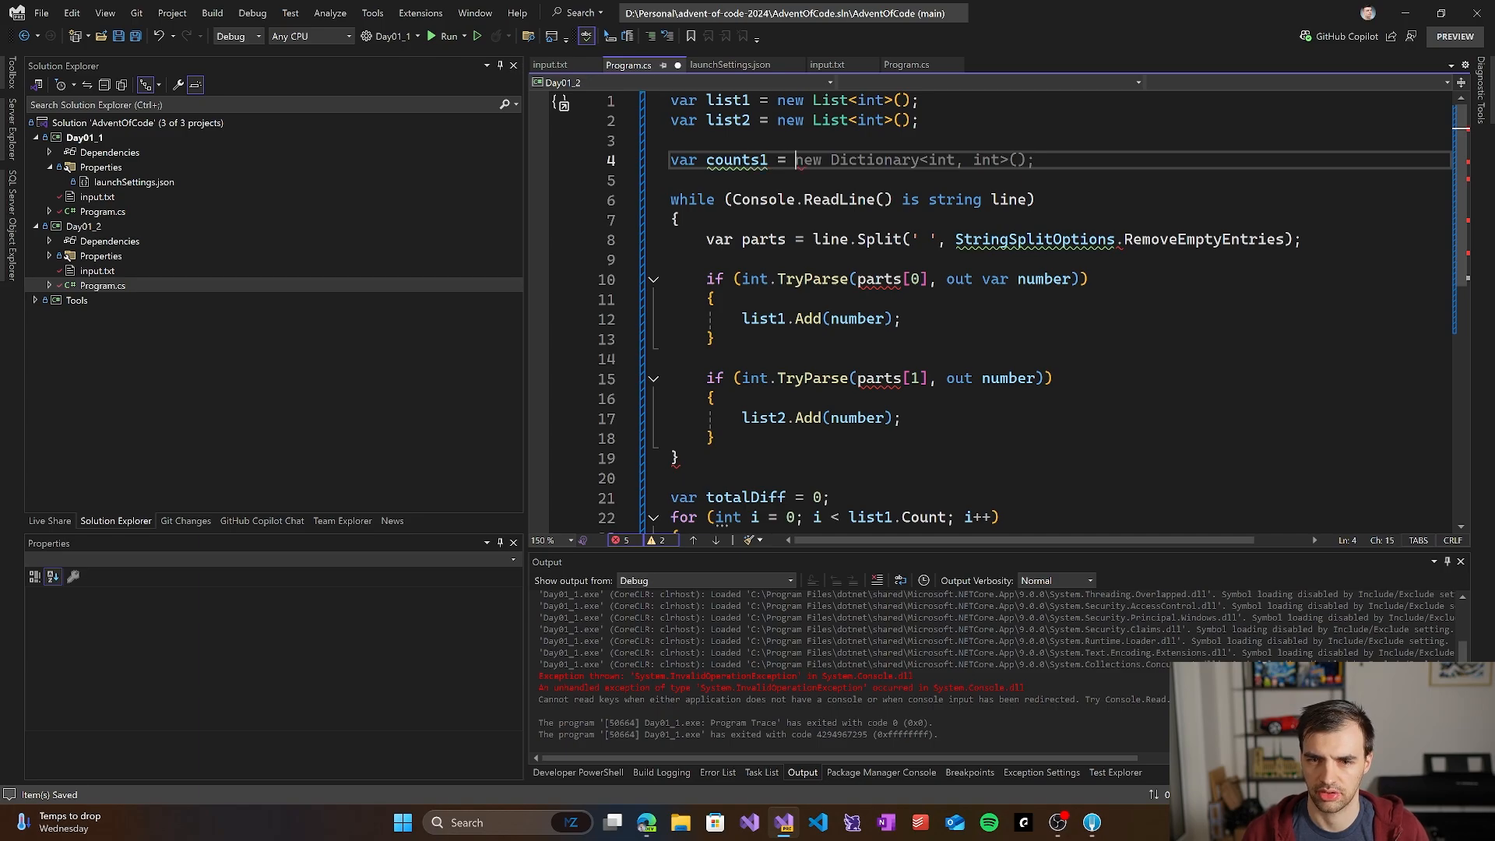
text(var counts2 = new Dictionary<int, int>();)
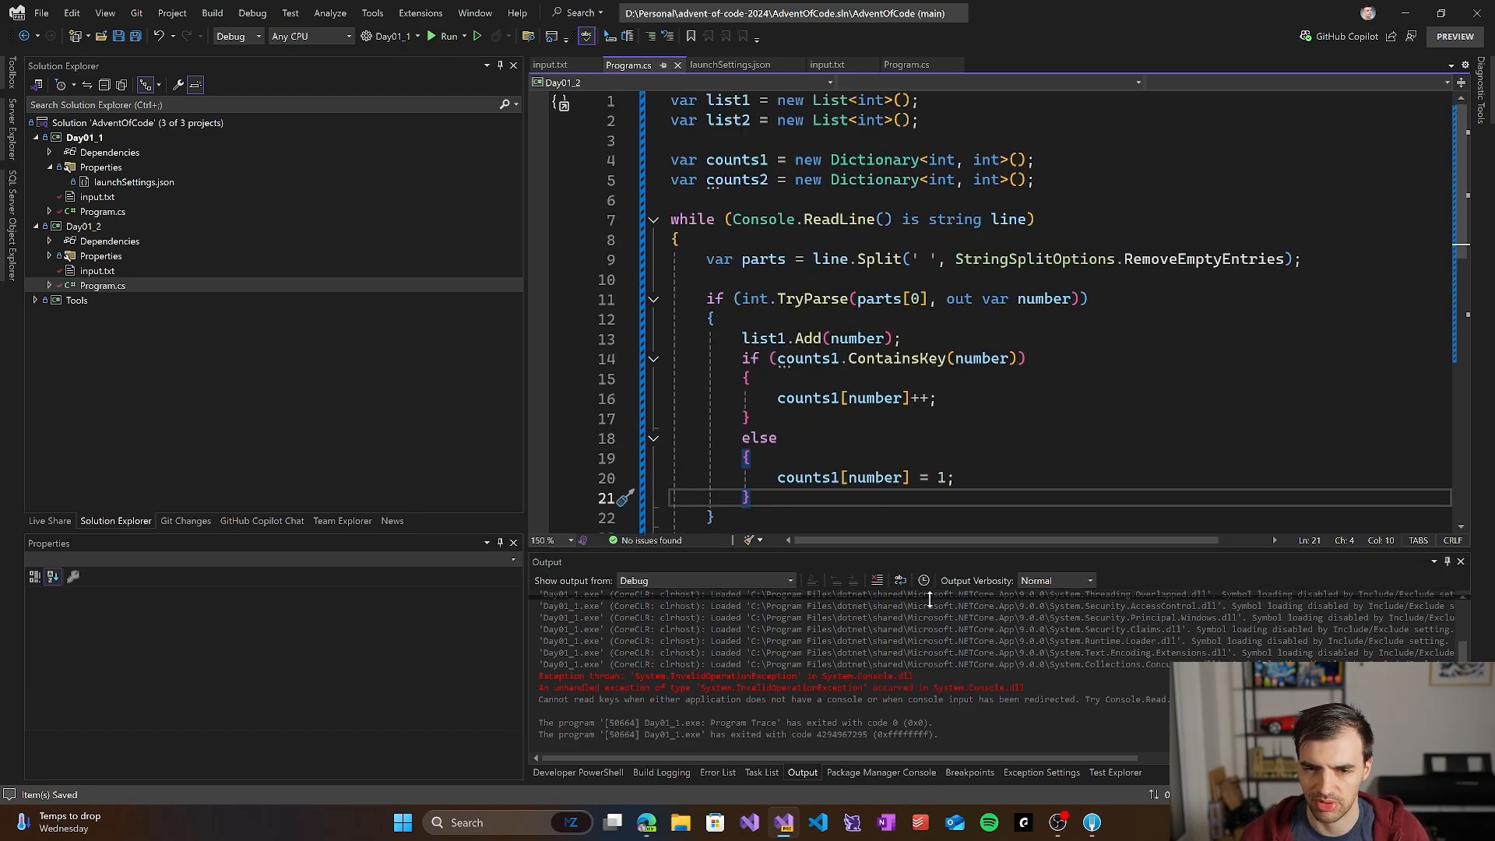
scroll(down, 3)
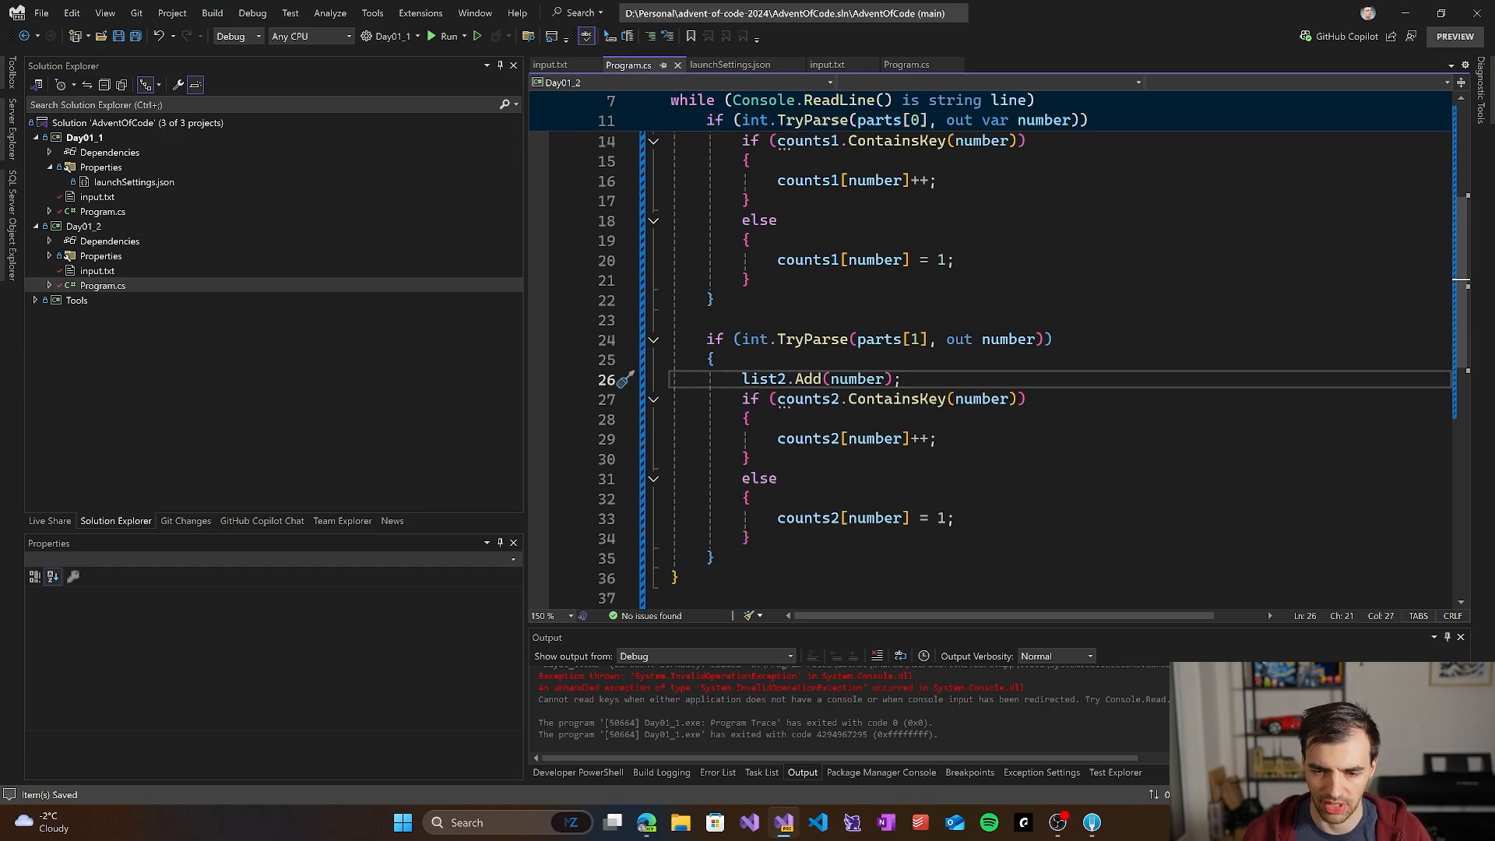
Step: Rename totalDiff to total and begin rewriting the loop sum using counts1 and counts2
scroll(down, 3)
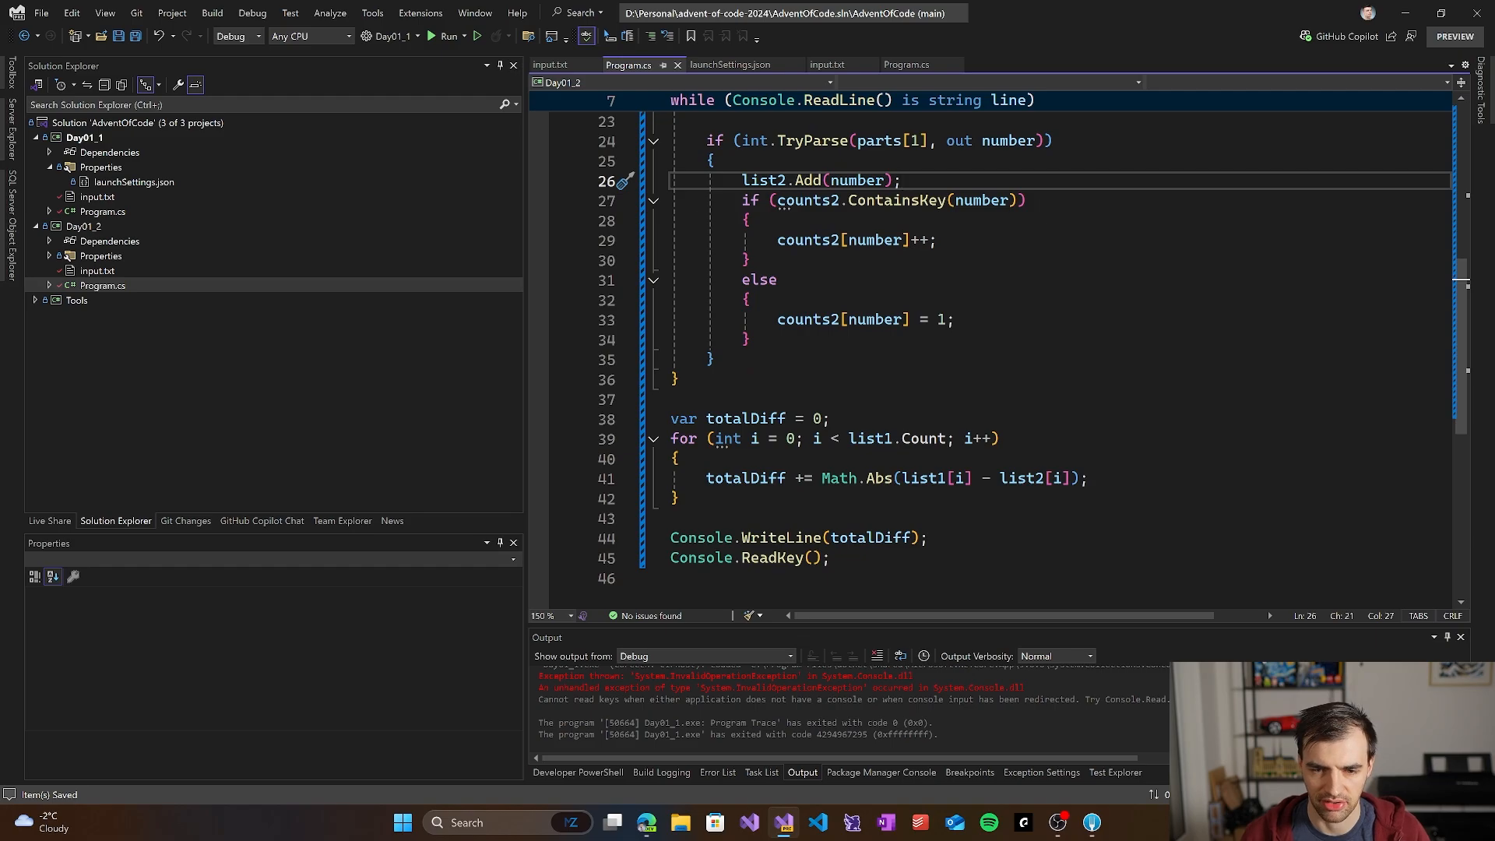
click(900, 180)
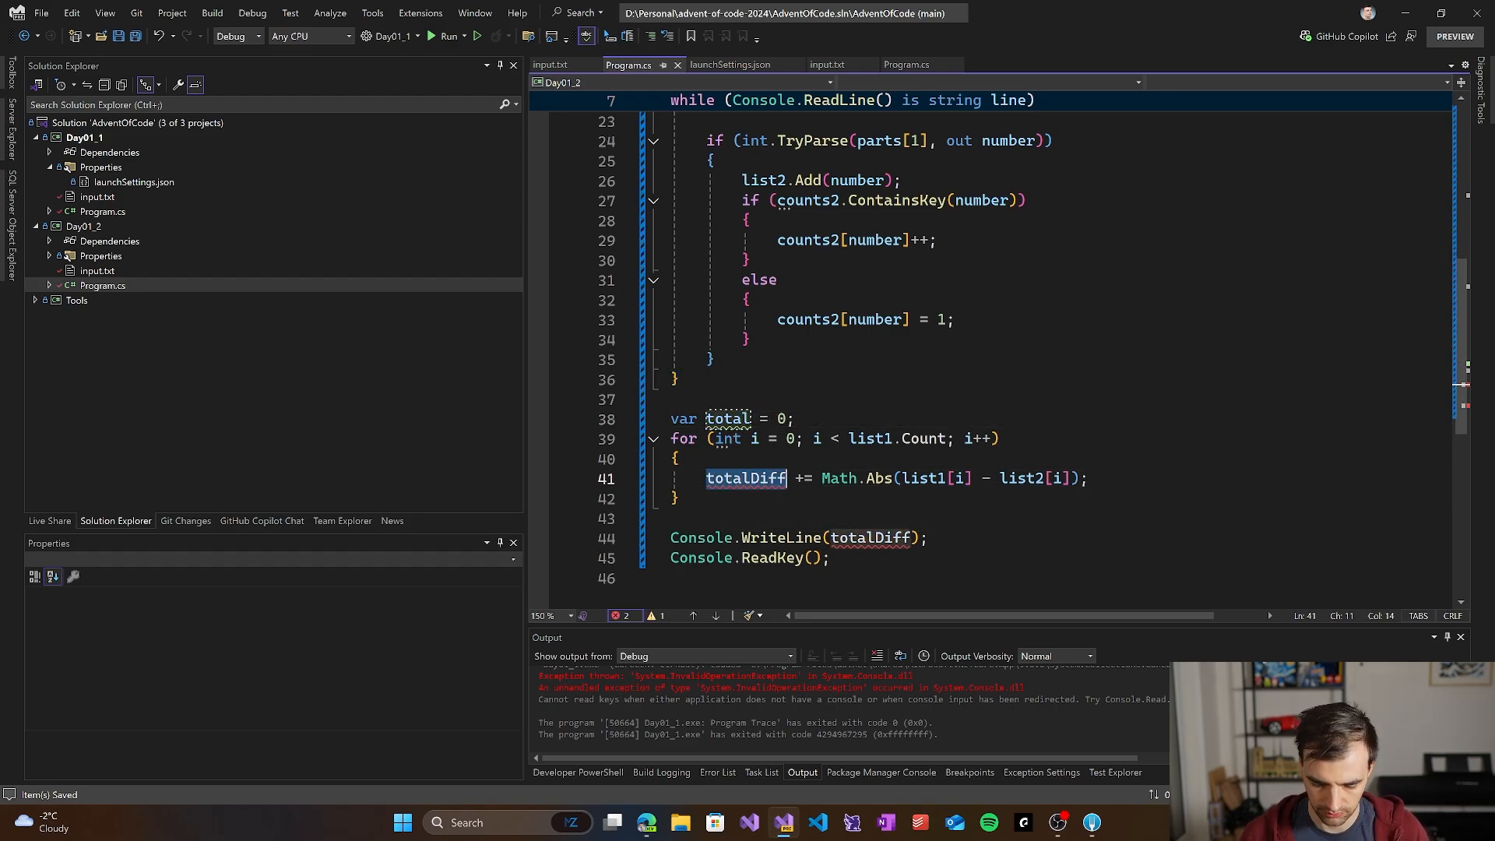
text(total +=)
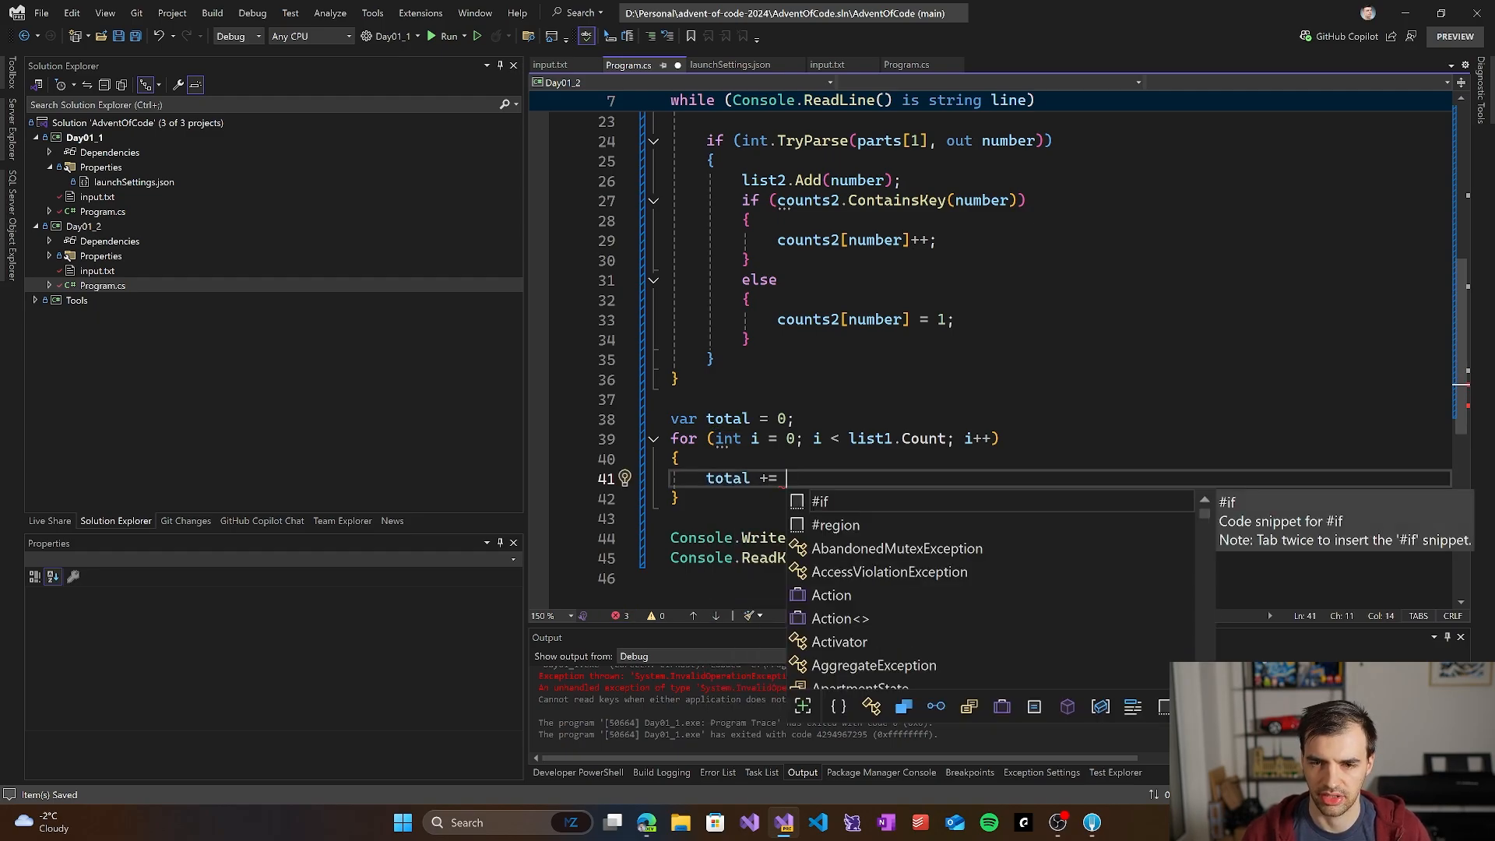
text(counts1[list1[i]] + counts2[list2[i]];)
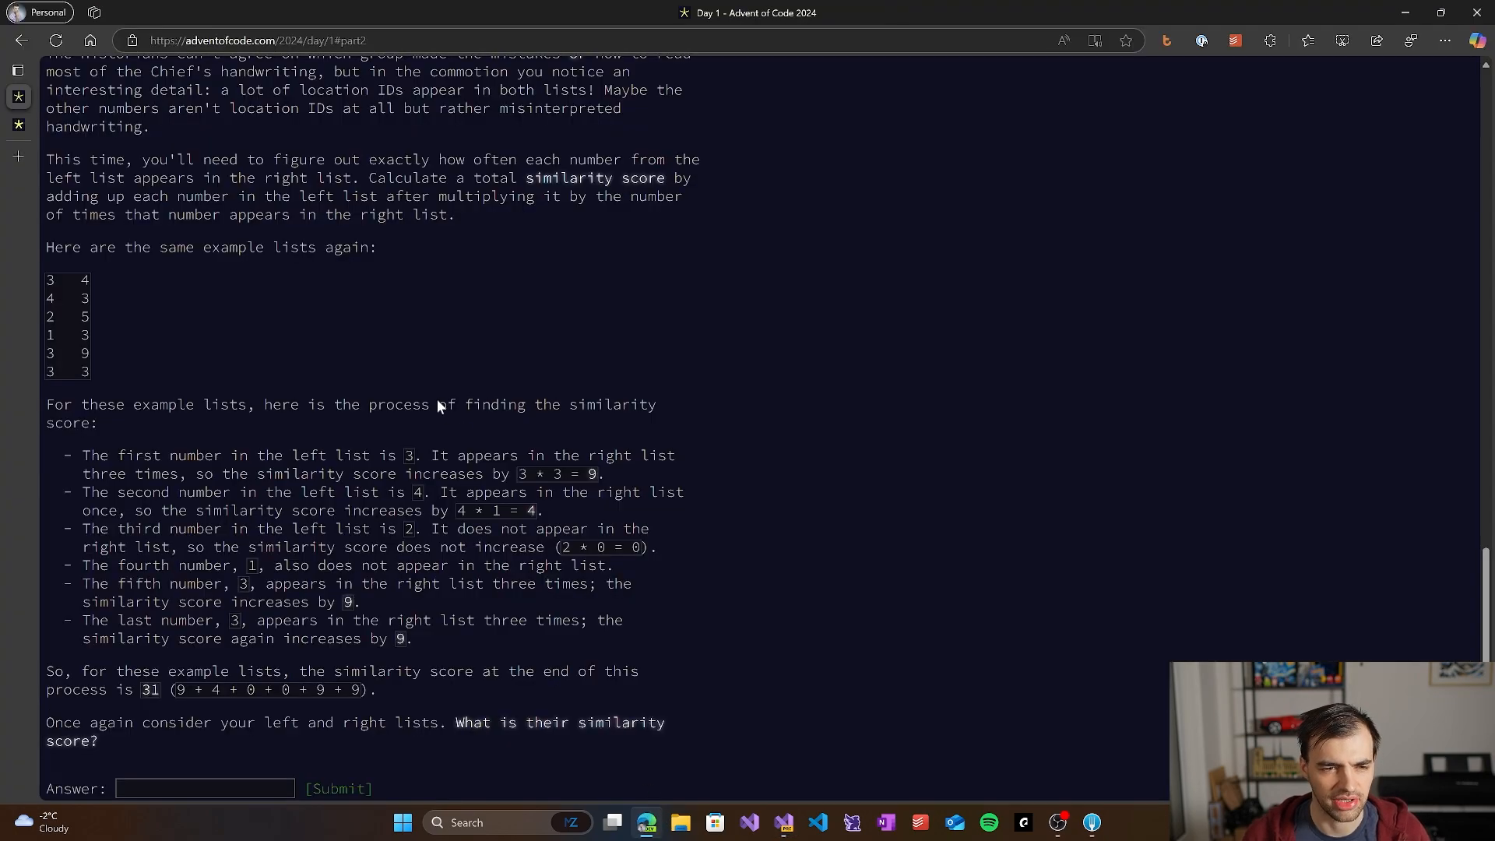
mouse_move(372, 294)
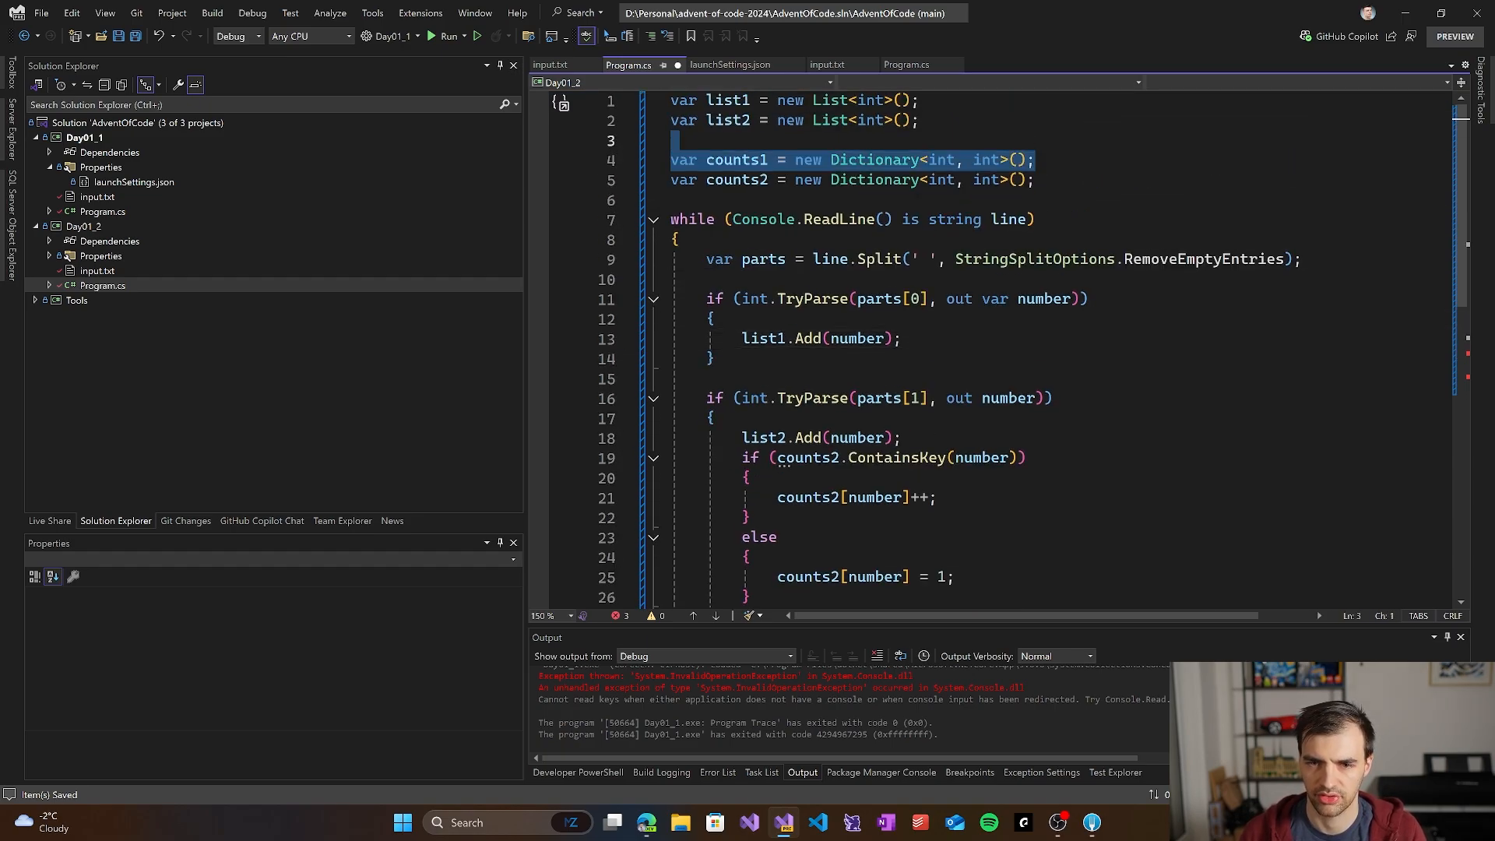
Step: Make the loop add list1[i] * counts2[list1[i]] to total and print total instead of totalDiff
scroll(down, 3)
text(total +=)
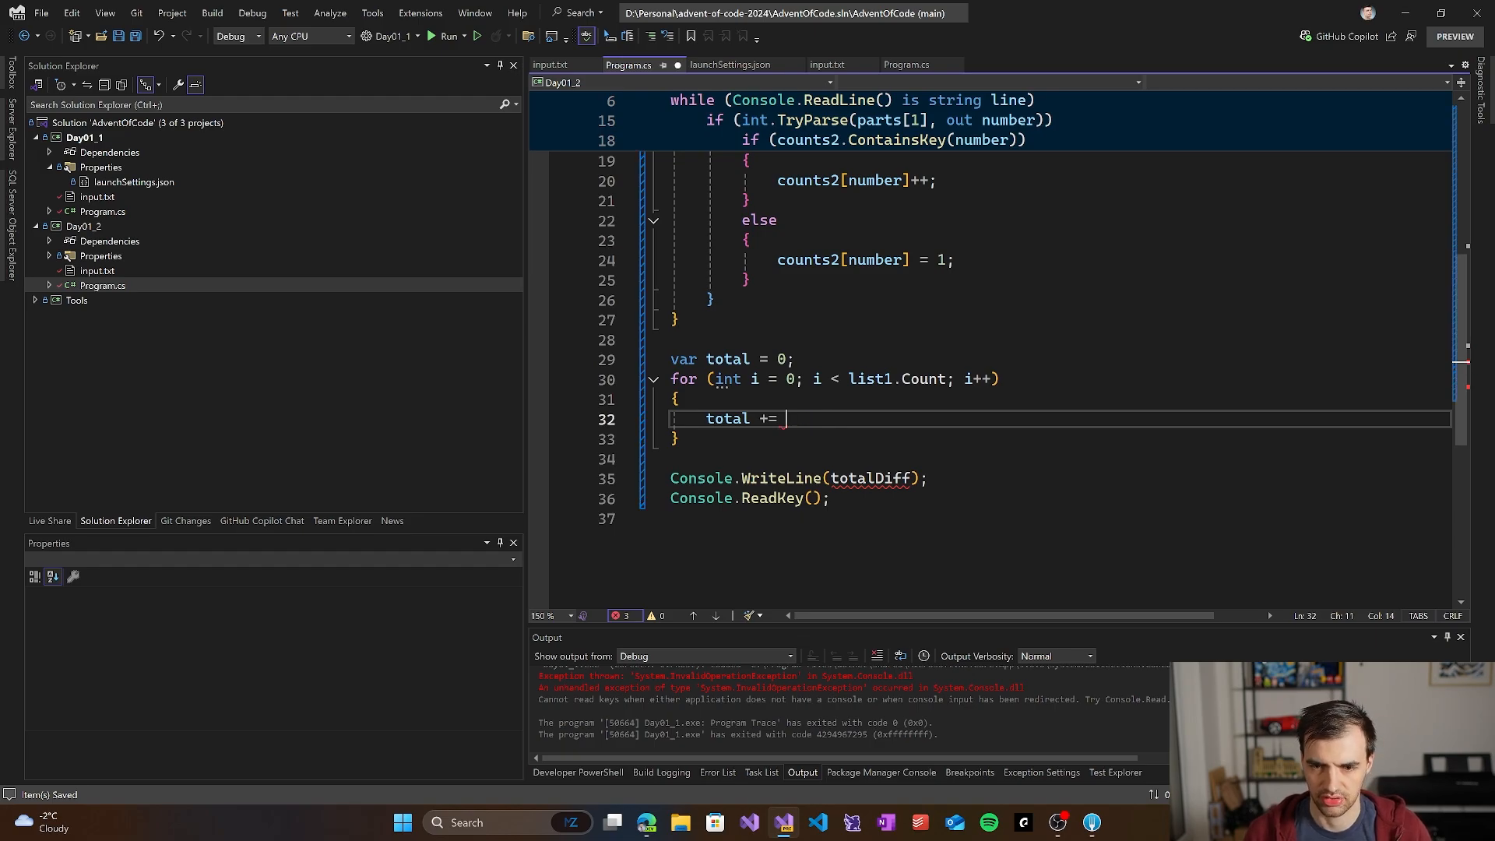
text(list1[i] - list2[i];)
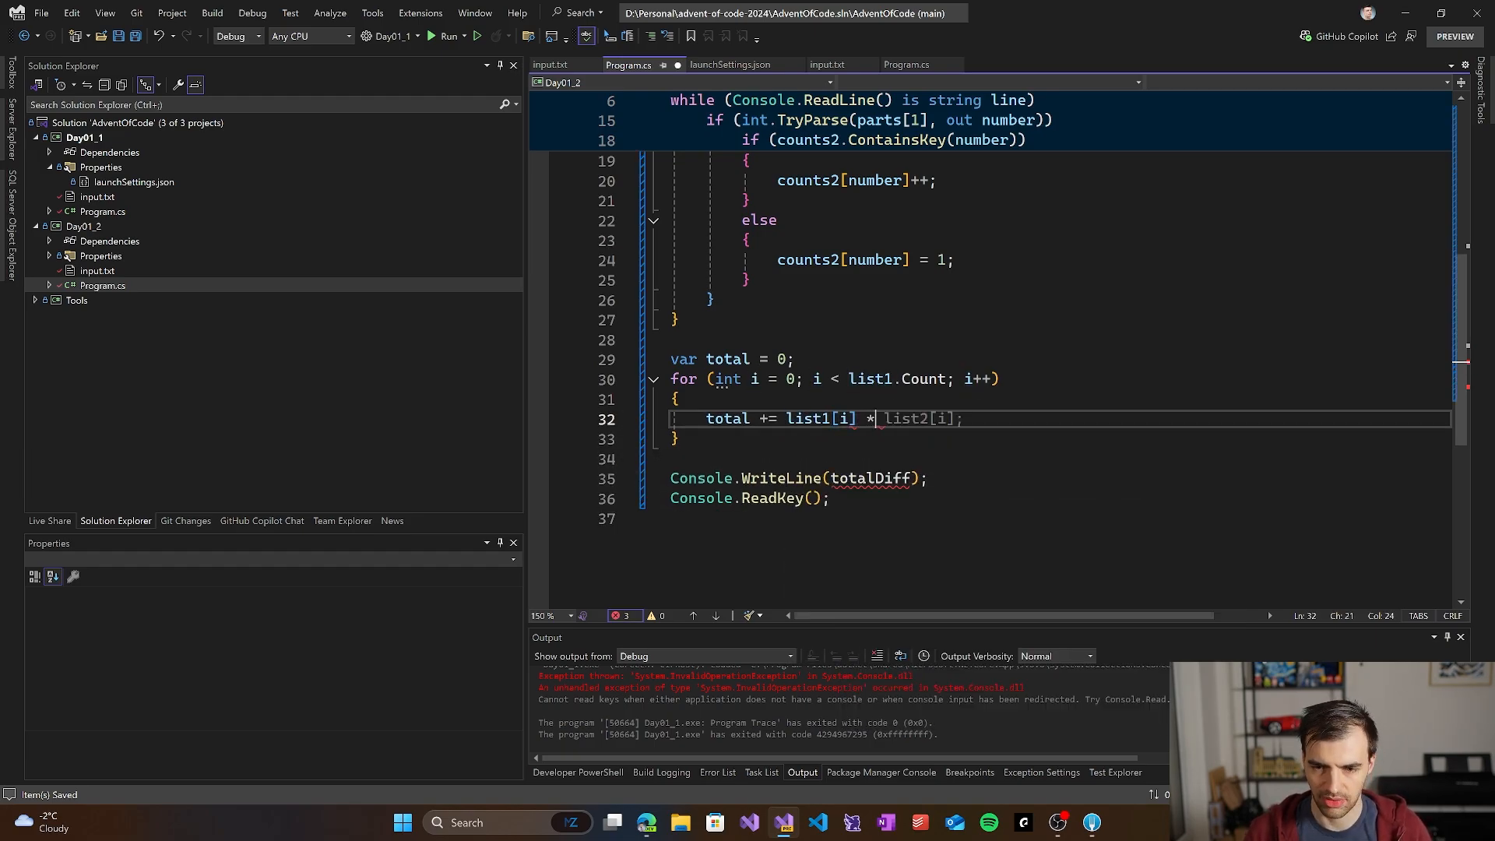
text(counts2[)
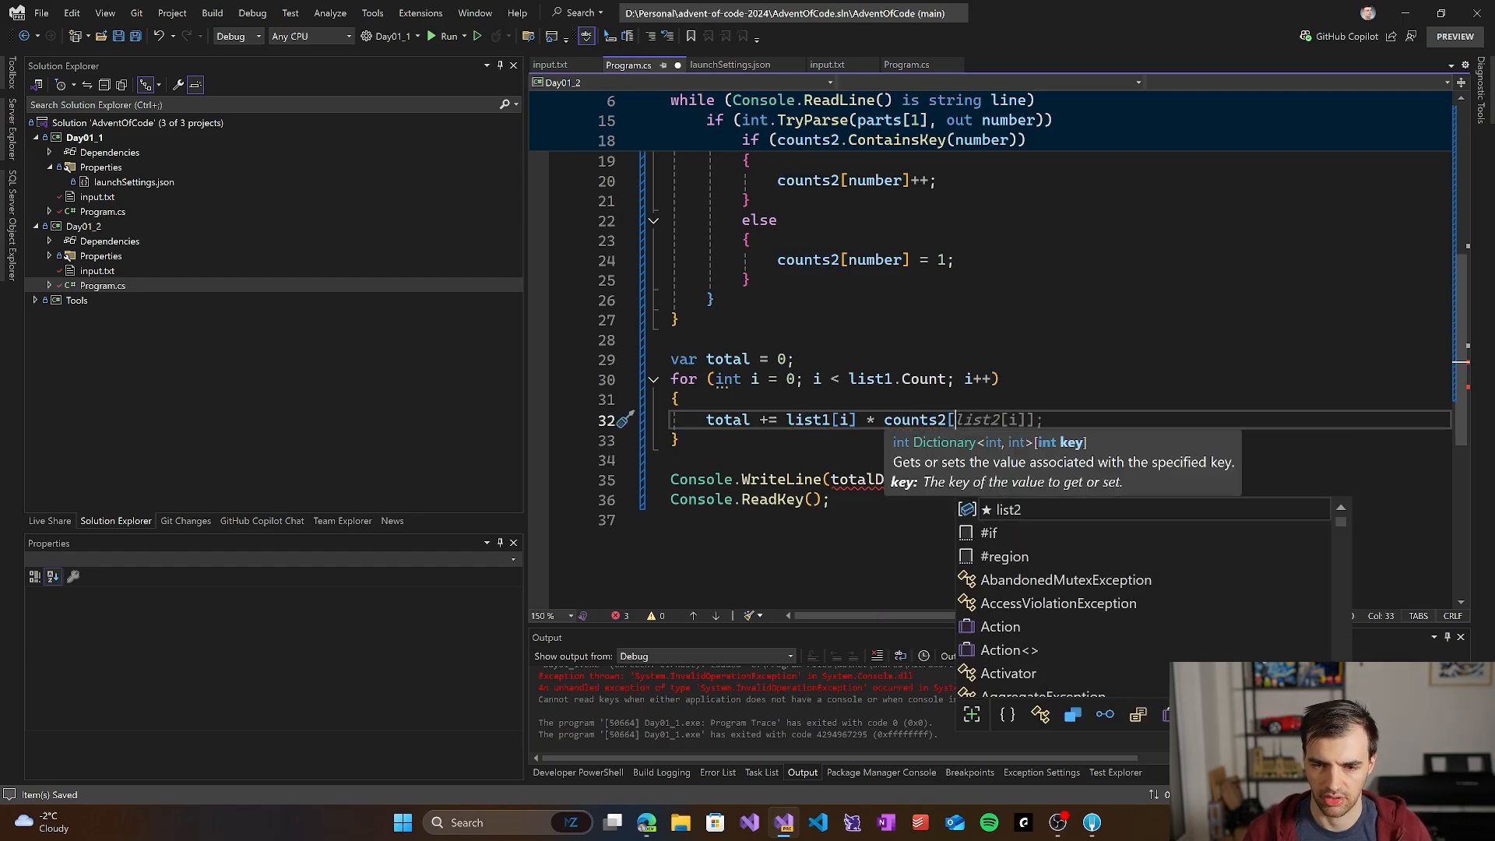
text(list1])
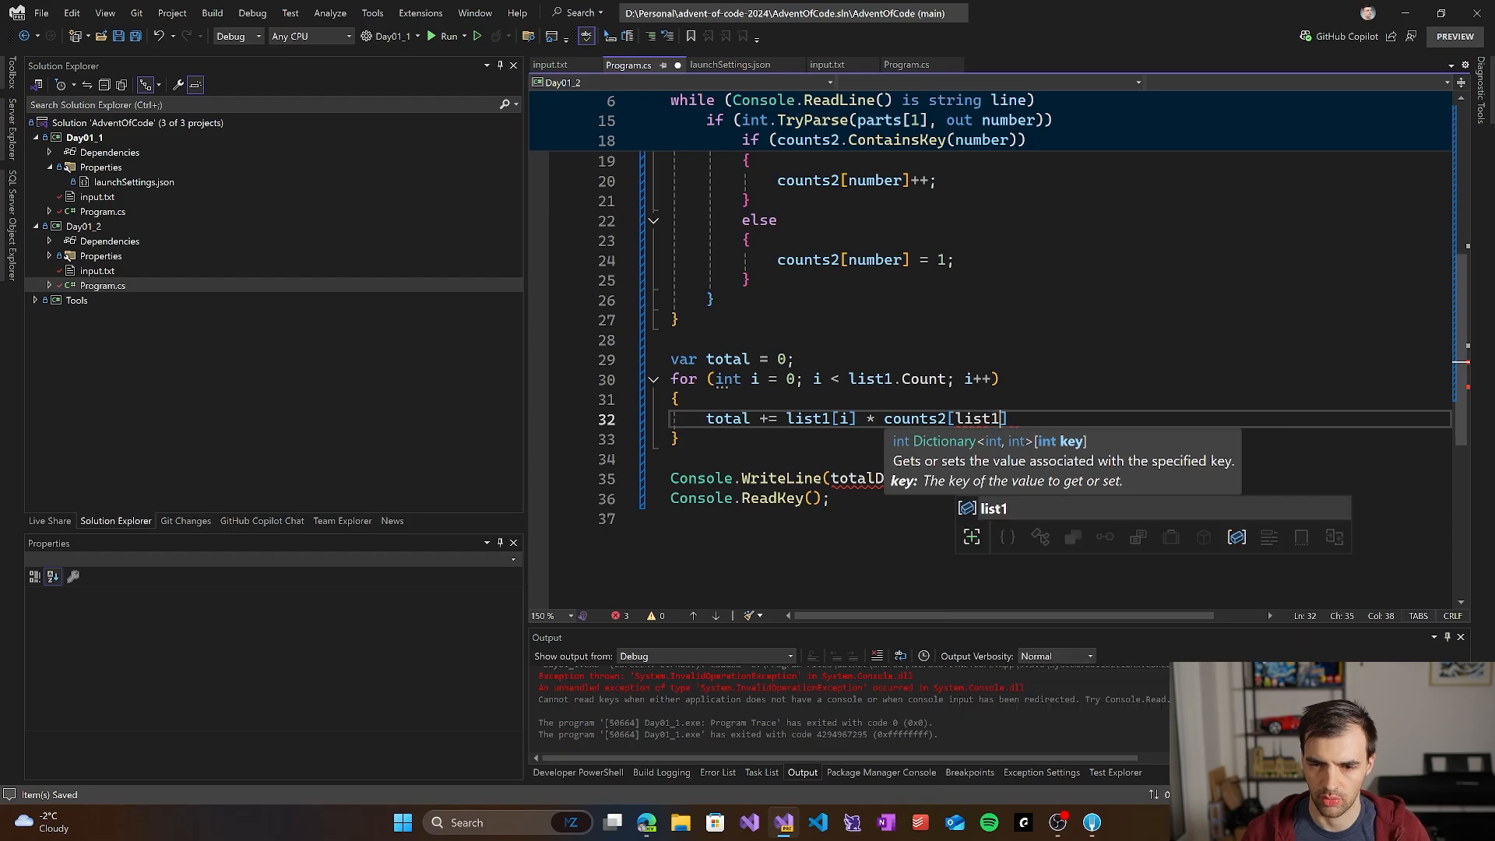
text([i)
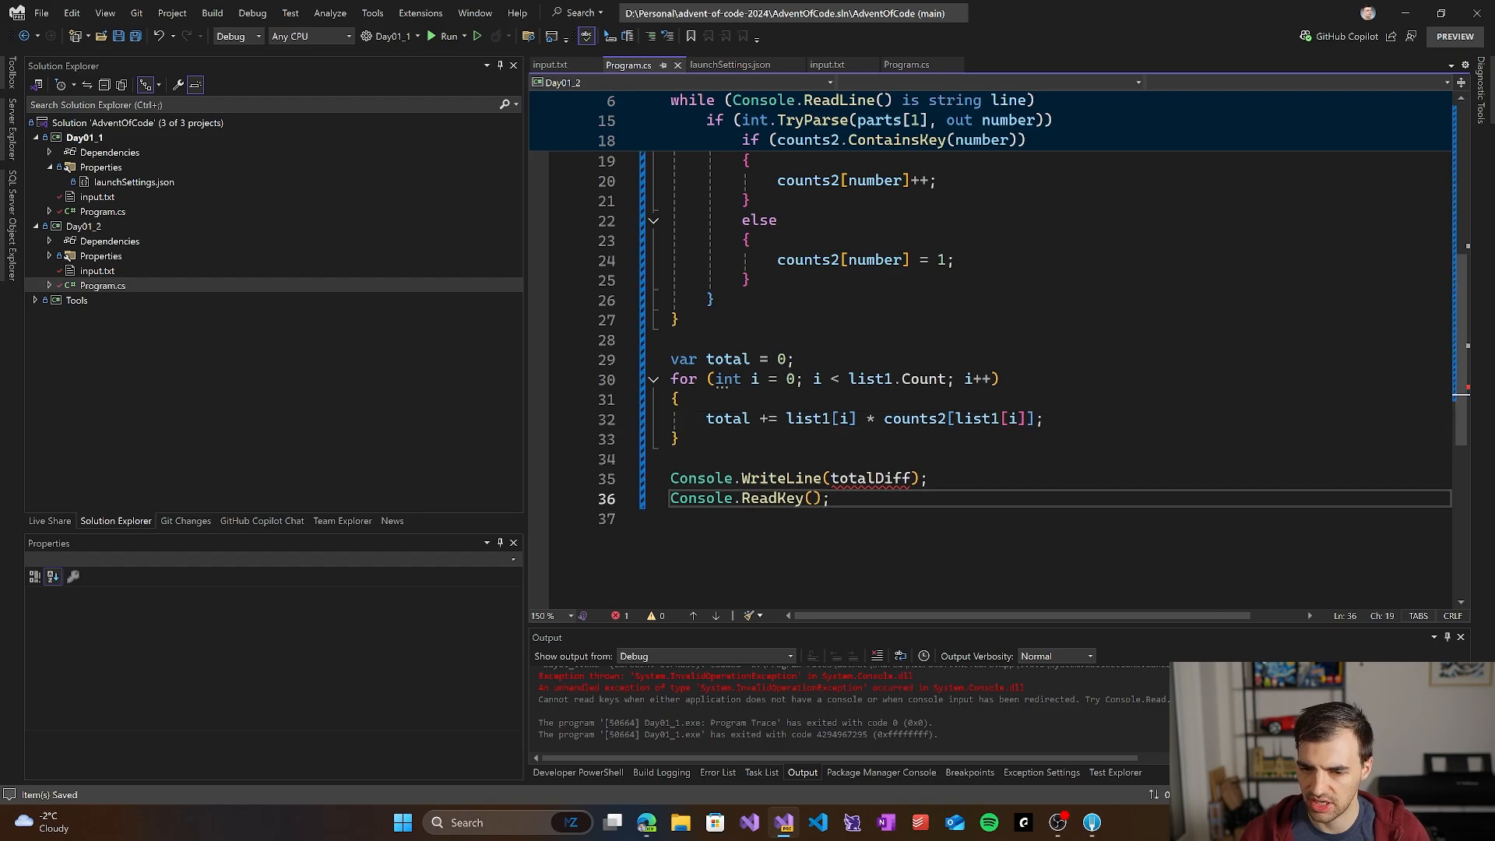
double_click(869, 478)
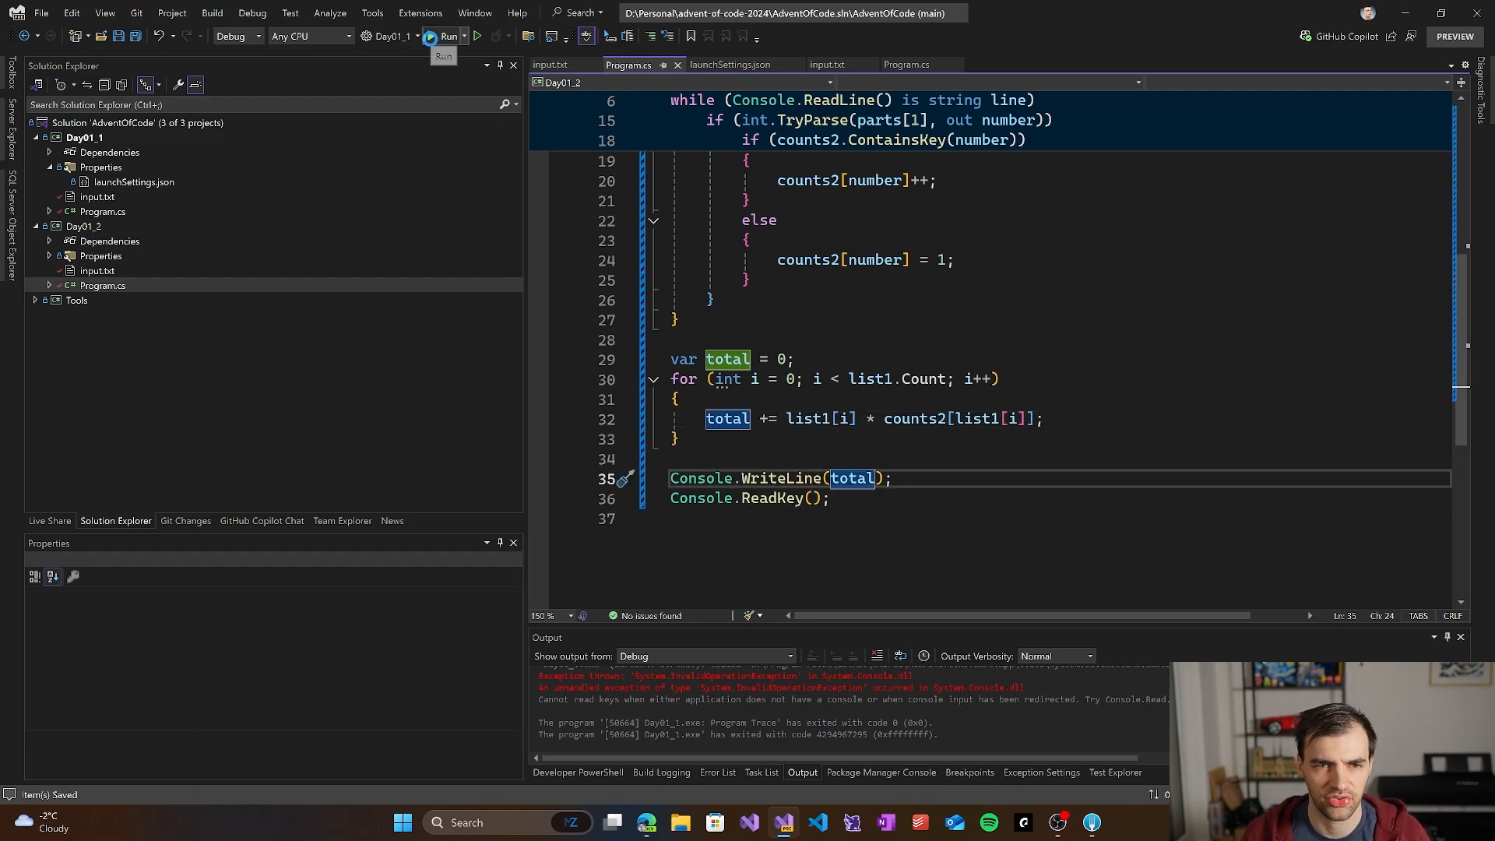
Step: Set Day01_2 as the startup project and run it, hitting a KeyNotFoundException for key 2
click(444, 36)
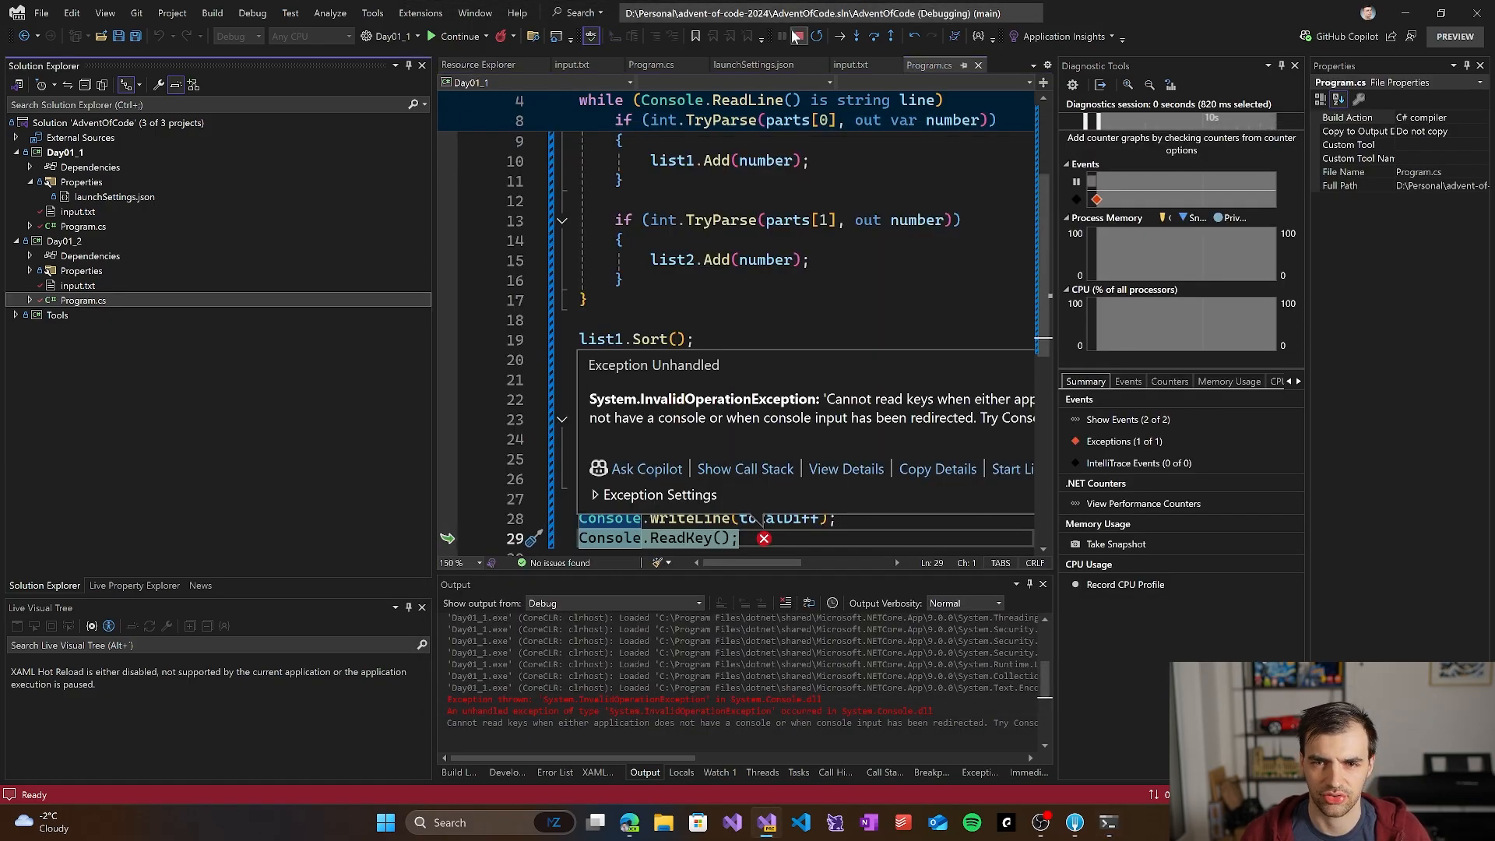
right_click(84, 167)
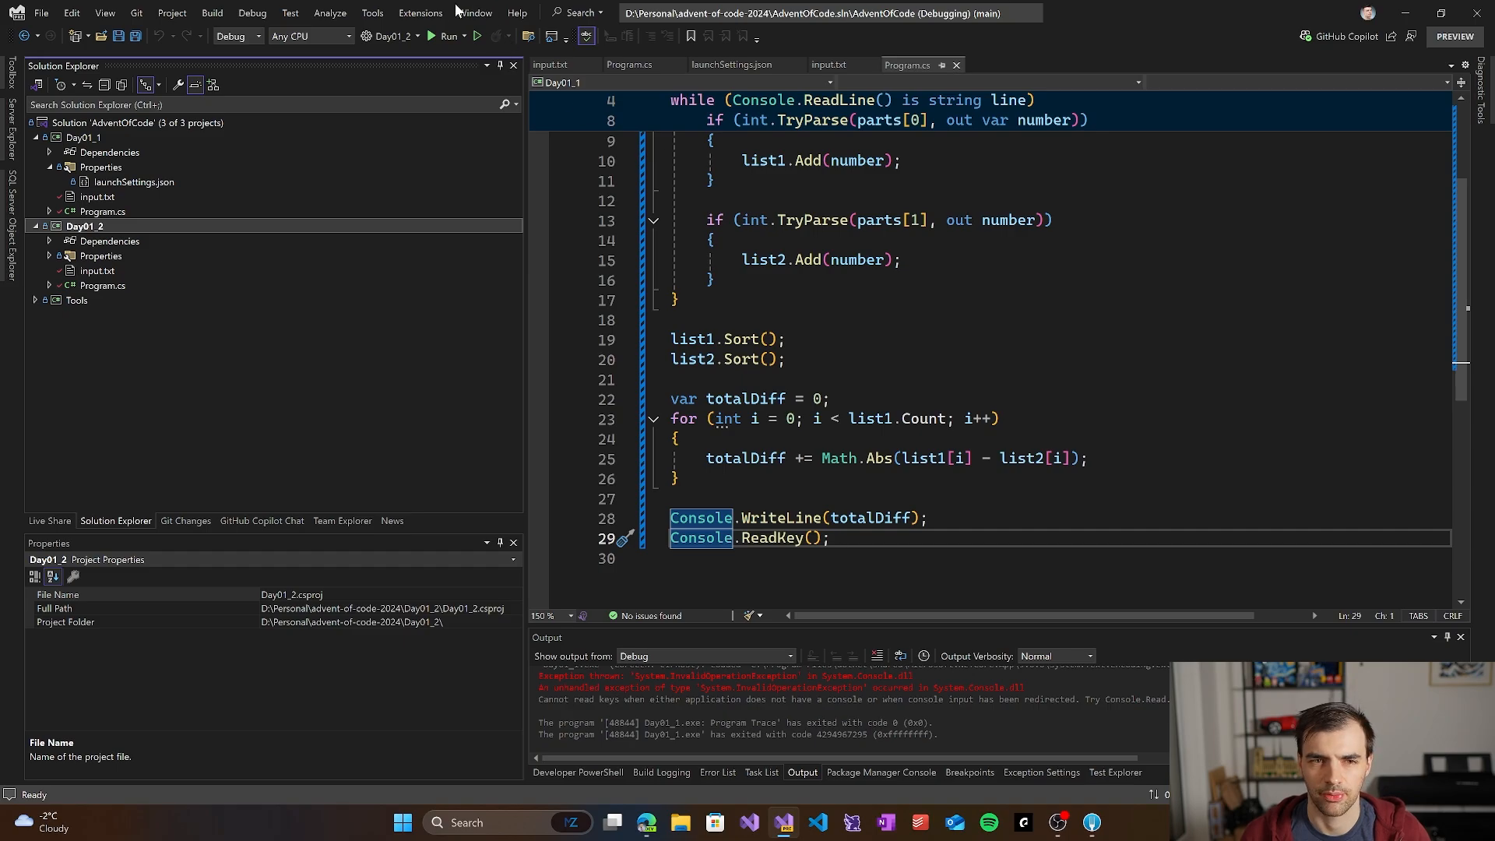
click(448, 35)
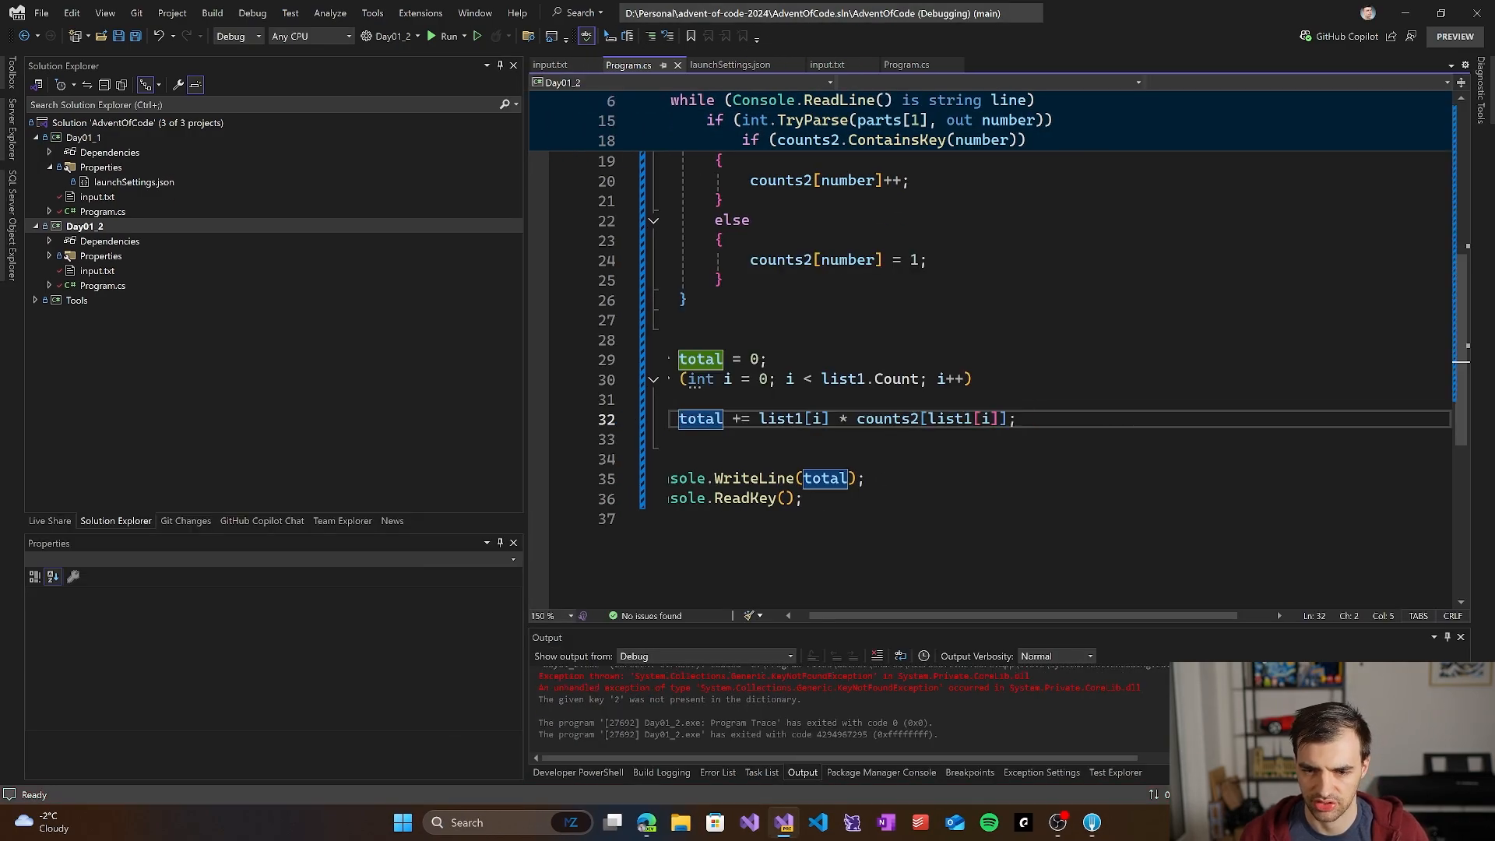
Step: Guard the sum with if (counts2.ContainsKey(list1[i])) and run Day01_2 on the puzzle input
text(if ())
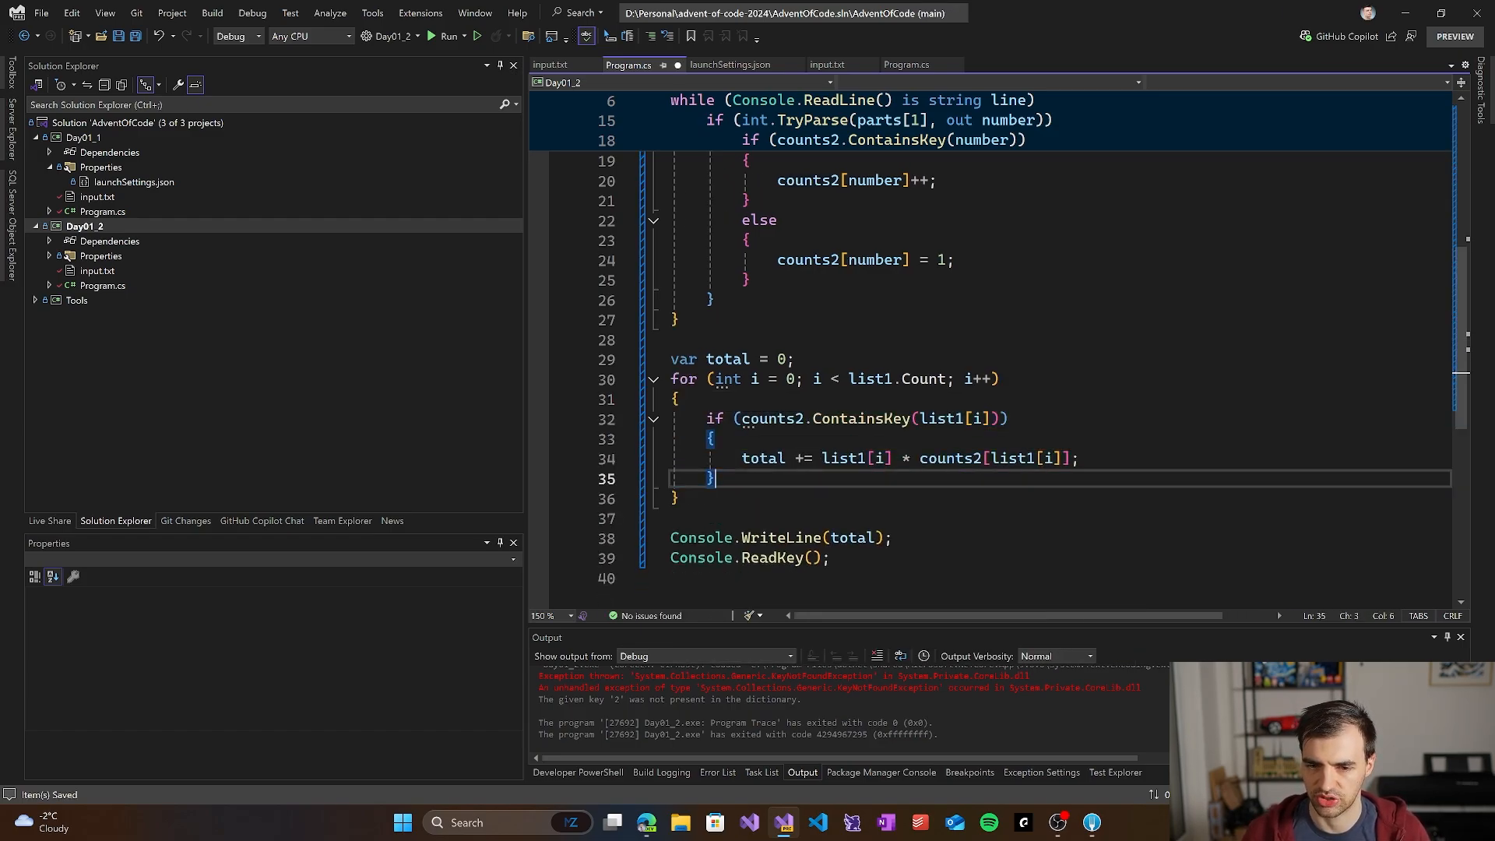
click(448, 36)
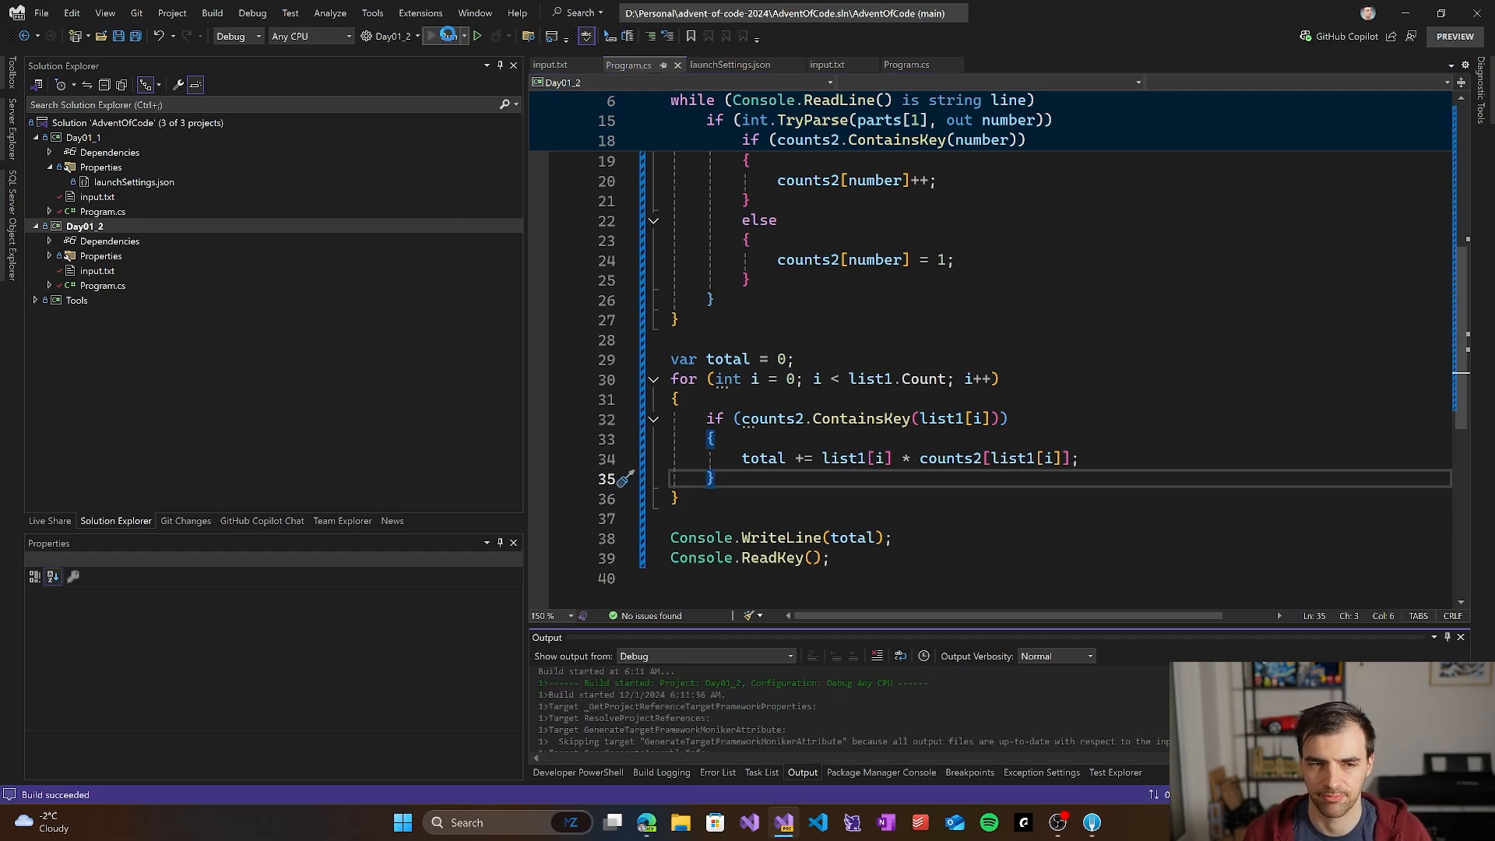
click(476, 35)
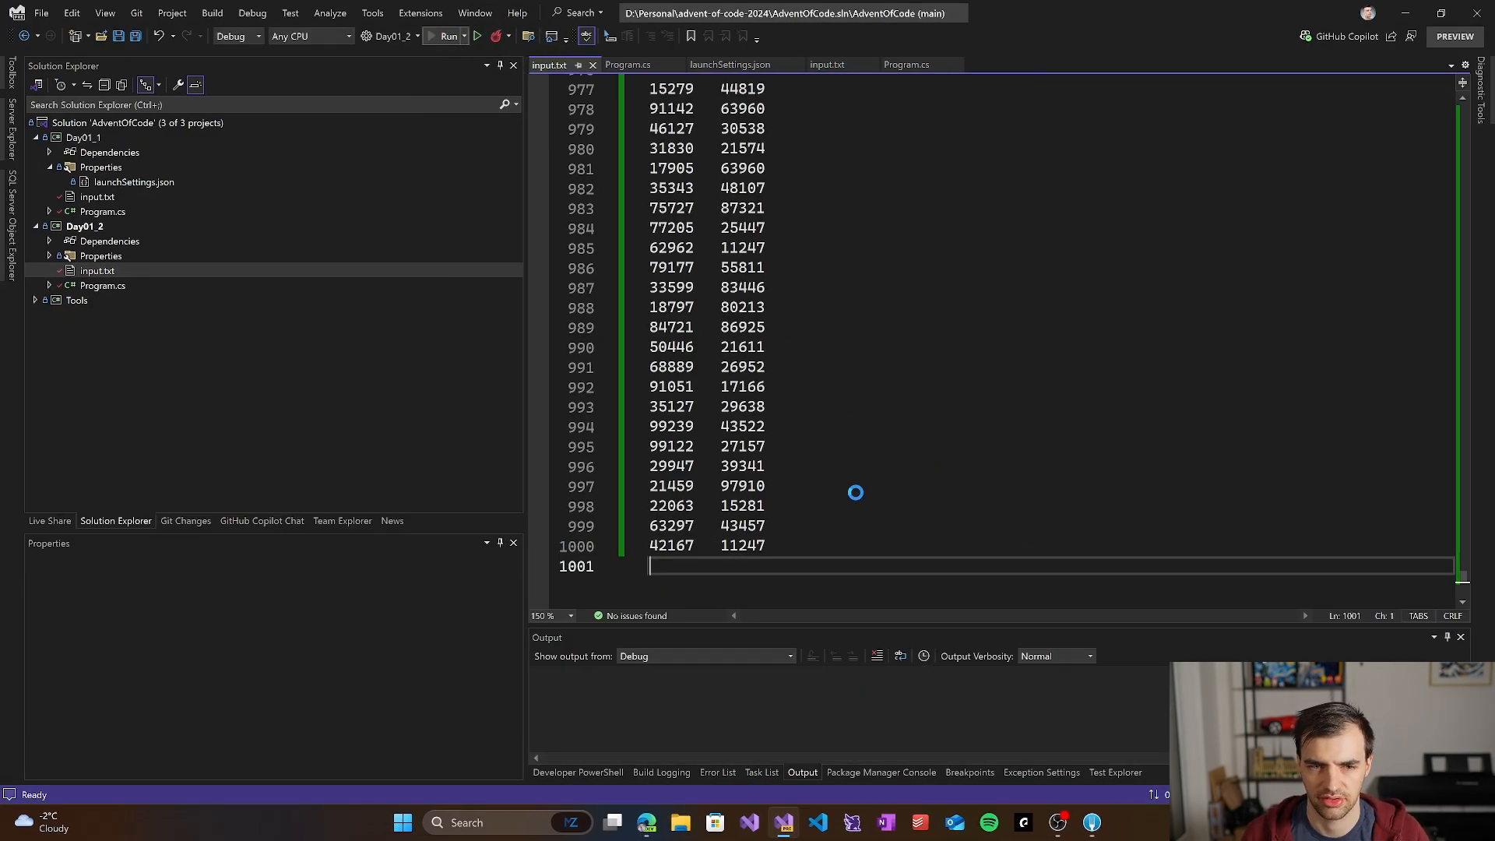
click(446, 35)
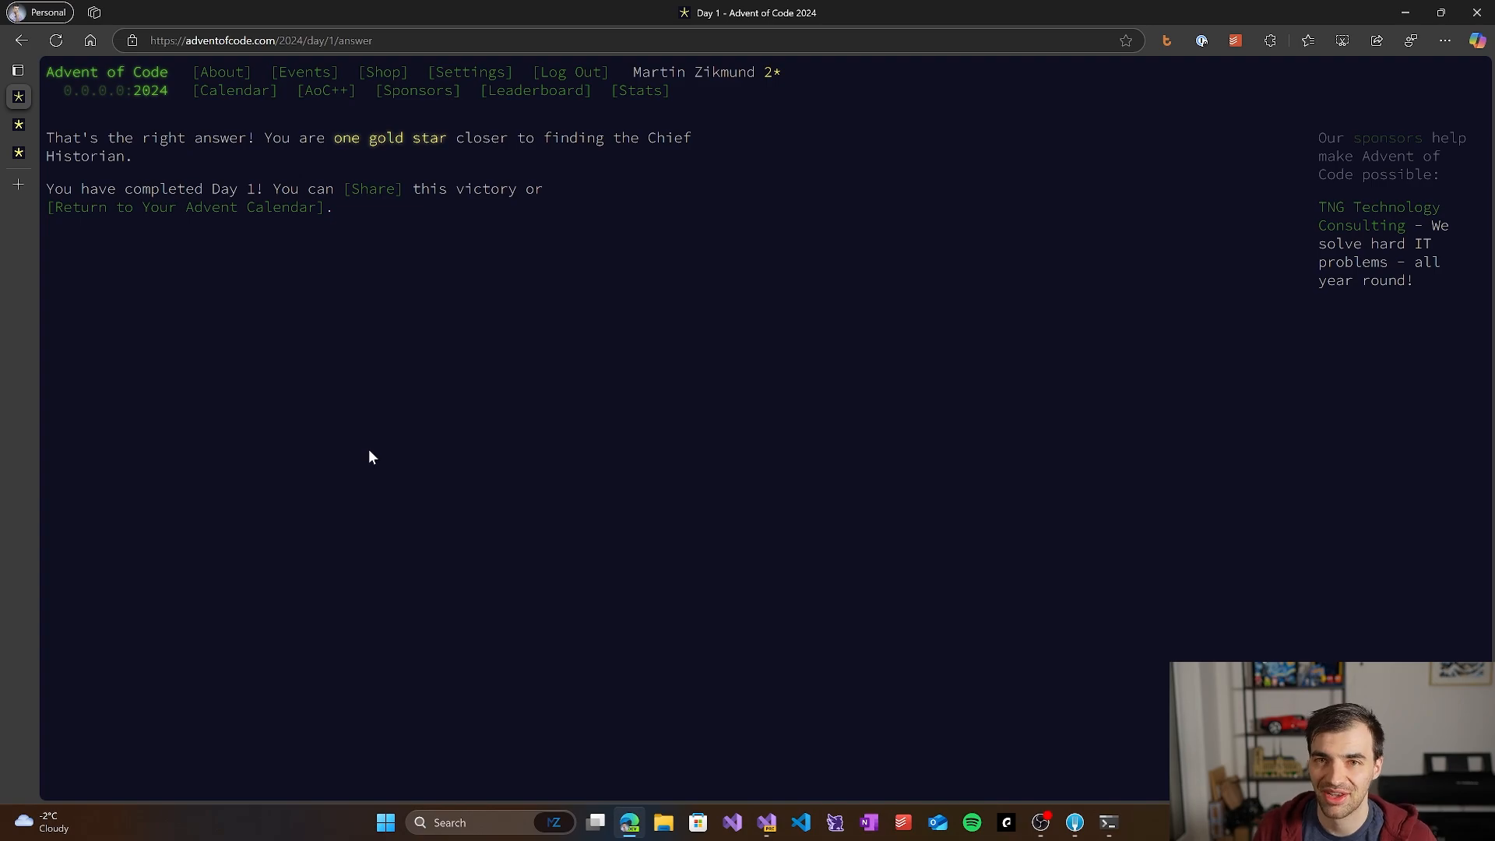
mouse_move(287, 384)
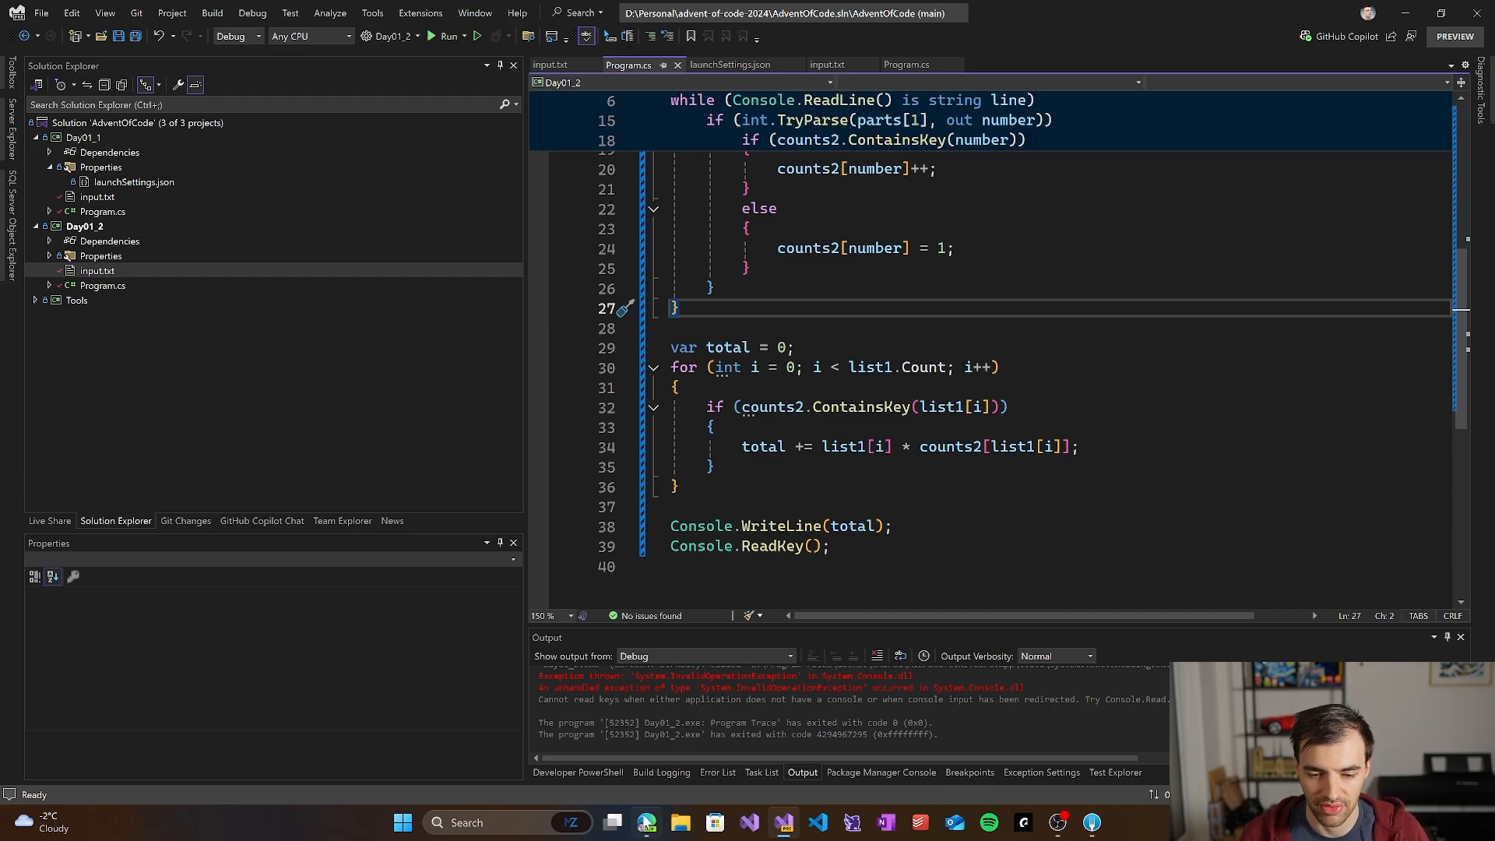
Step: Show the Advent of Code 2024 calendar with both Day 1 stars earned
click(644, 822)
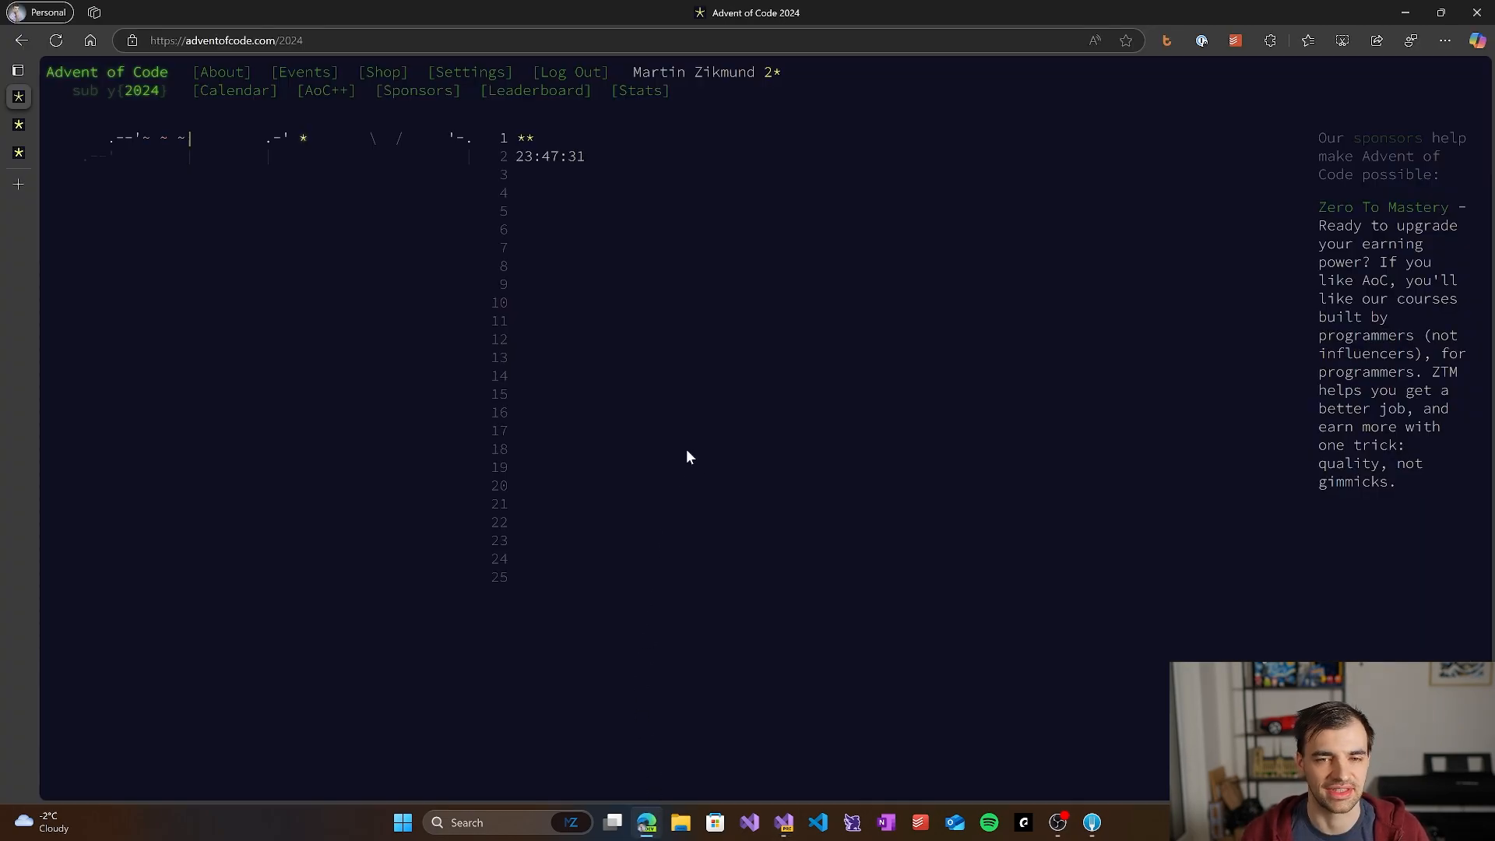
mouse_move(678, 464)
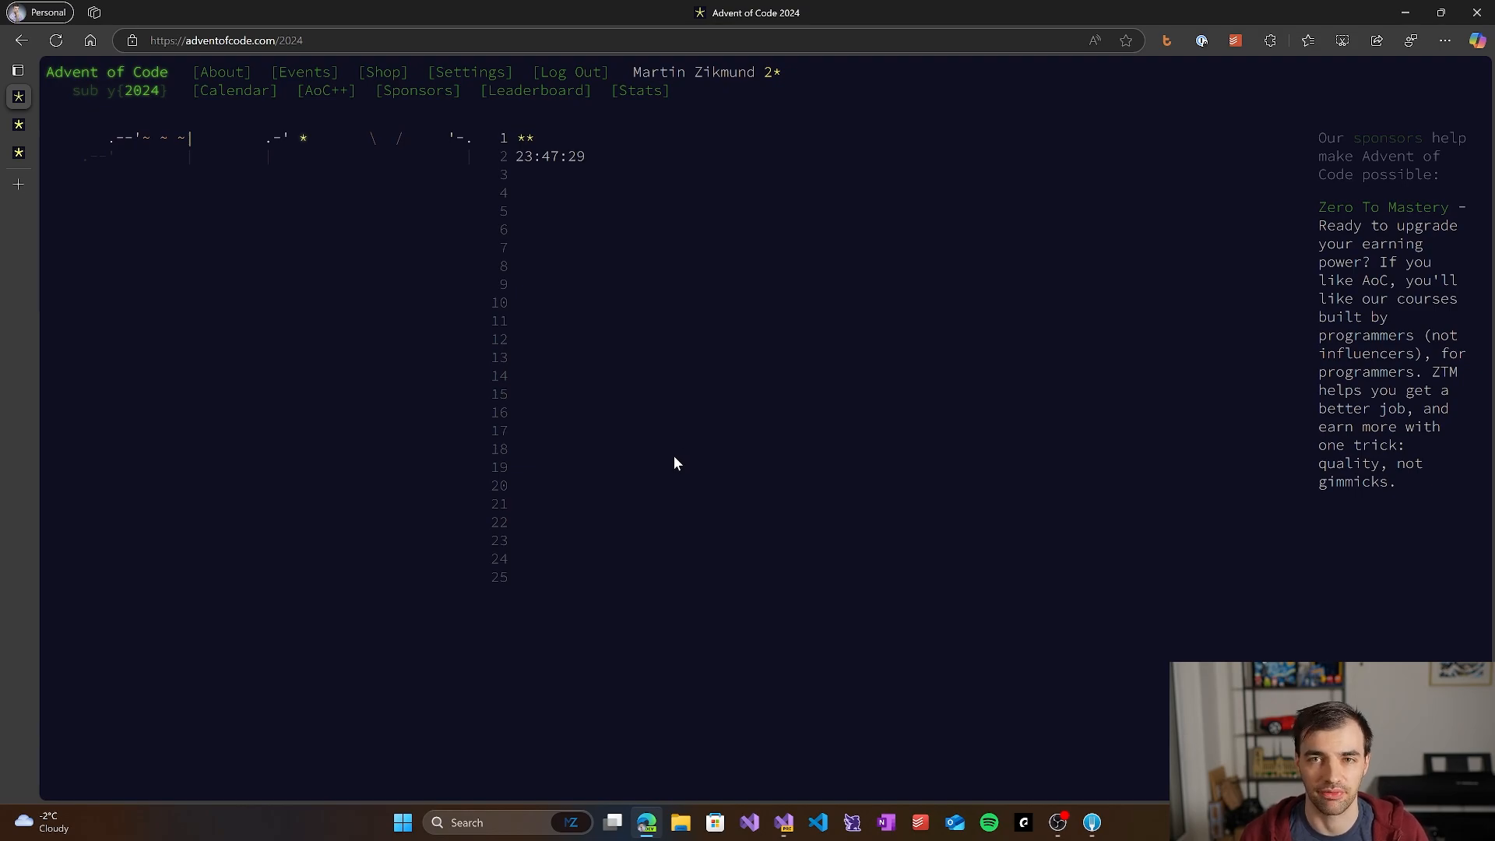
mouse_move(670, 422)
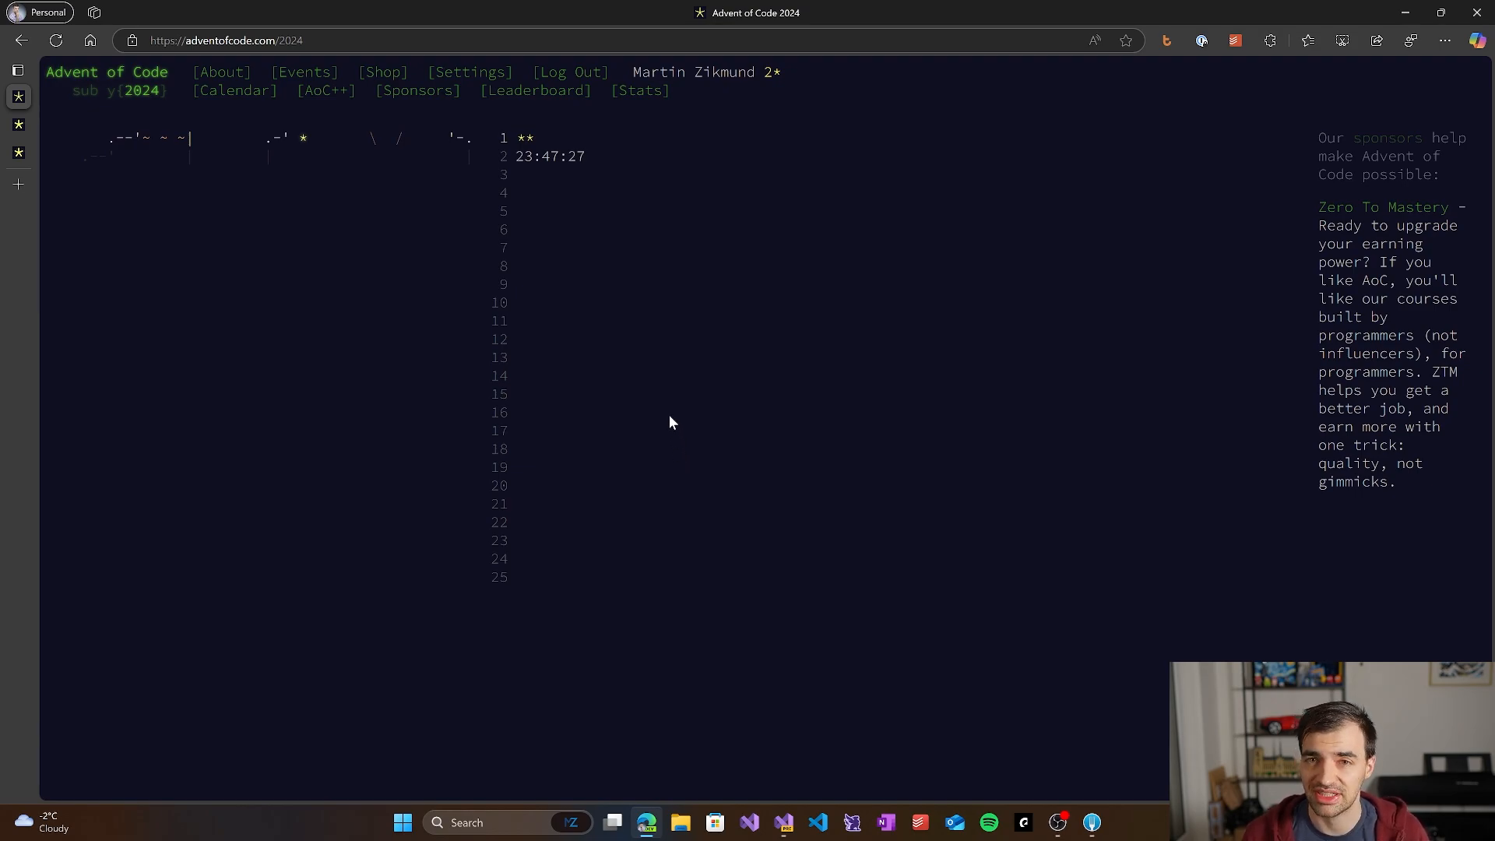
mouse_move(665, 376)
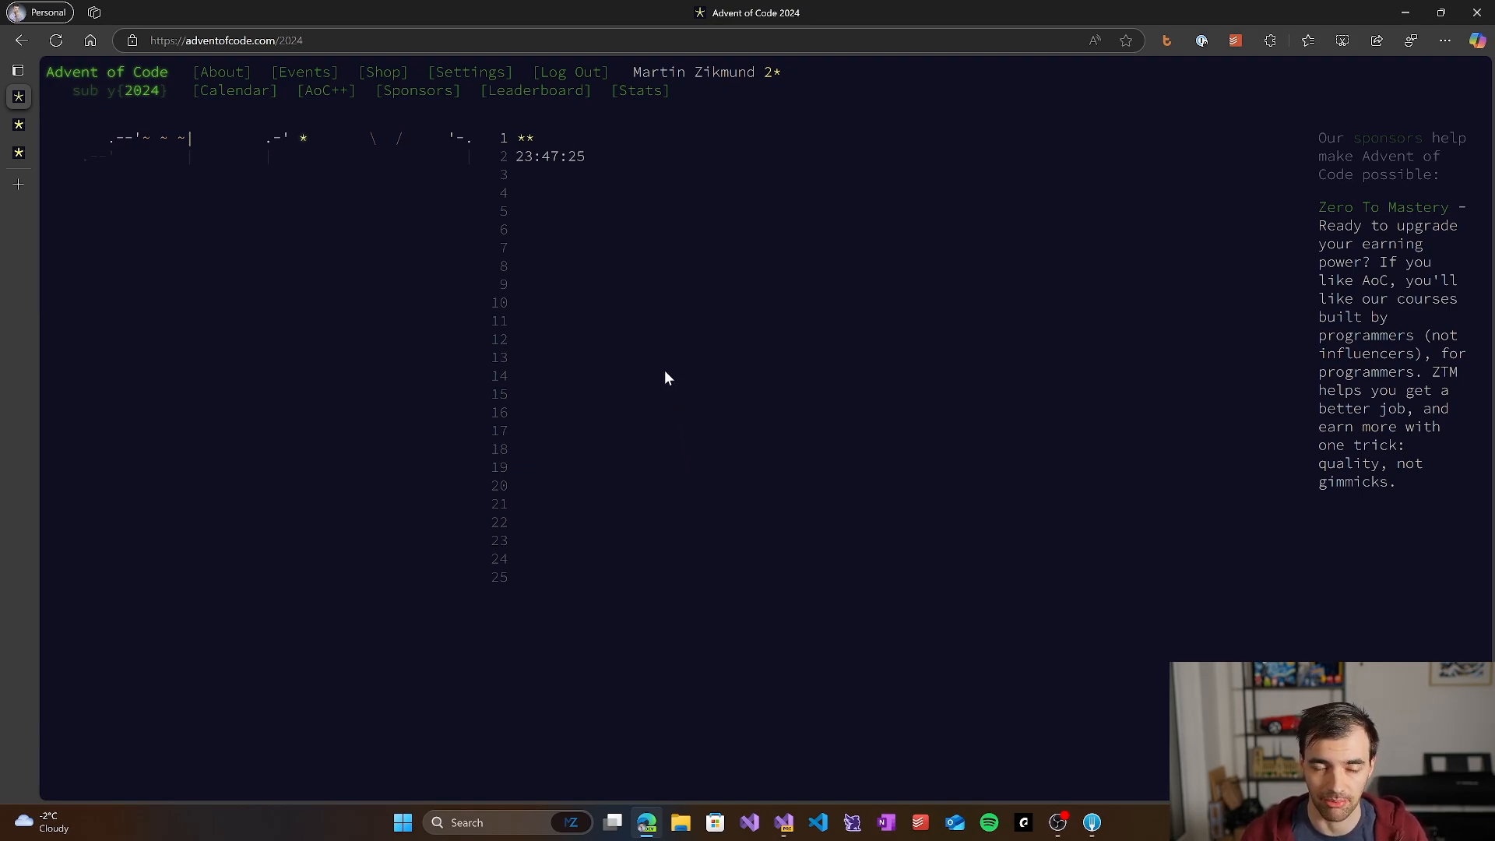
mouse_move(560, 364)
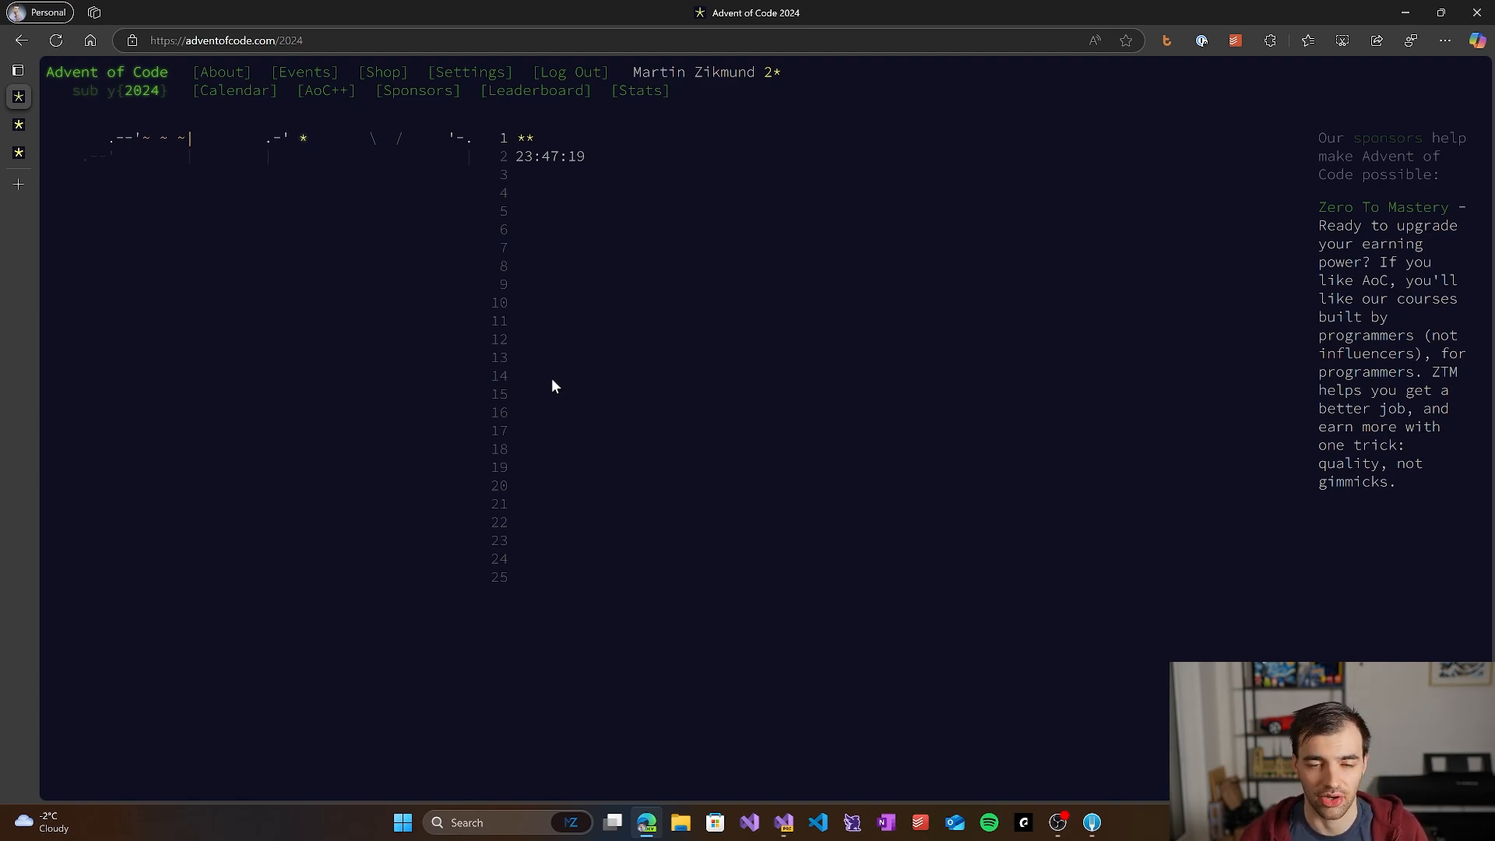
mouse_move(504, 283)
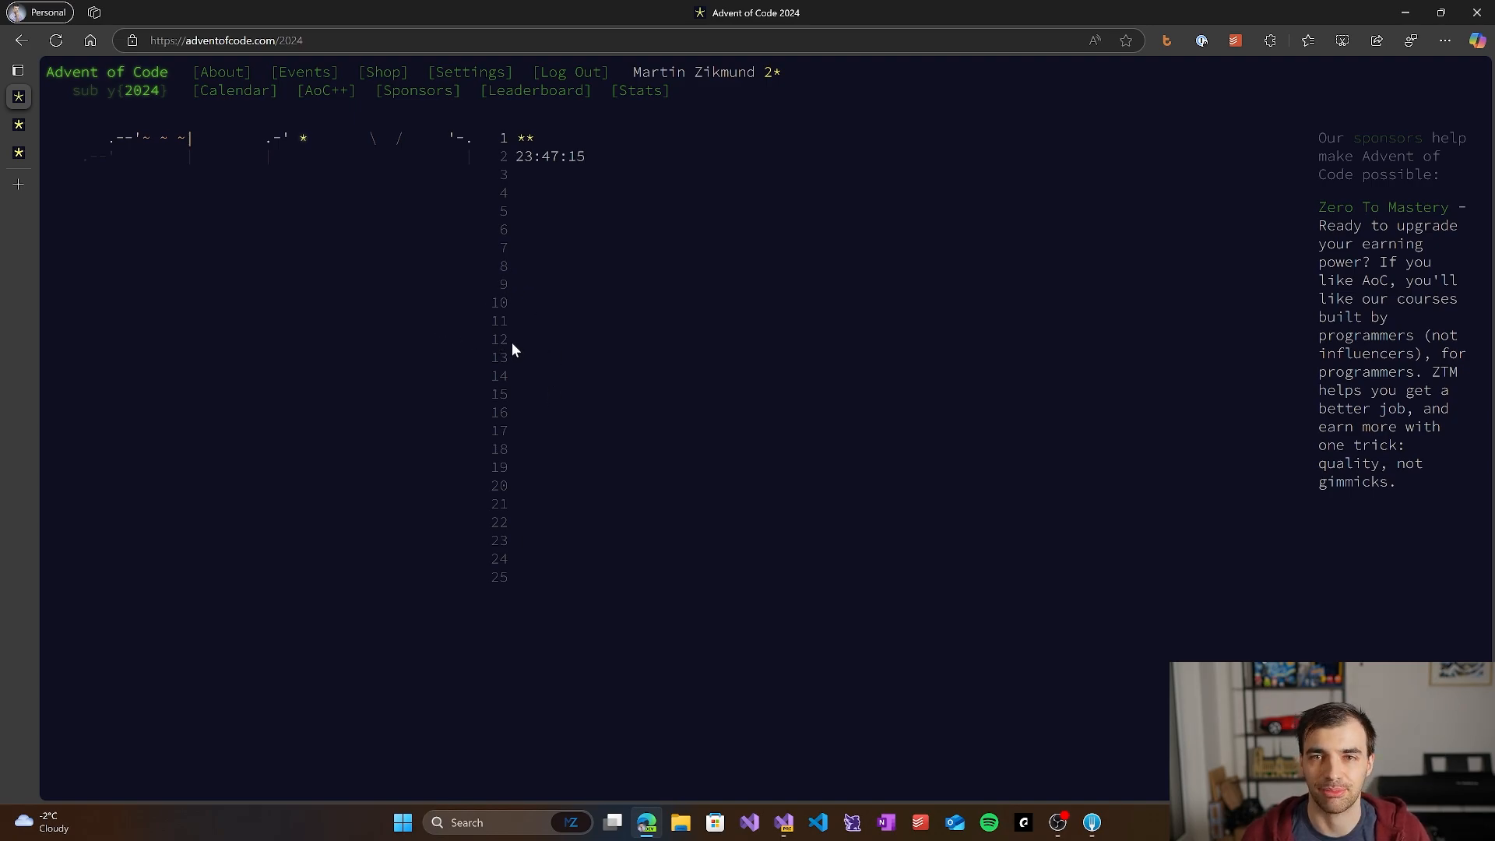
mouse_move(507, 354)
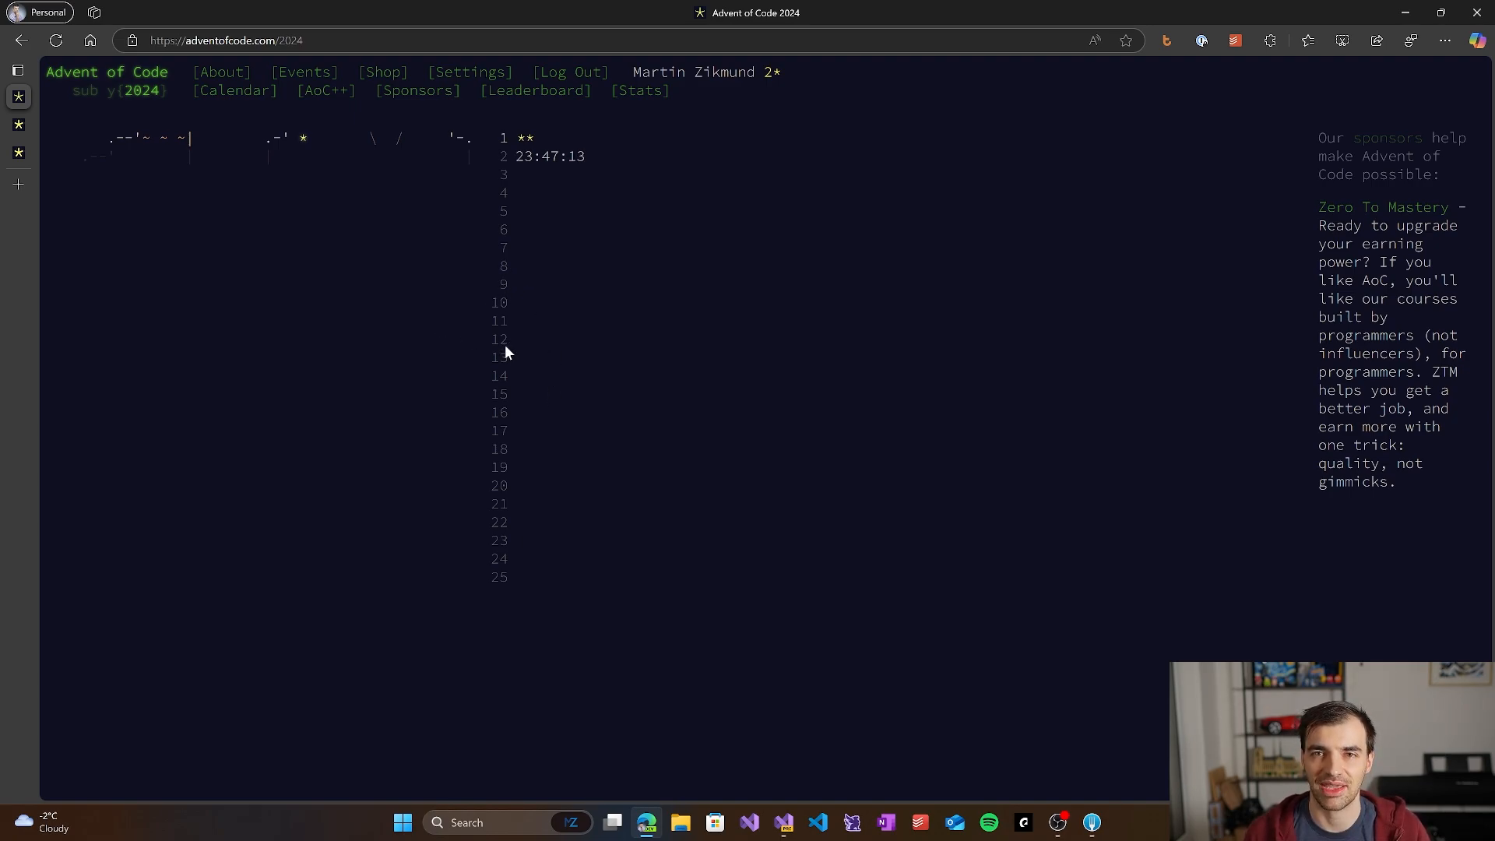